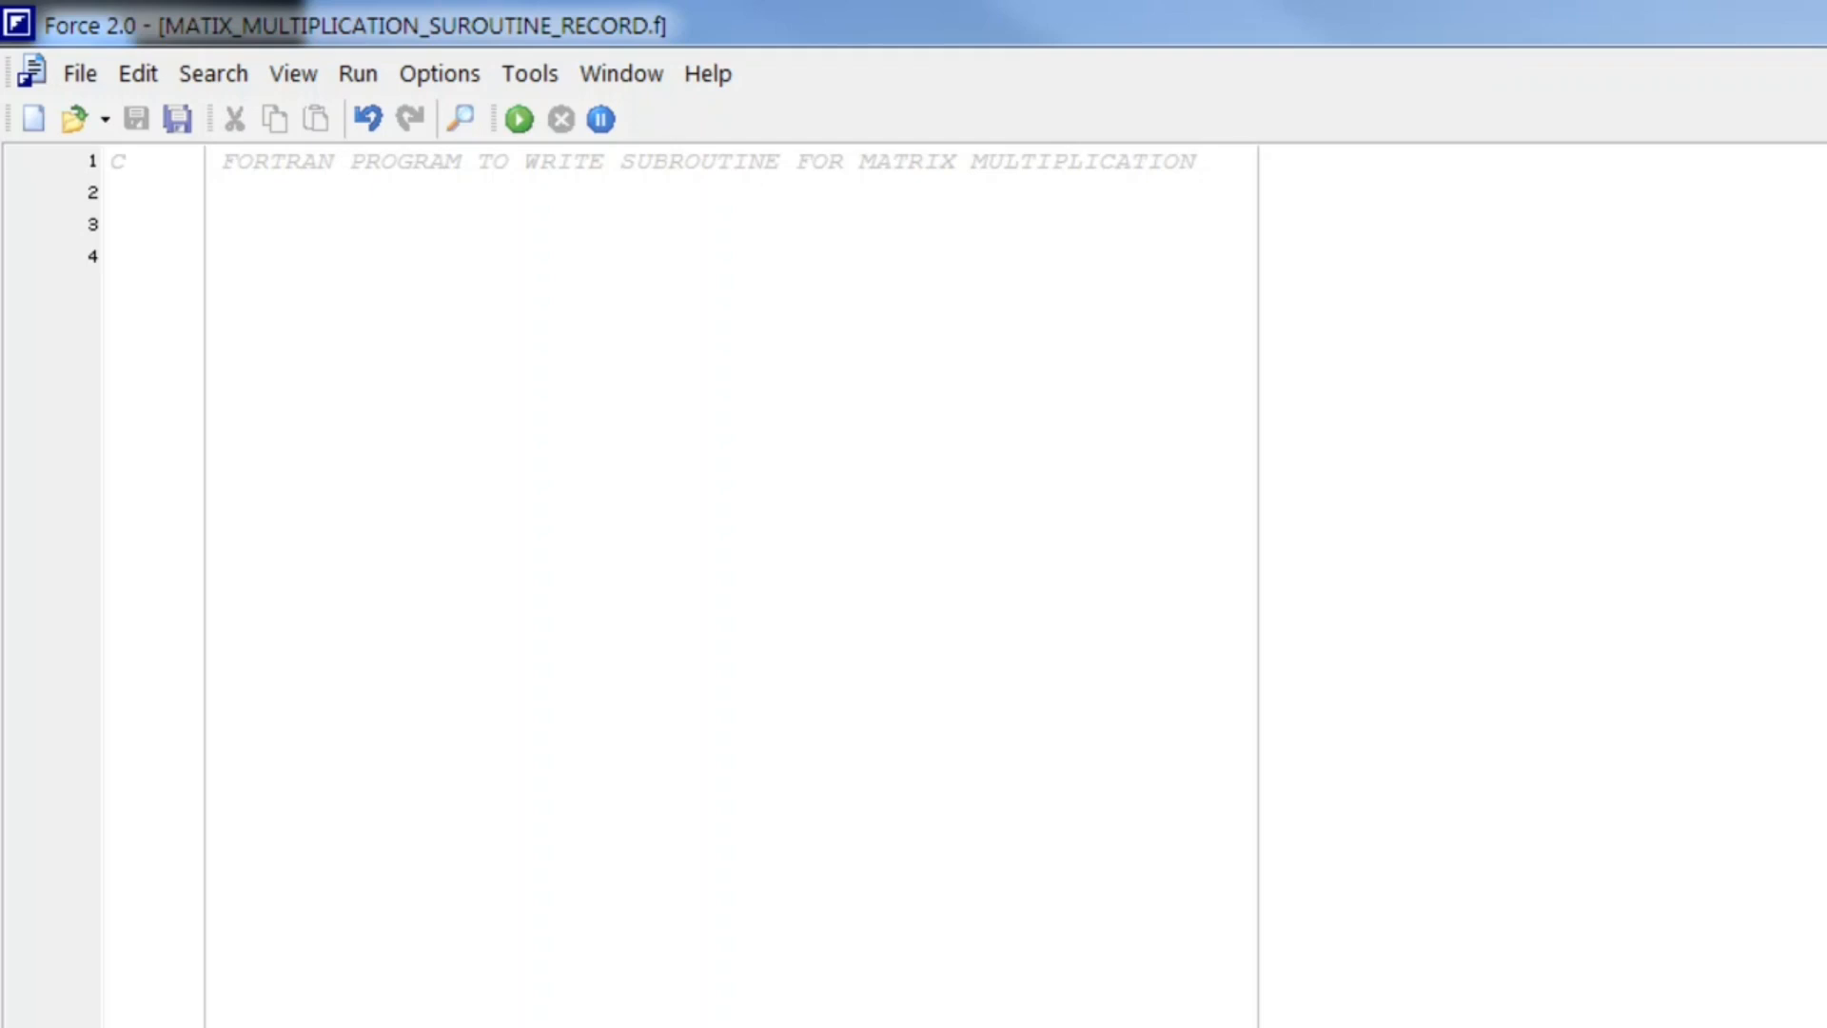
pyautogui.moveTo(586, 479)
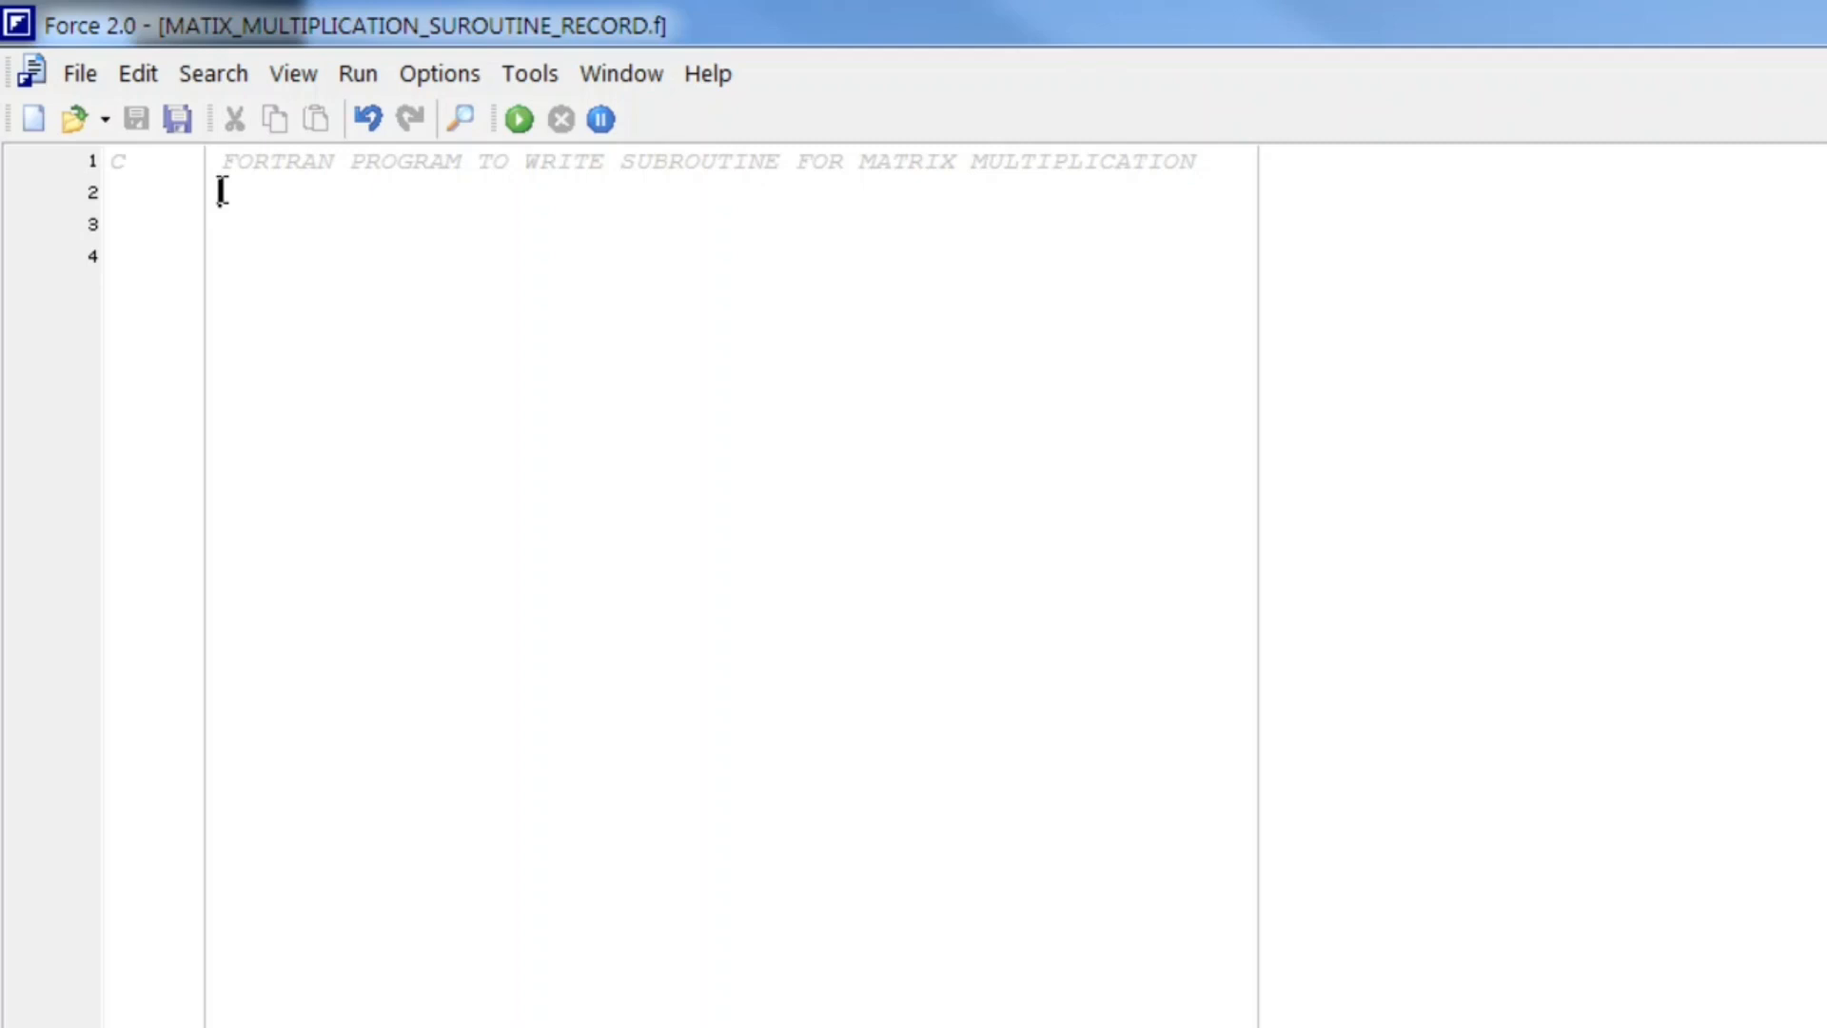
# Step: Declare INTEGER A(3,3),B(3,3),C(3,3) at the top of the main program
pyautogui.write('INTEGER A')
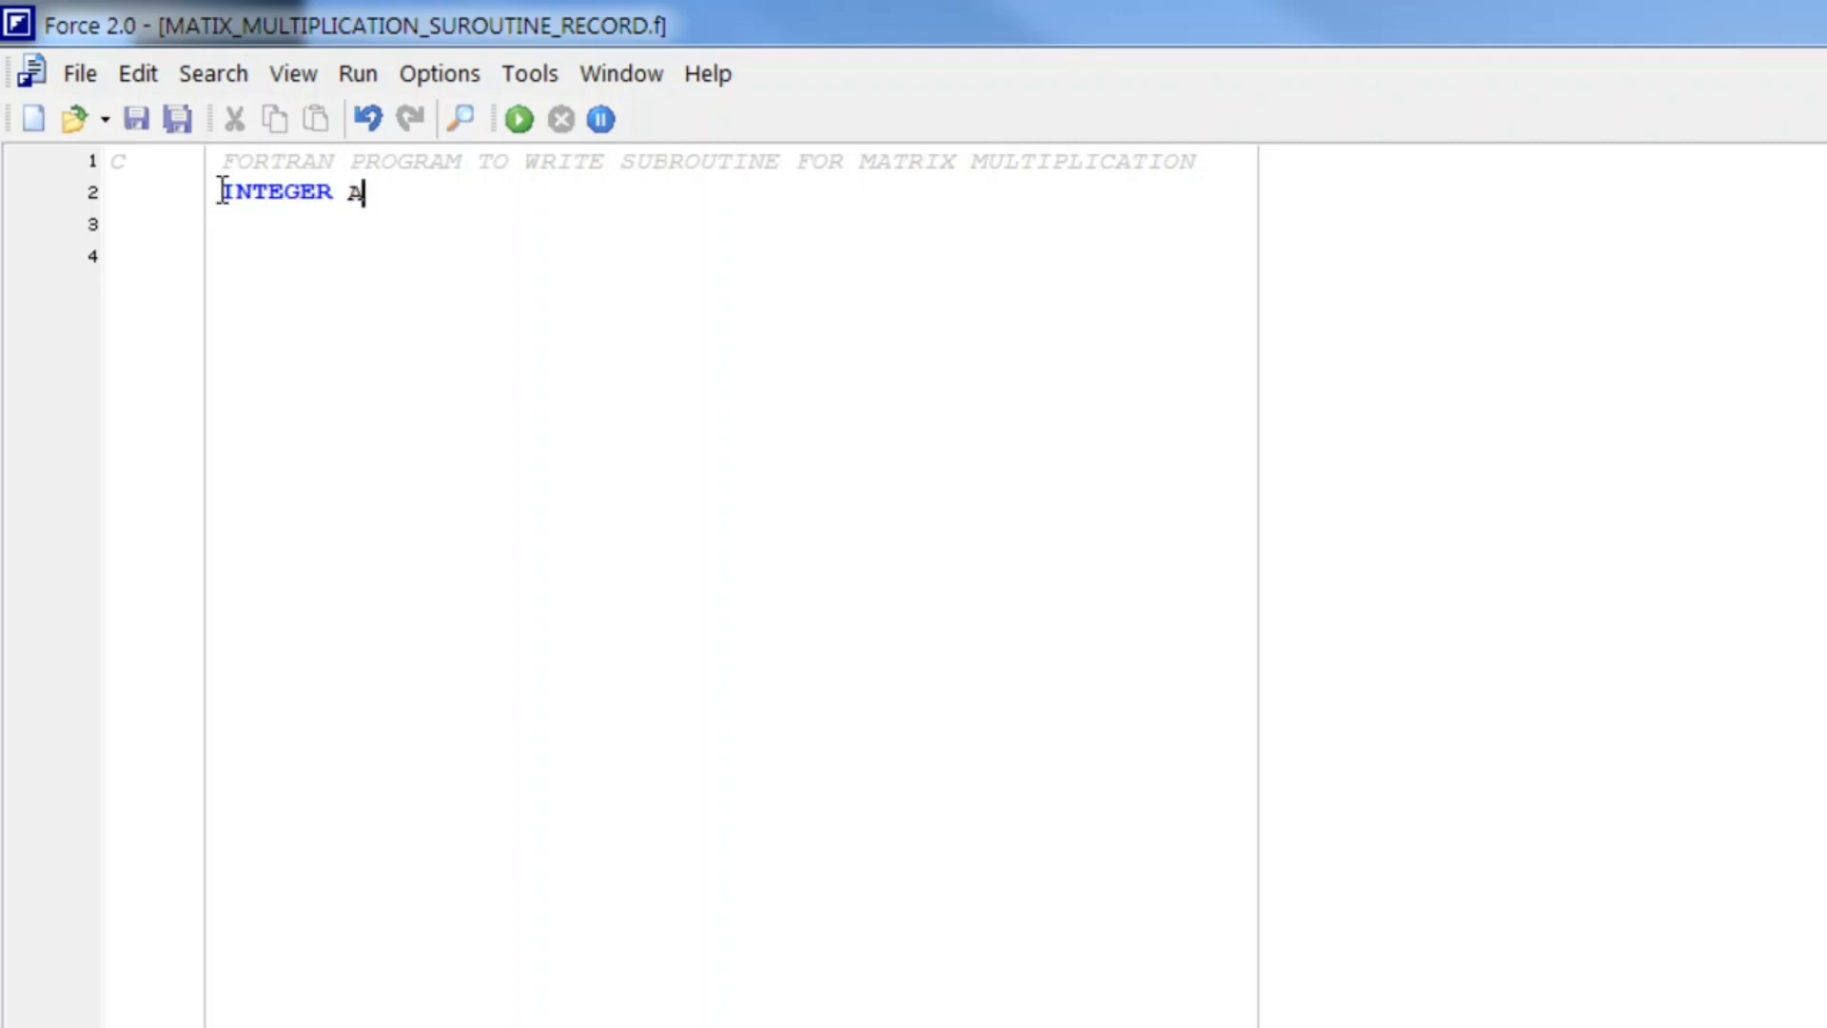
pyautogui.write('(3,3')
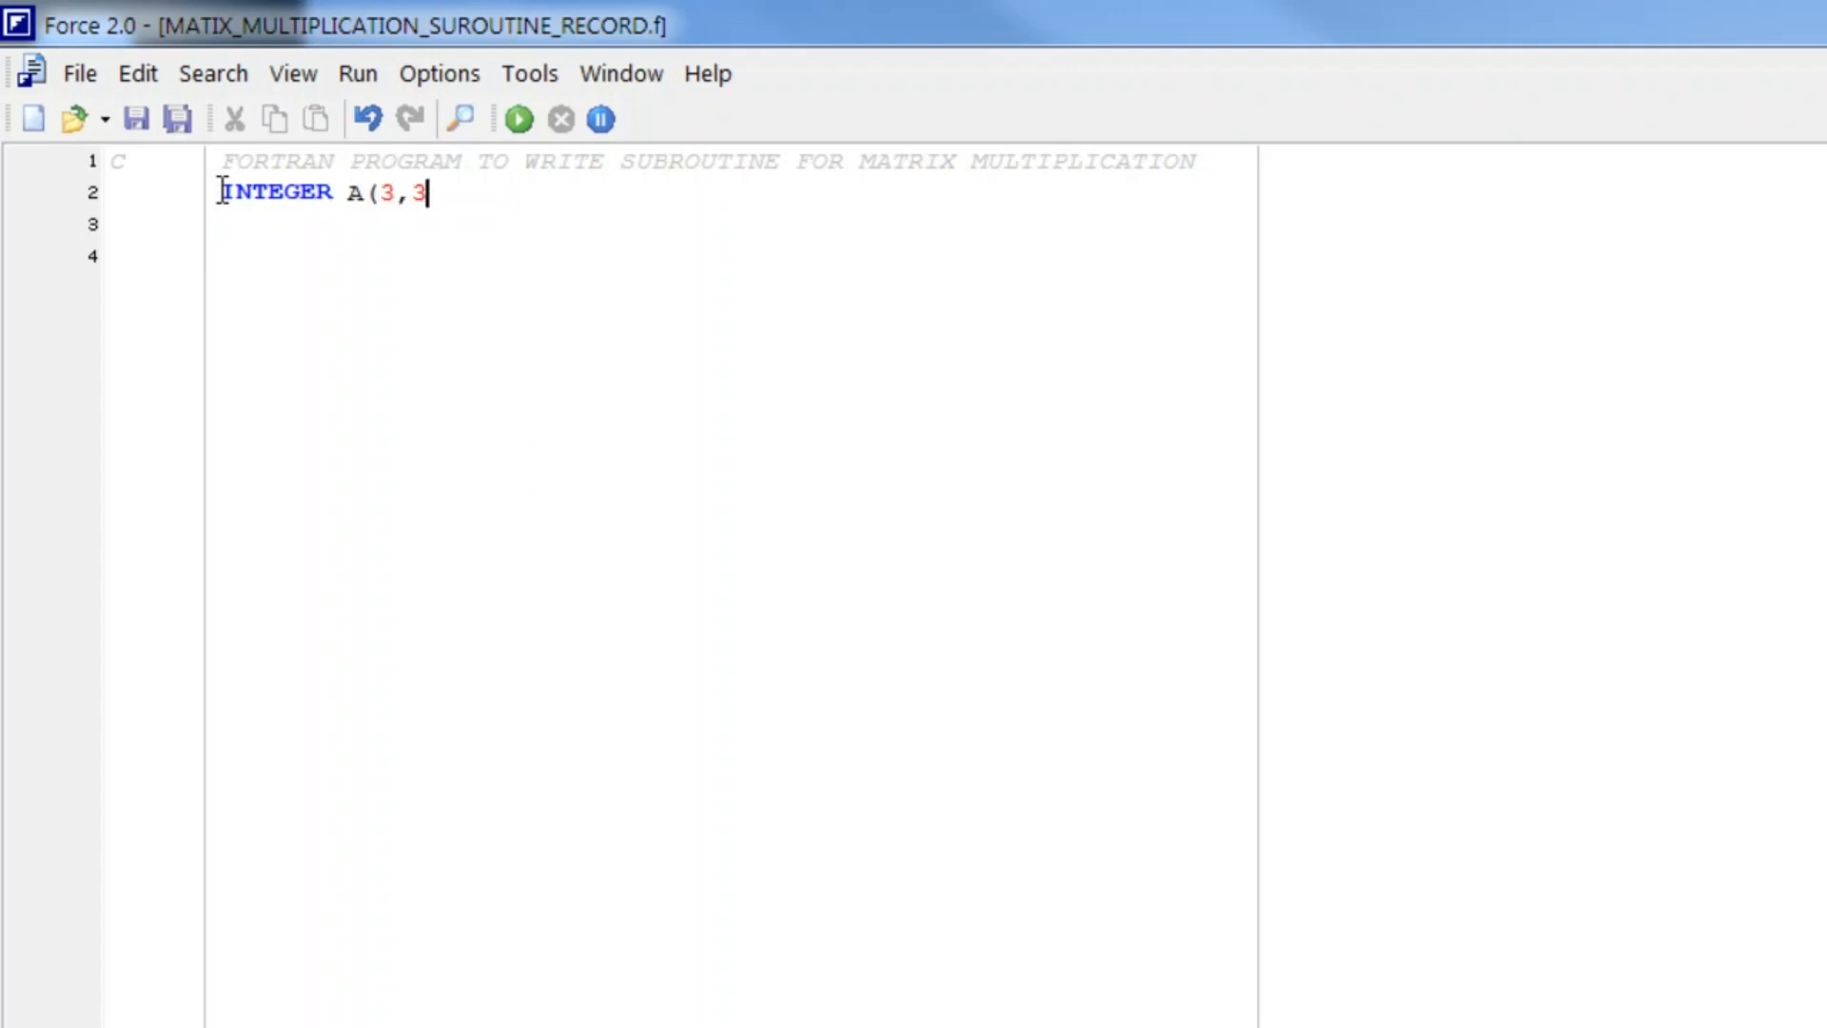
pyautogui.write(',B')
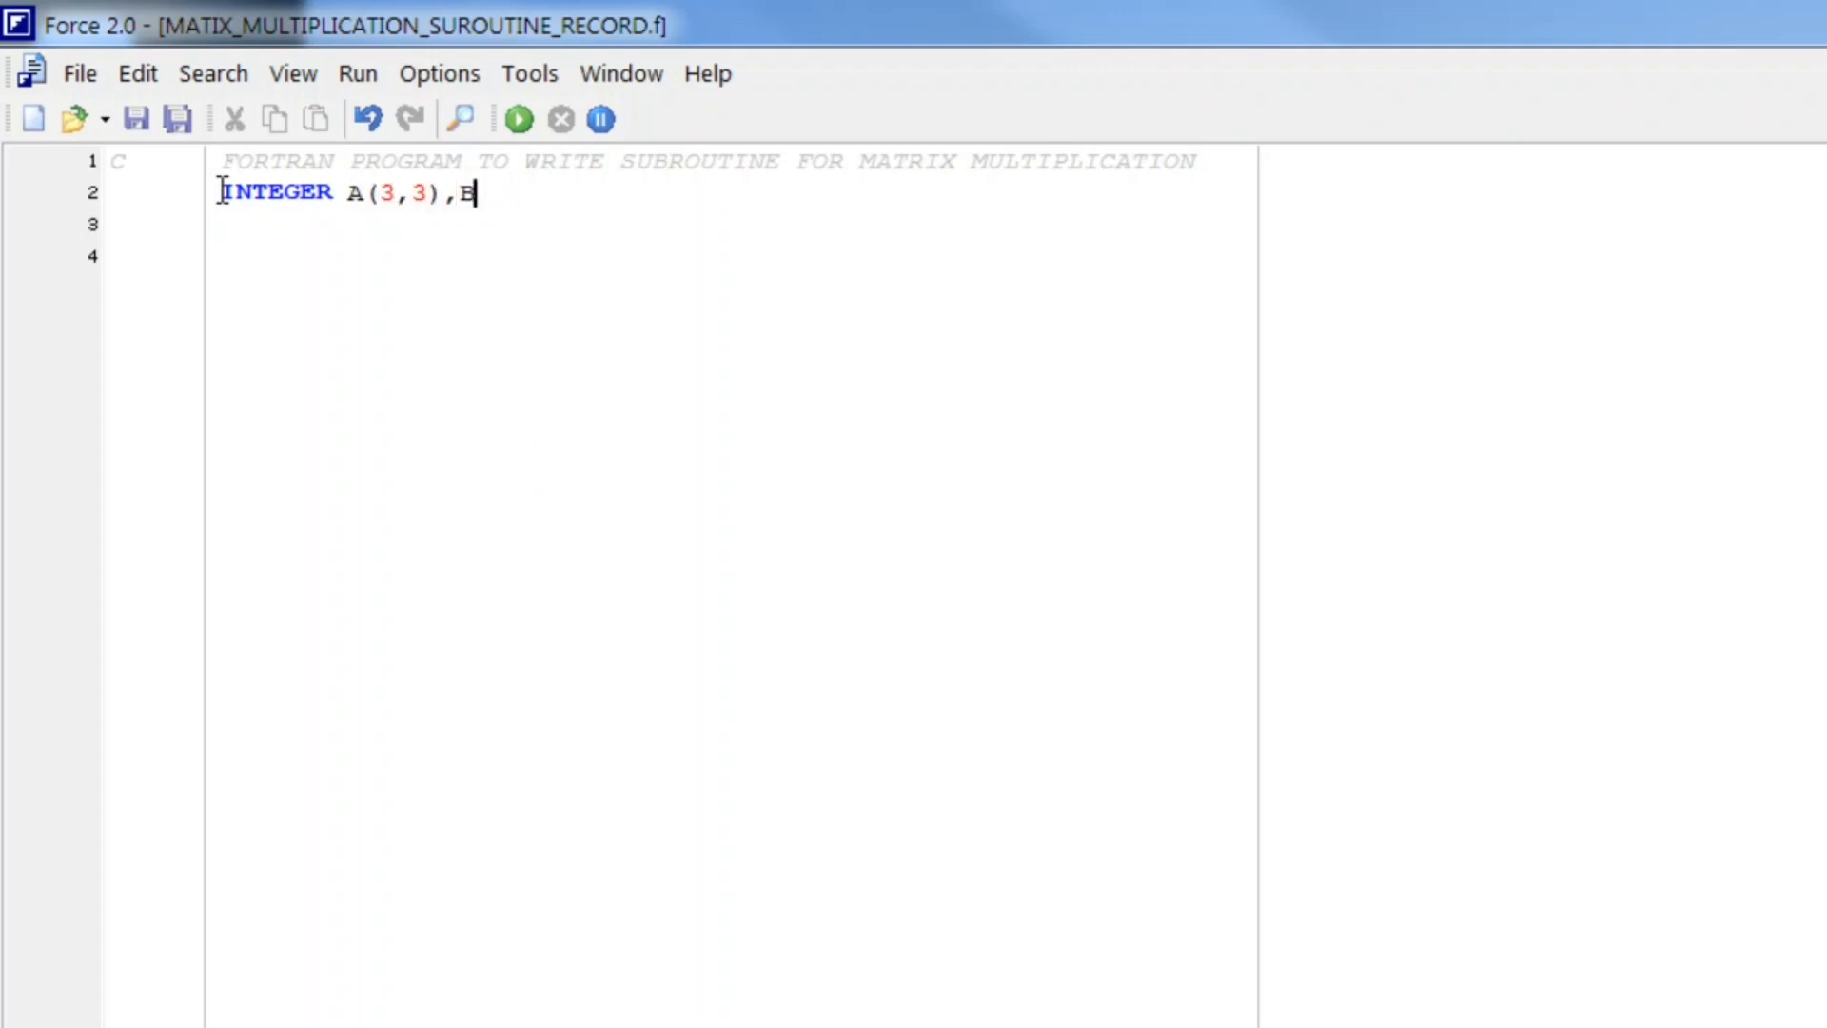
pyautogui.write('(3,3)')
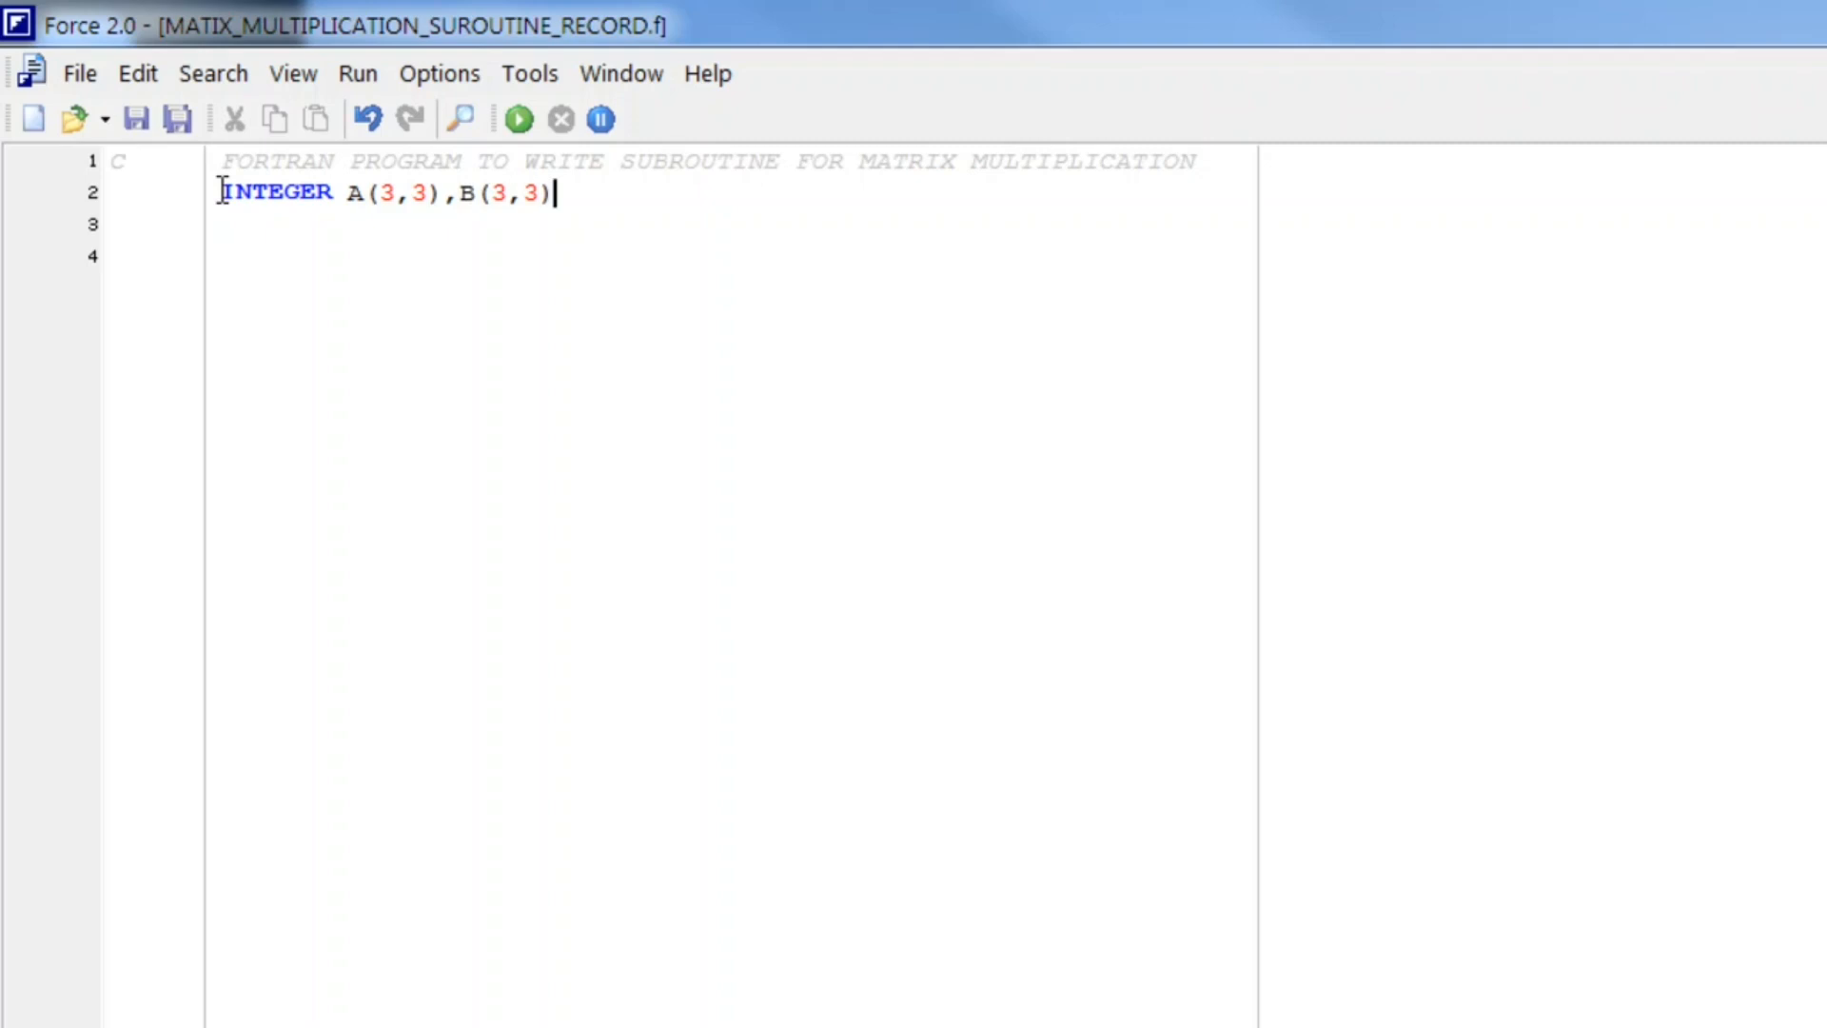
pyautogui.write(',C(')
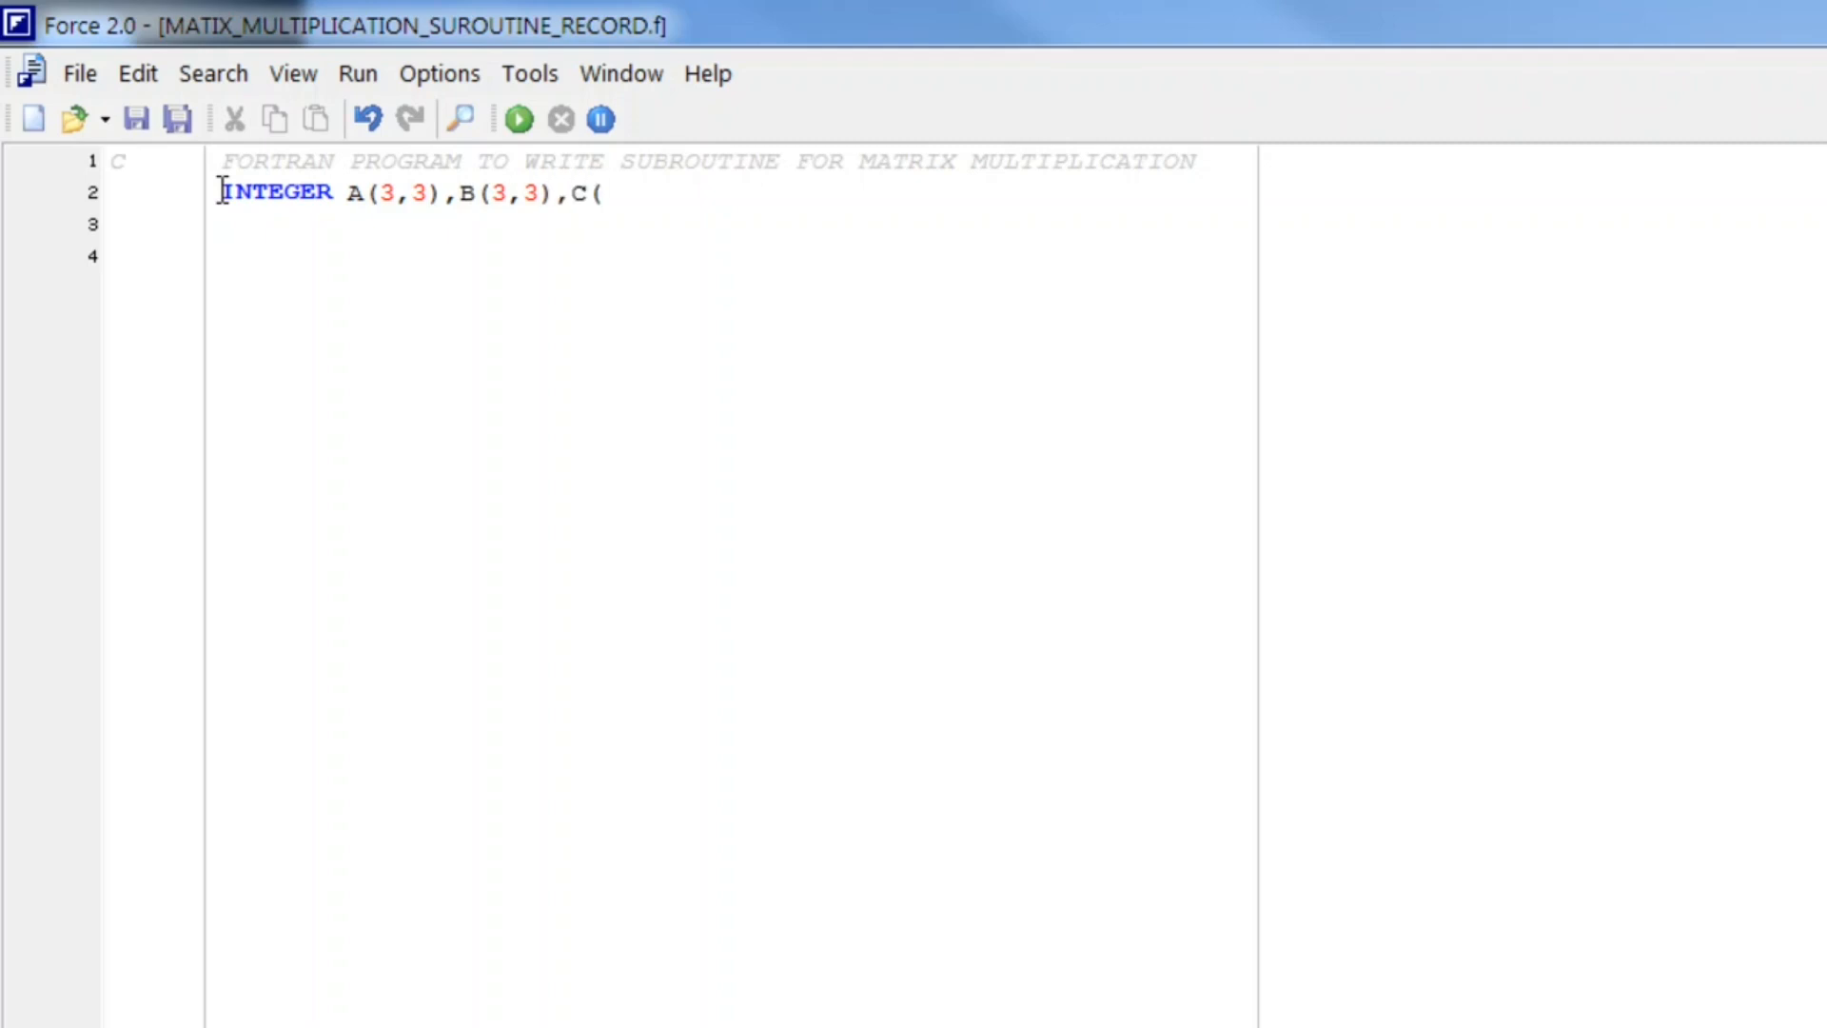
pyautogui.write('3,3)')
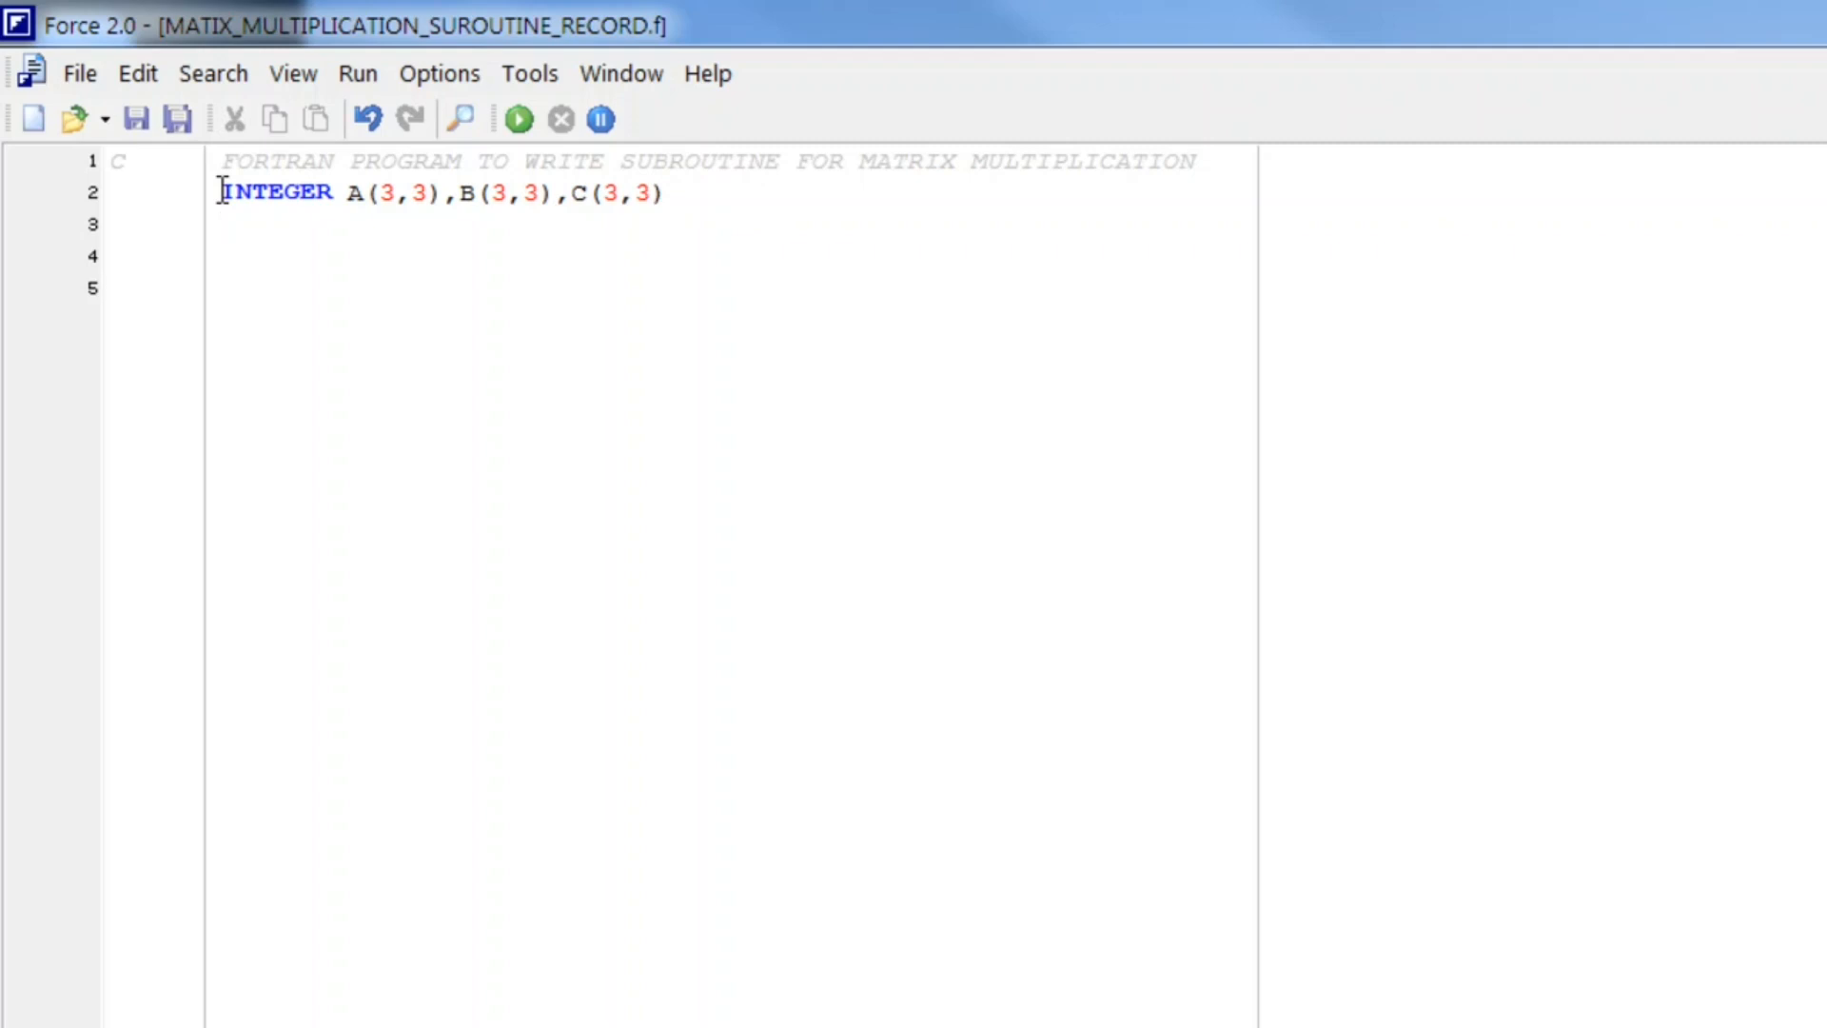
# Step: Add CALL INPUTA(A), CALL INPUT(B), CALL PROD(A,B,C) and CALL OUTPUT(C) lines
pyautogui.write('c')
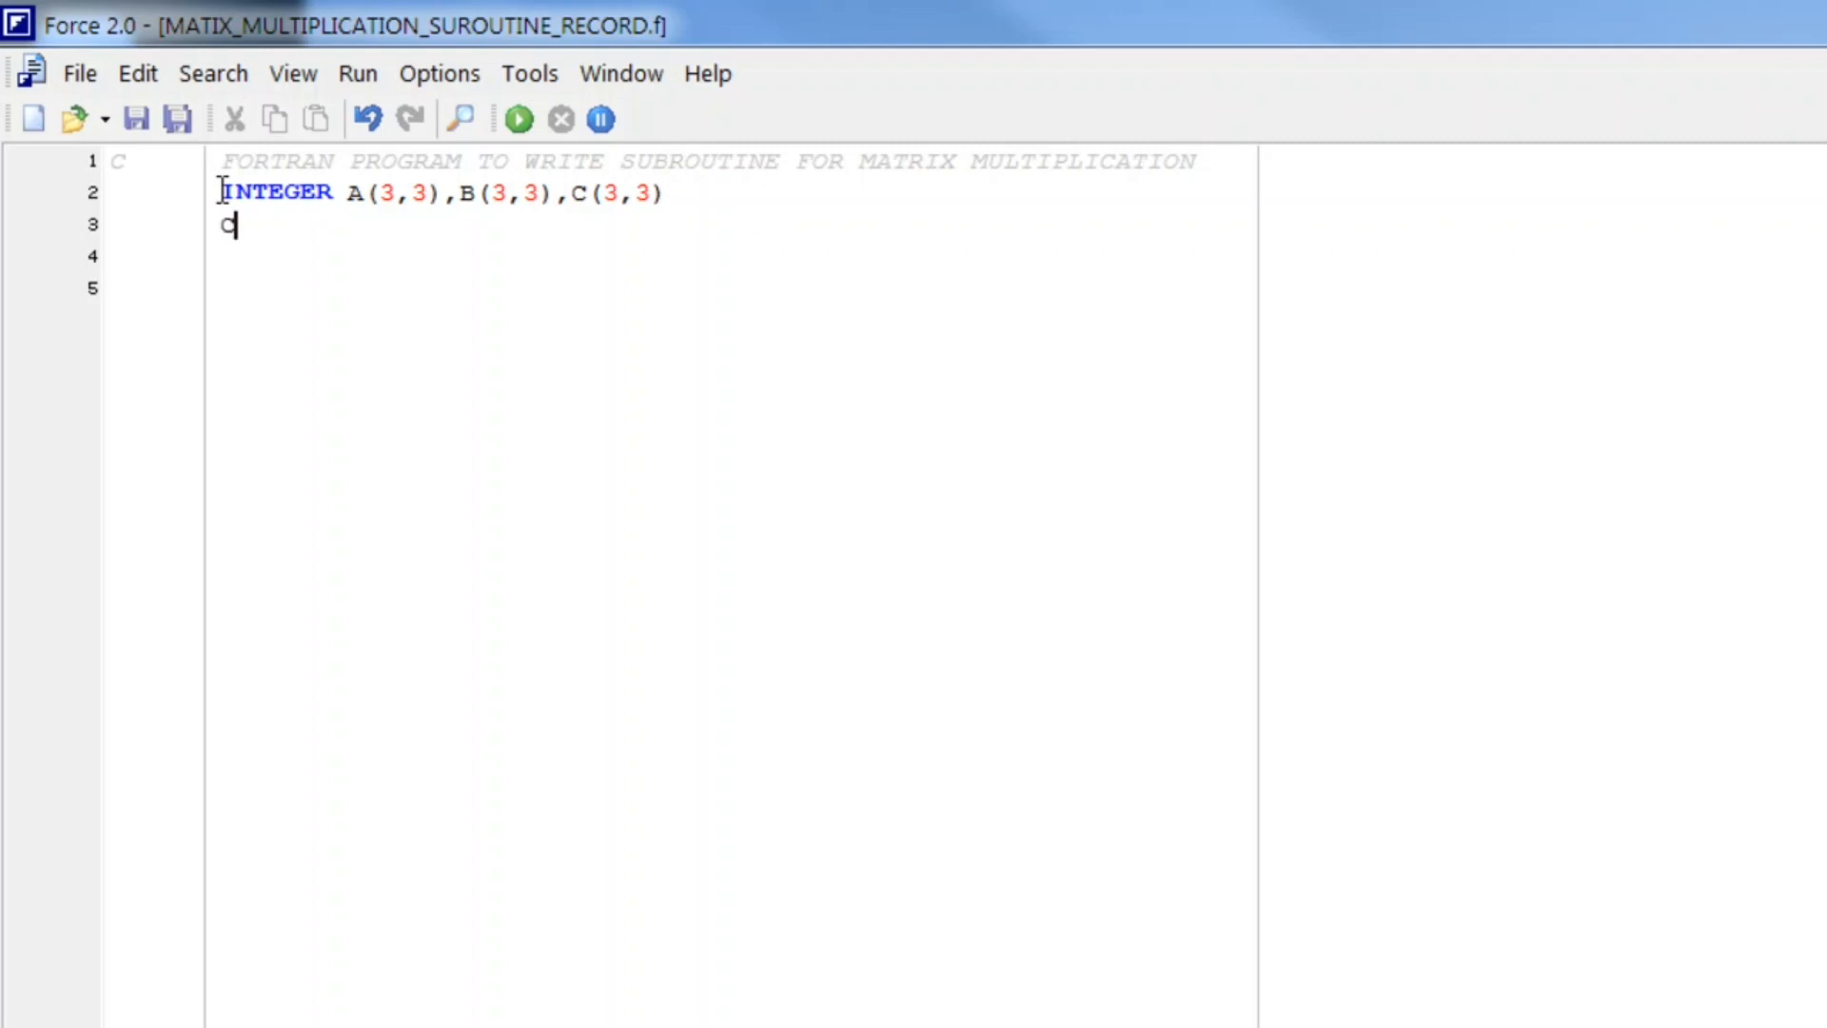
pyautogui.write('ALL')
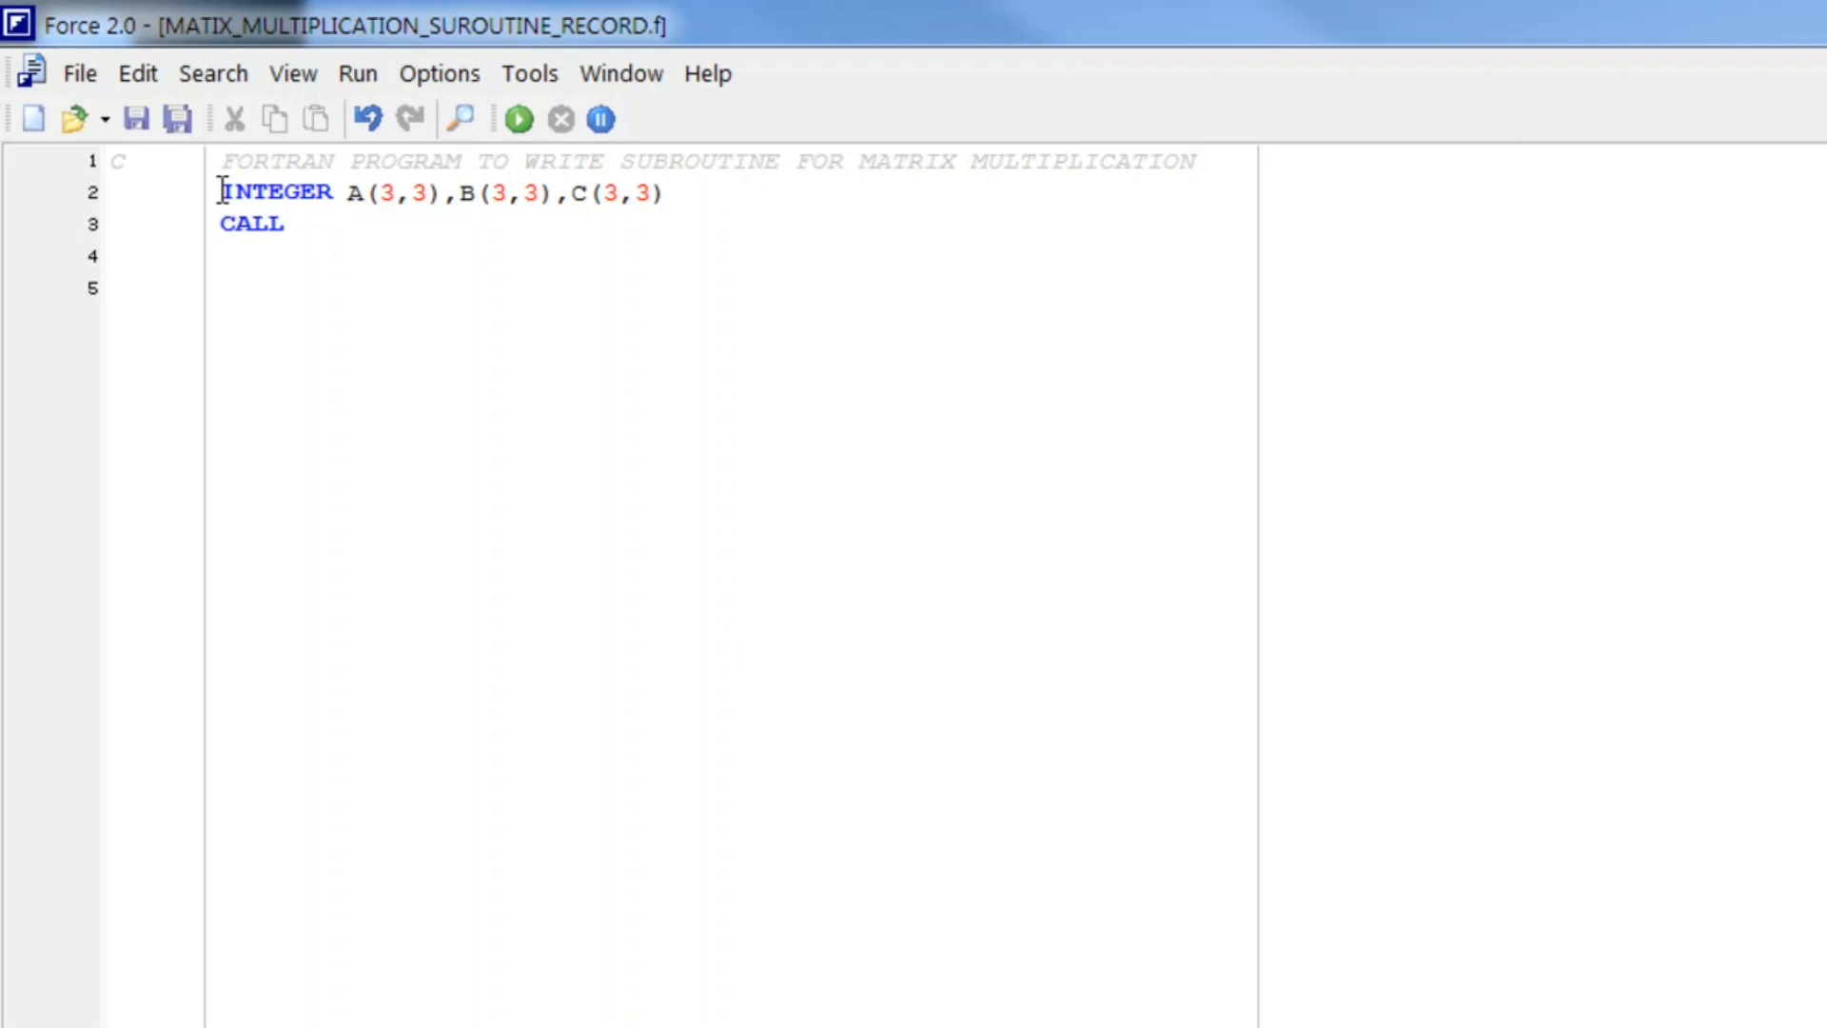
pyautogui.write('INPUT')
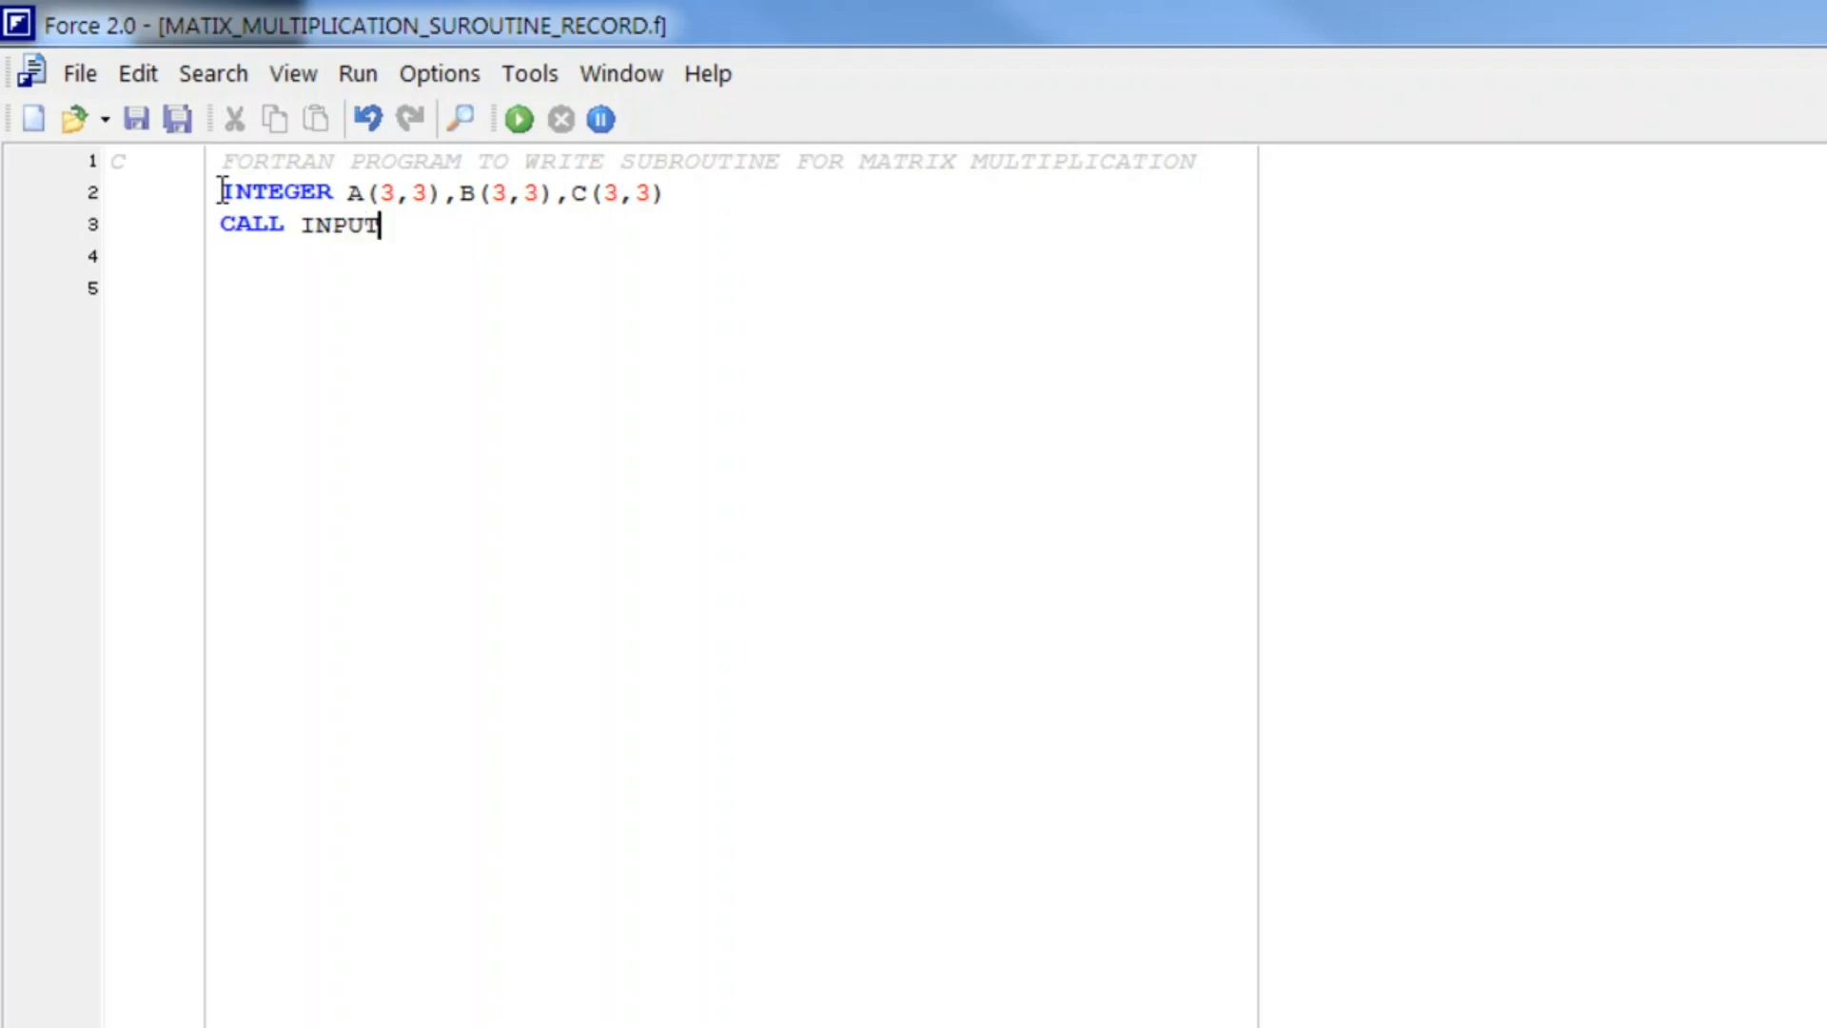
pyautogui.write('A(A)')
pyautogui.click(735, 257)
pyautogui.write('CALL INP')
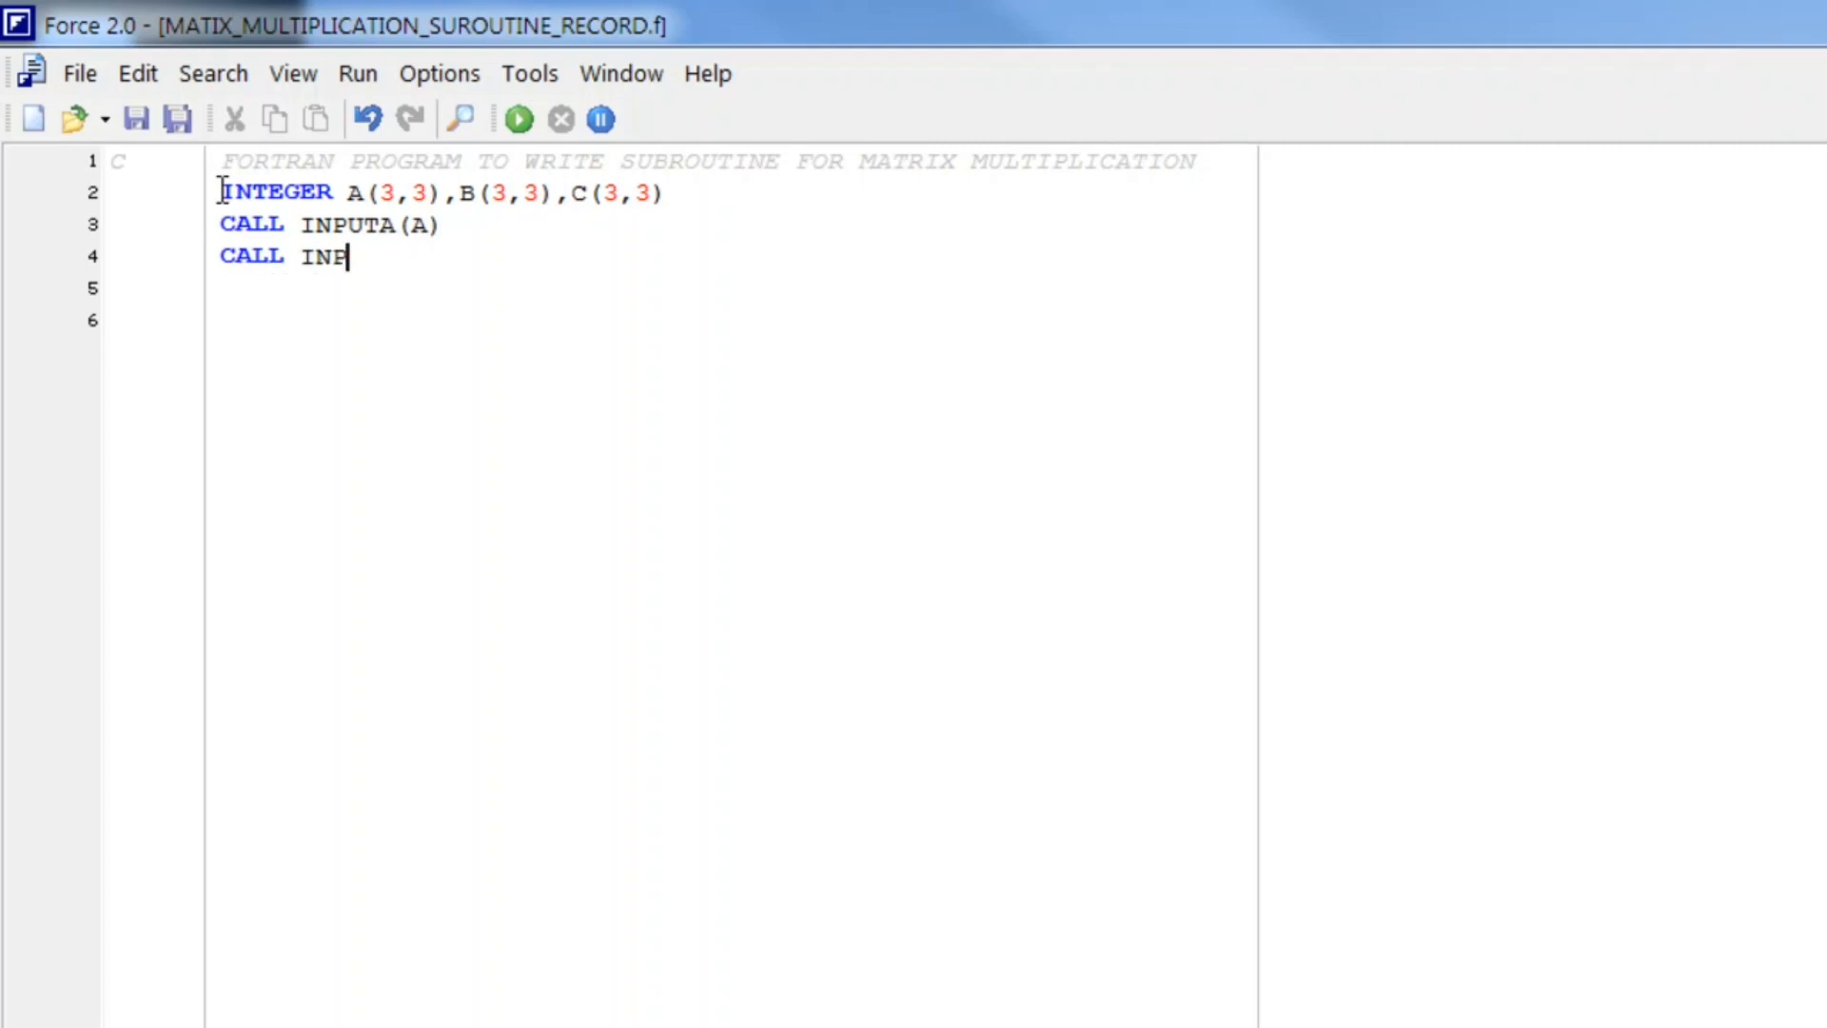
pyautogui.write('UT(B)')
pyautogui.click(735, 287)
pyautogui.write('CALL')
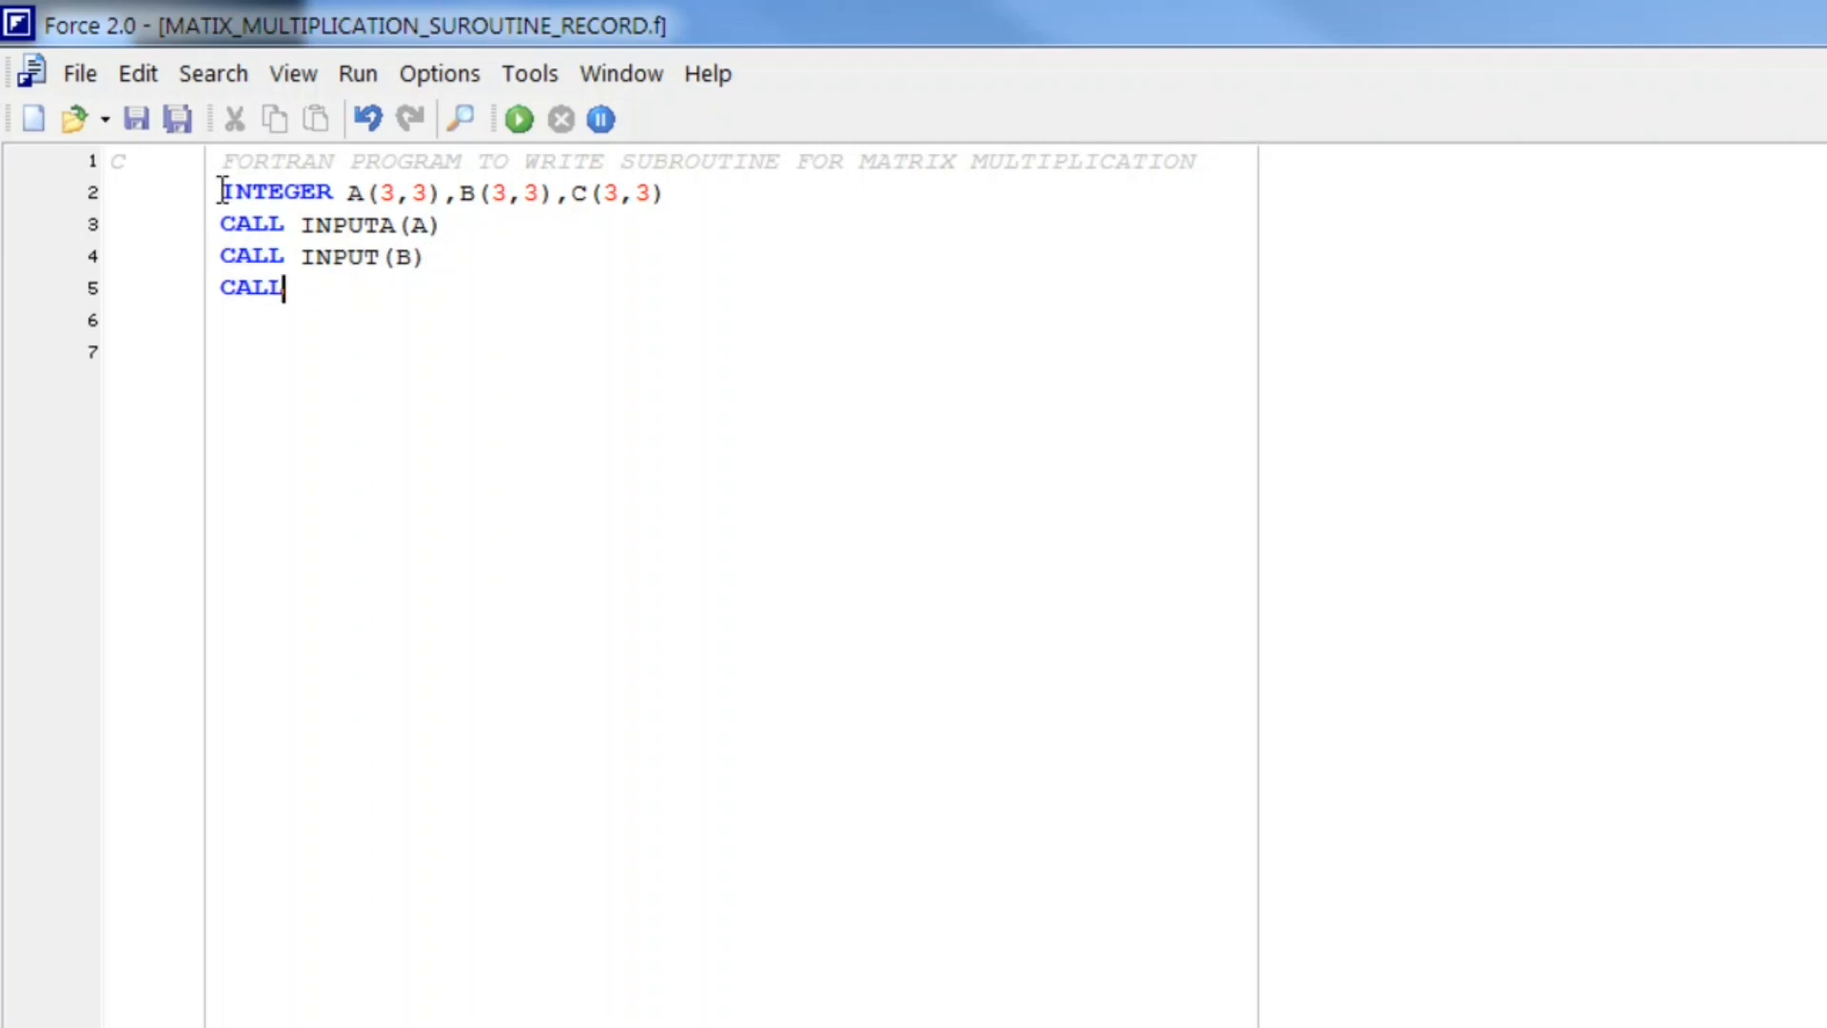
pyautogui.write('PR')
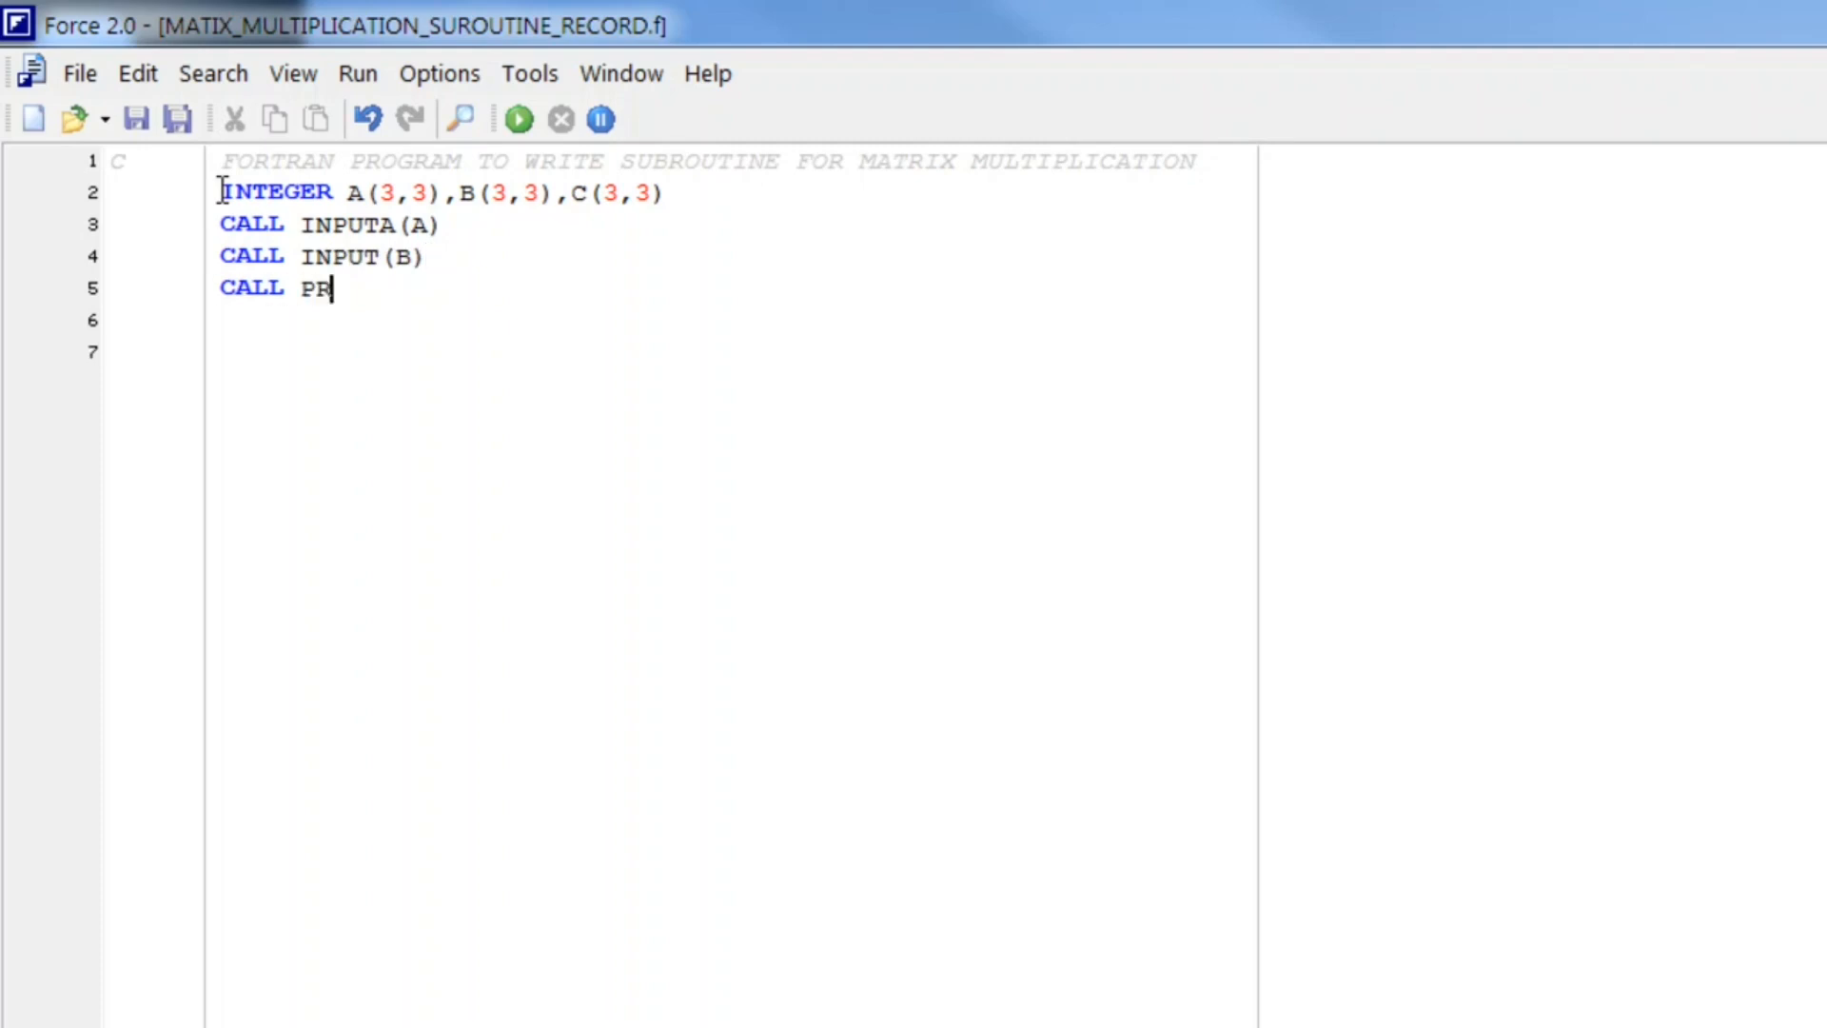
pyautogui.write('O')
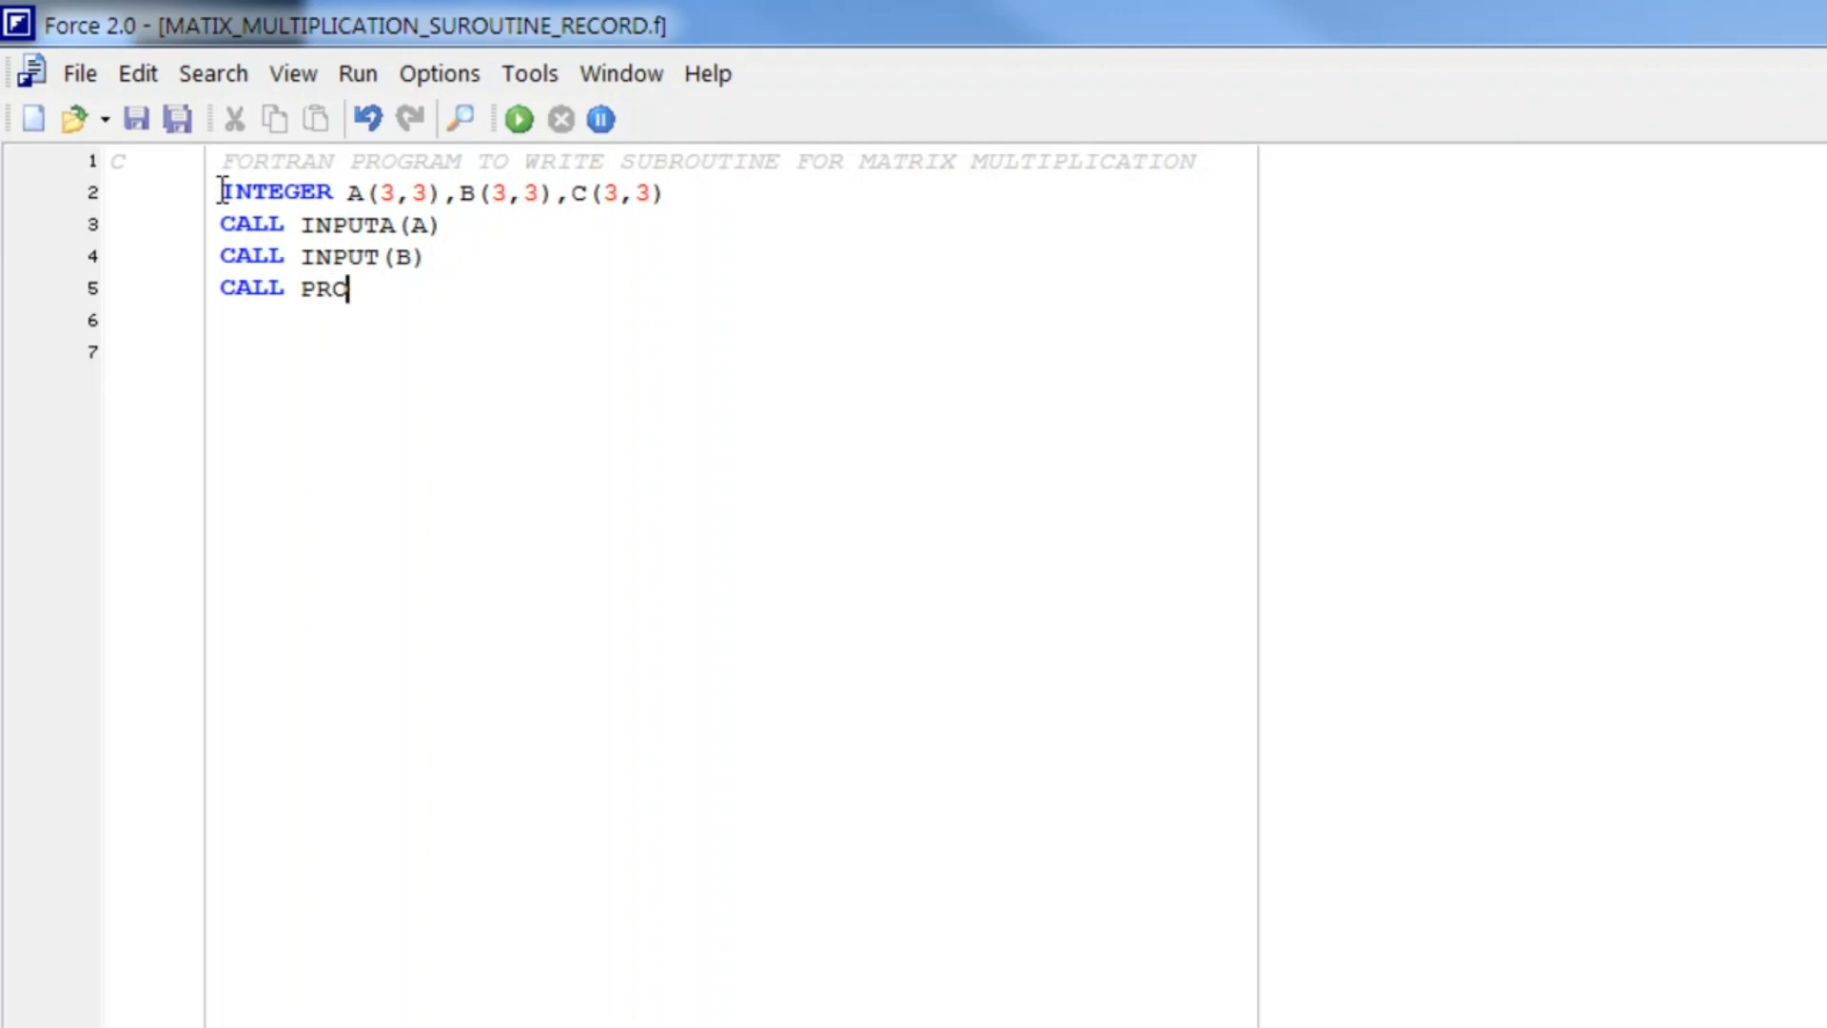
pyautogui.write('D(')
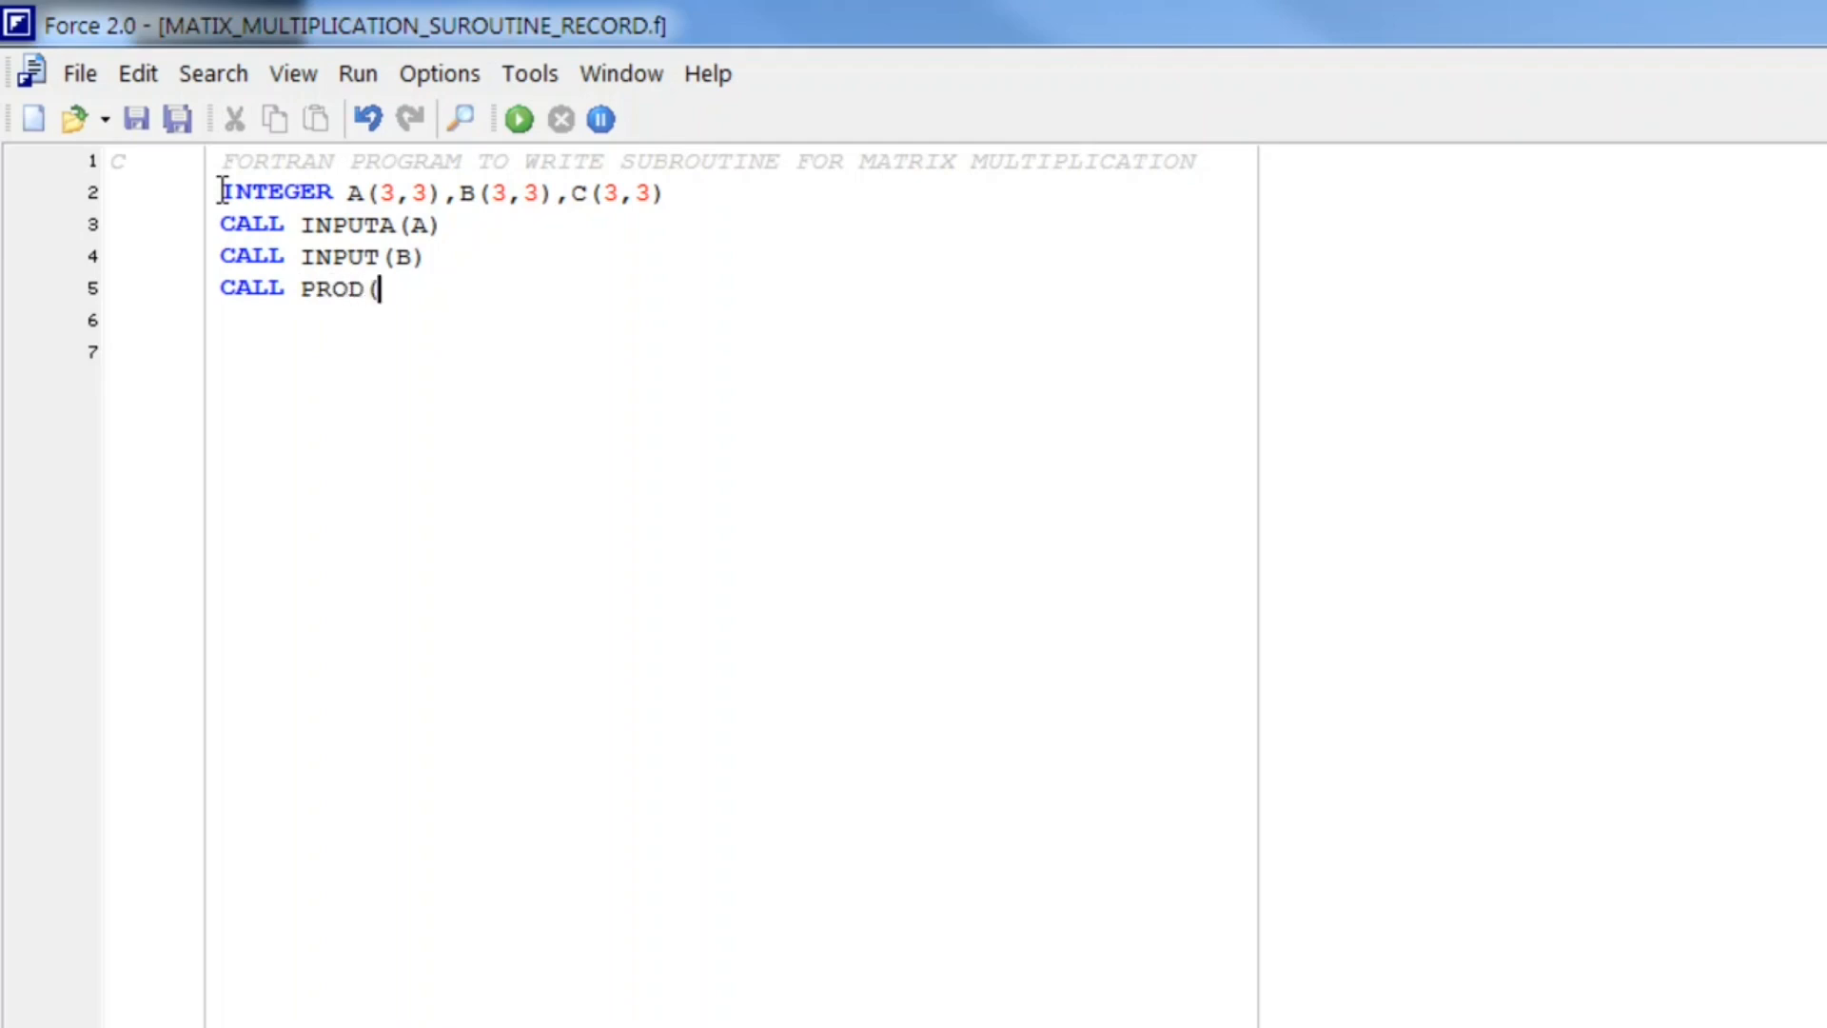
pyautogui.write('A,B,C')
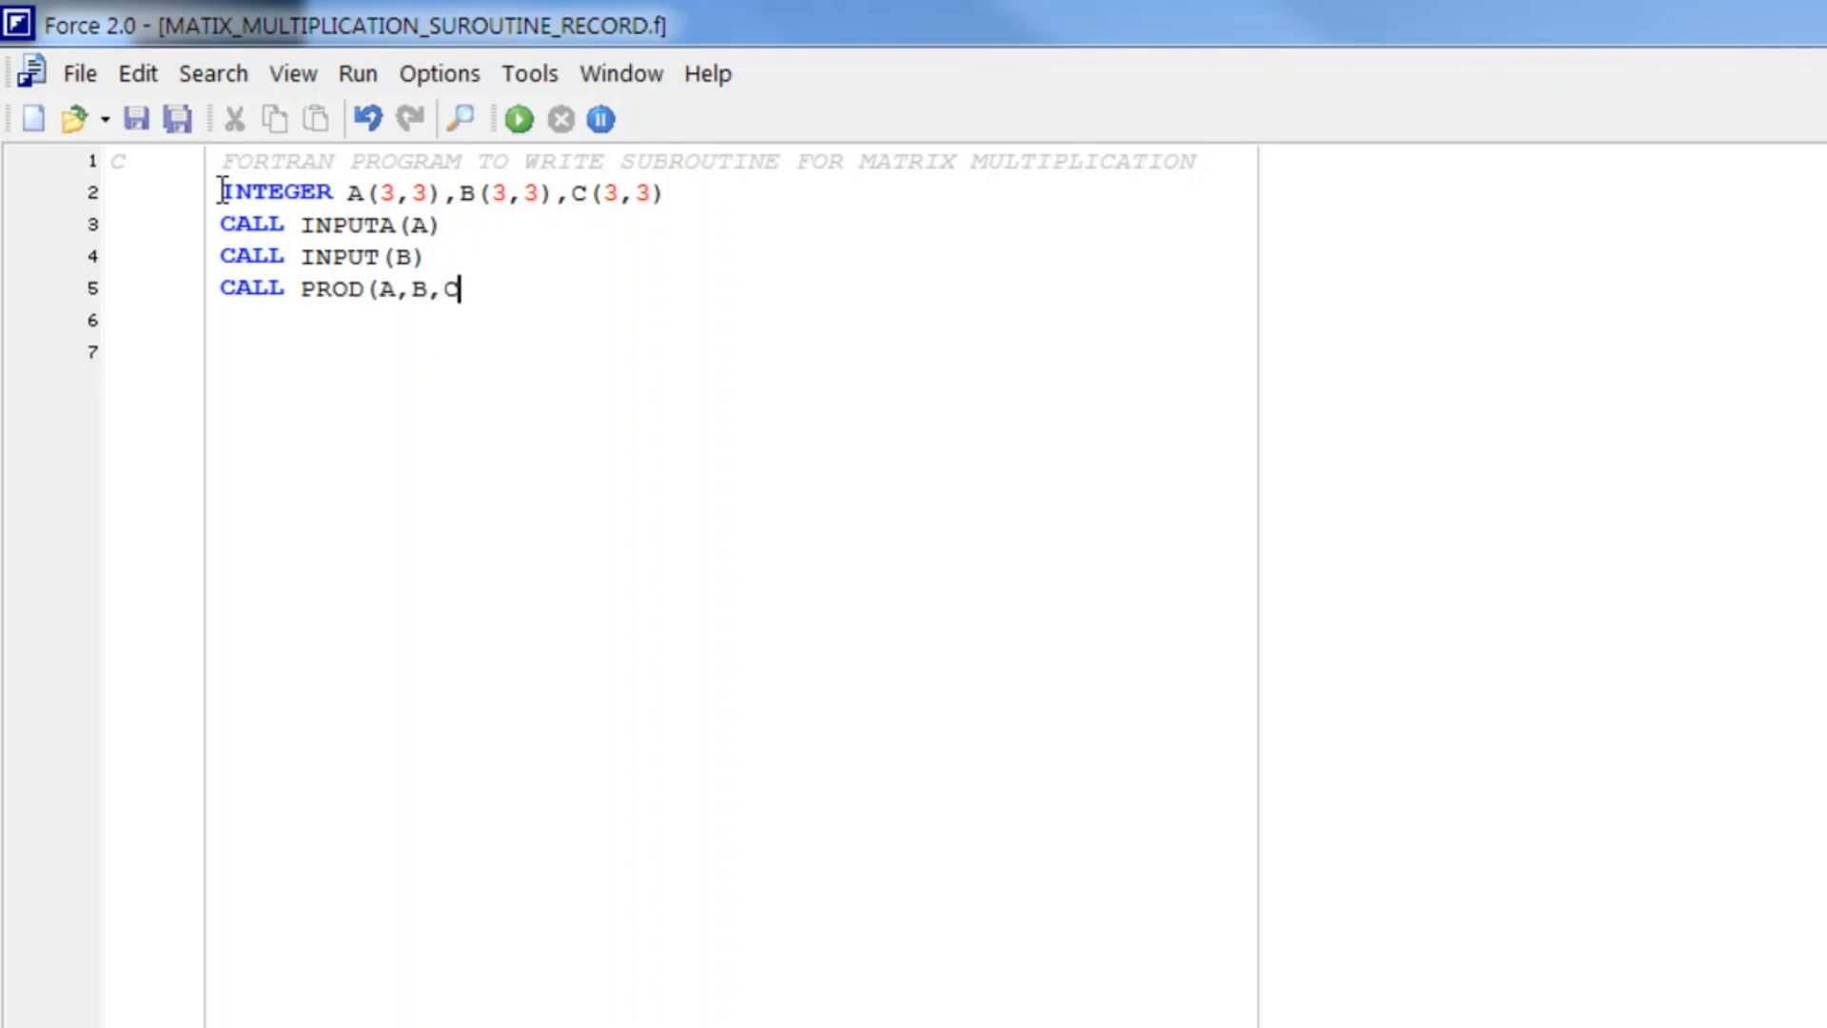
pyautogui.write(')')
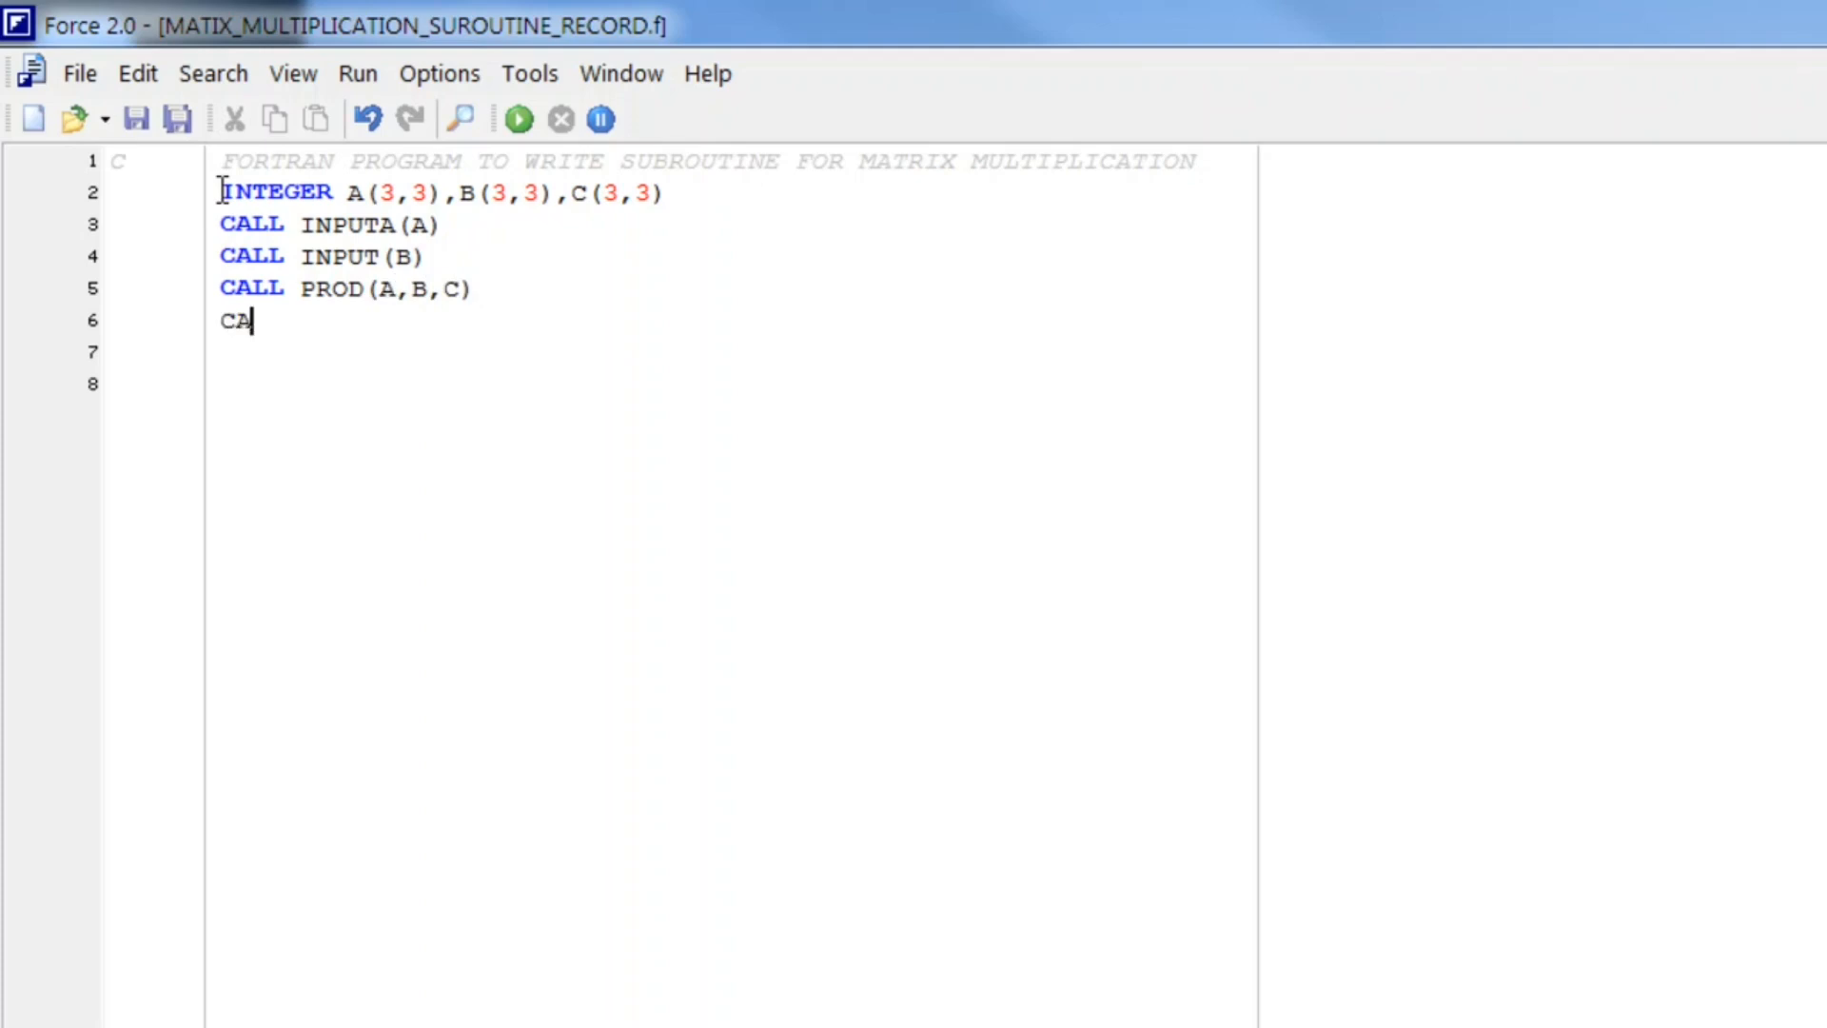
pyautogui.write('LL C')
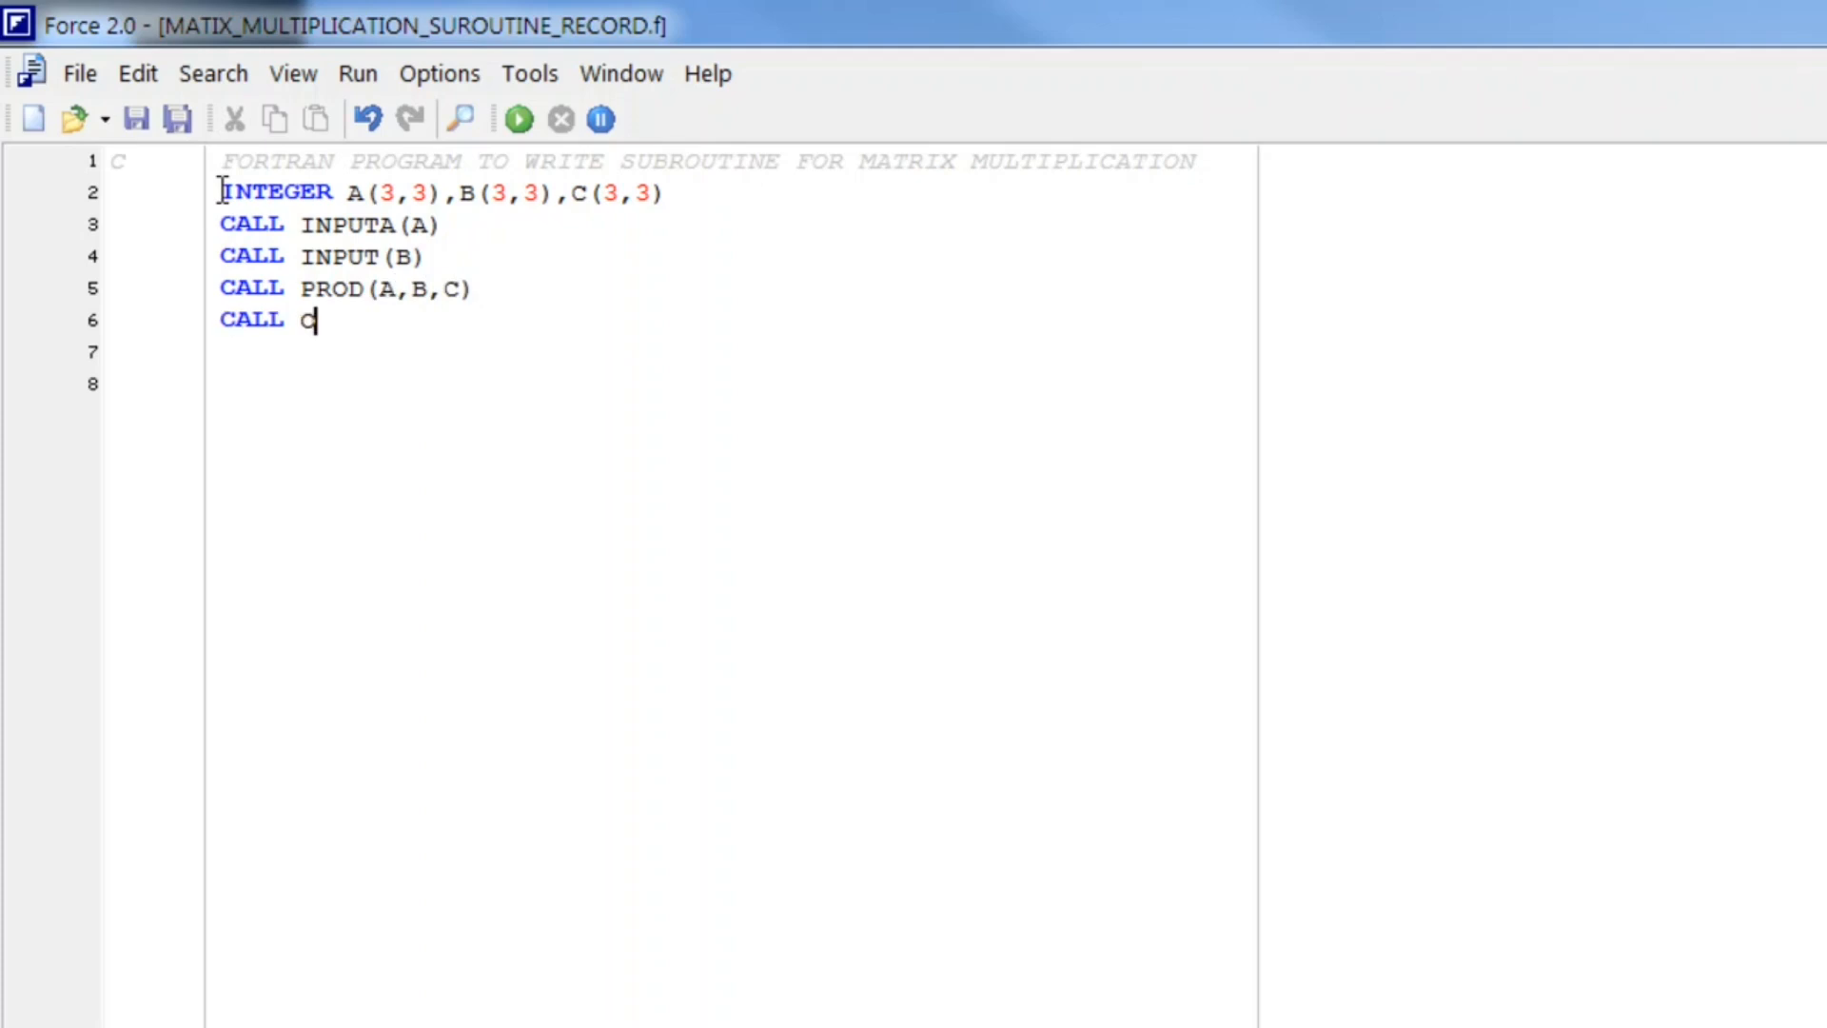
pyautogui.write('UTPUT')
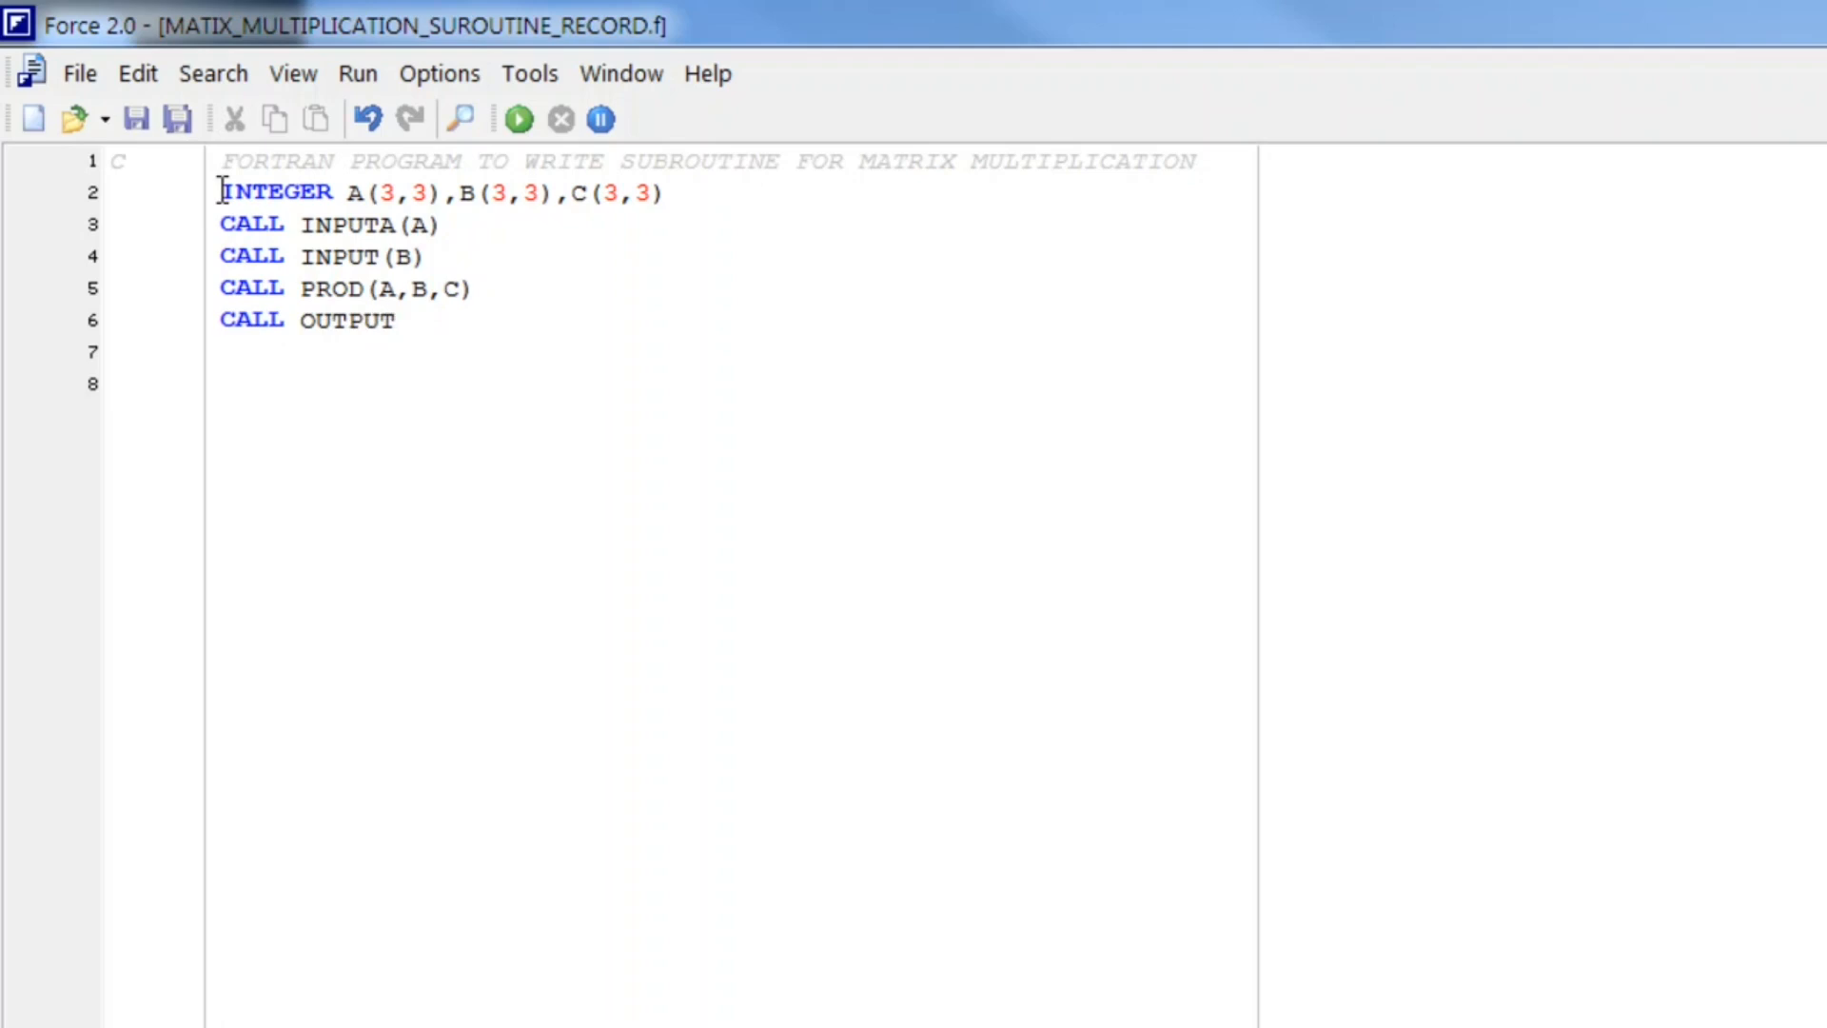
pyautogui.write('(C)')
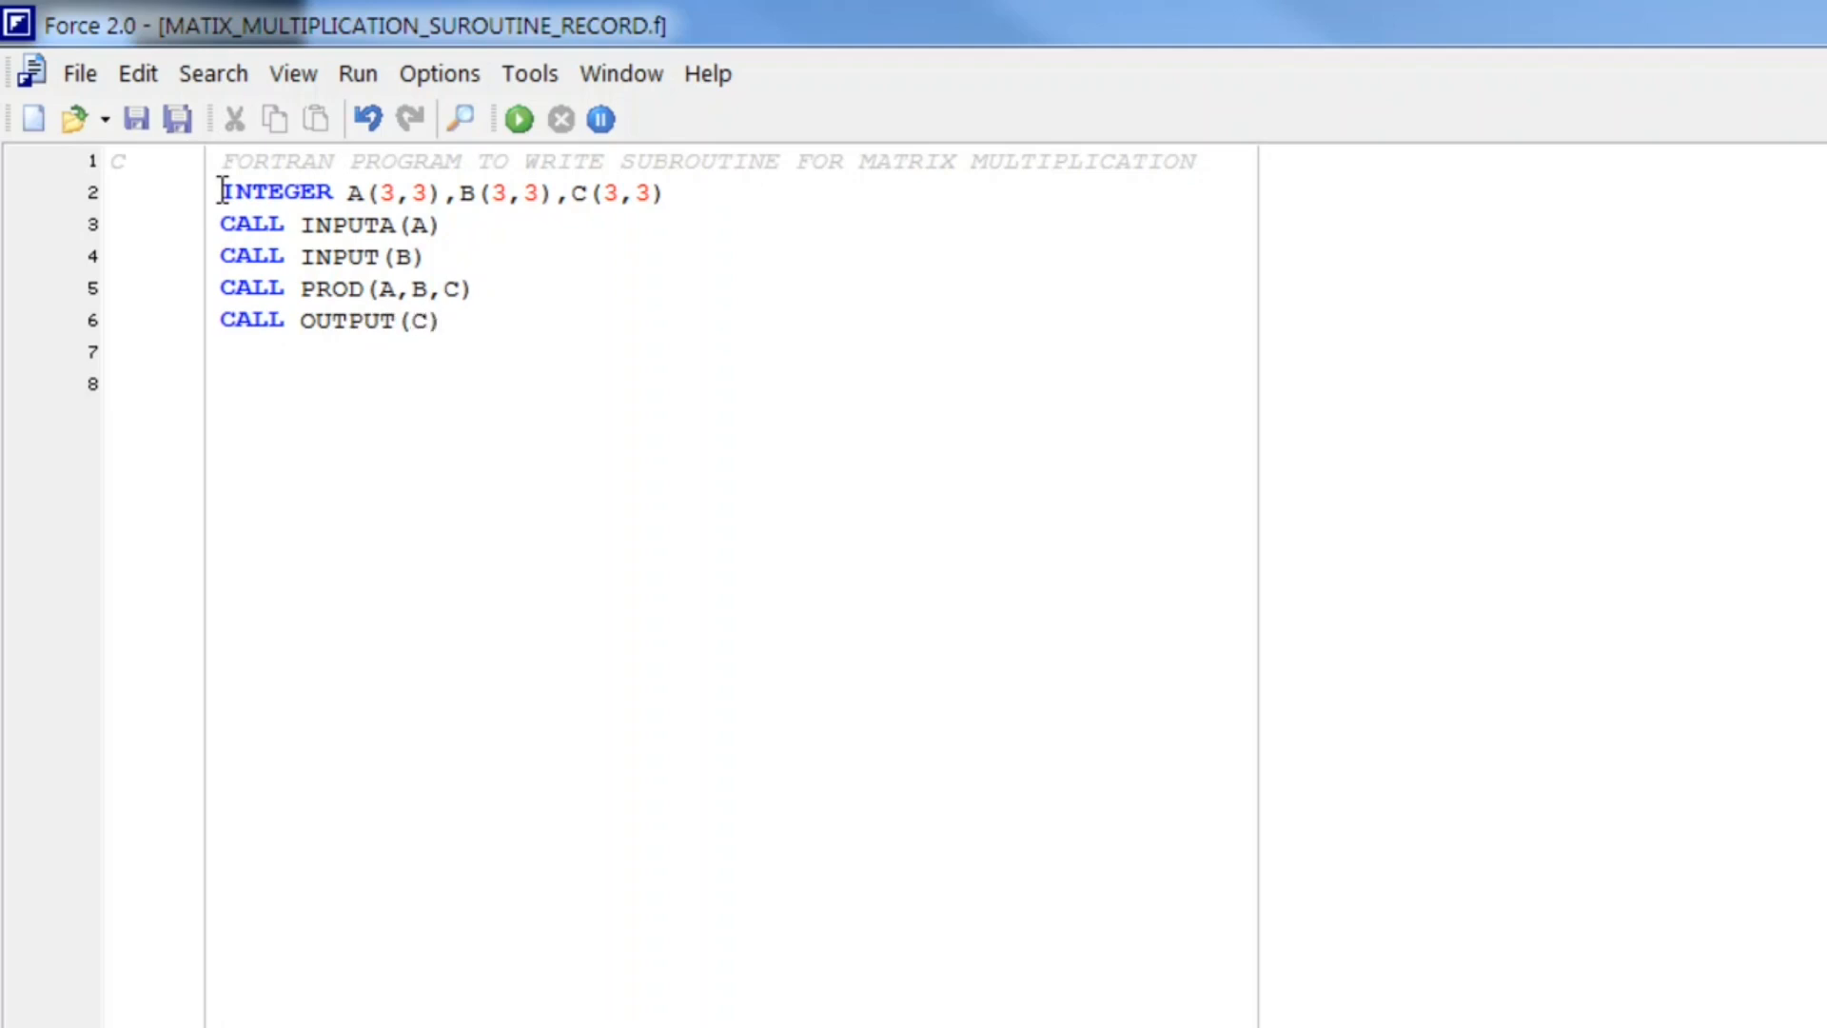
# Step: Finish the main program with READ*, STOP and END
pyautogui.write('READ')
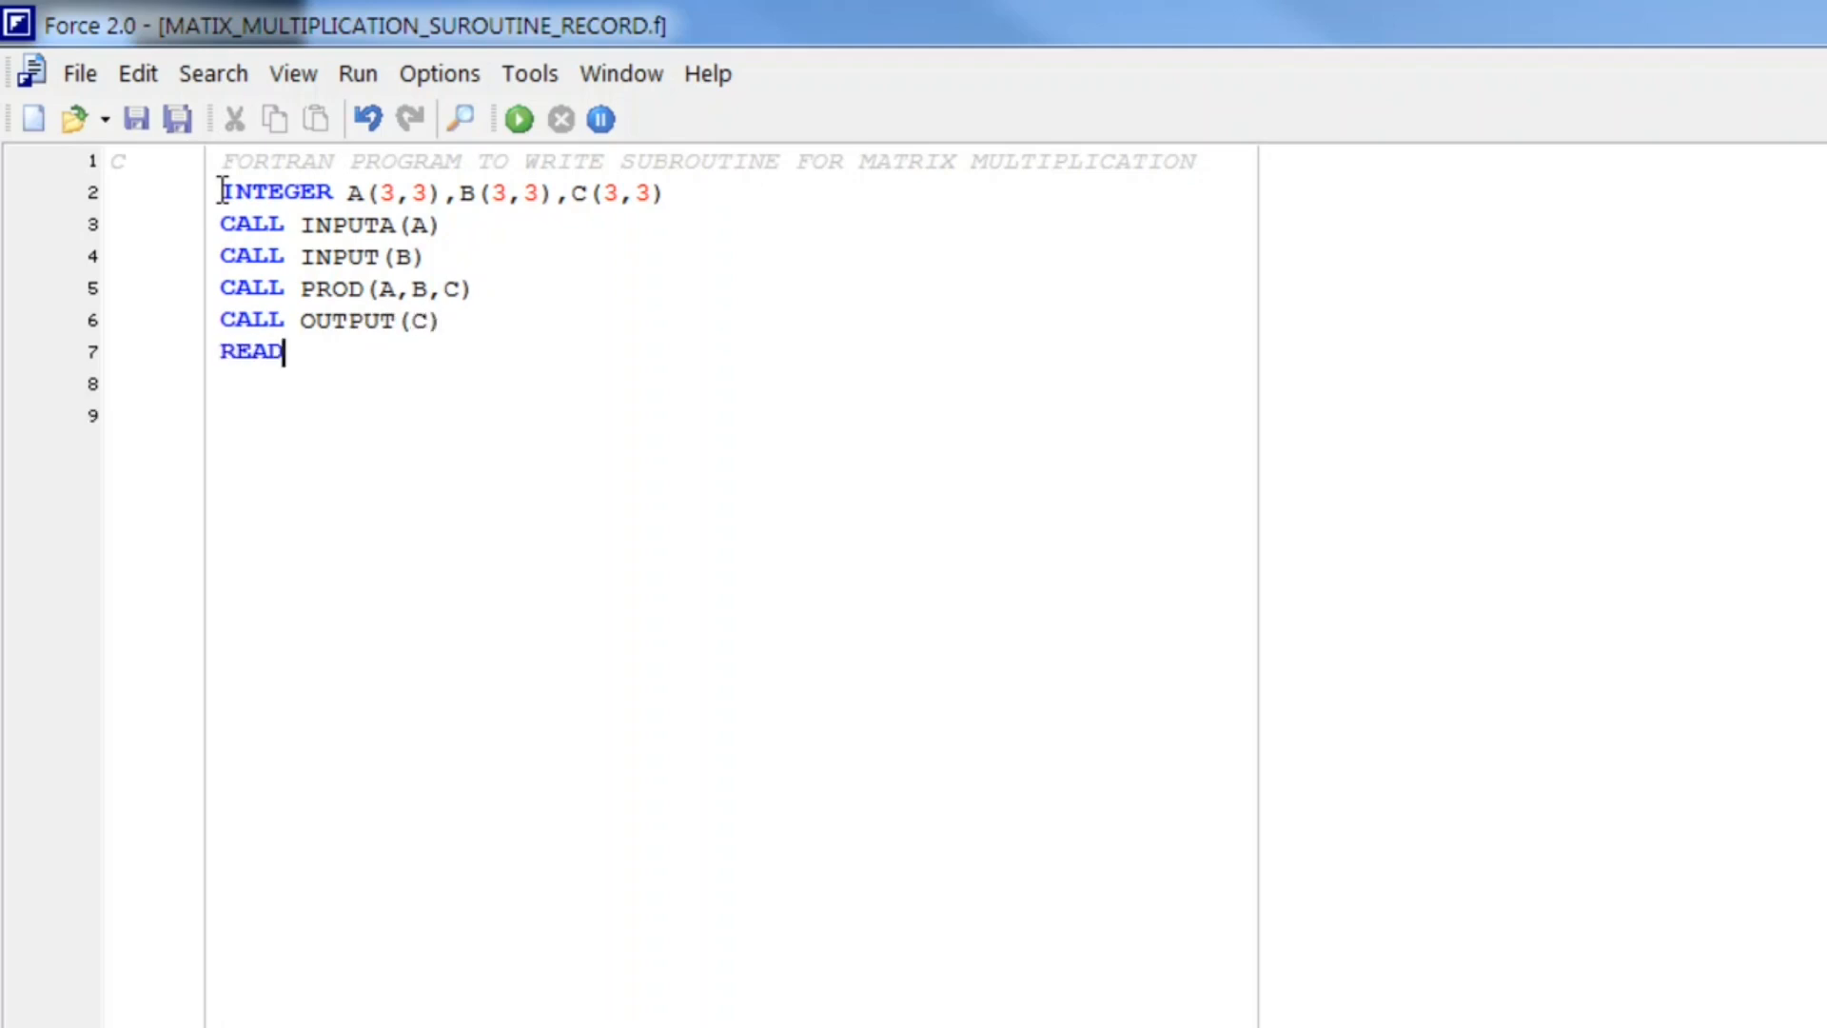
pyautogui.write('*')
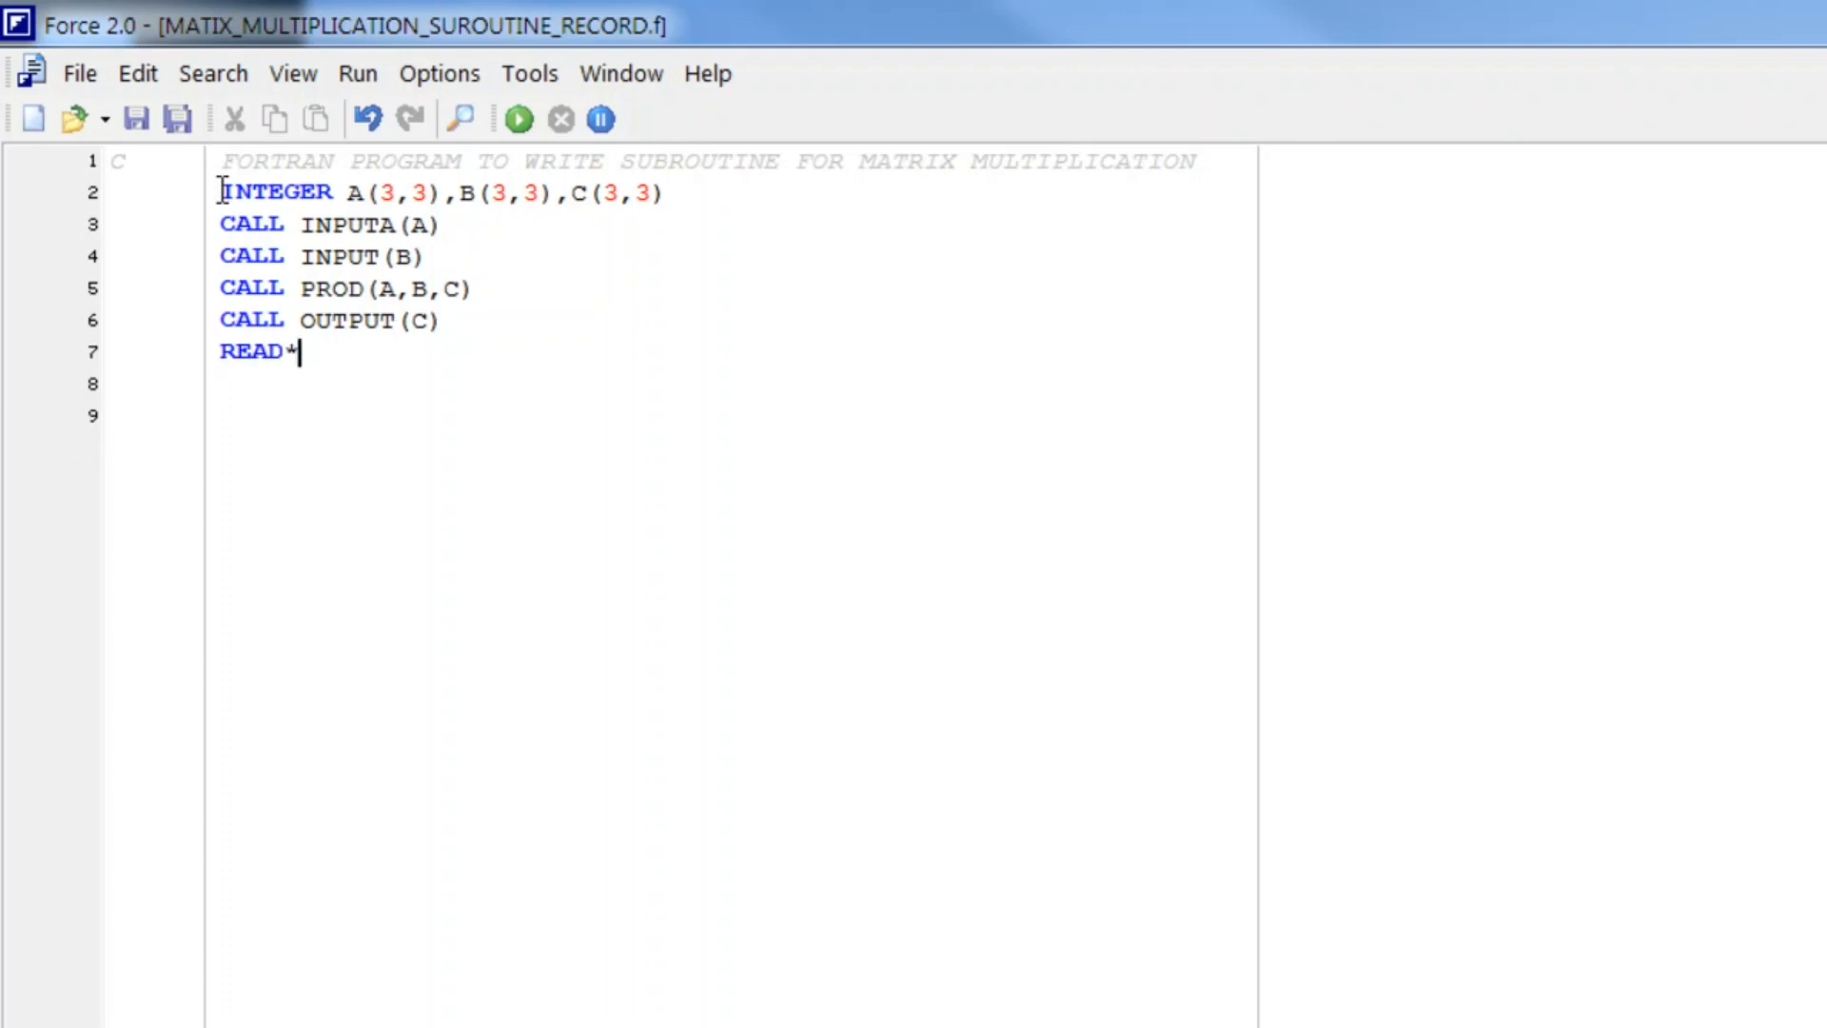
pyautogui.write('STOP')
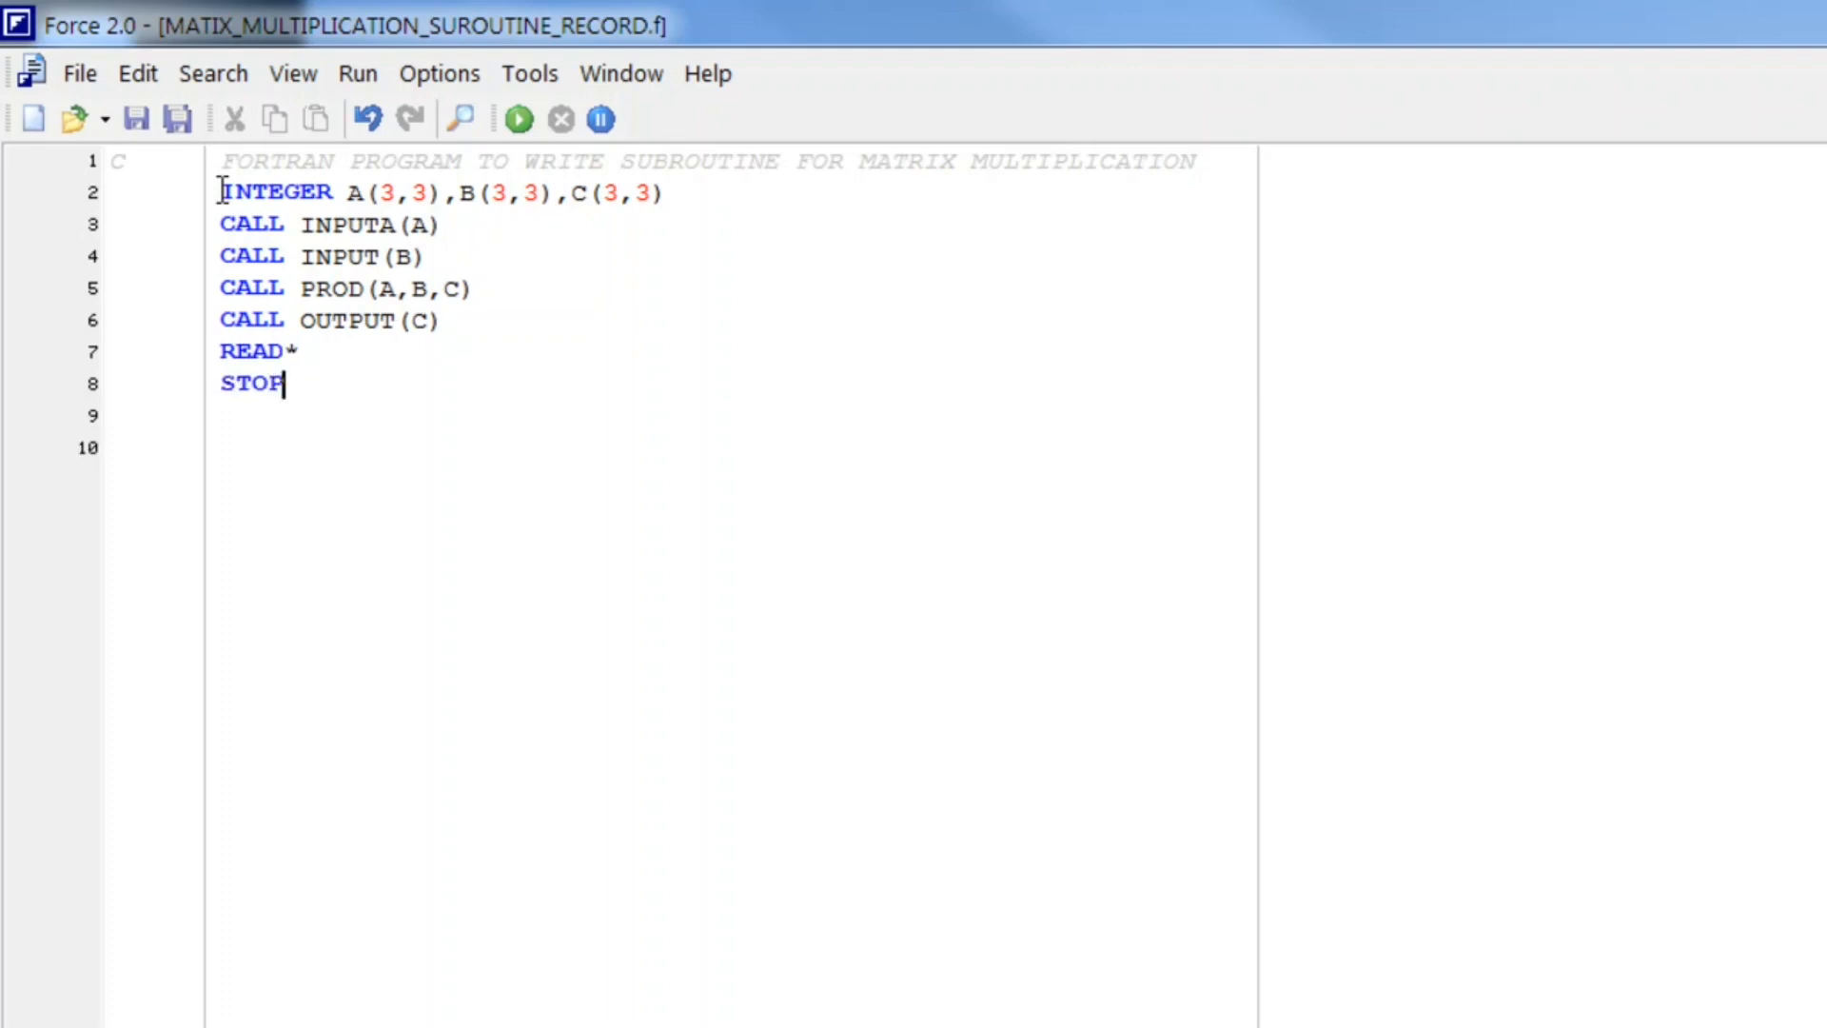
pyautogui.write('END')
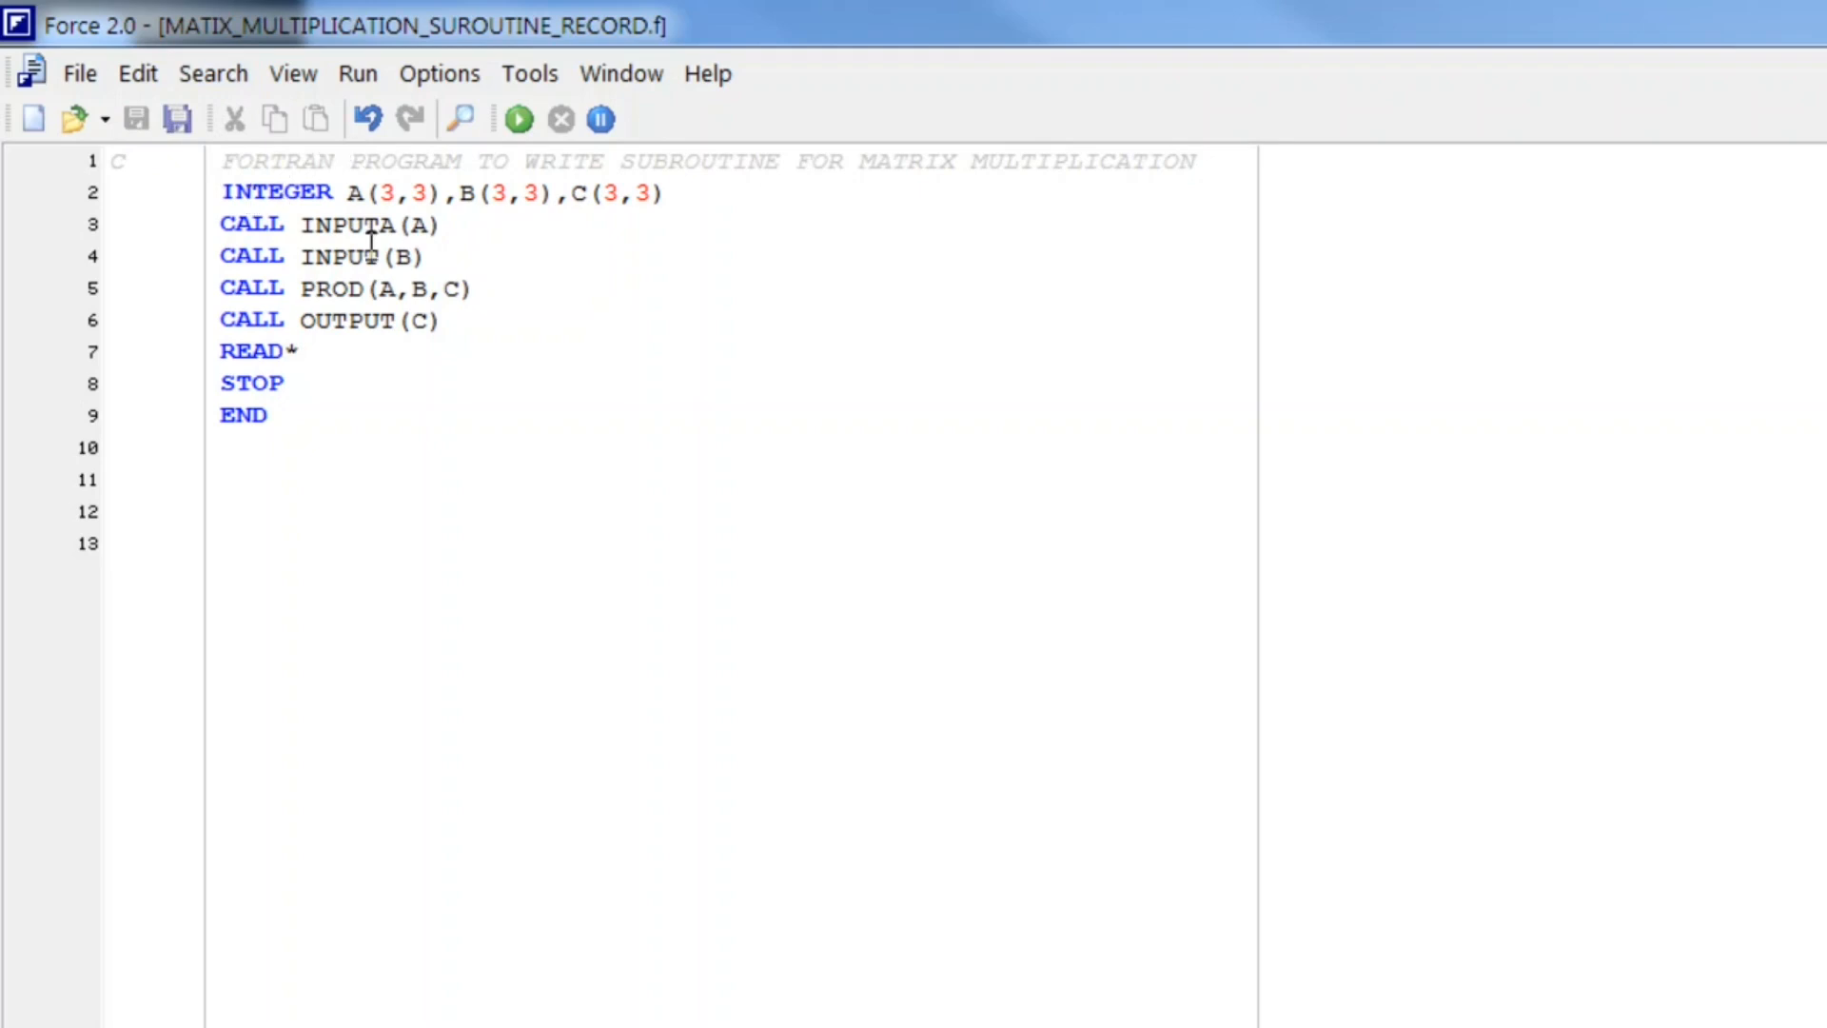
pyautogui.moveTo(626, 169)
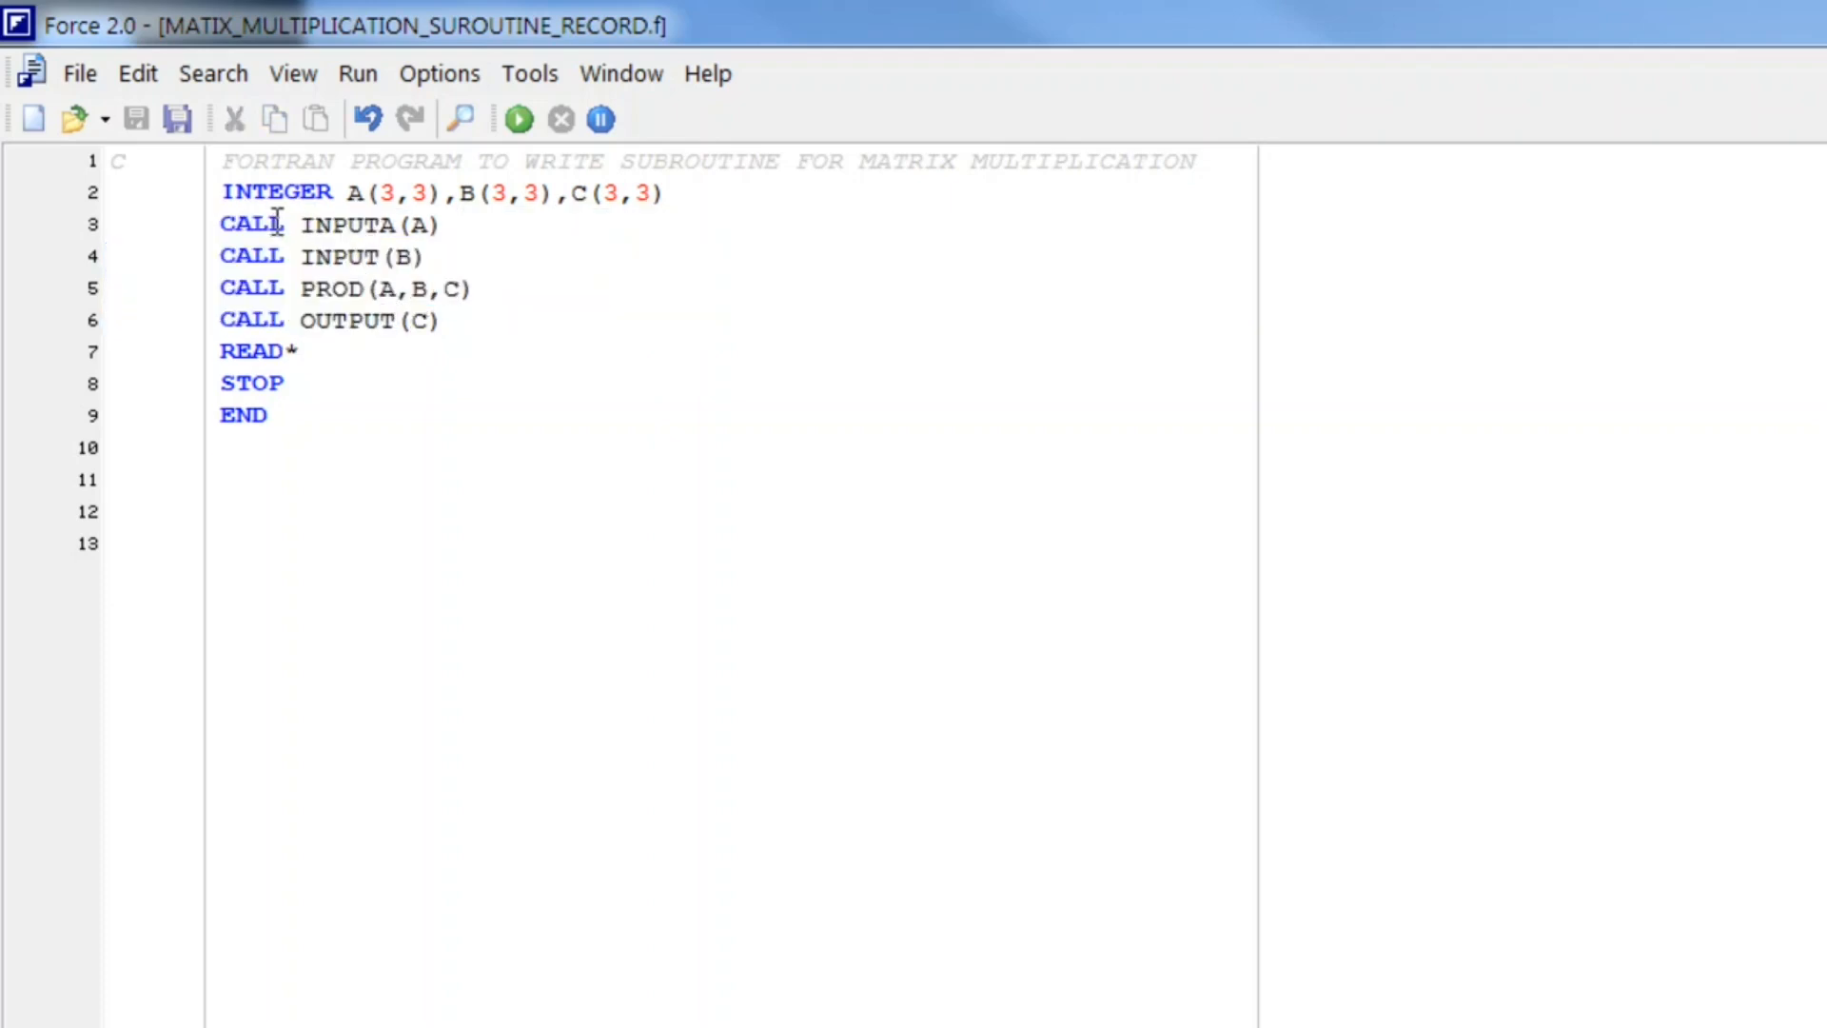
pyautogui.click(411, 320)
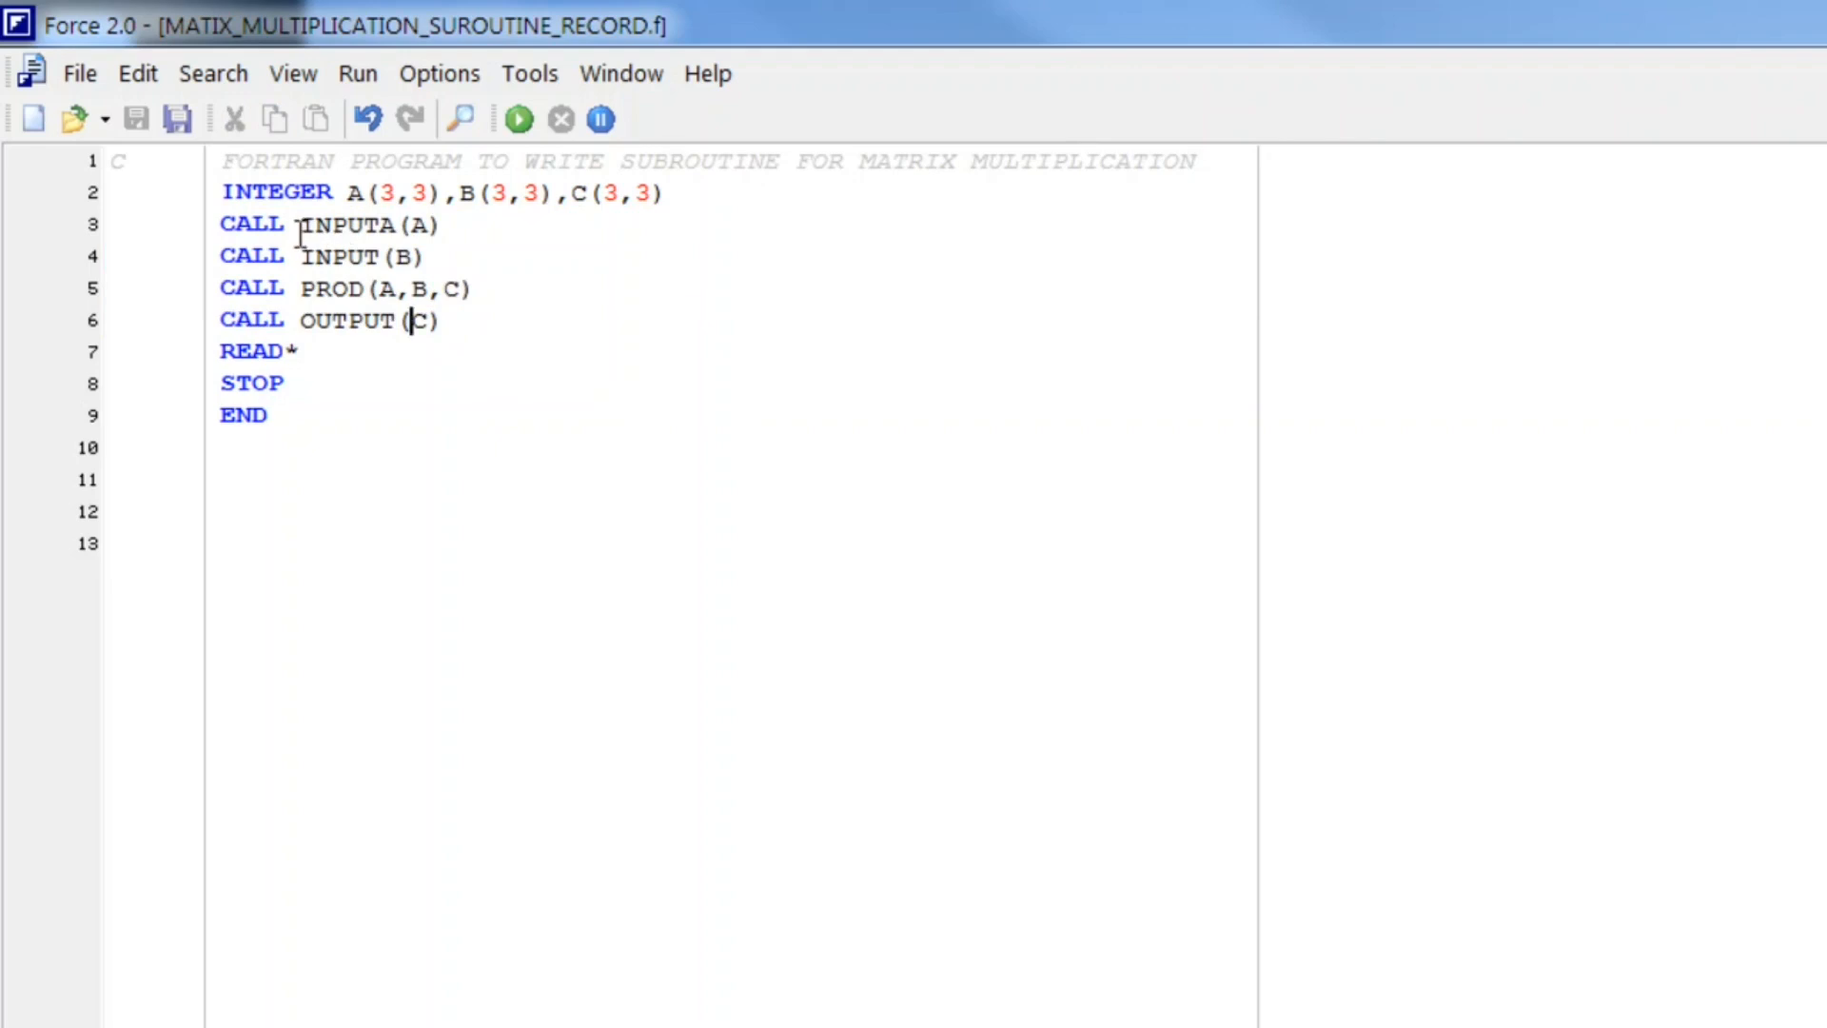
pyautogui.click(221, 445)
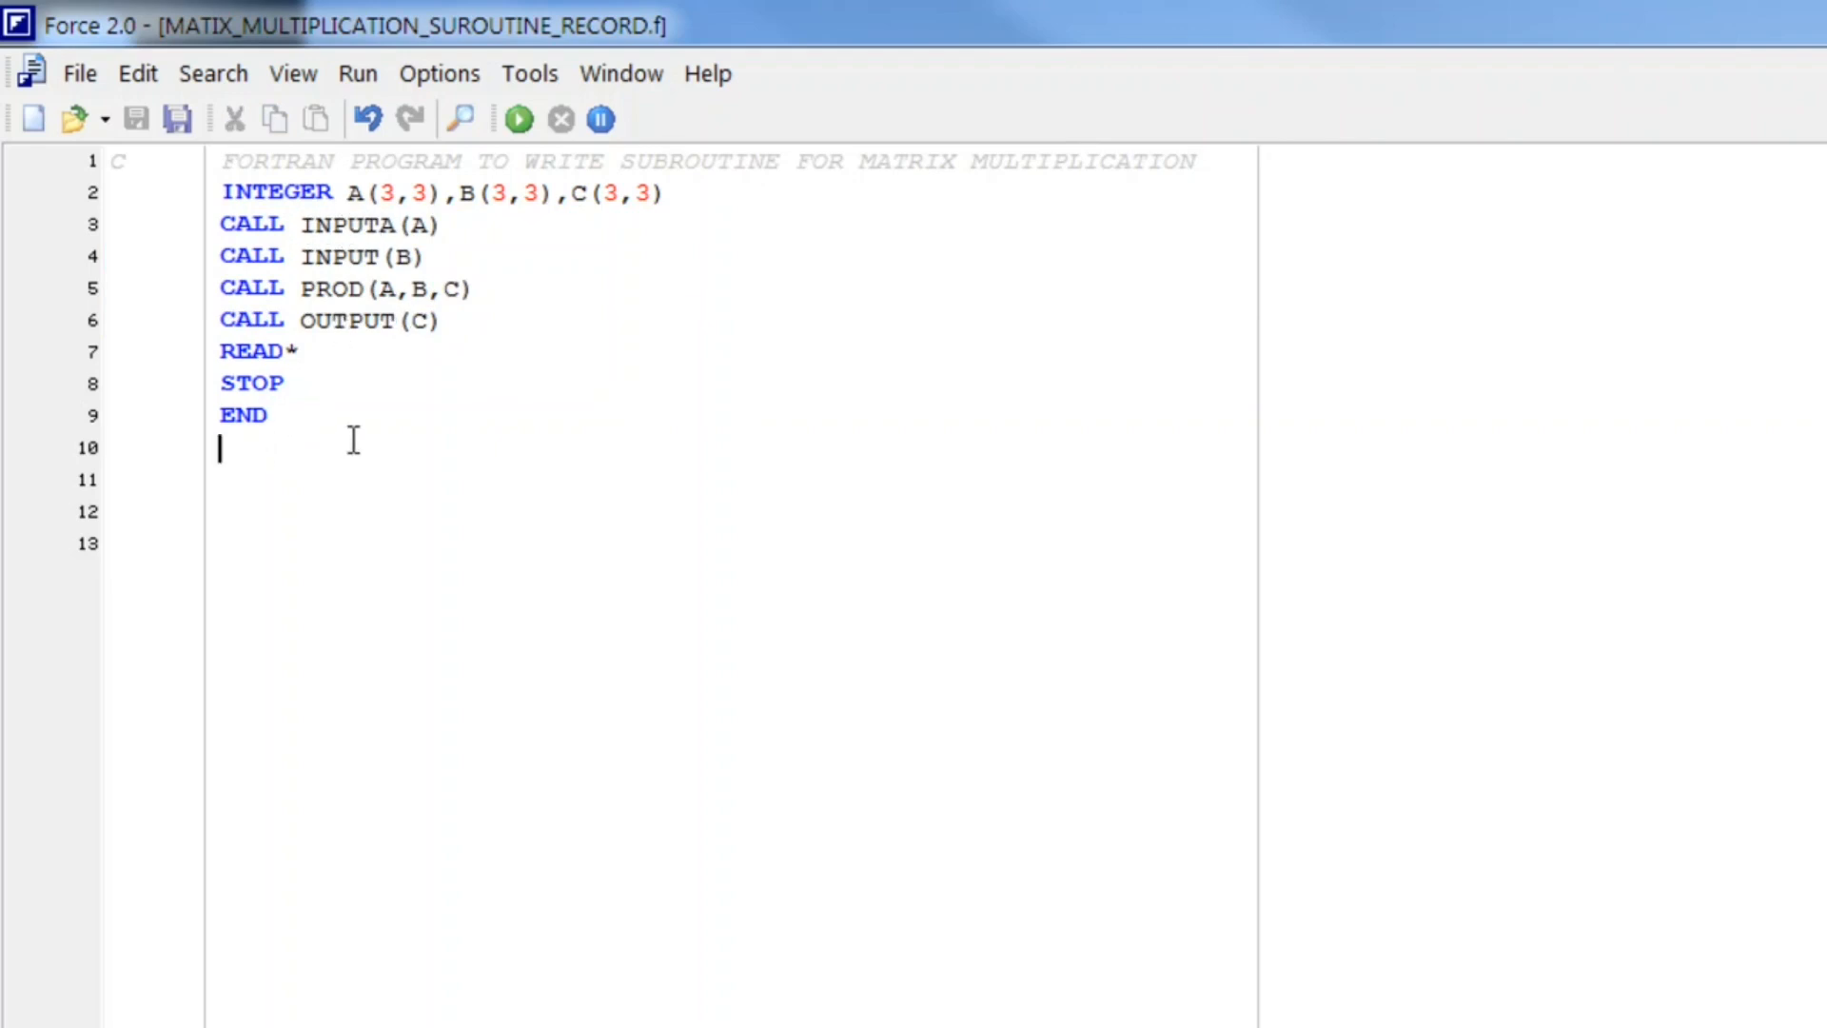
# Step: Start SUBROUTINE INPUT(A) with an INTEGER A(3,3) declaration
pyautogui.write('SUB')
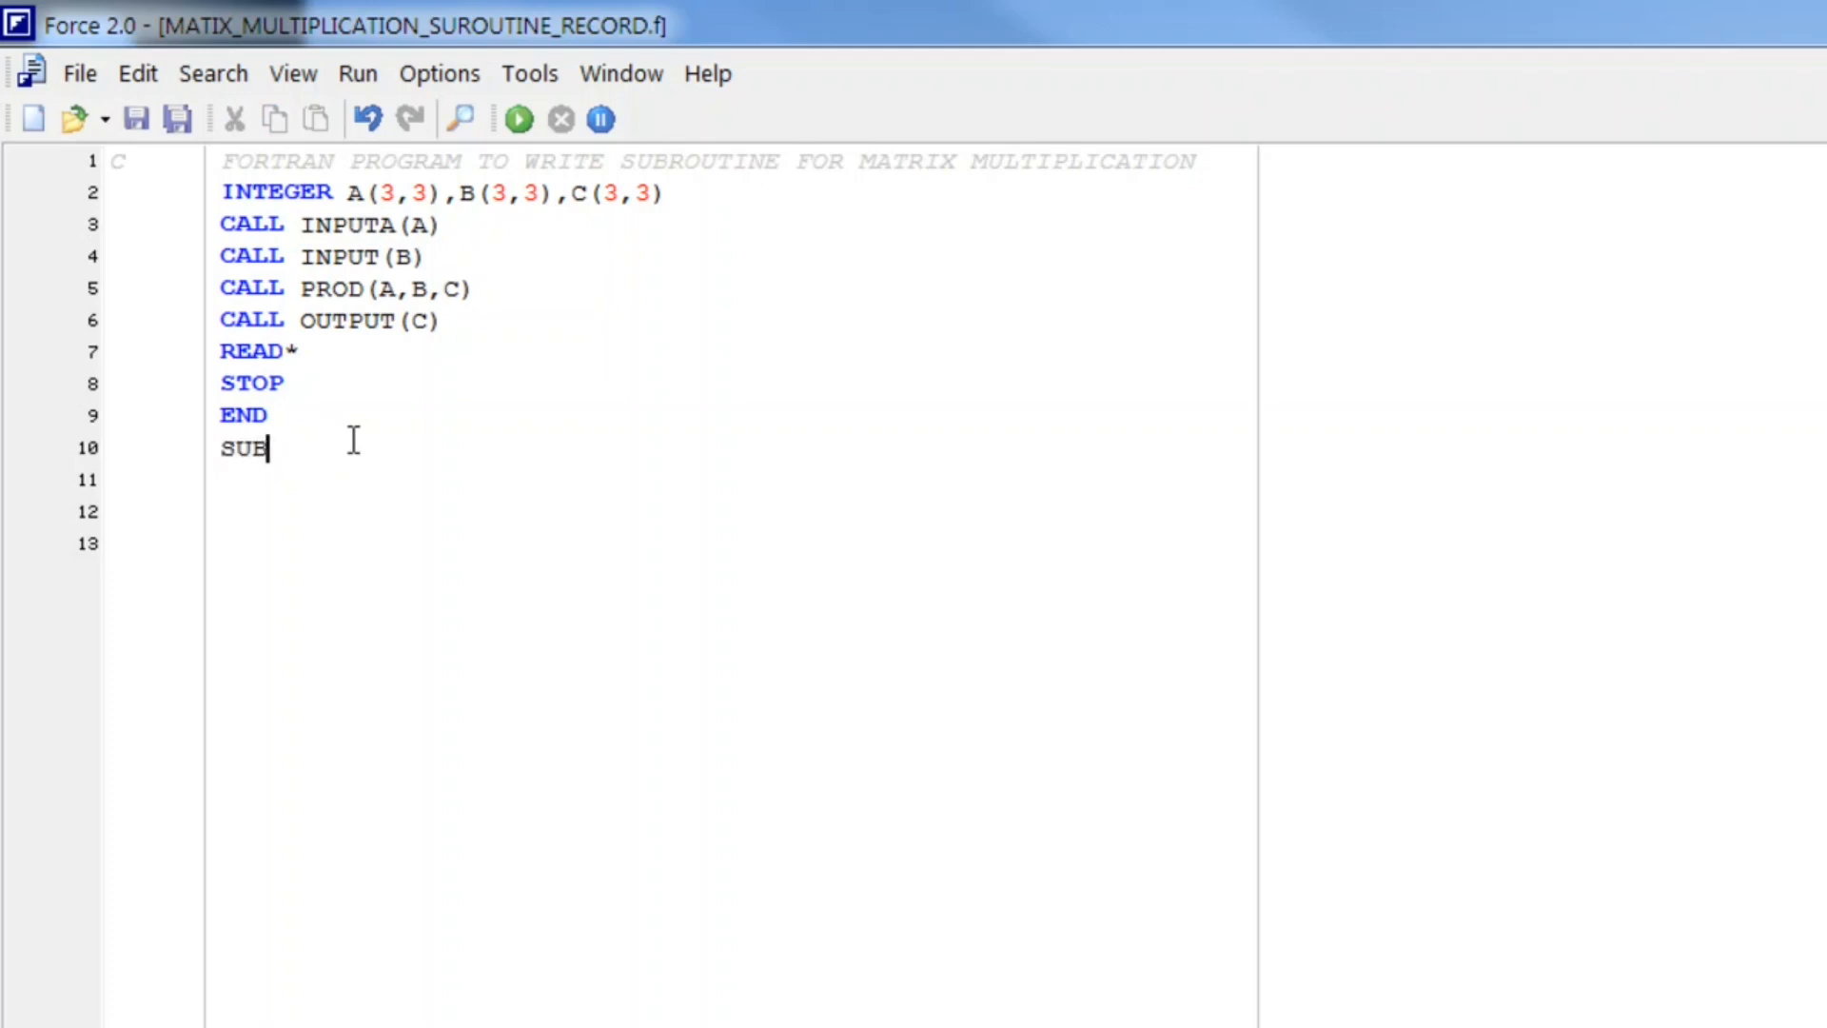
pyautogui.write('RO')
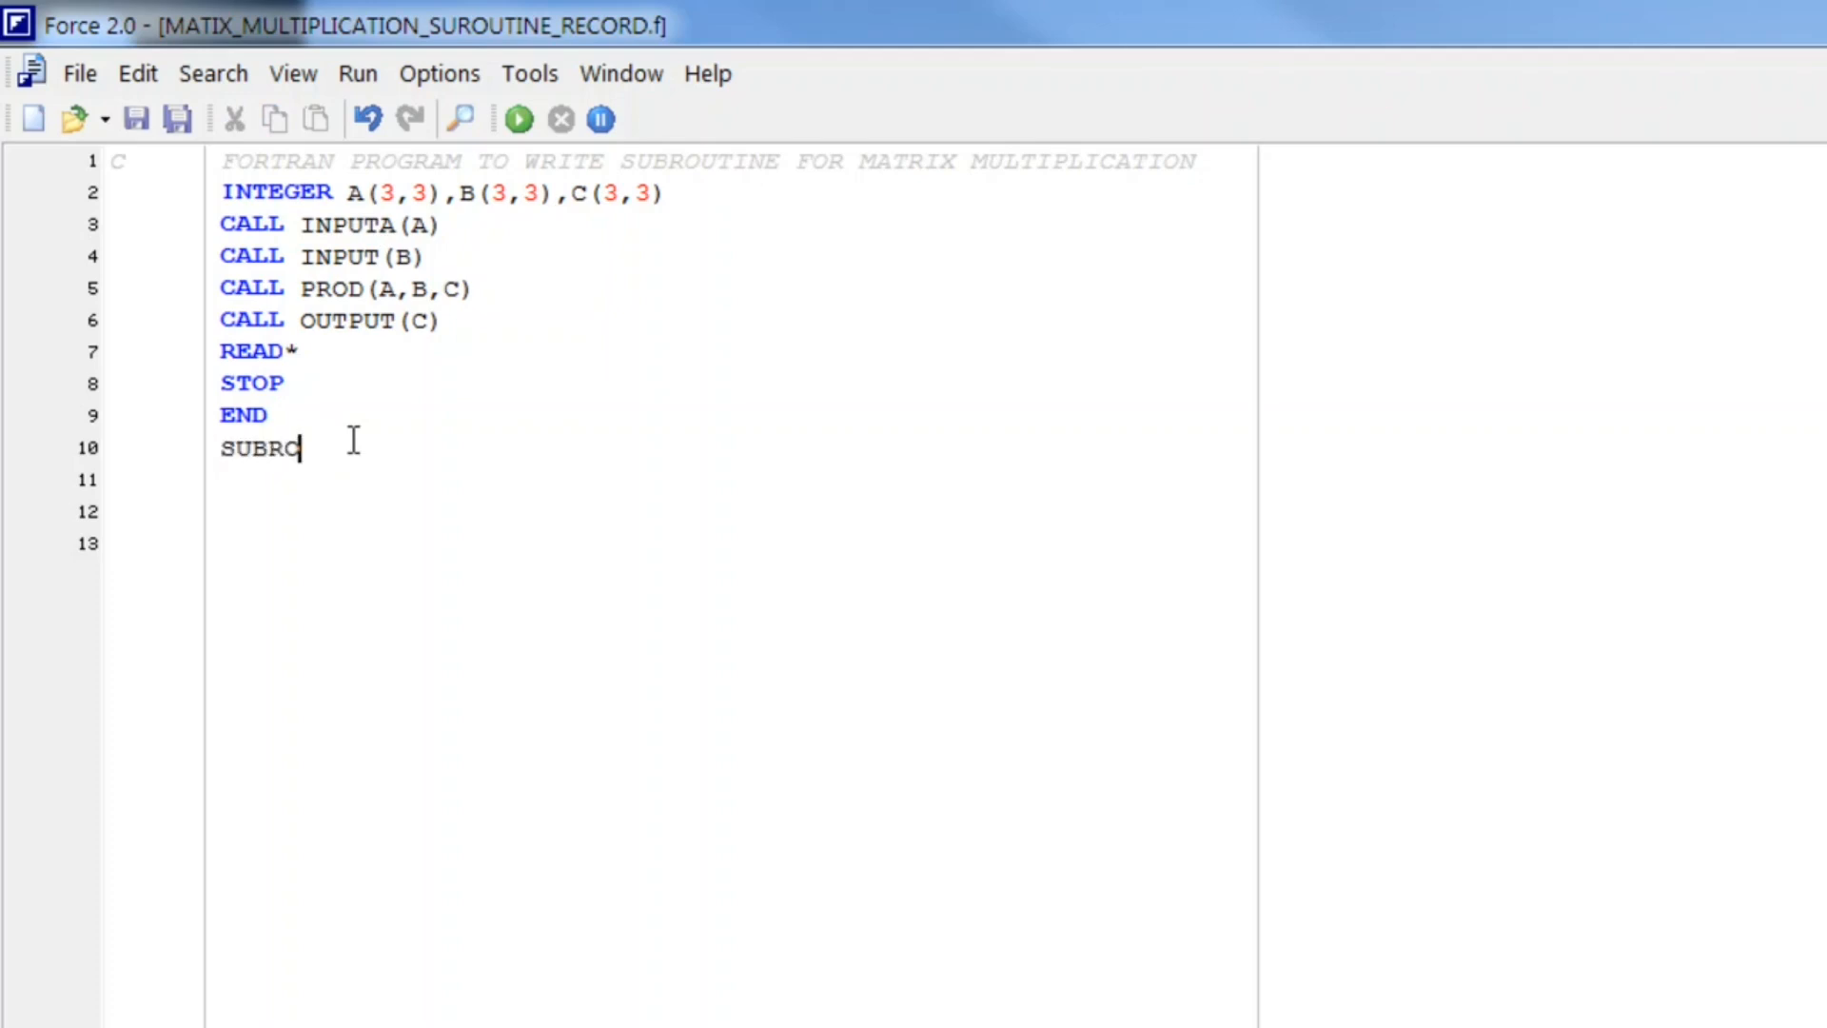
pyautogui.write('UTINE')
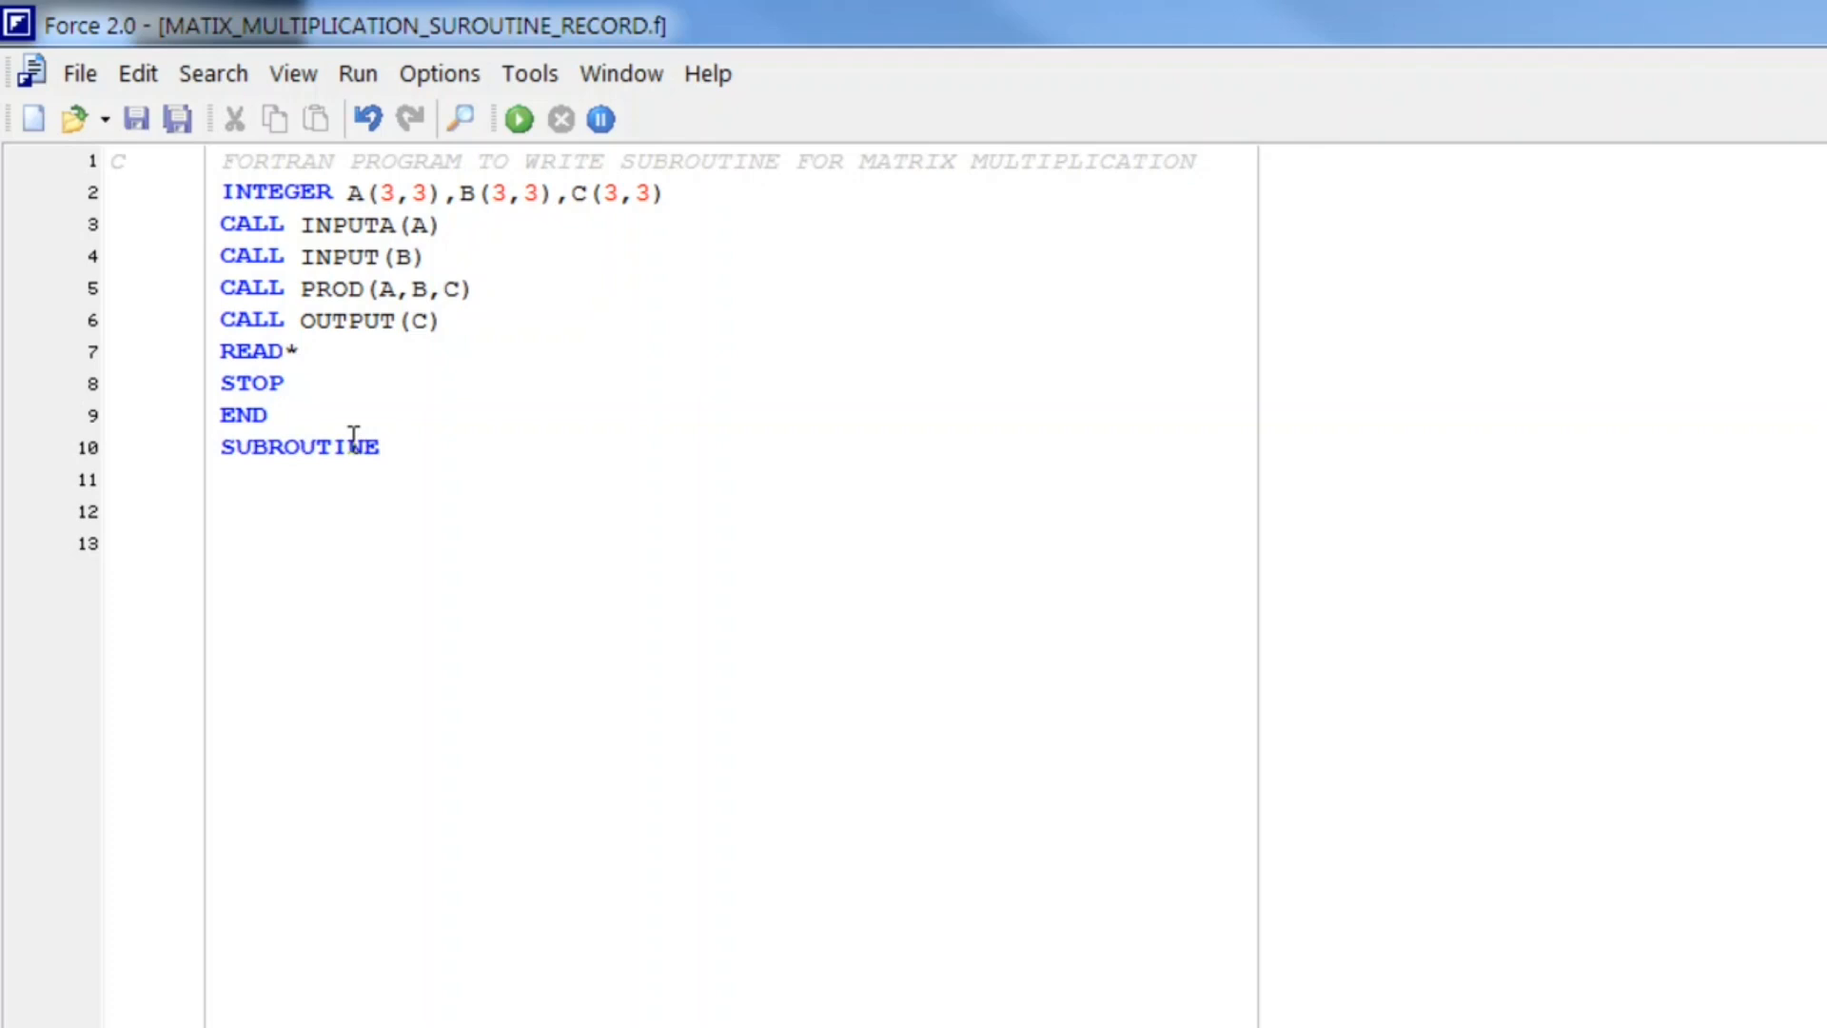
pyautogui.write('INPU')
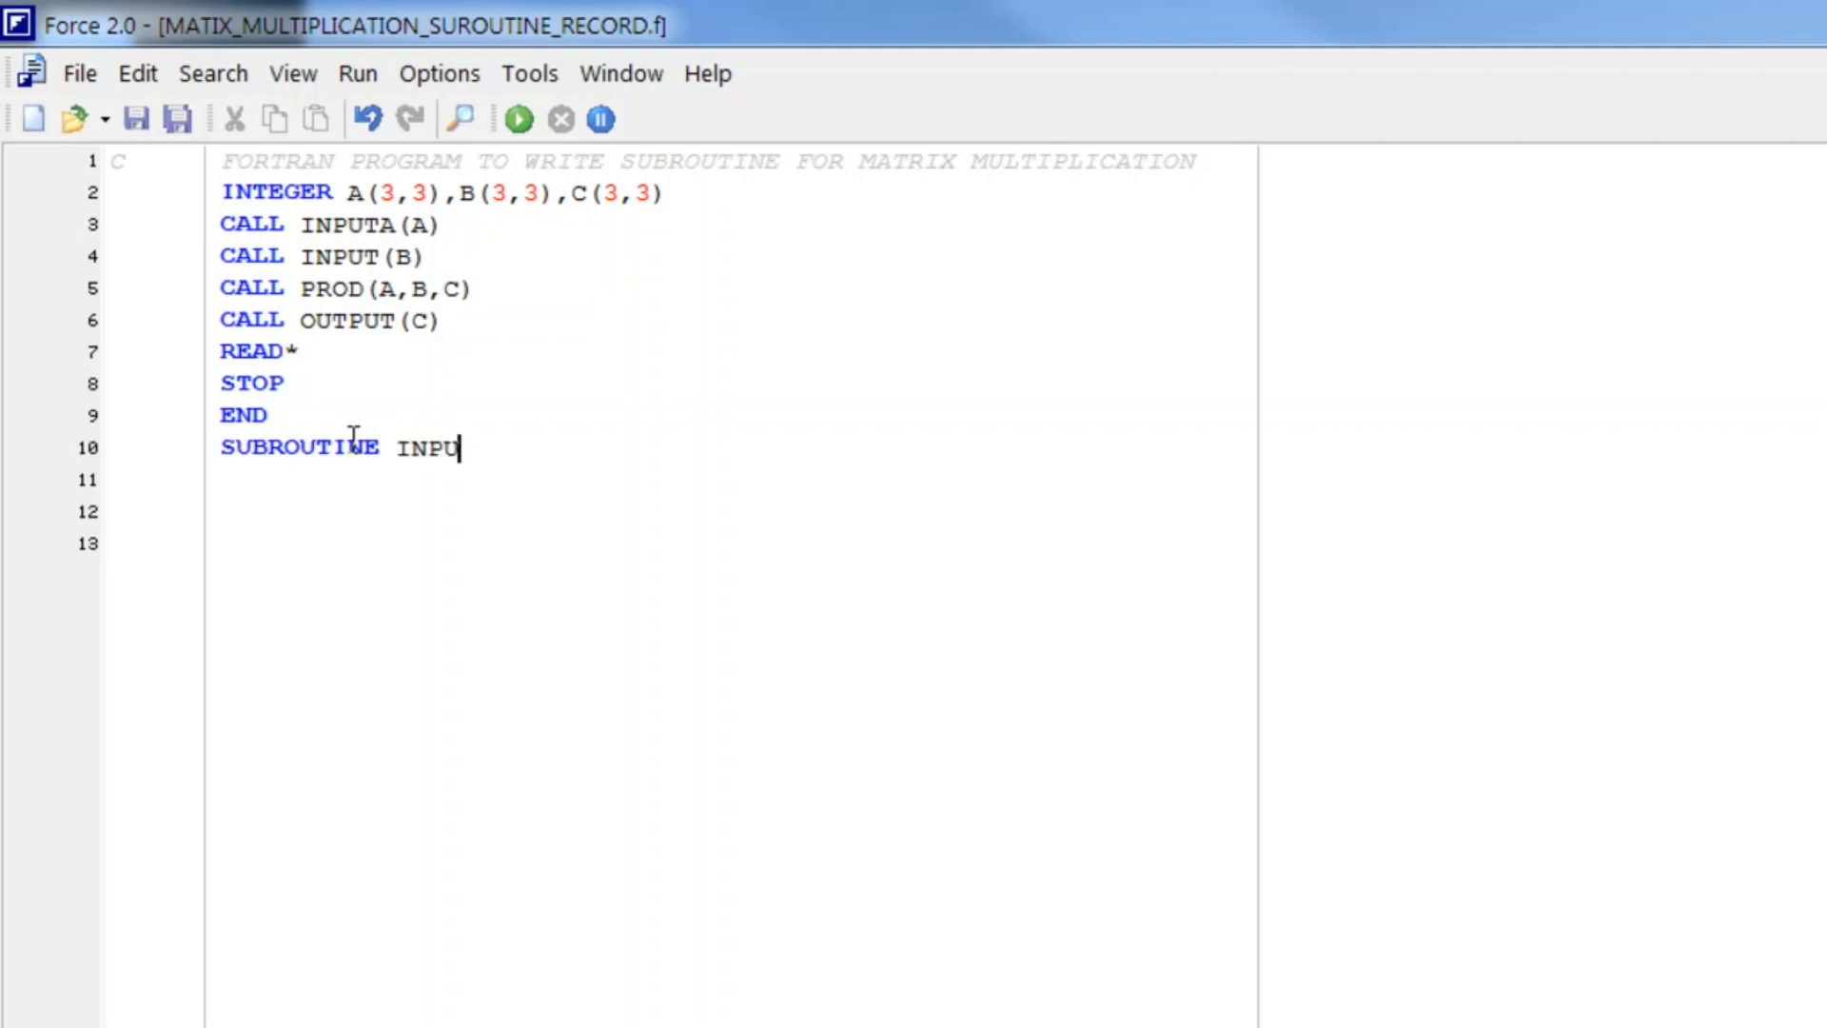
pyautogui.write('T(A)')
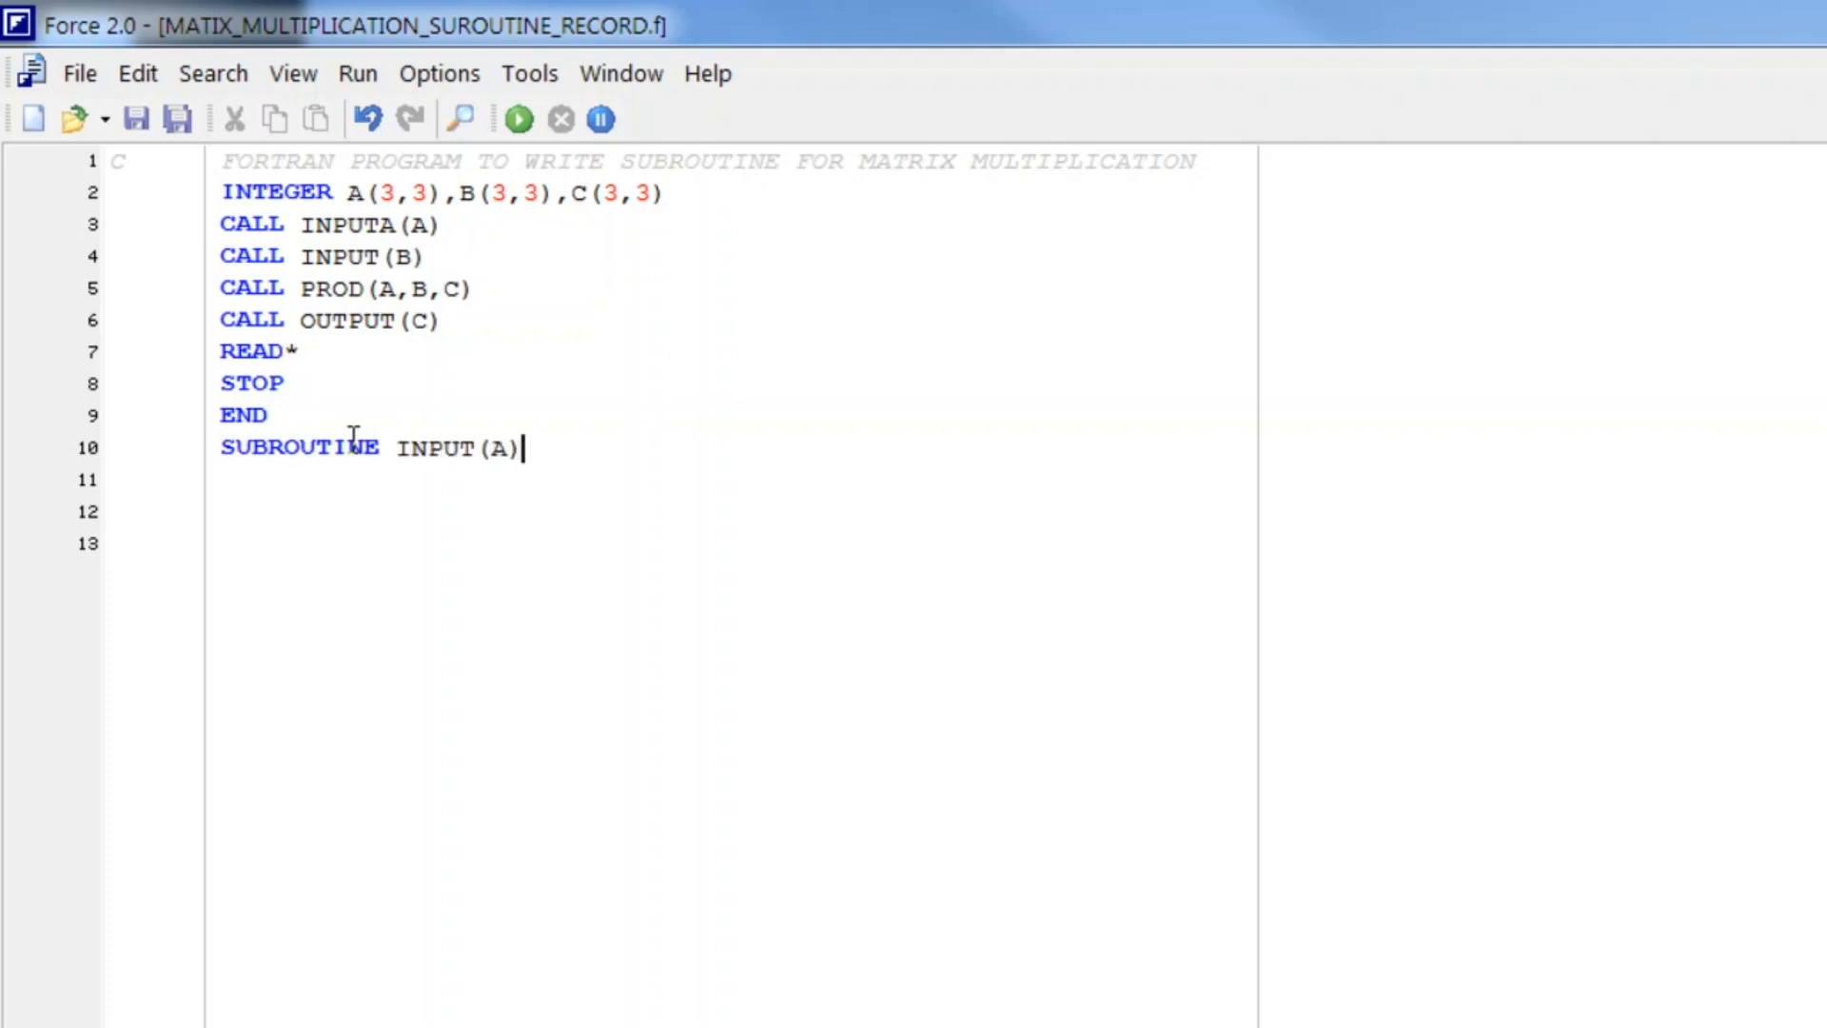
pyautogui.press('Return')
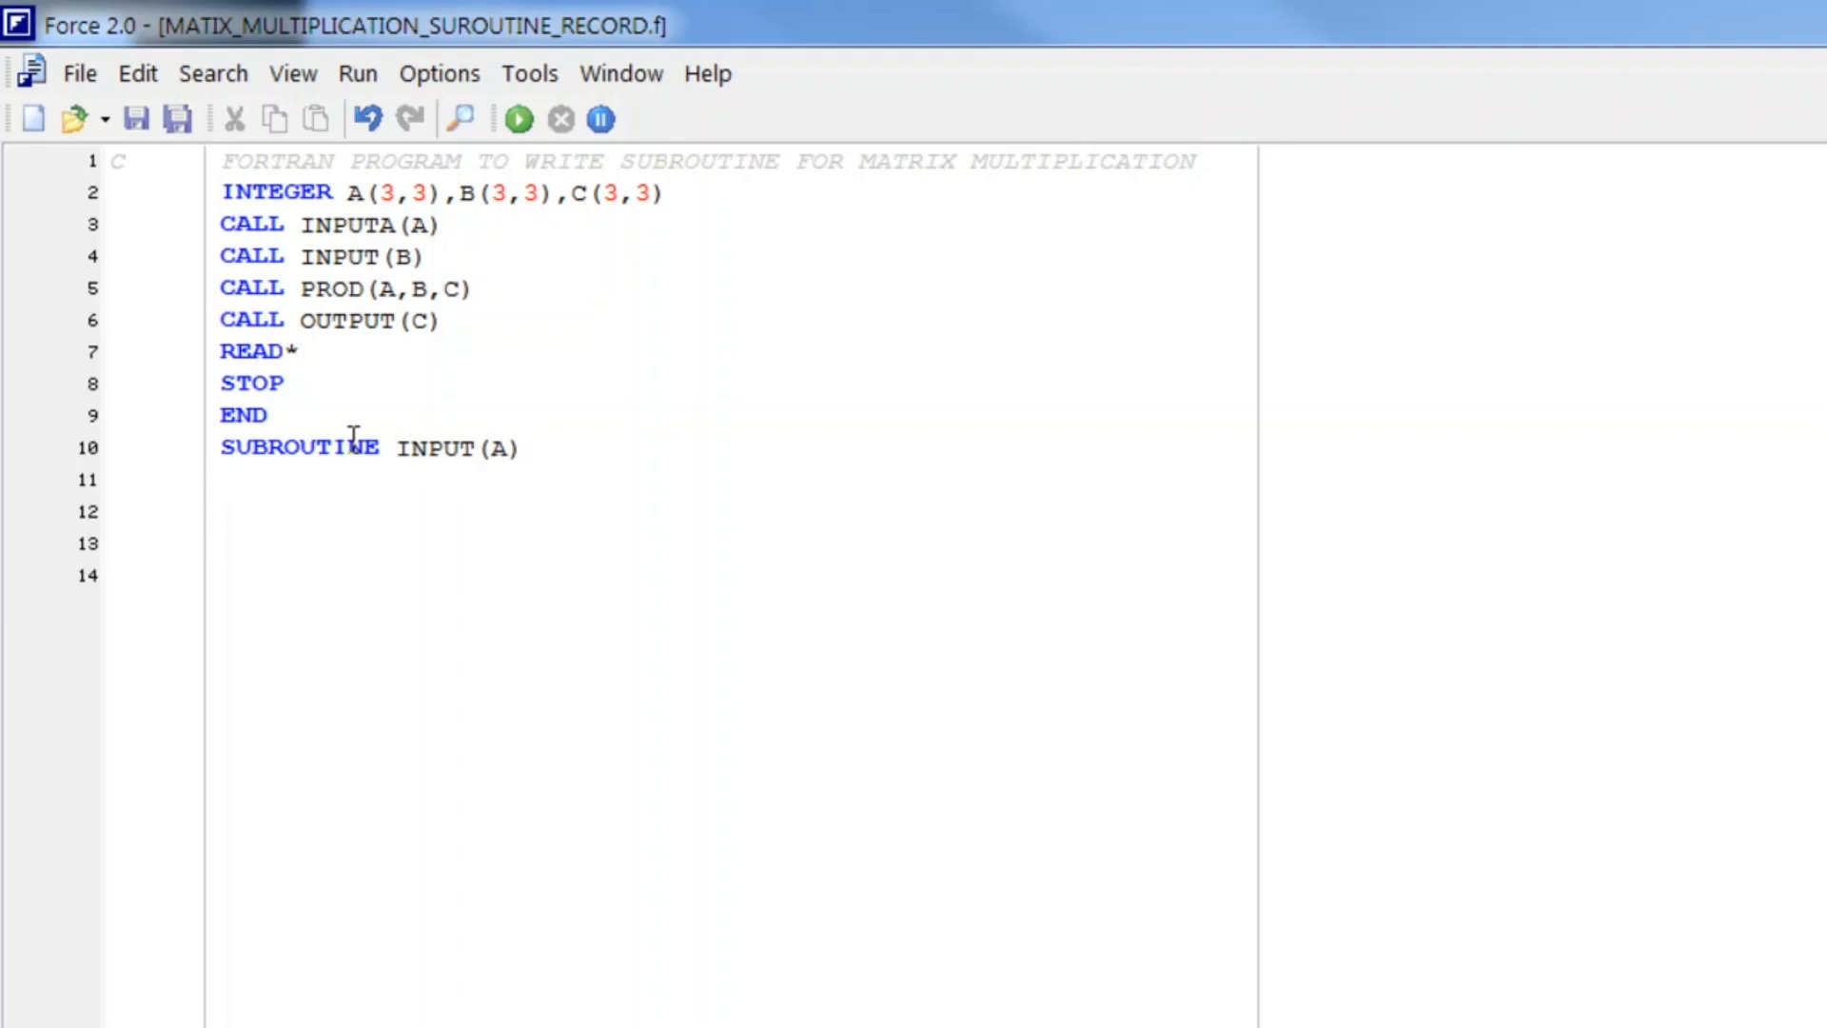
pyautogui.write('INT')
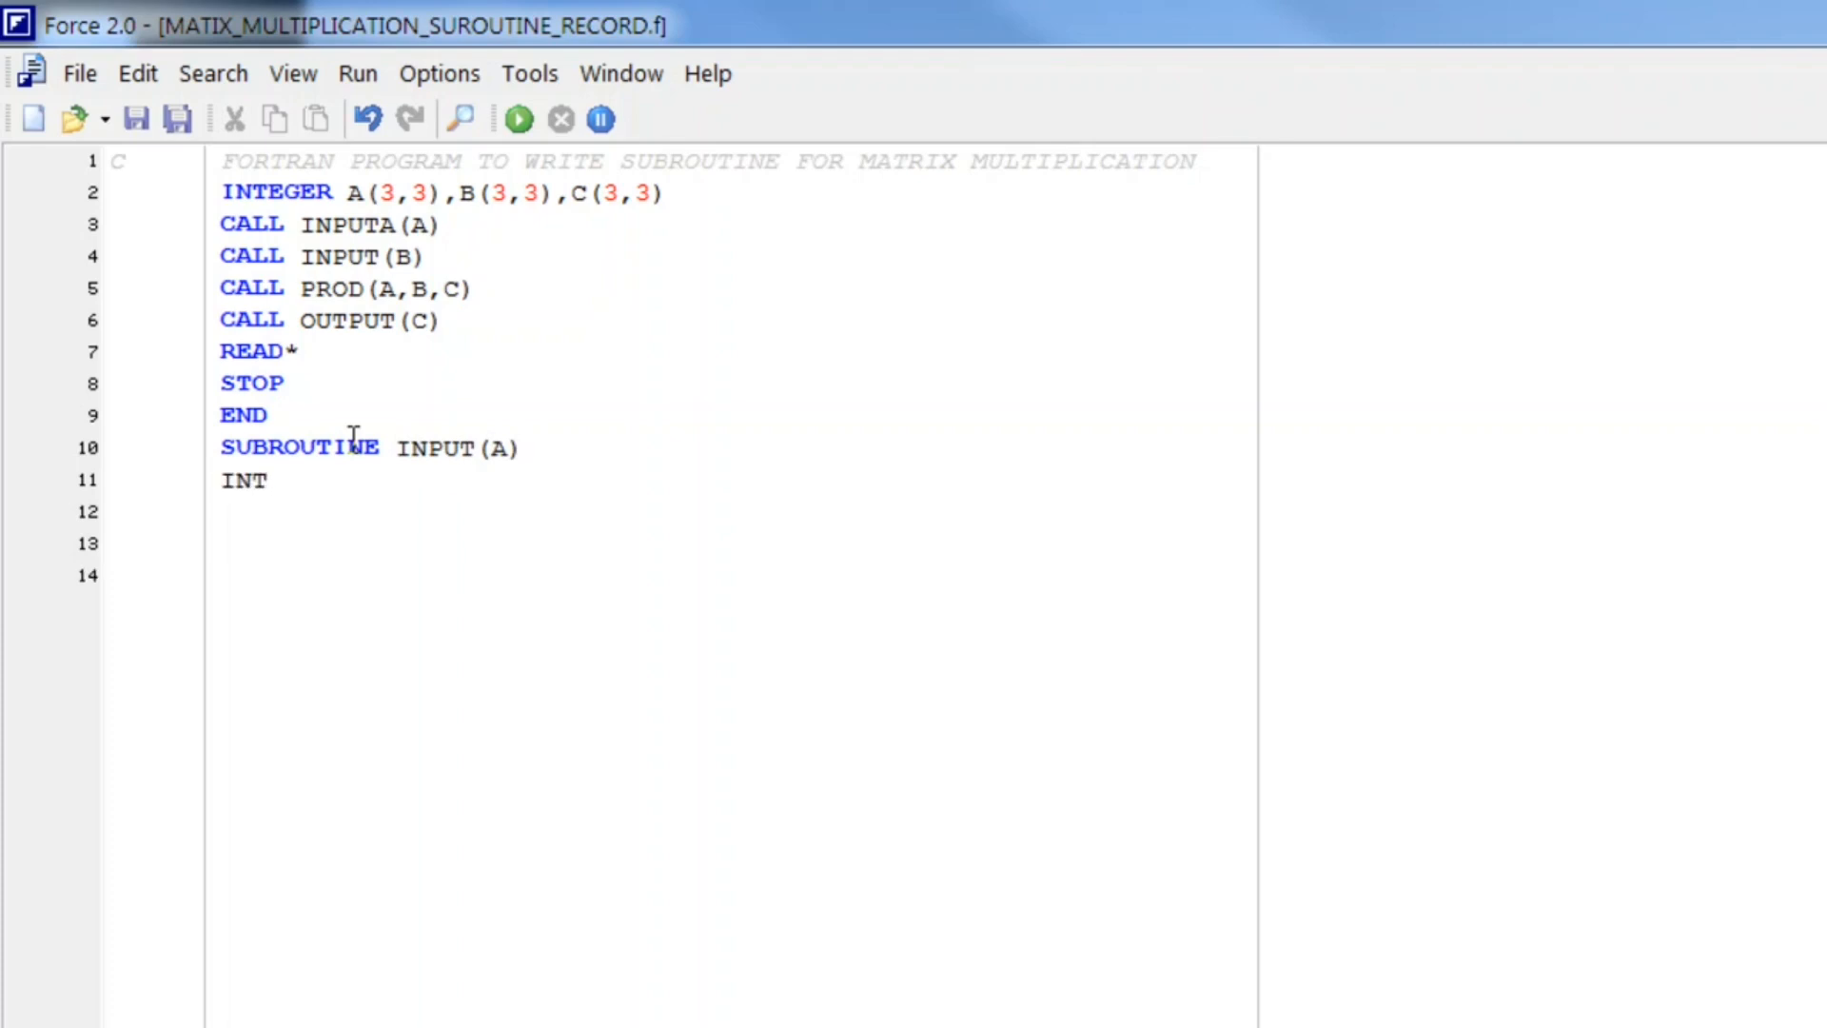
pyautogui.write('E')
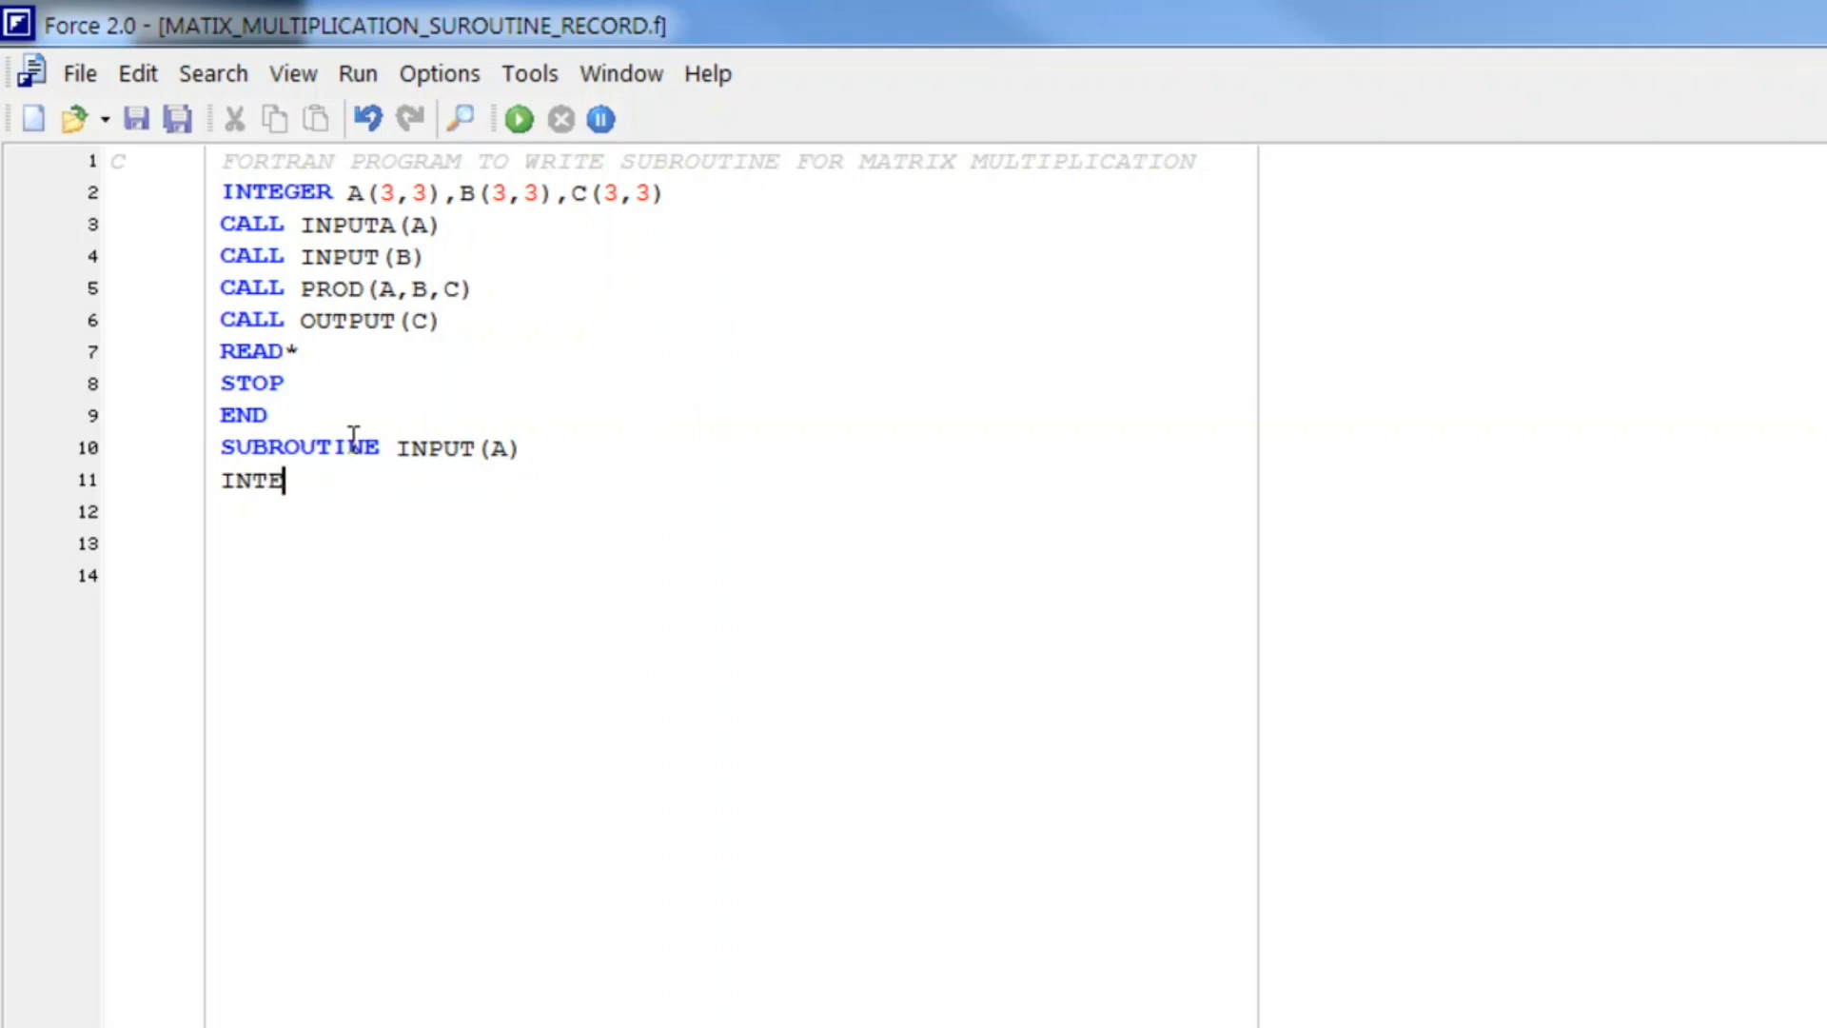
pyautogui.write('GER')
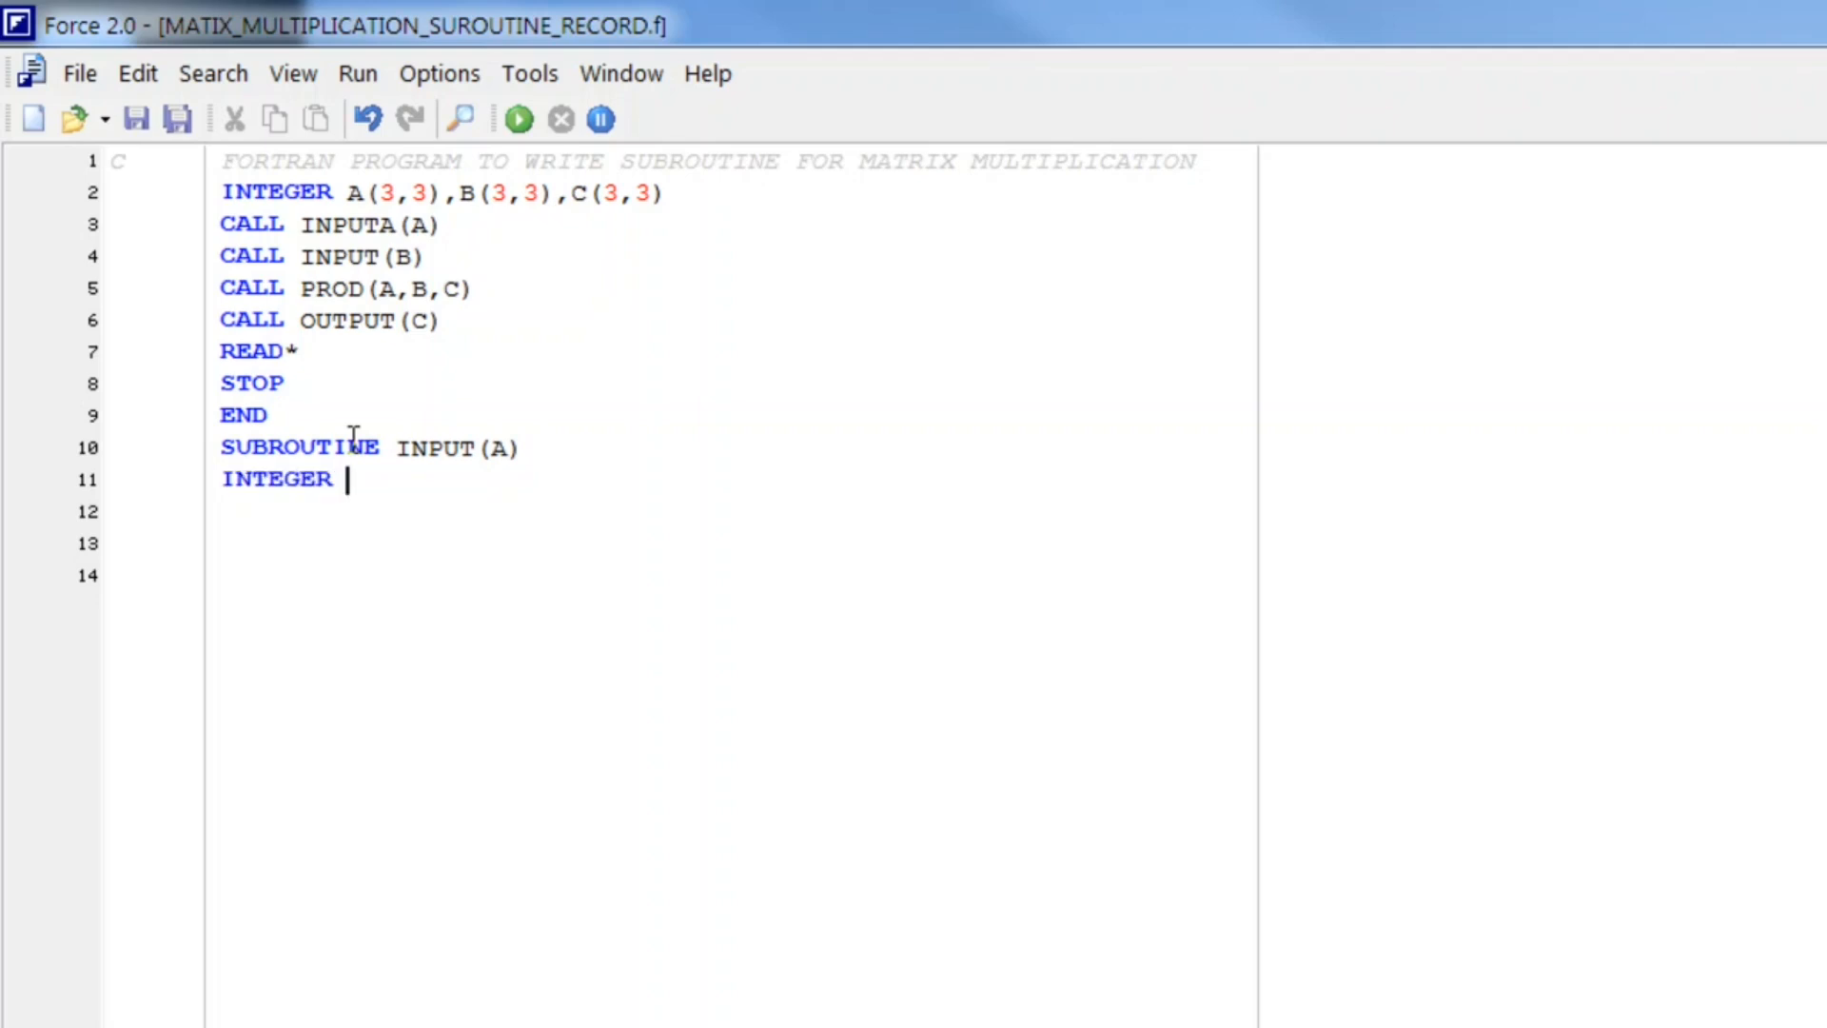
pyautogui.write('A(3,3')
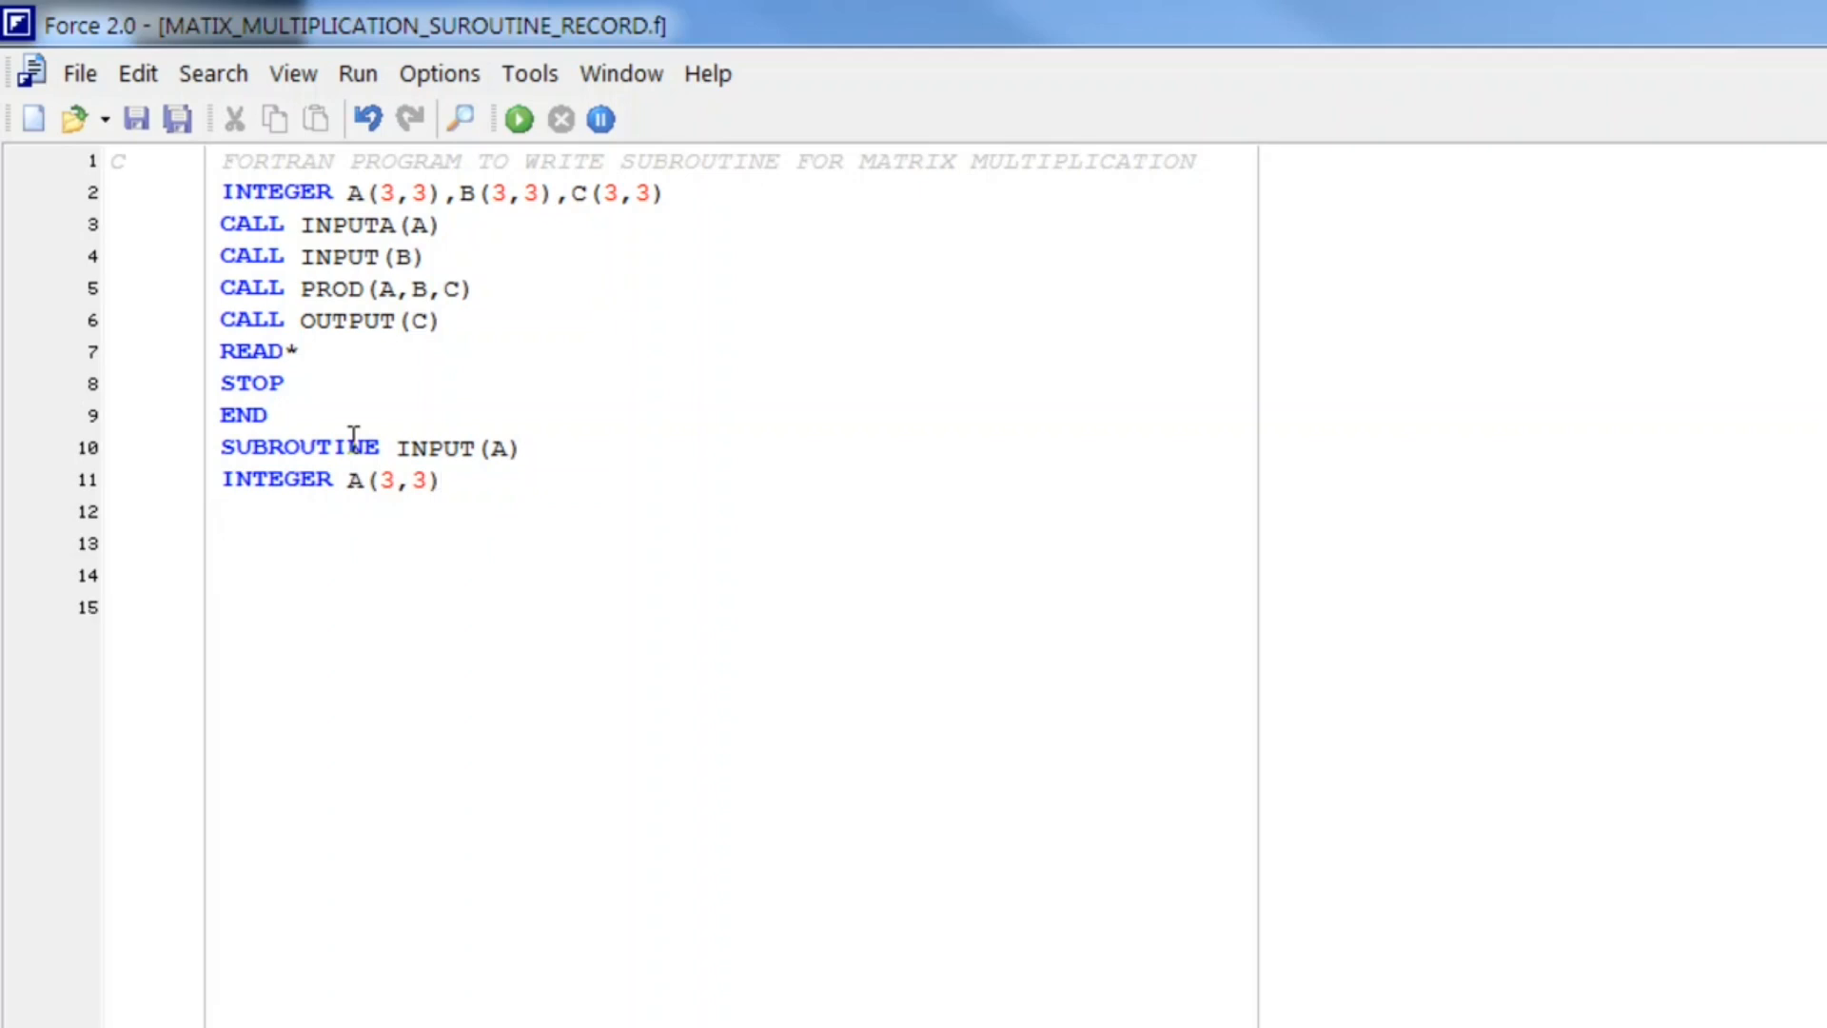
# Step: Add PRINT*,'ENTER ELEMENTS OF MATRIX A:' prompting for the matrix
pyautogui.write('PRINT')
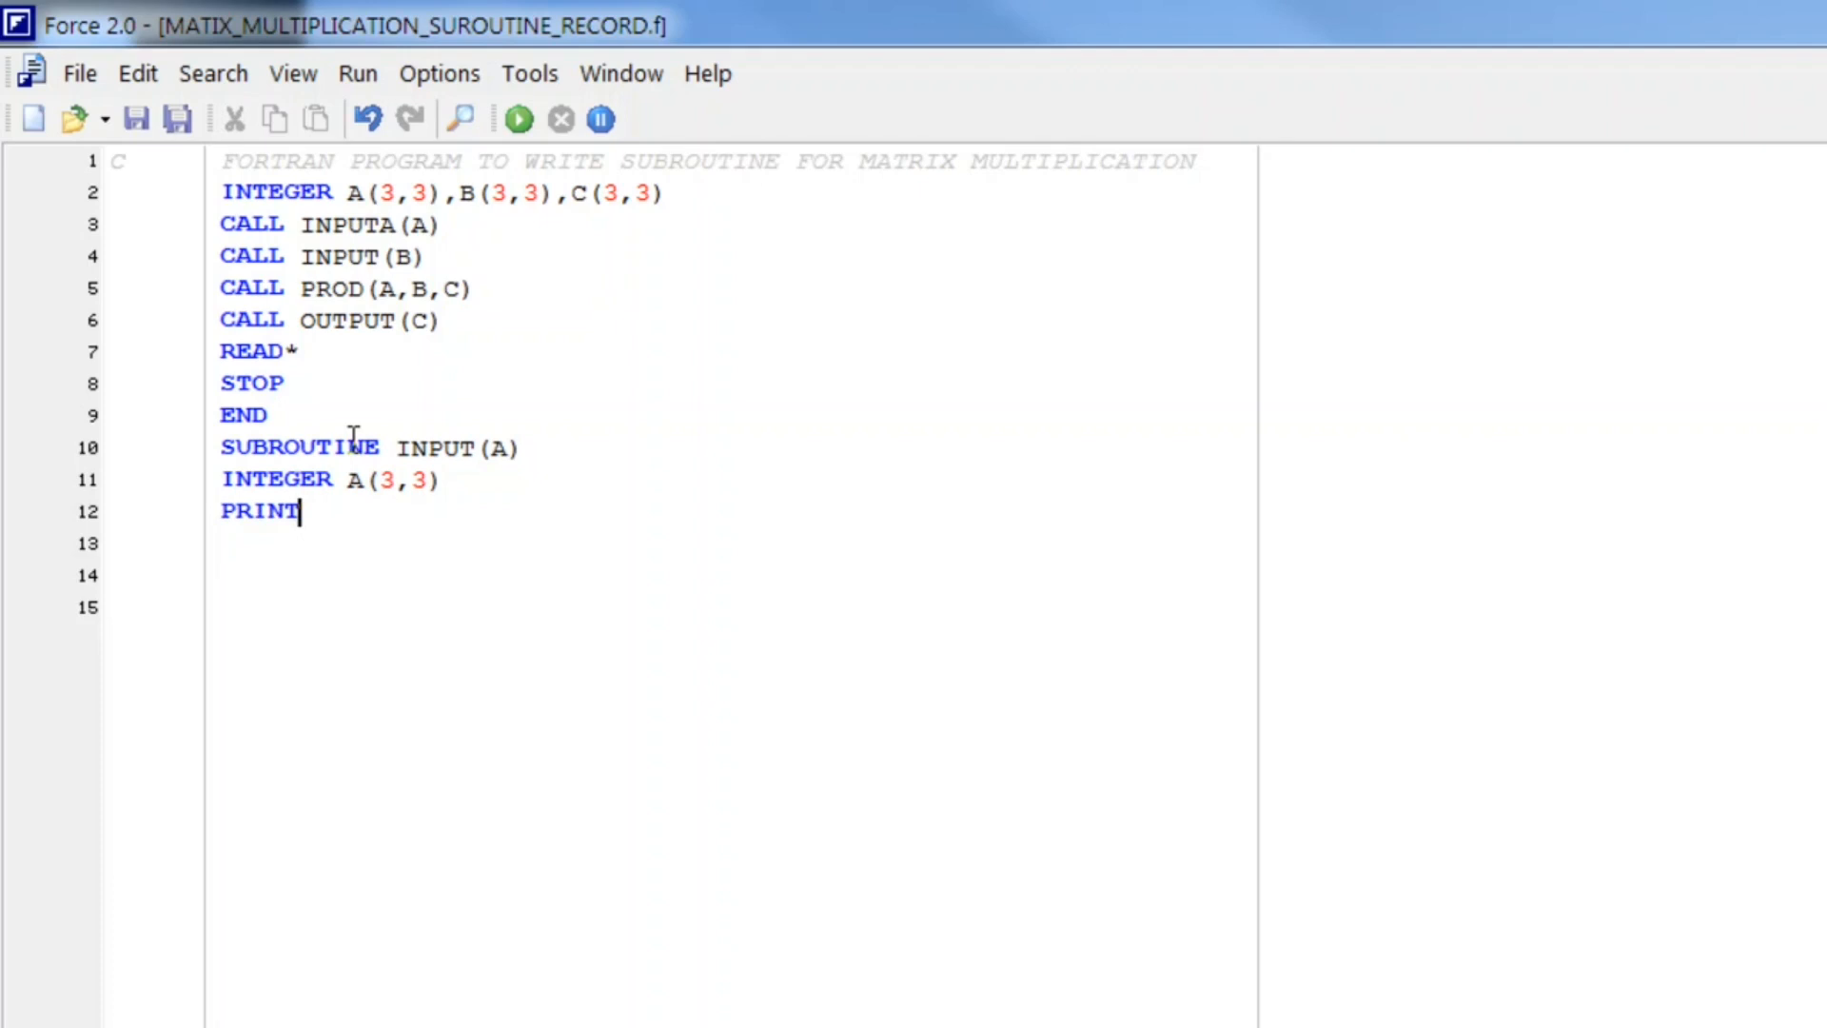
pyautogui.write("*,''")
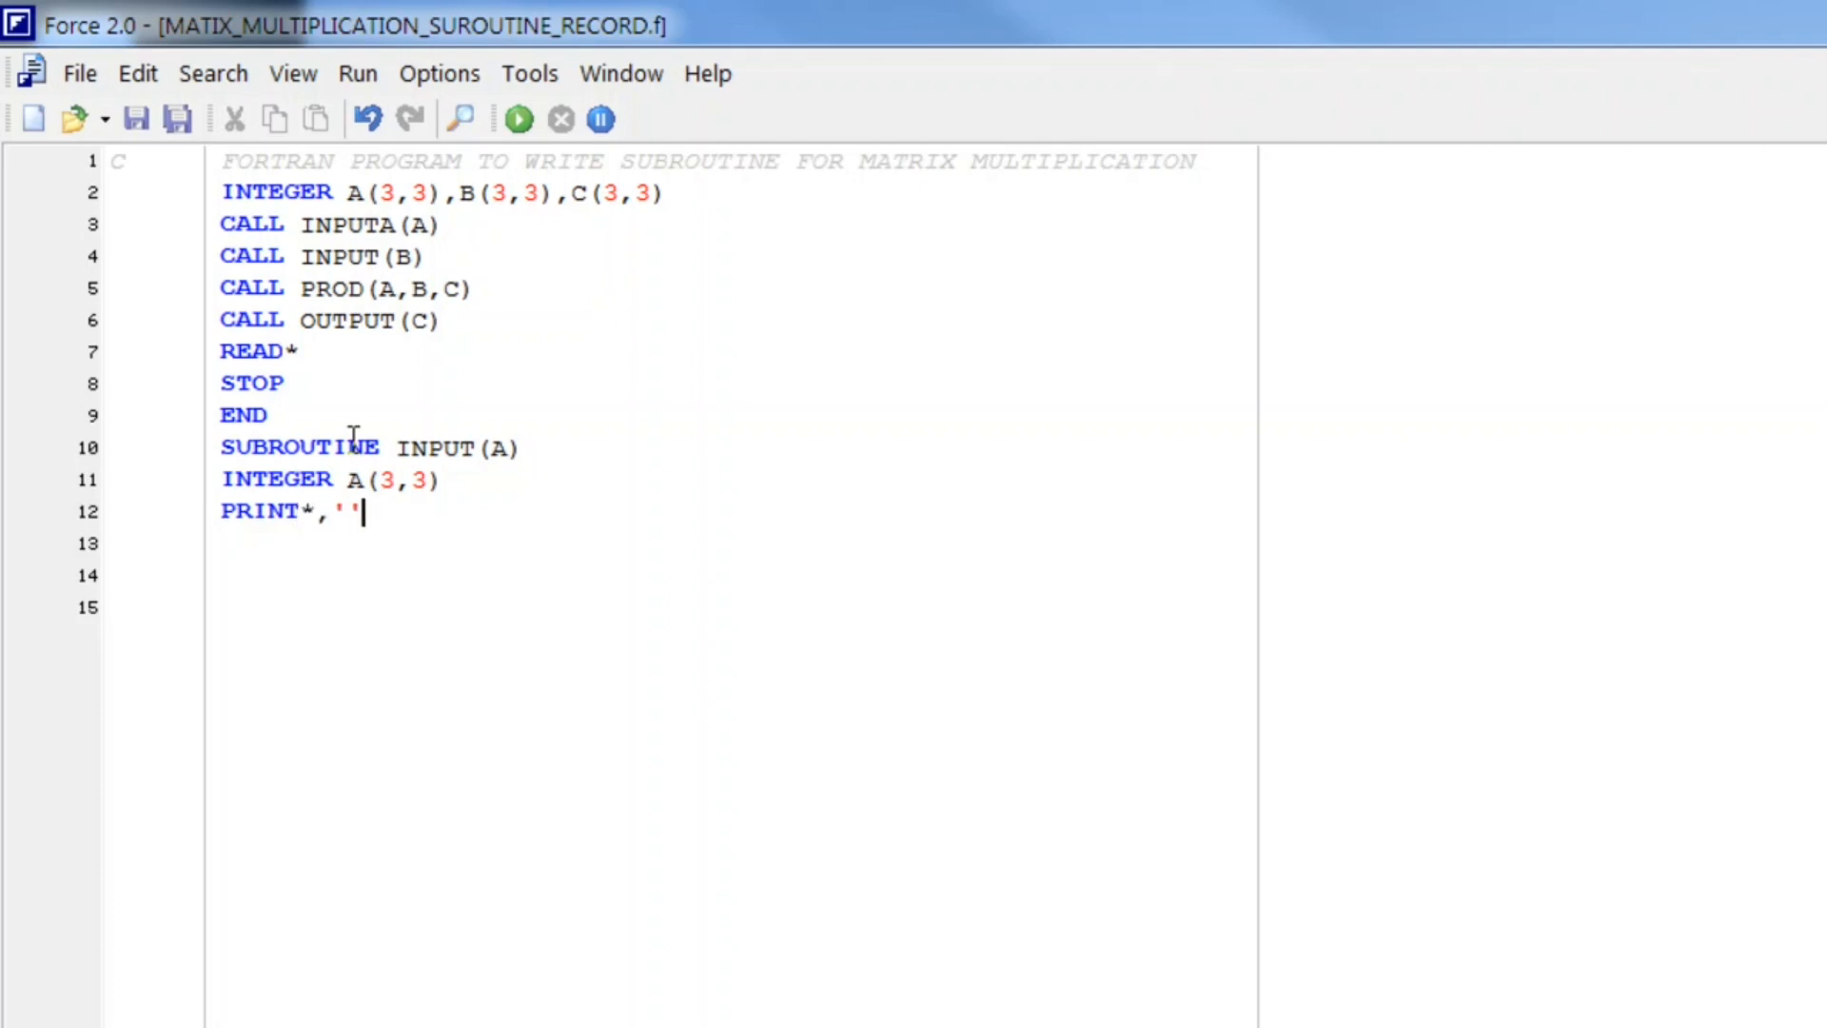
pyautogui.write('ENTER')
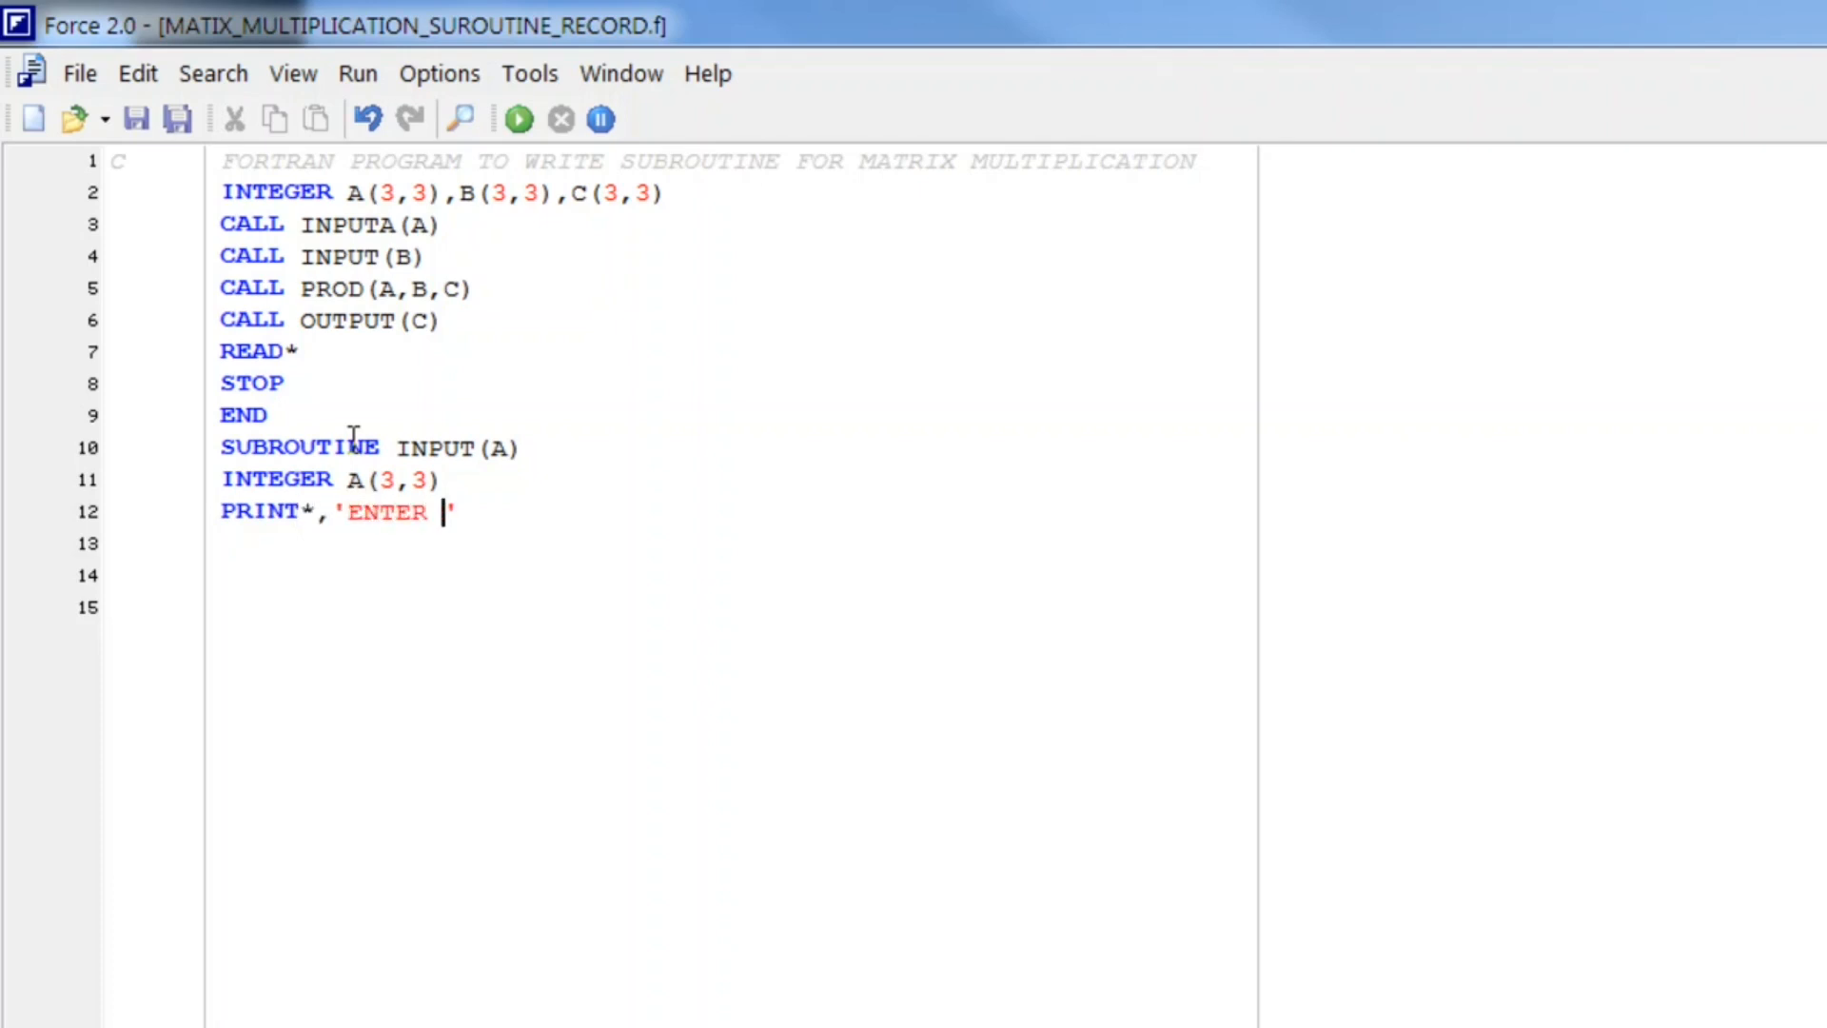
pyautogui.write('ELEMENT')
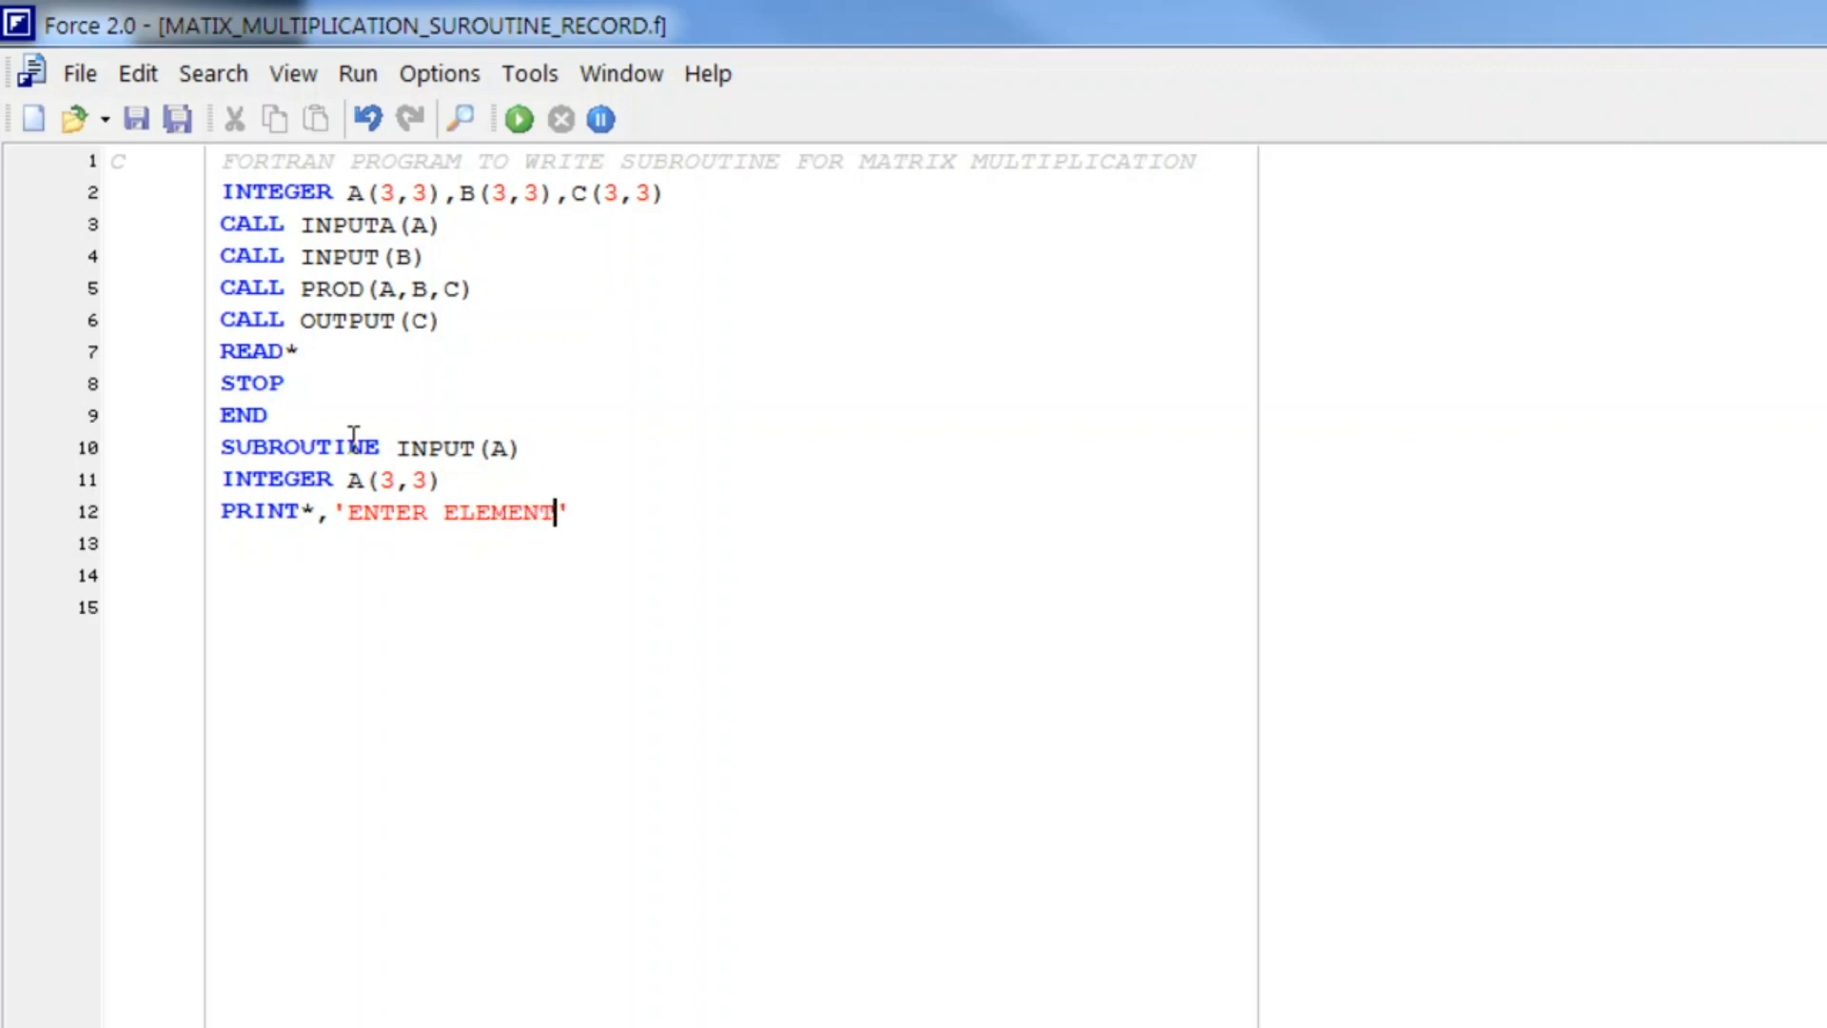
pyautogui.write('S OF')
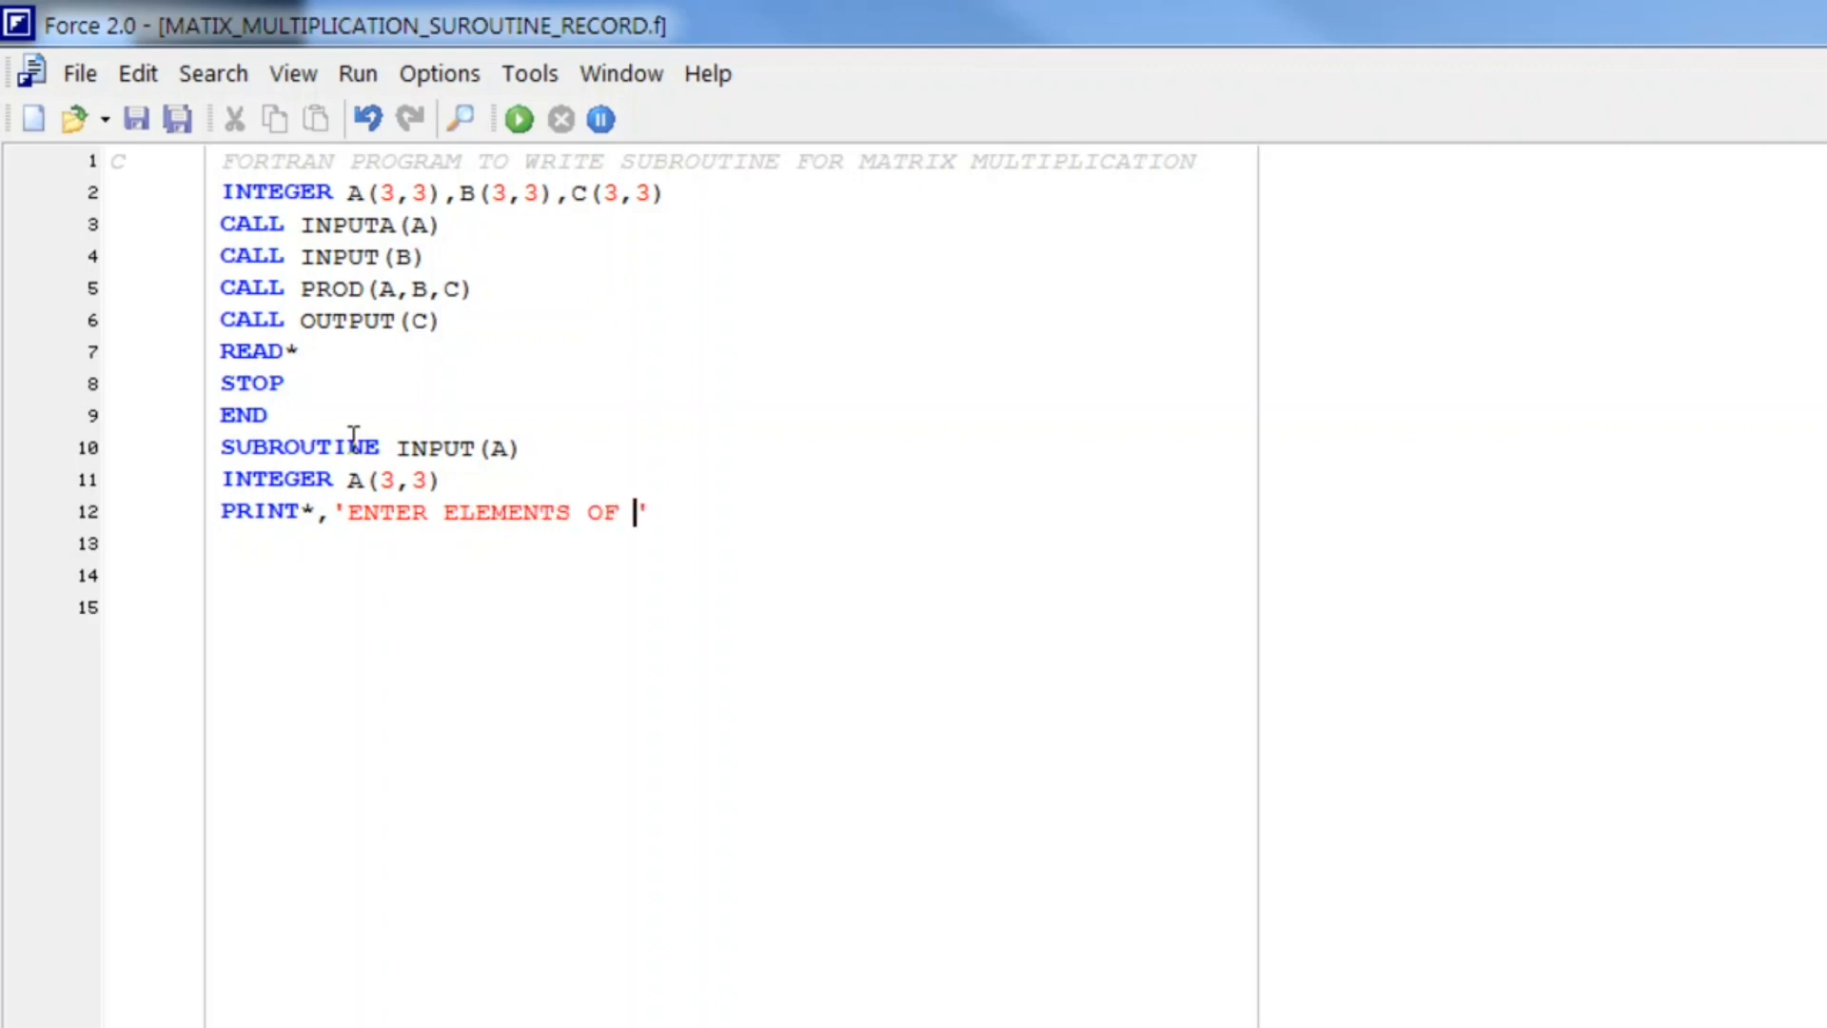
pyautogui.write('MATRXI')
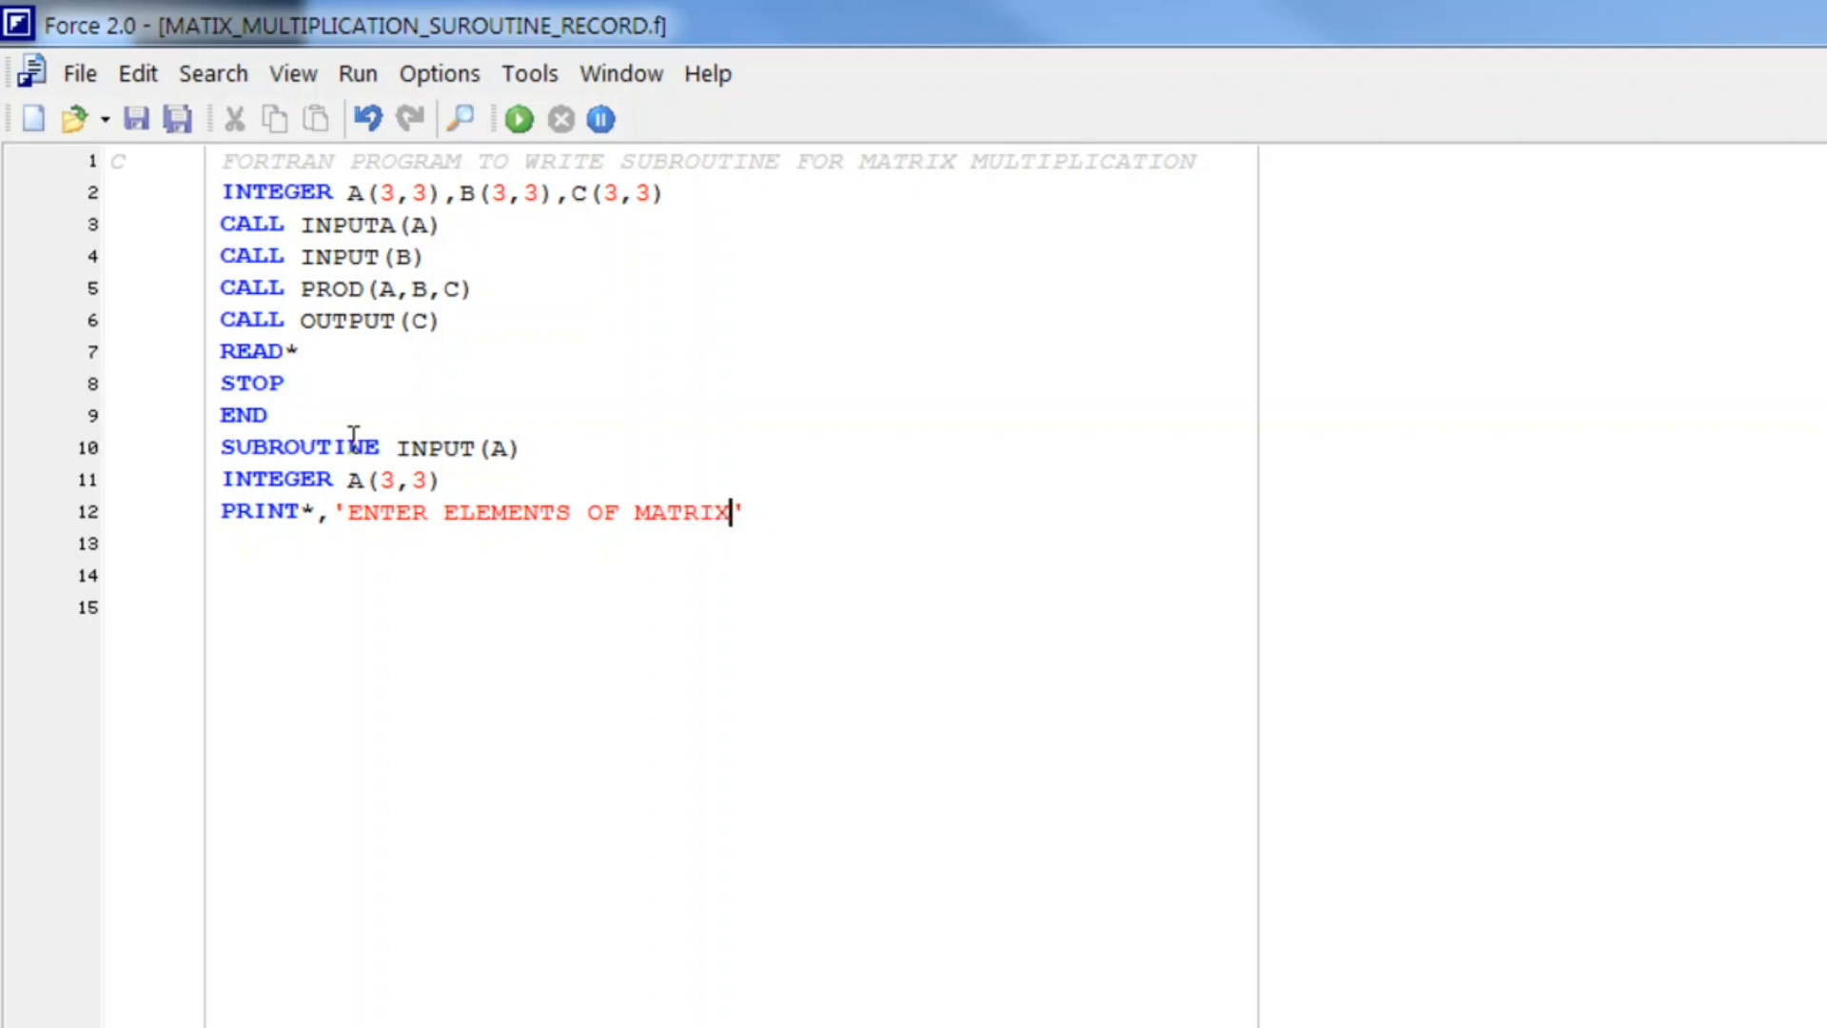
pyautogui.write("A:'")
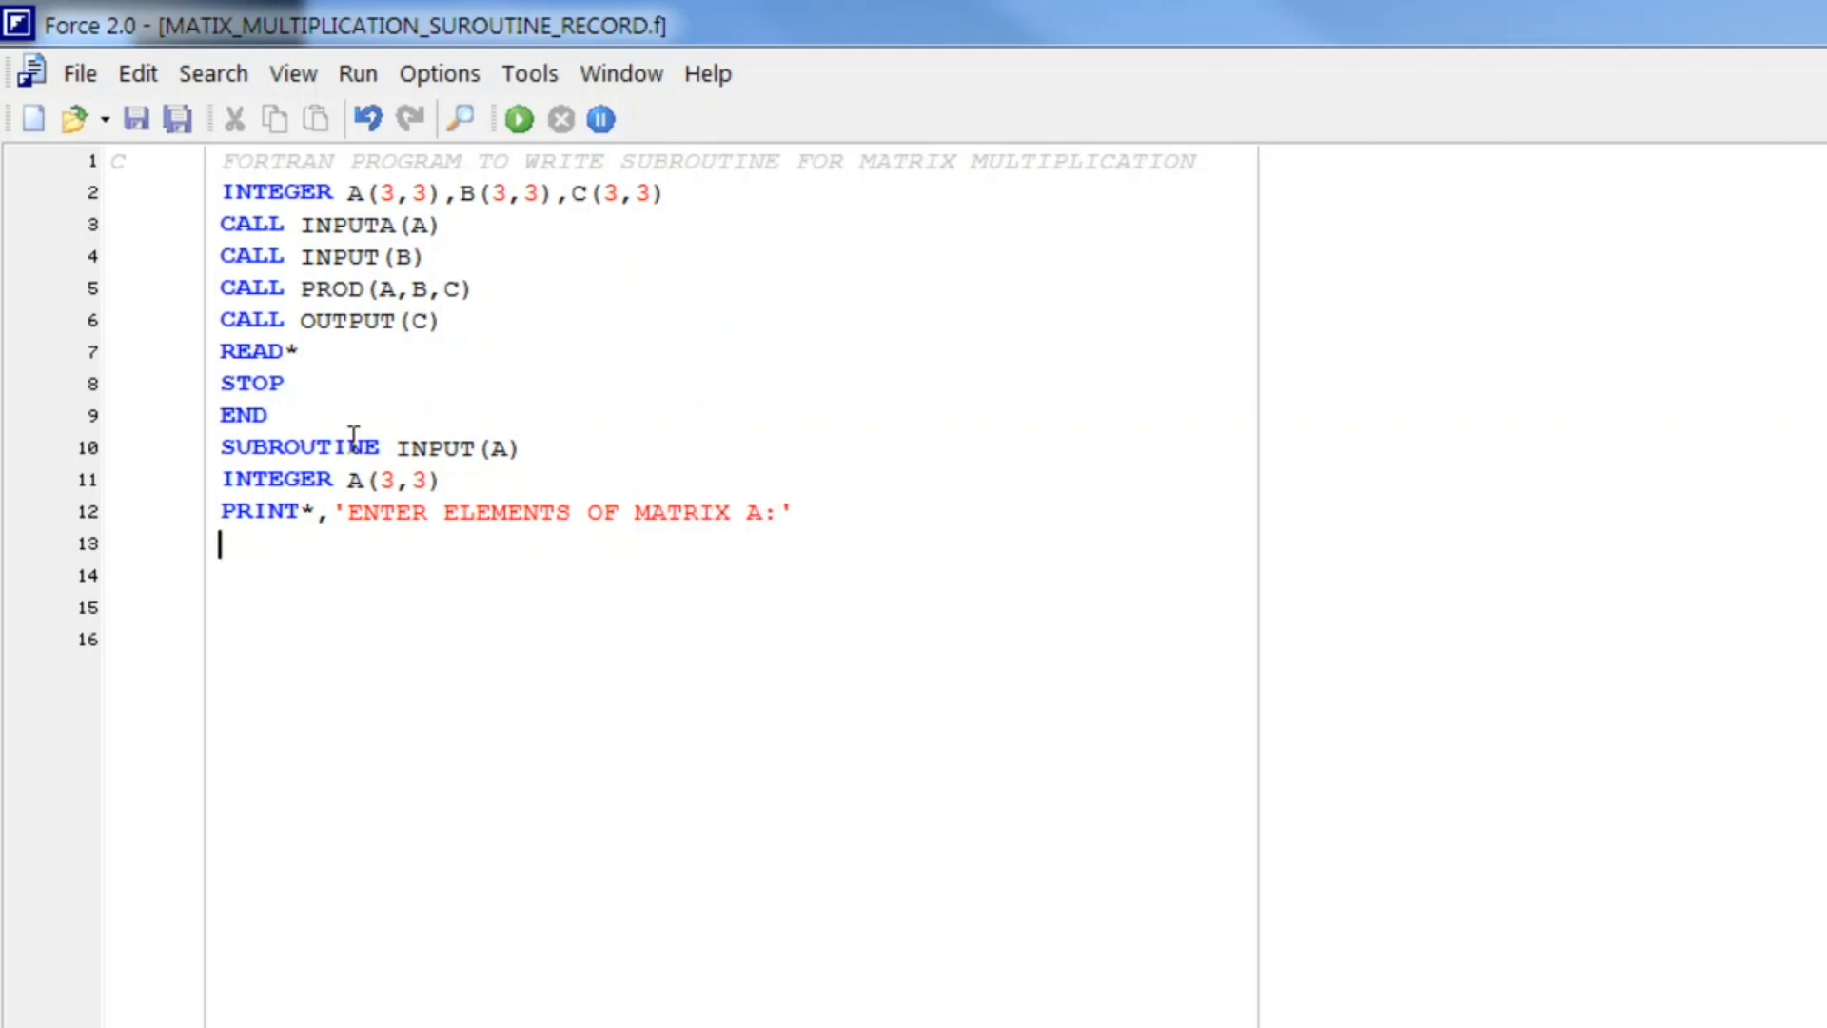
# Step: Write DO 10 I=1,3 with READ*,(A(I,J),J=1,3) reading each row
pyautogui.write('DO')
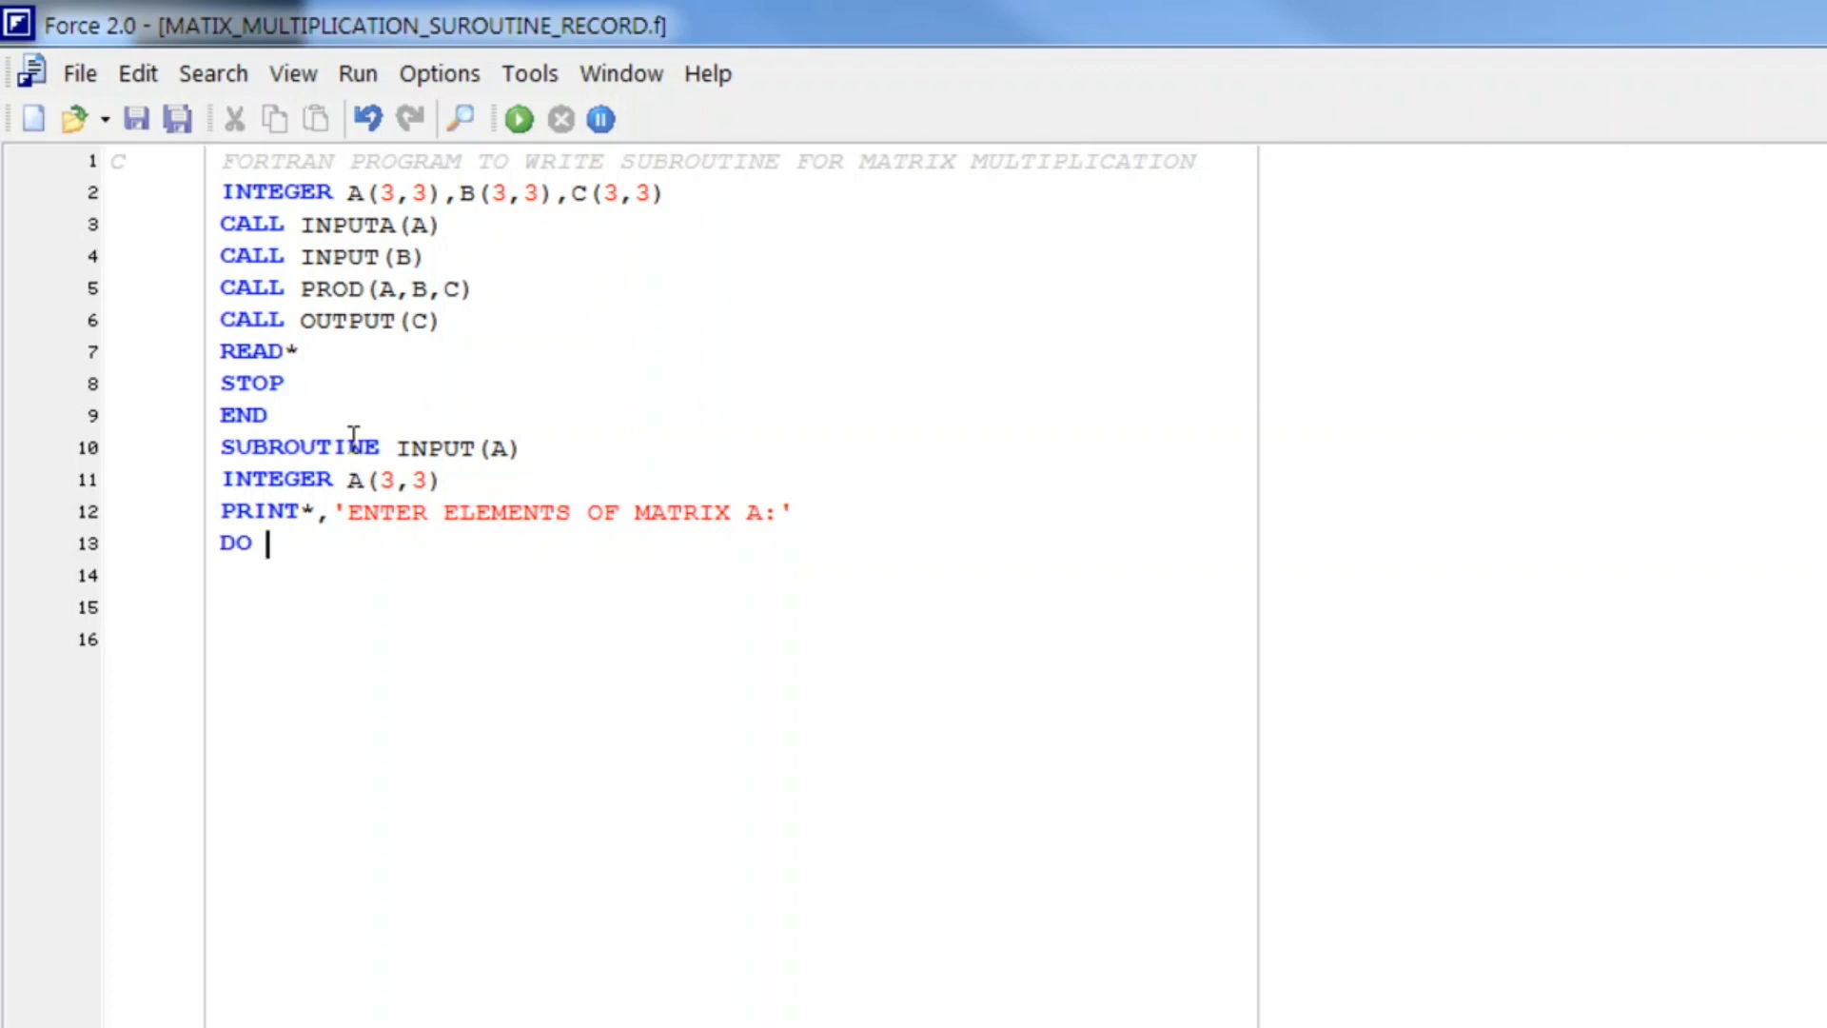
pyautogui.write('10')
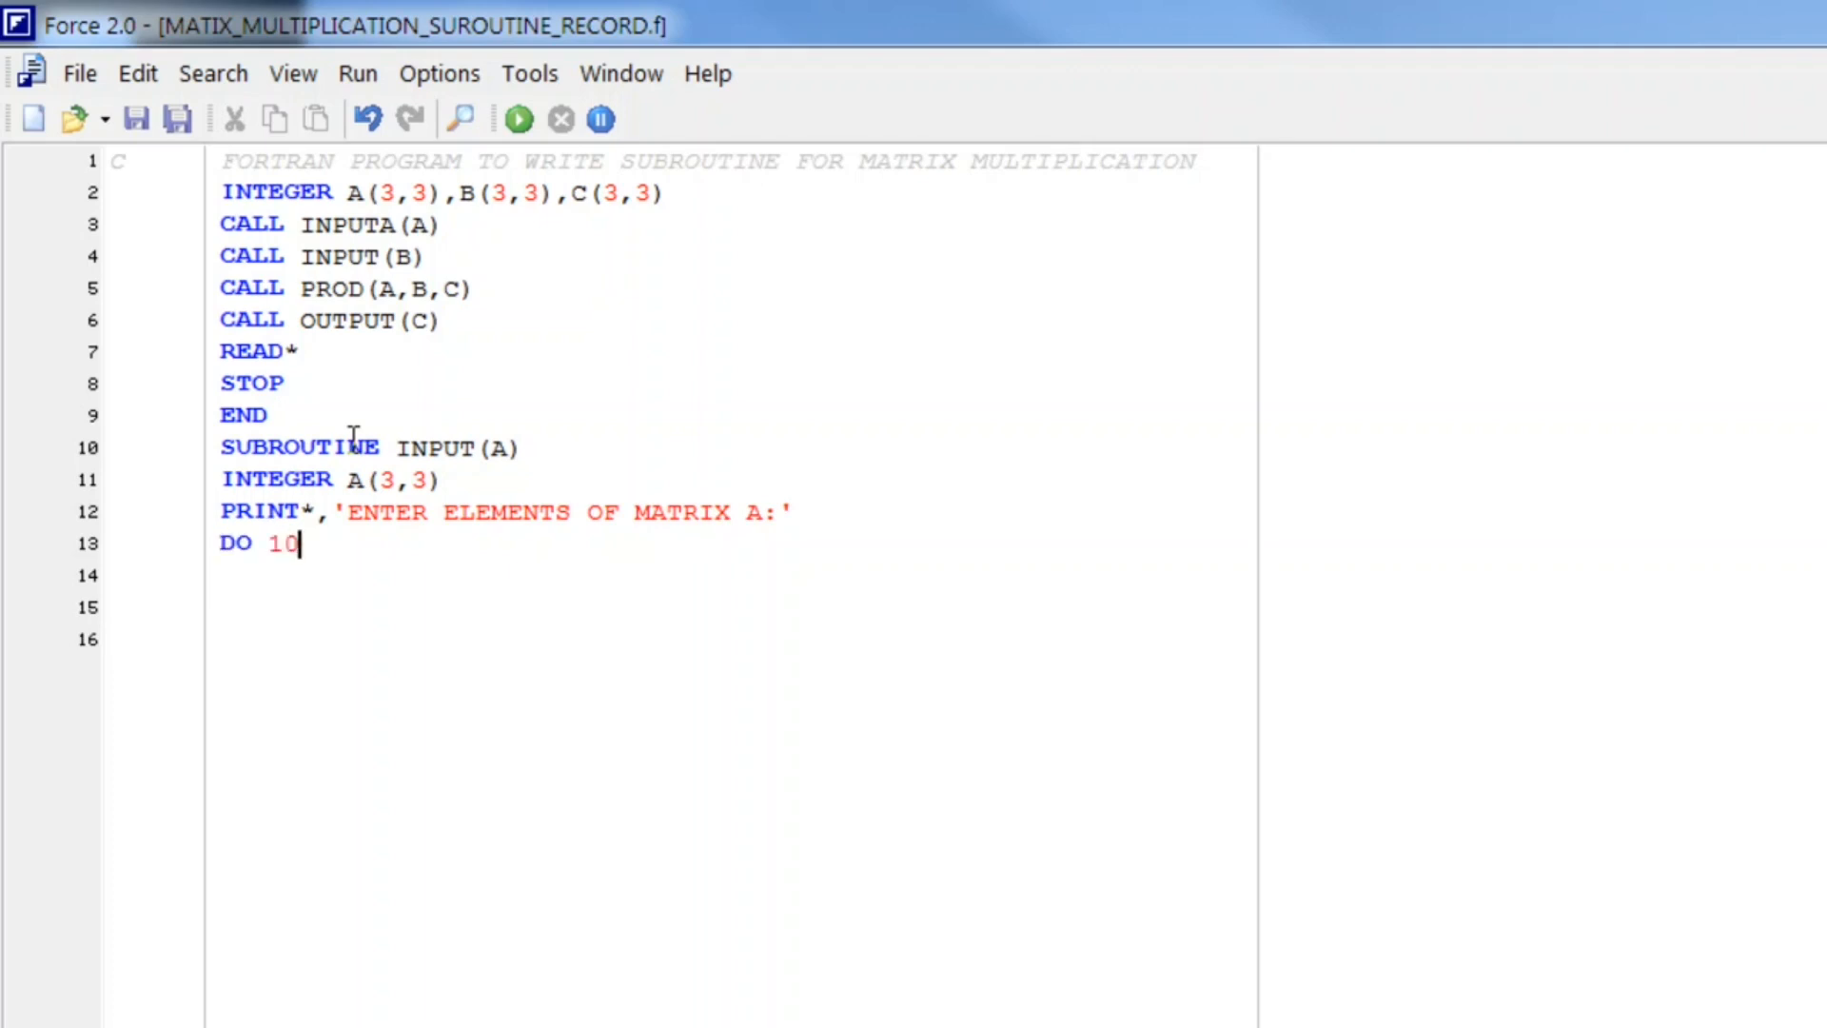
pyautogui.write('I=')
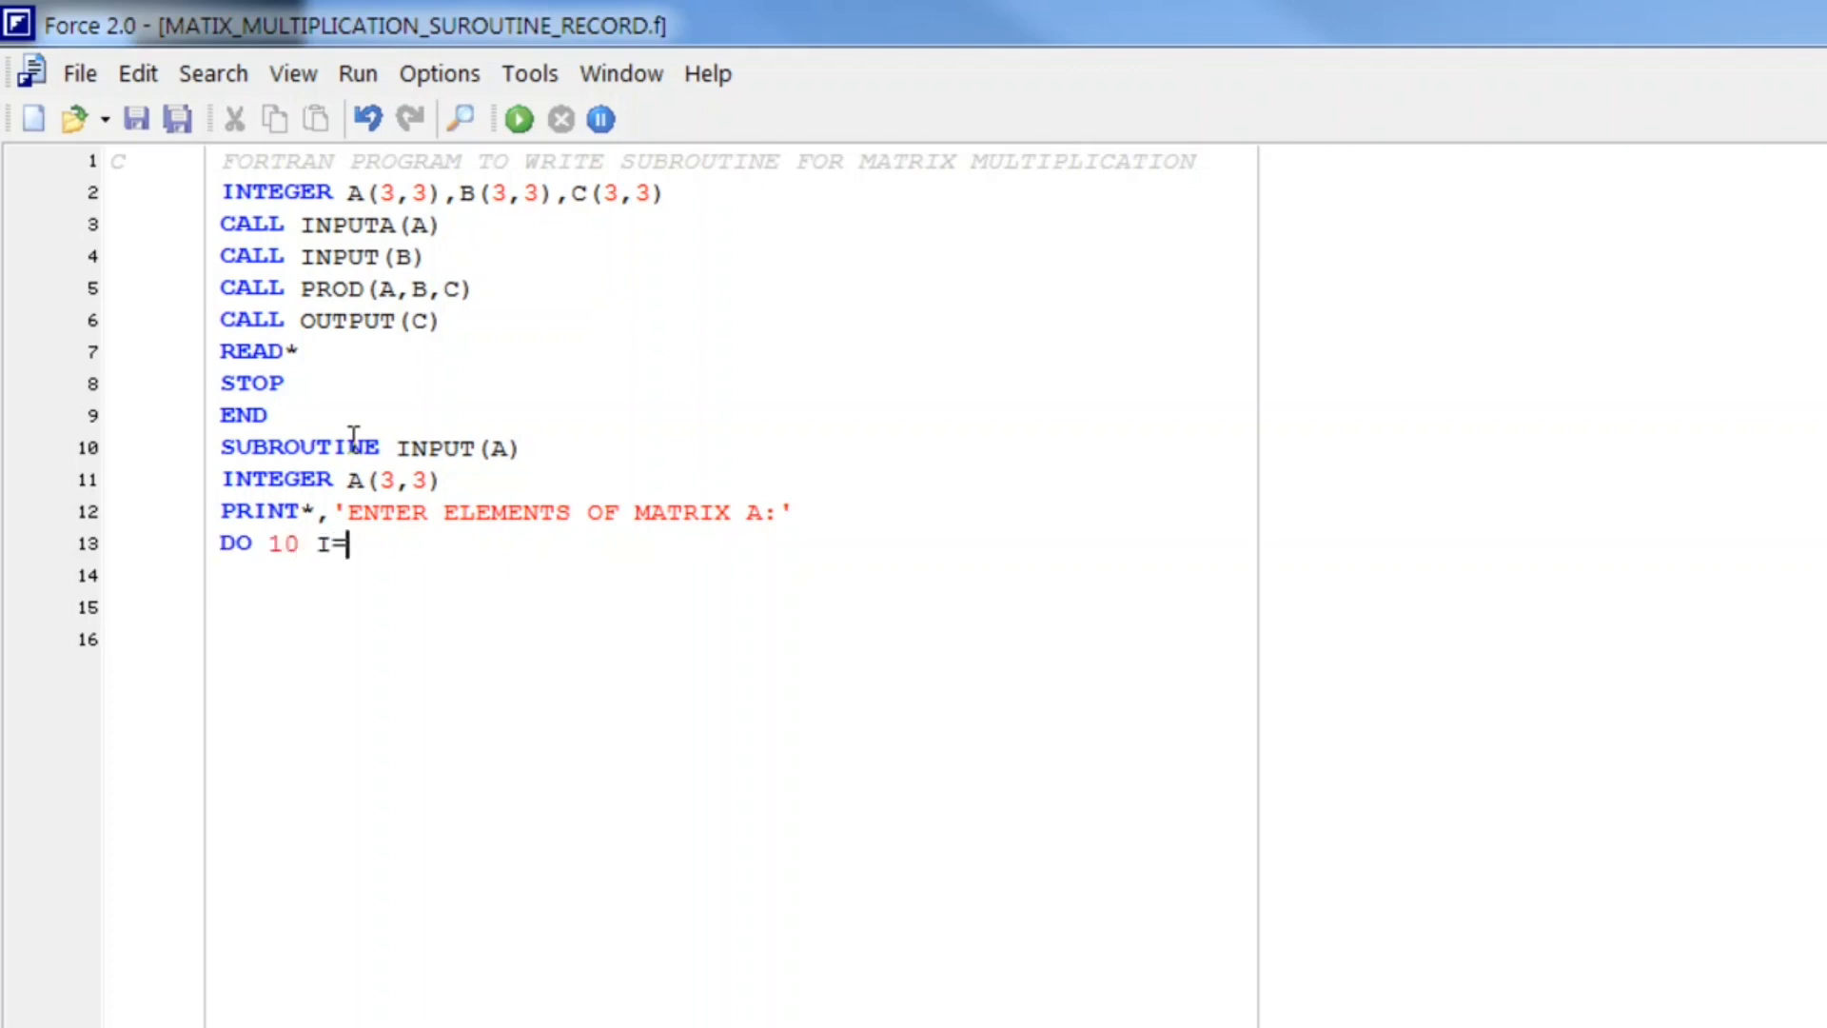
pyautogui.write('1,3')
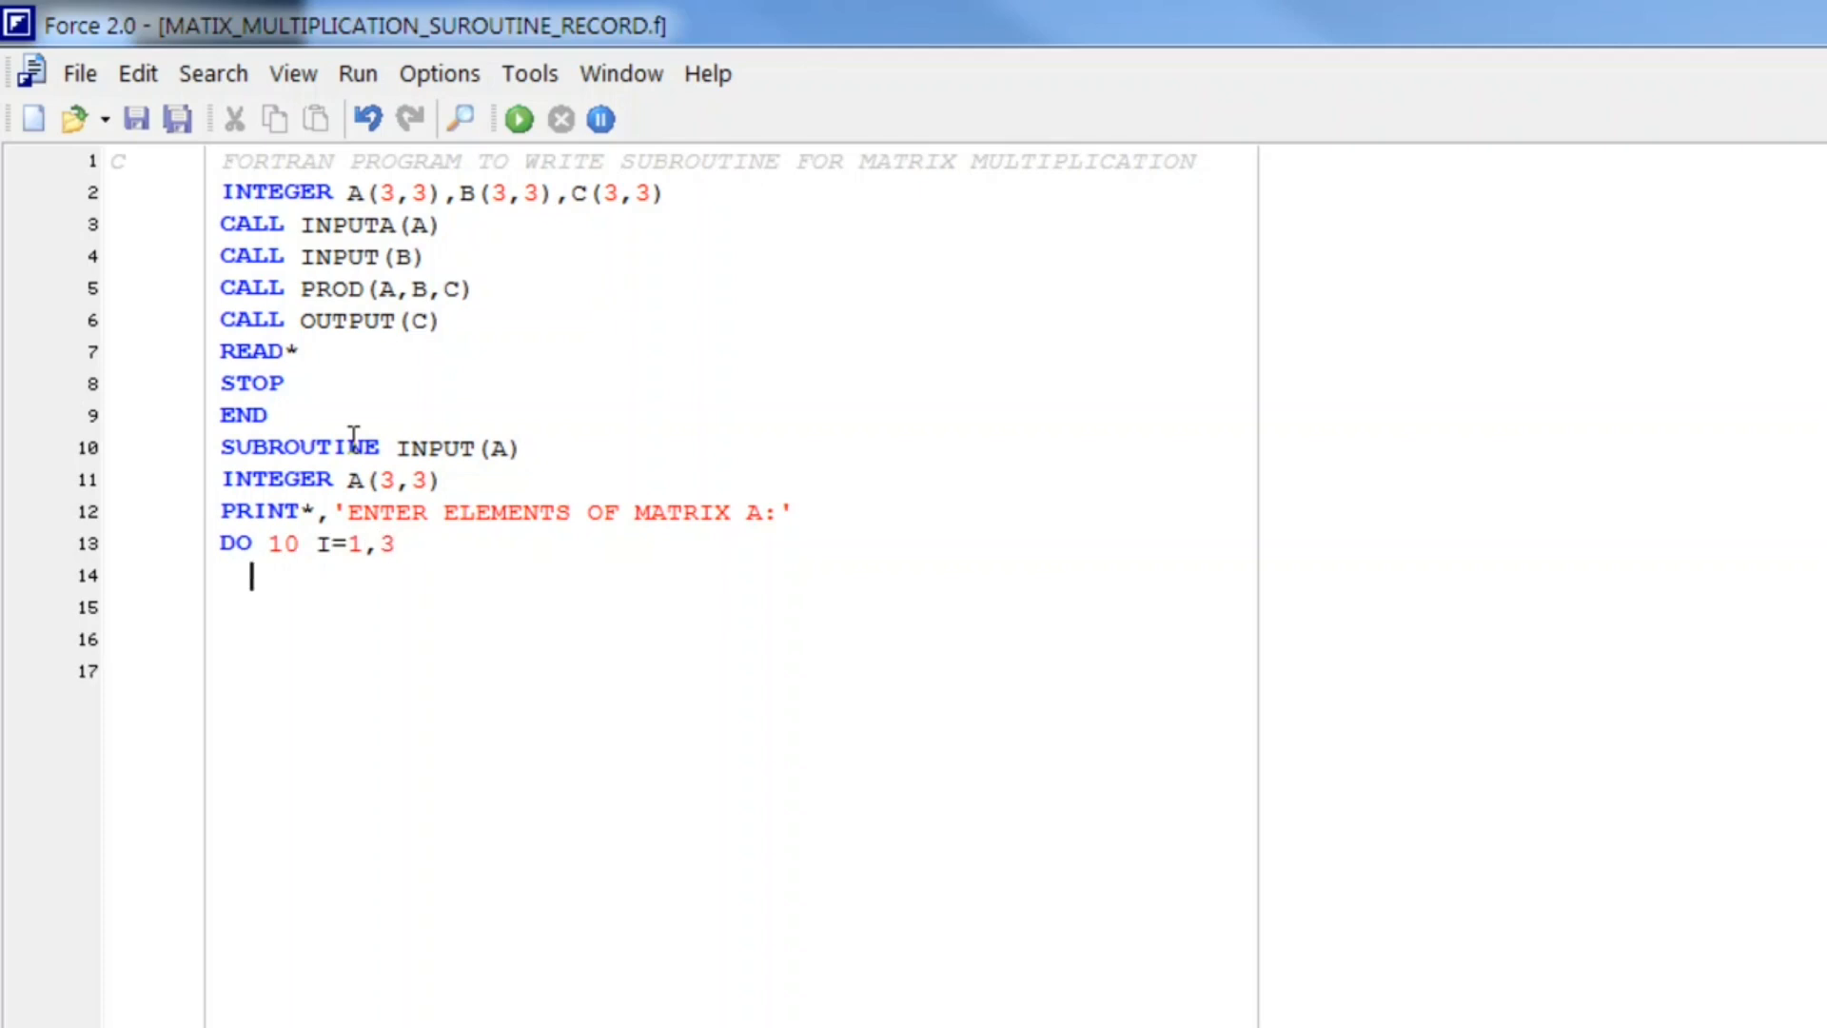
pyautogui.write('READ')
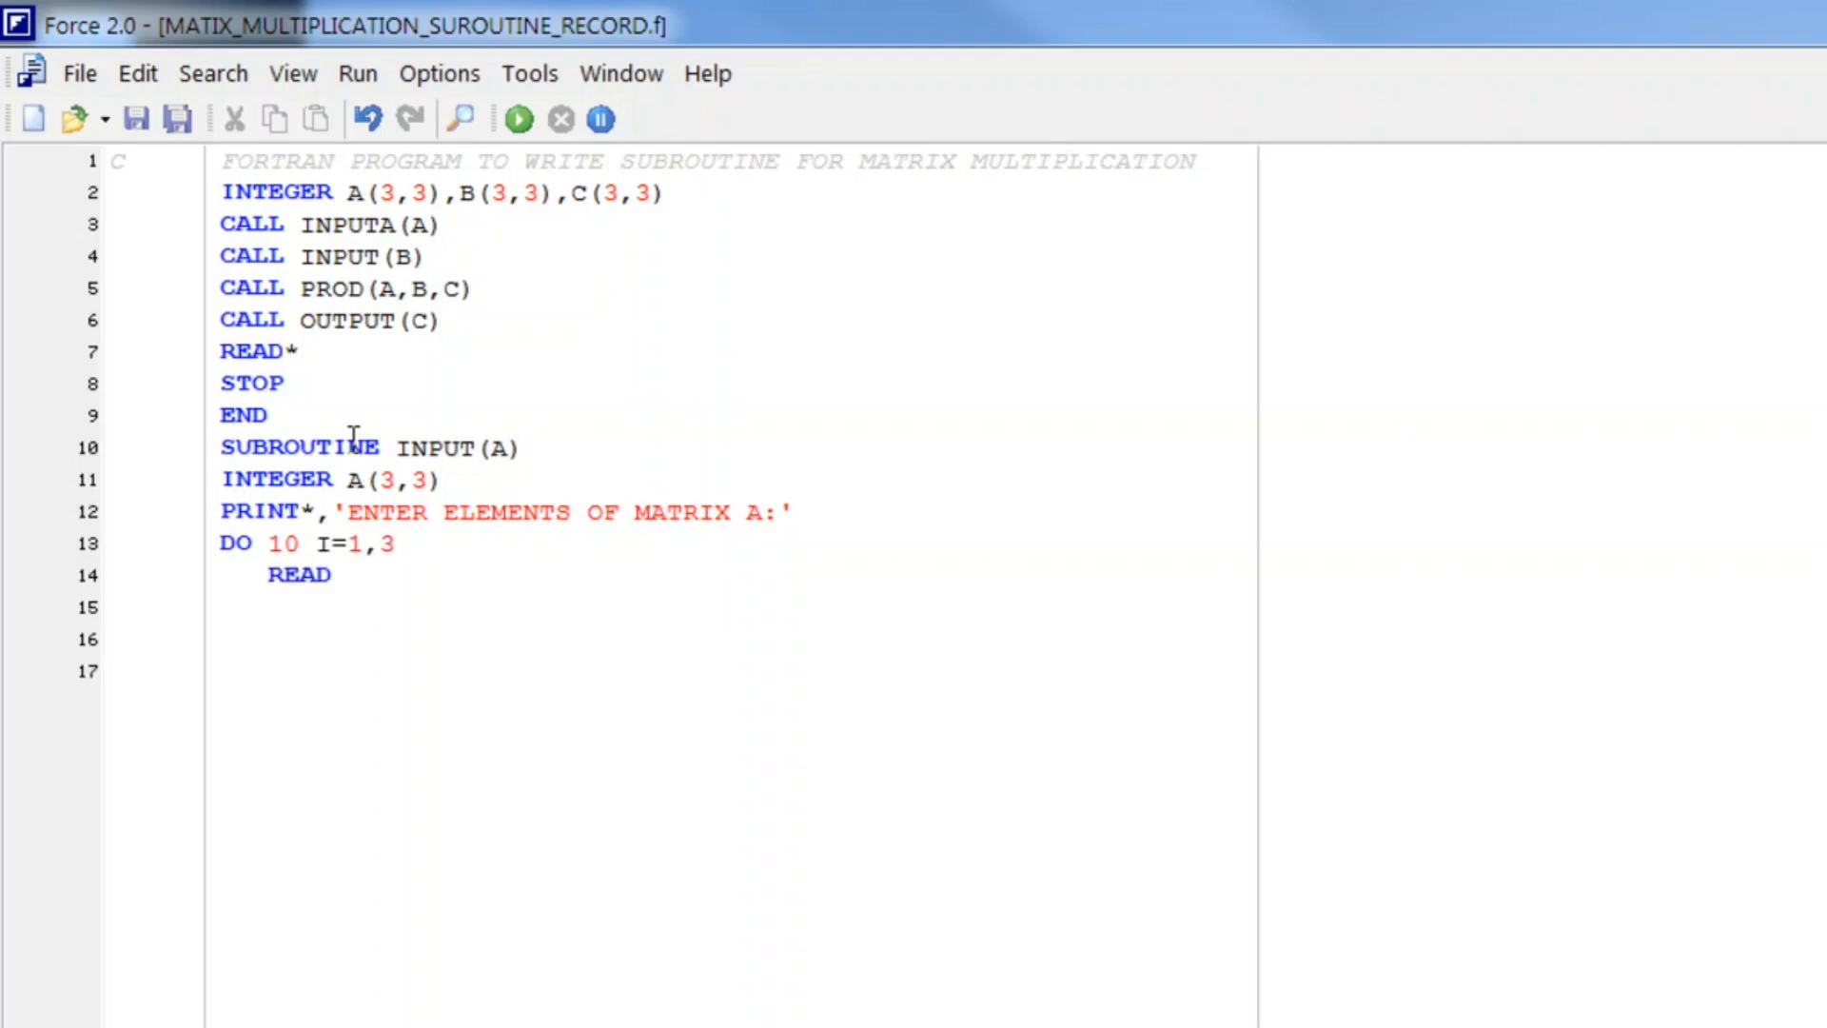
pyautogui.write('*,')
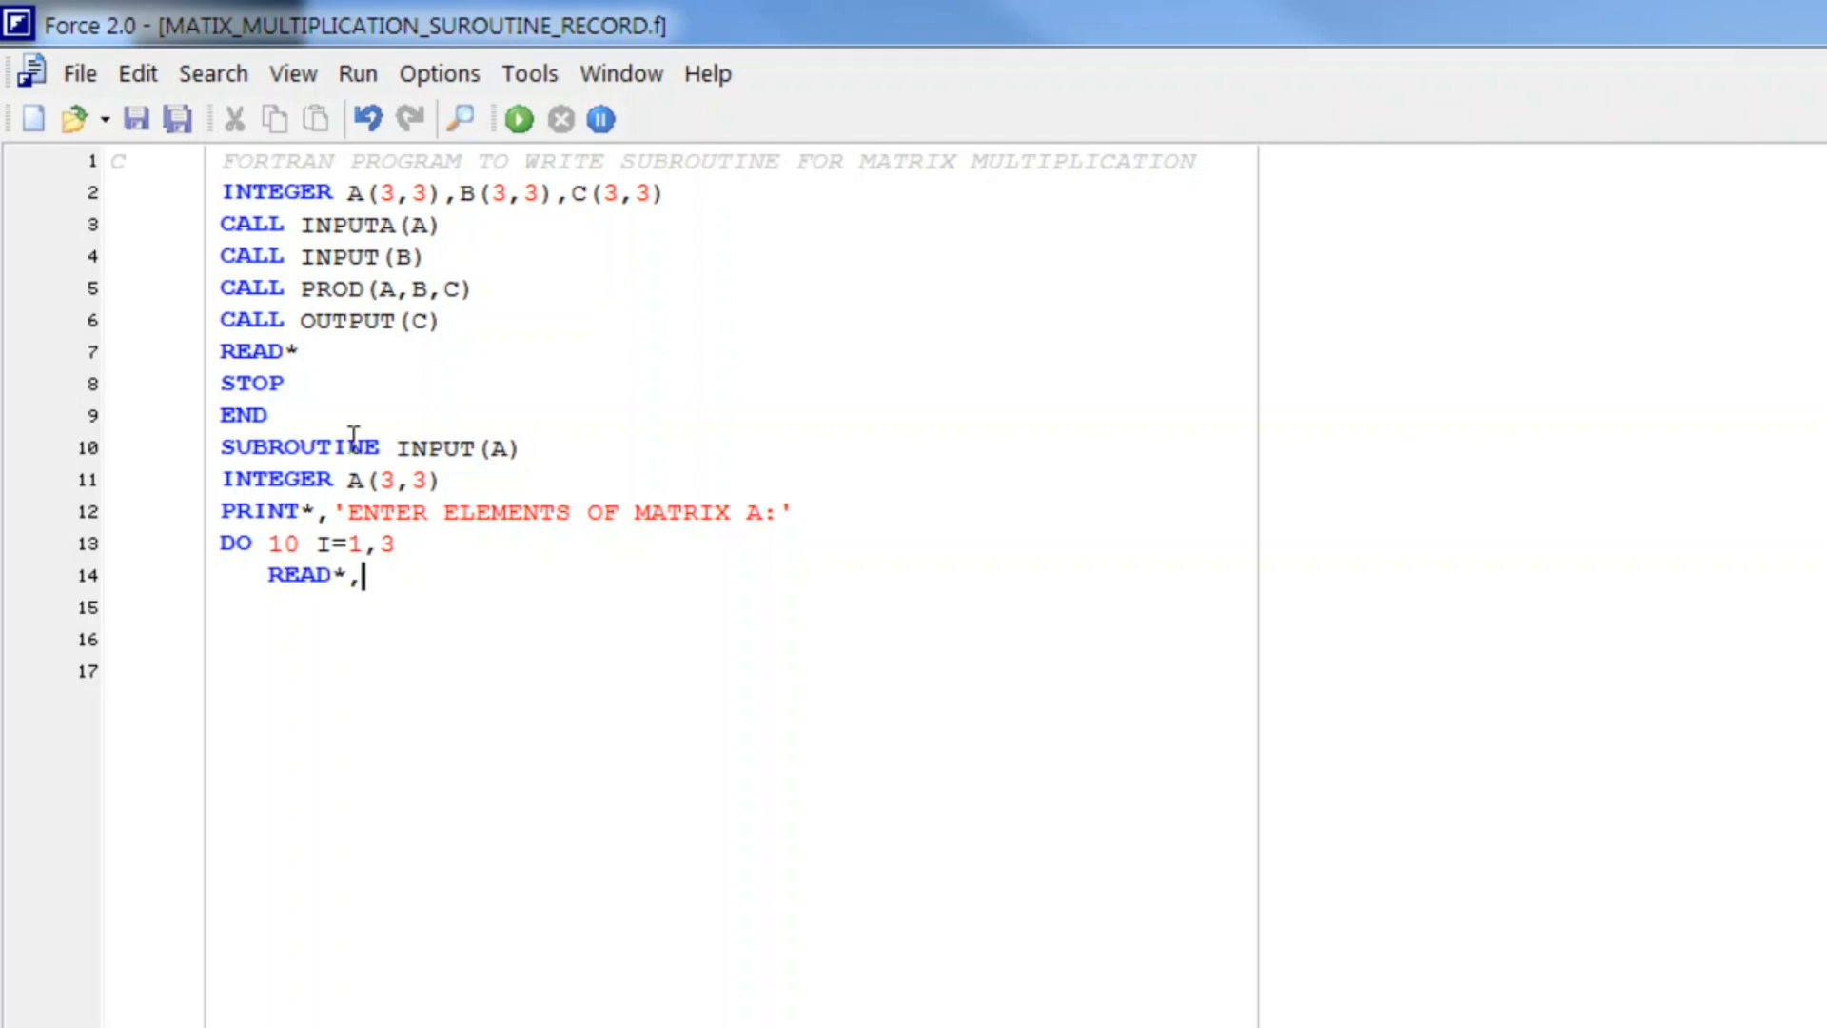
pyautogui.write('(A)')
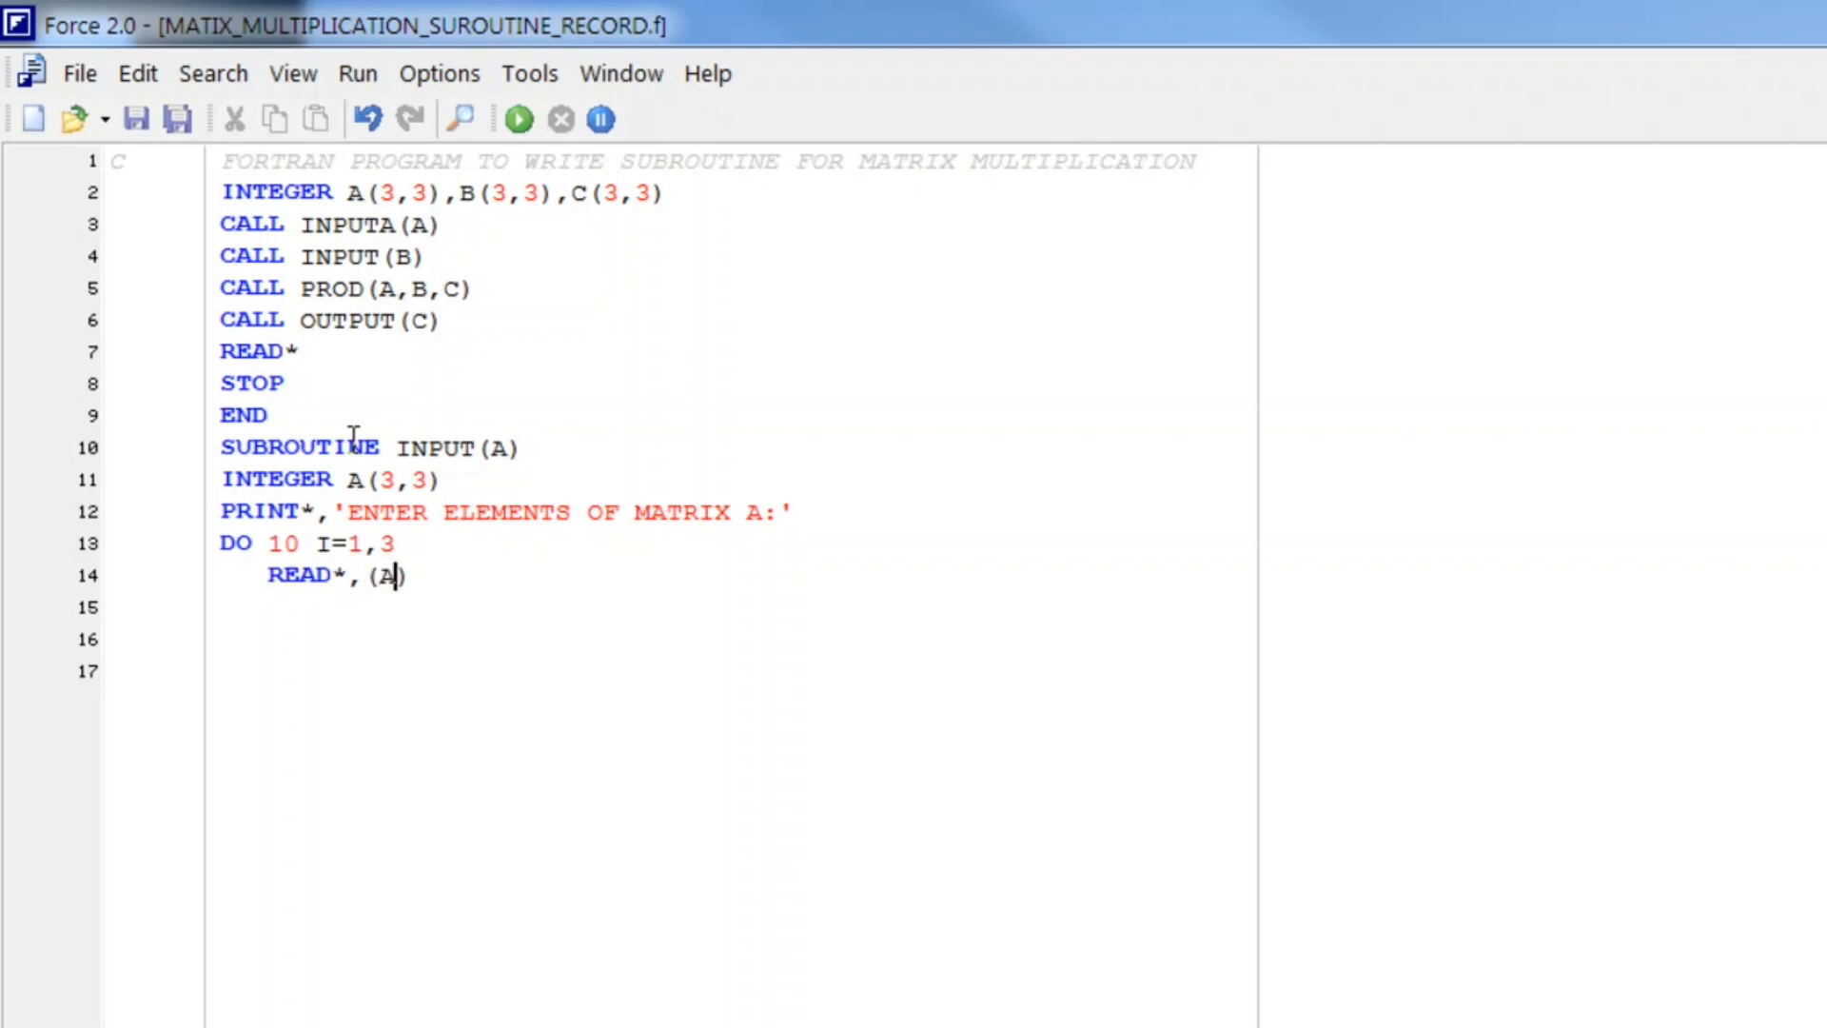
pyautogui.write('(I,J)')
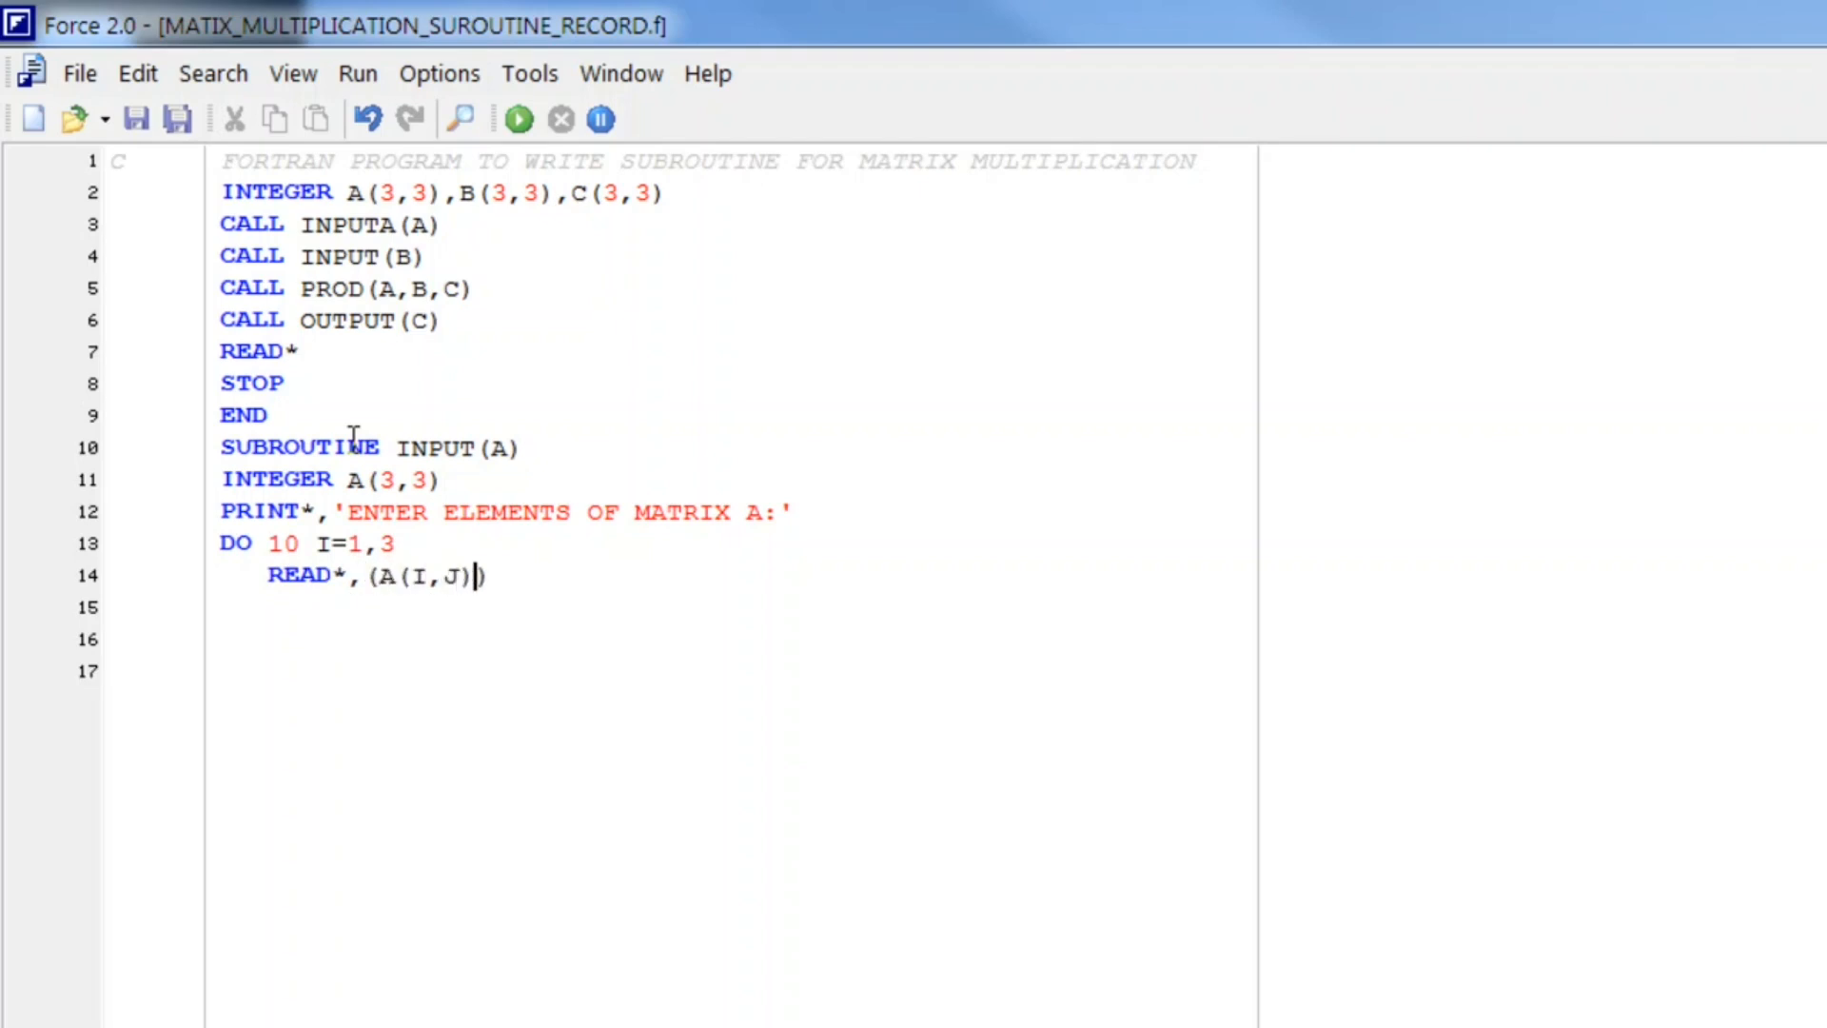
pyautogui.write(',J=')
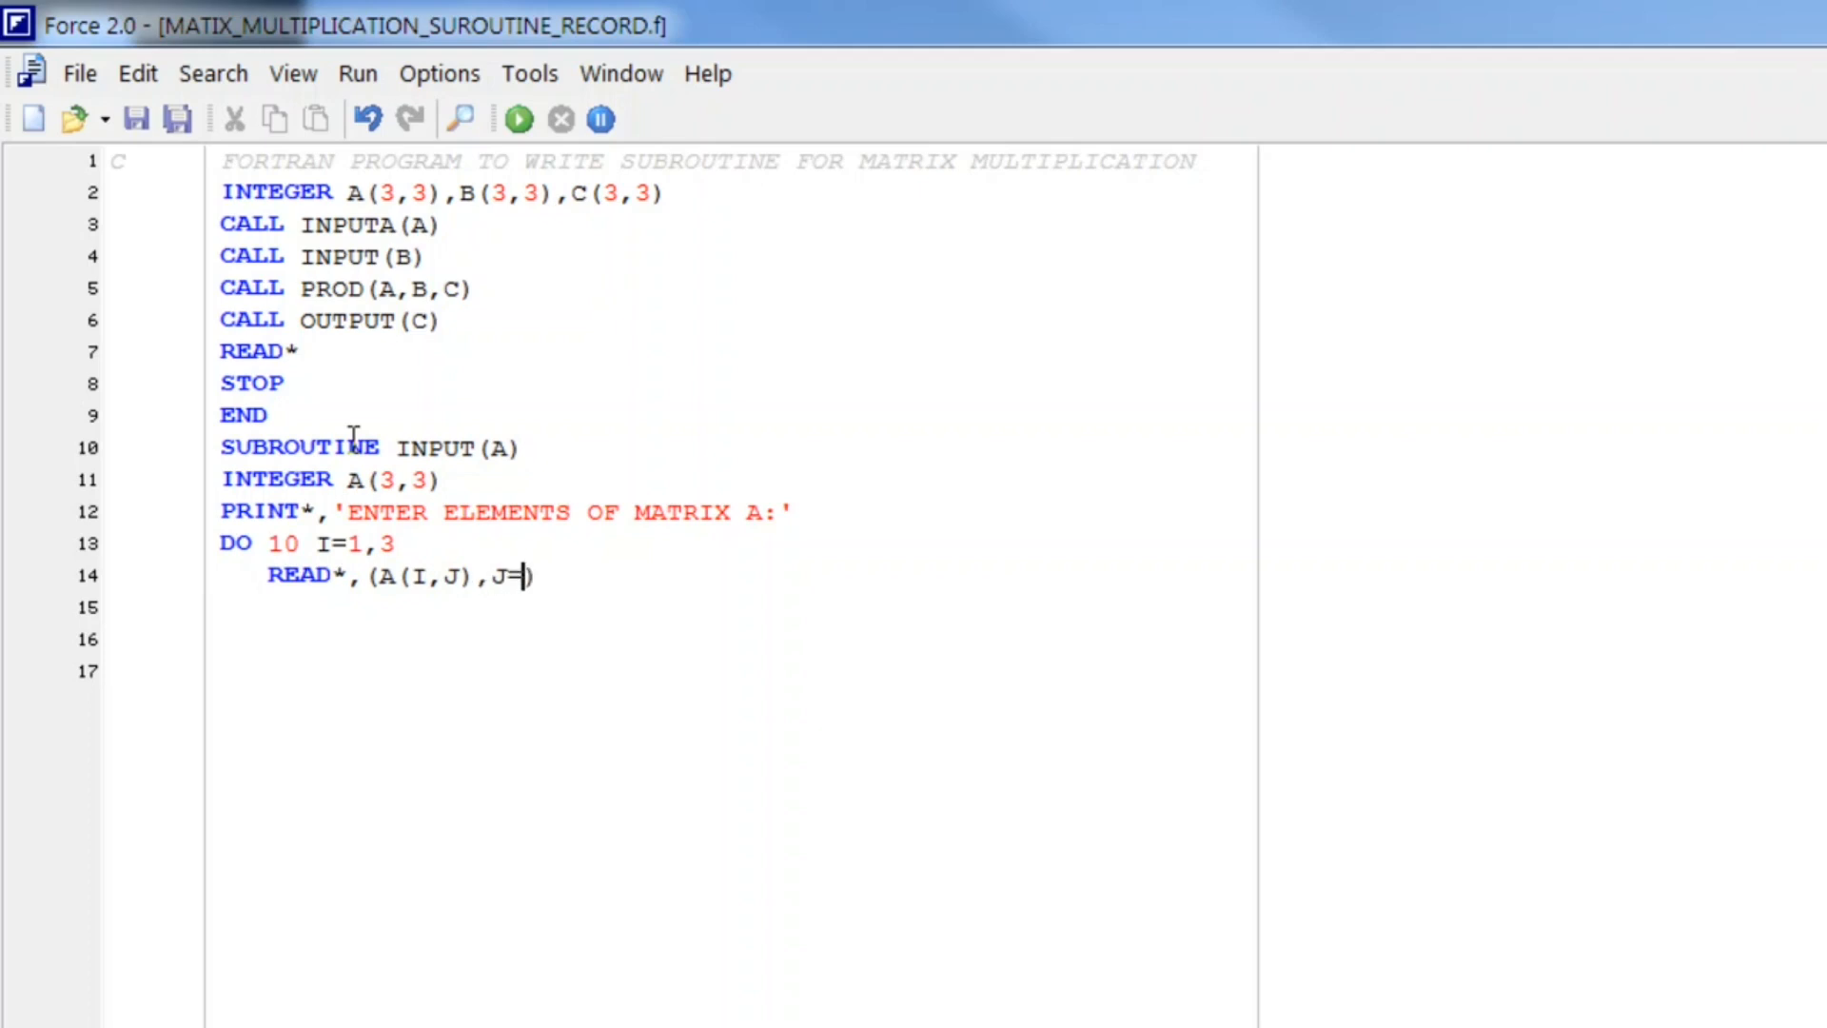
pyautogui.write('1,3)')
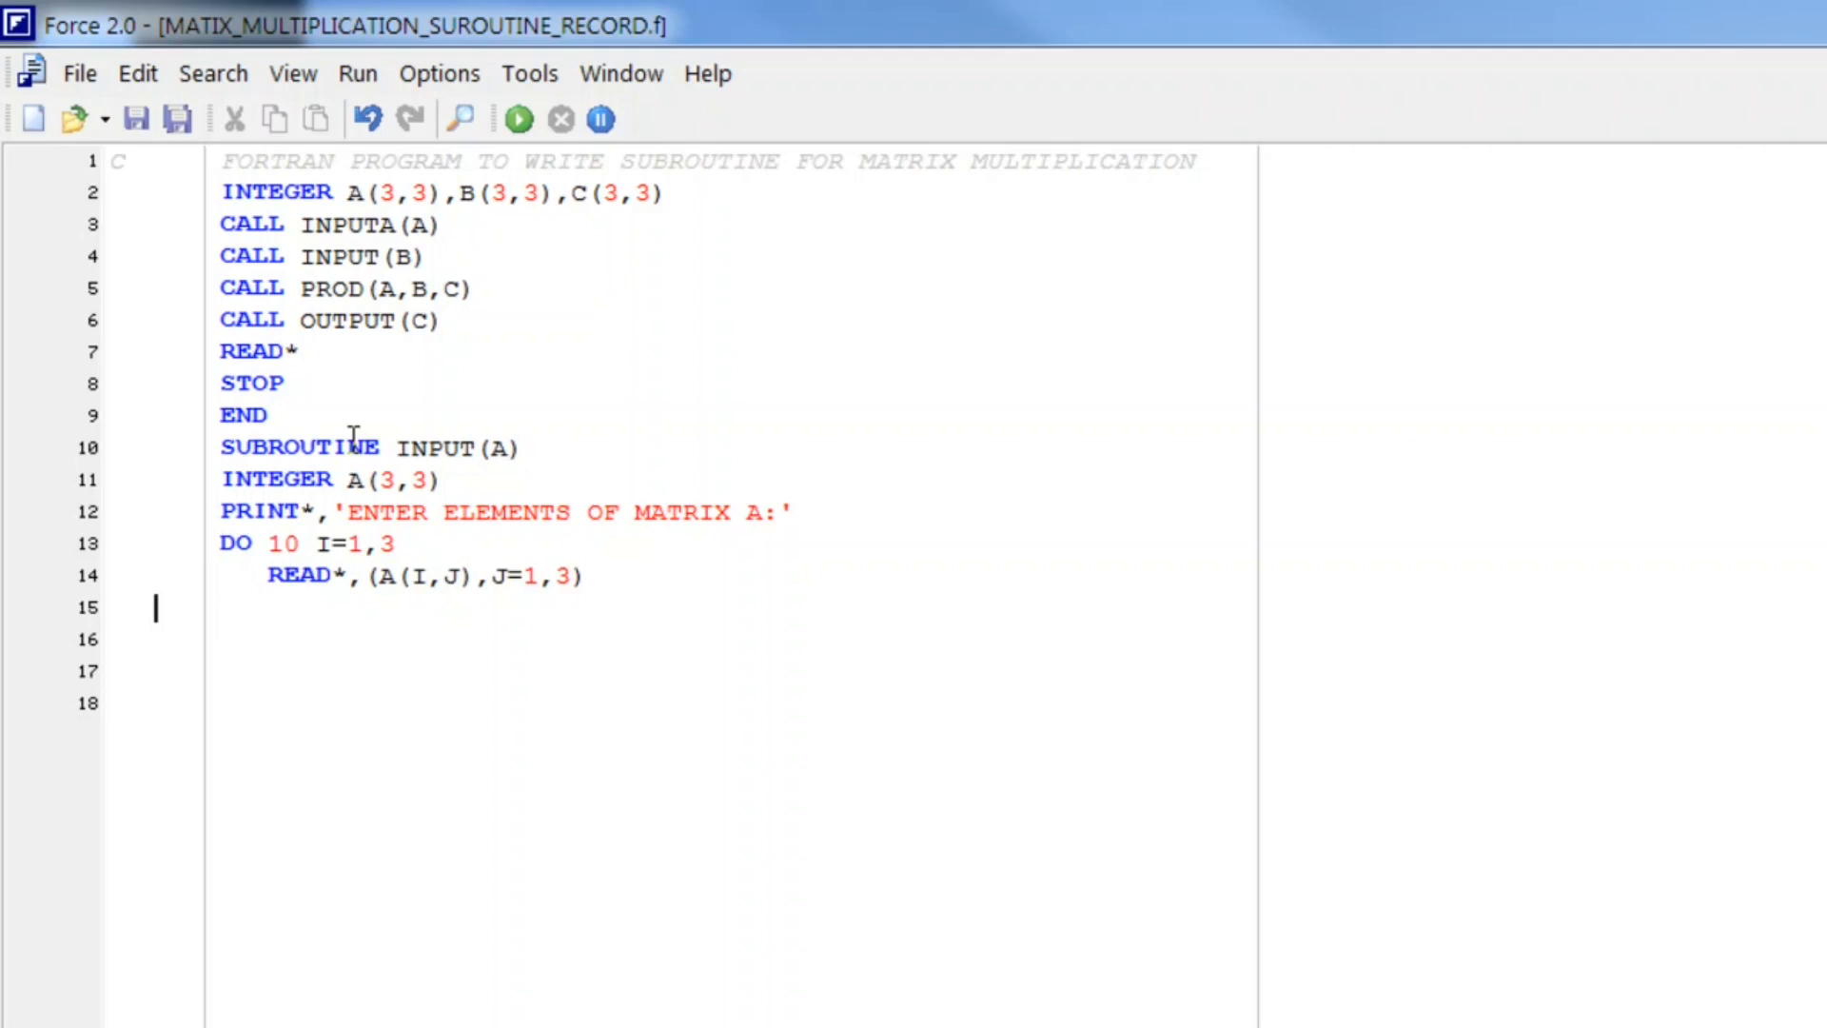
# Step: Close the loop with 10 CONTINUE and end the subroutine with END
pyautogui.write('10')
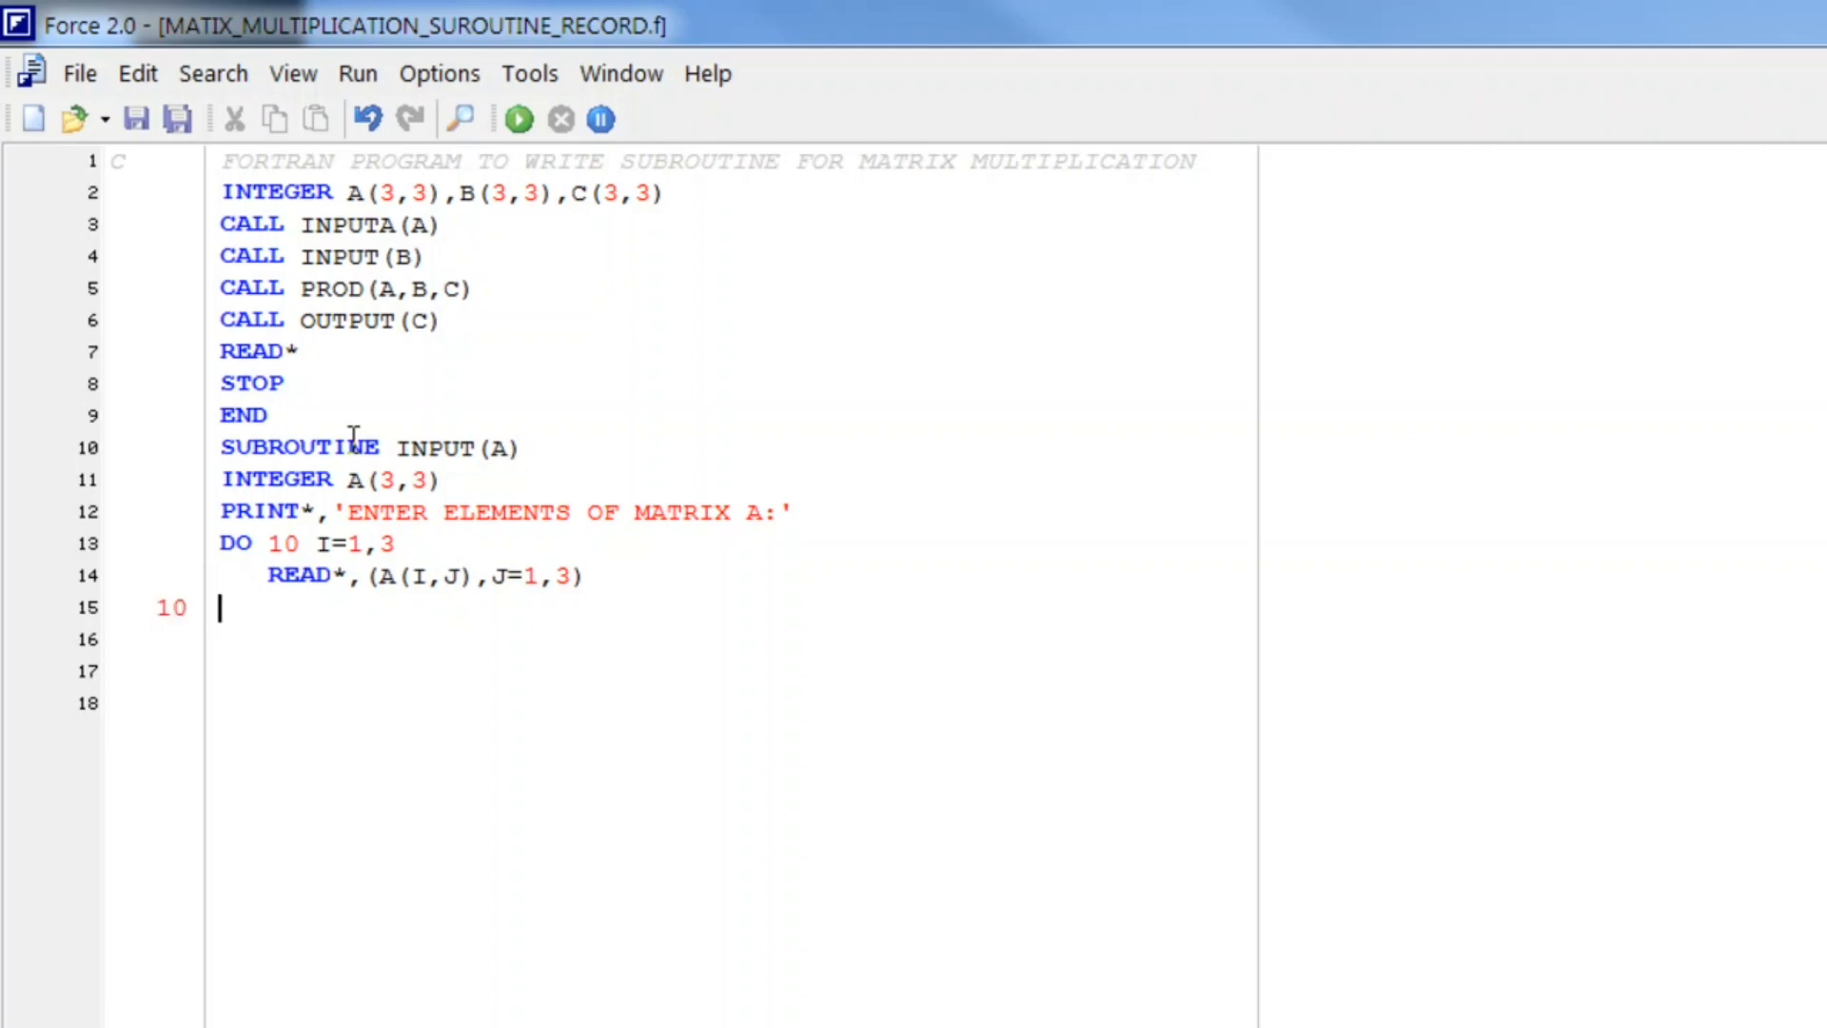
pyautogui.write('CONTINUE')
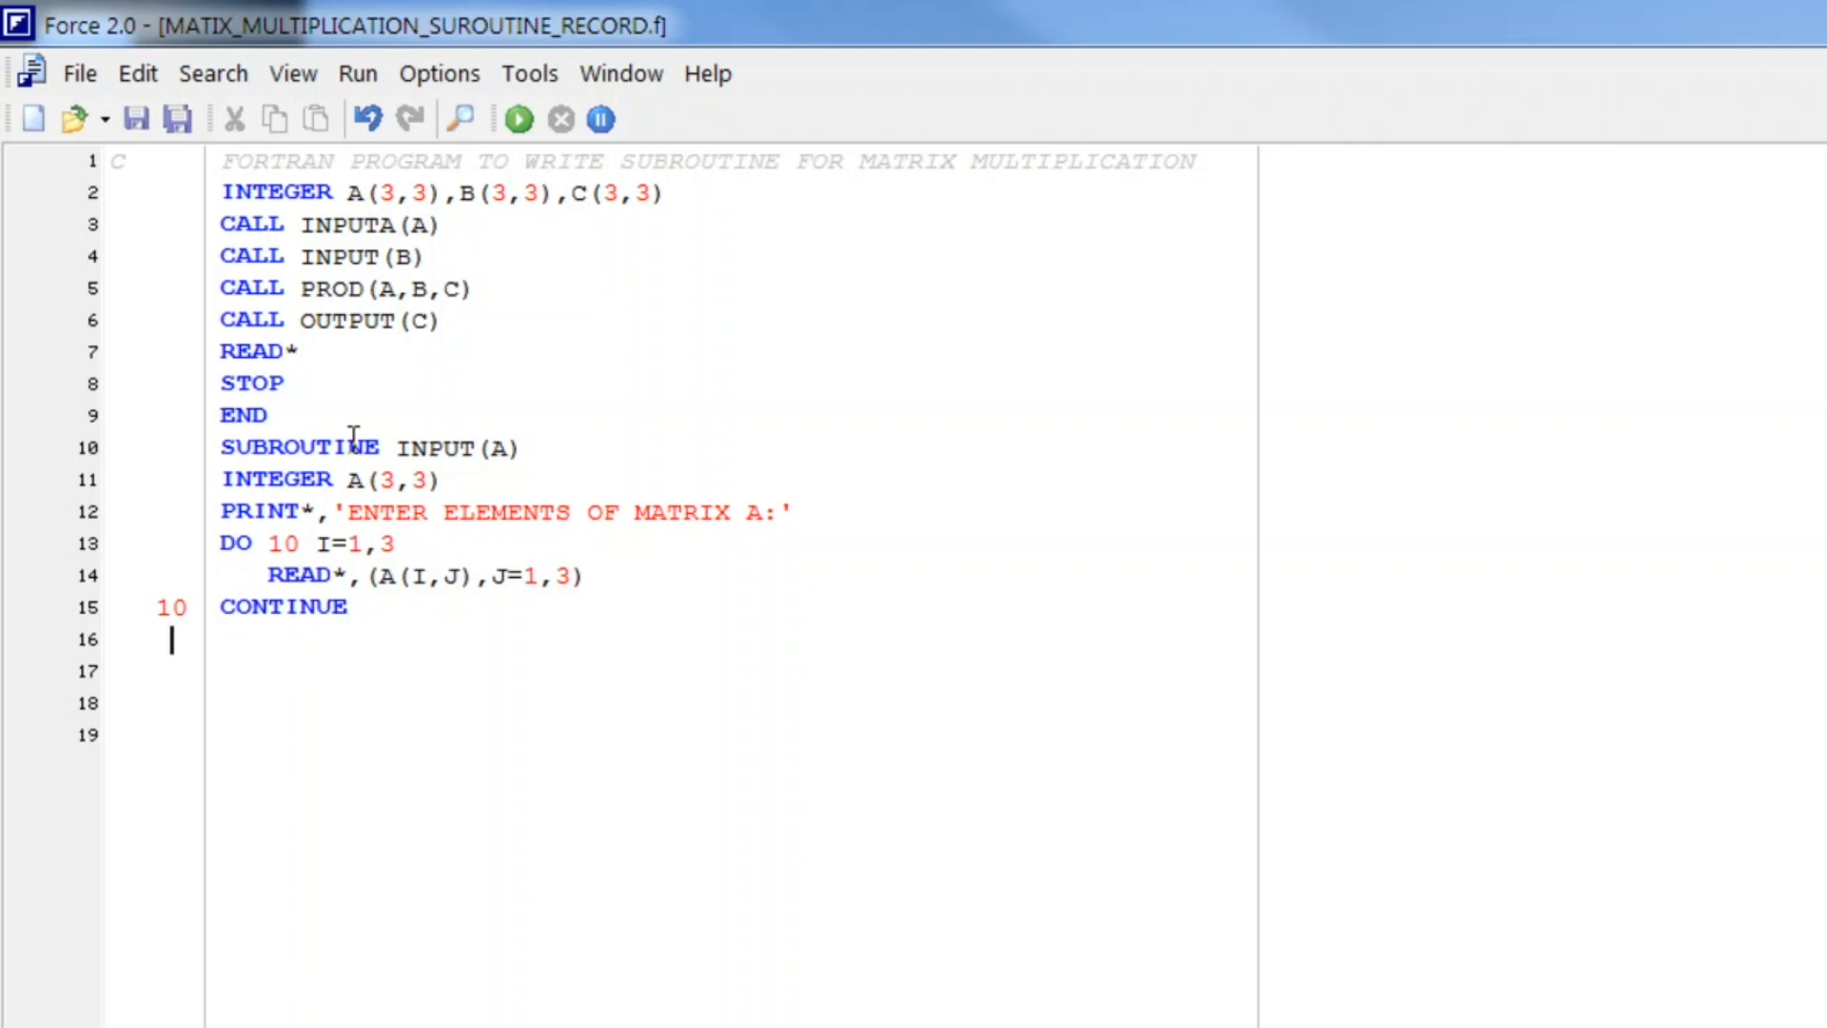
pyautogui.write('EN')
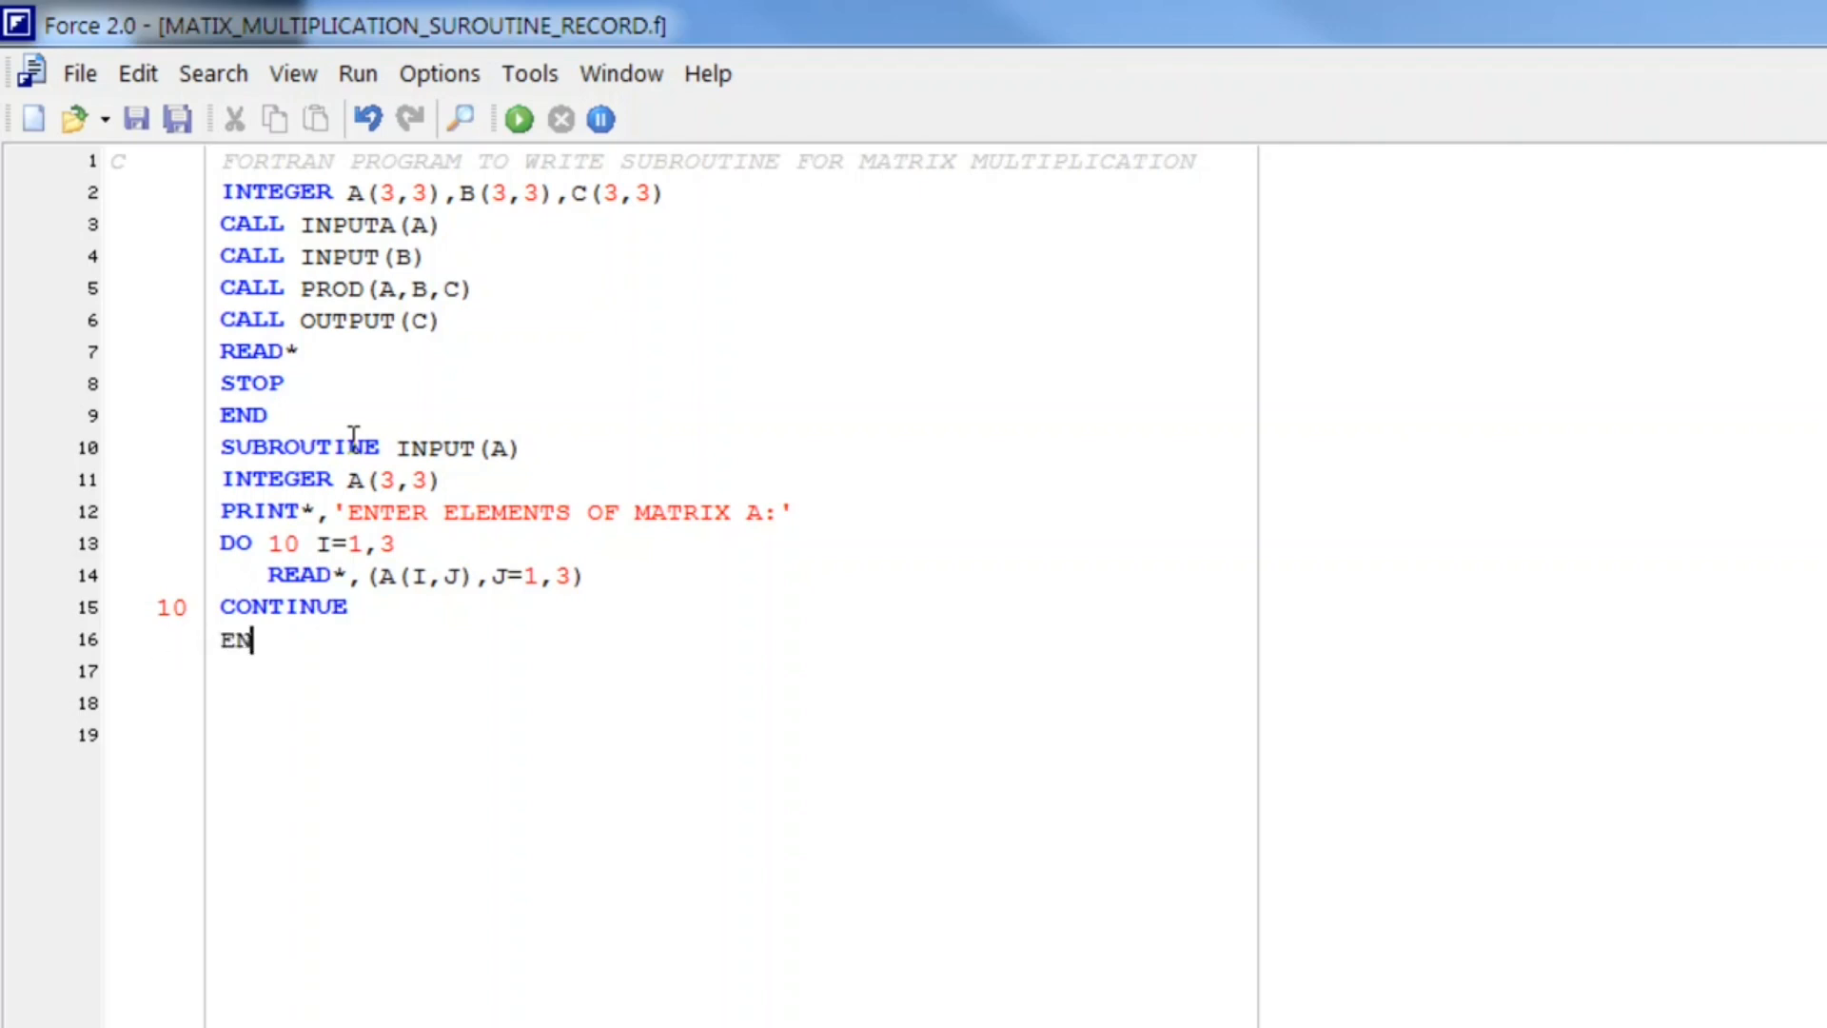
pyautogui.write('D')
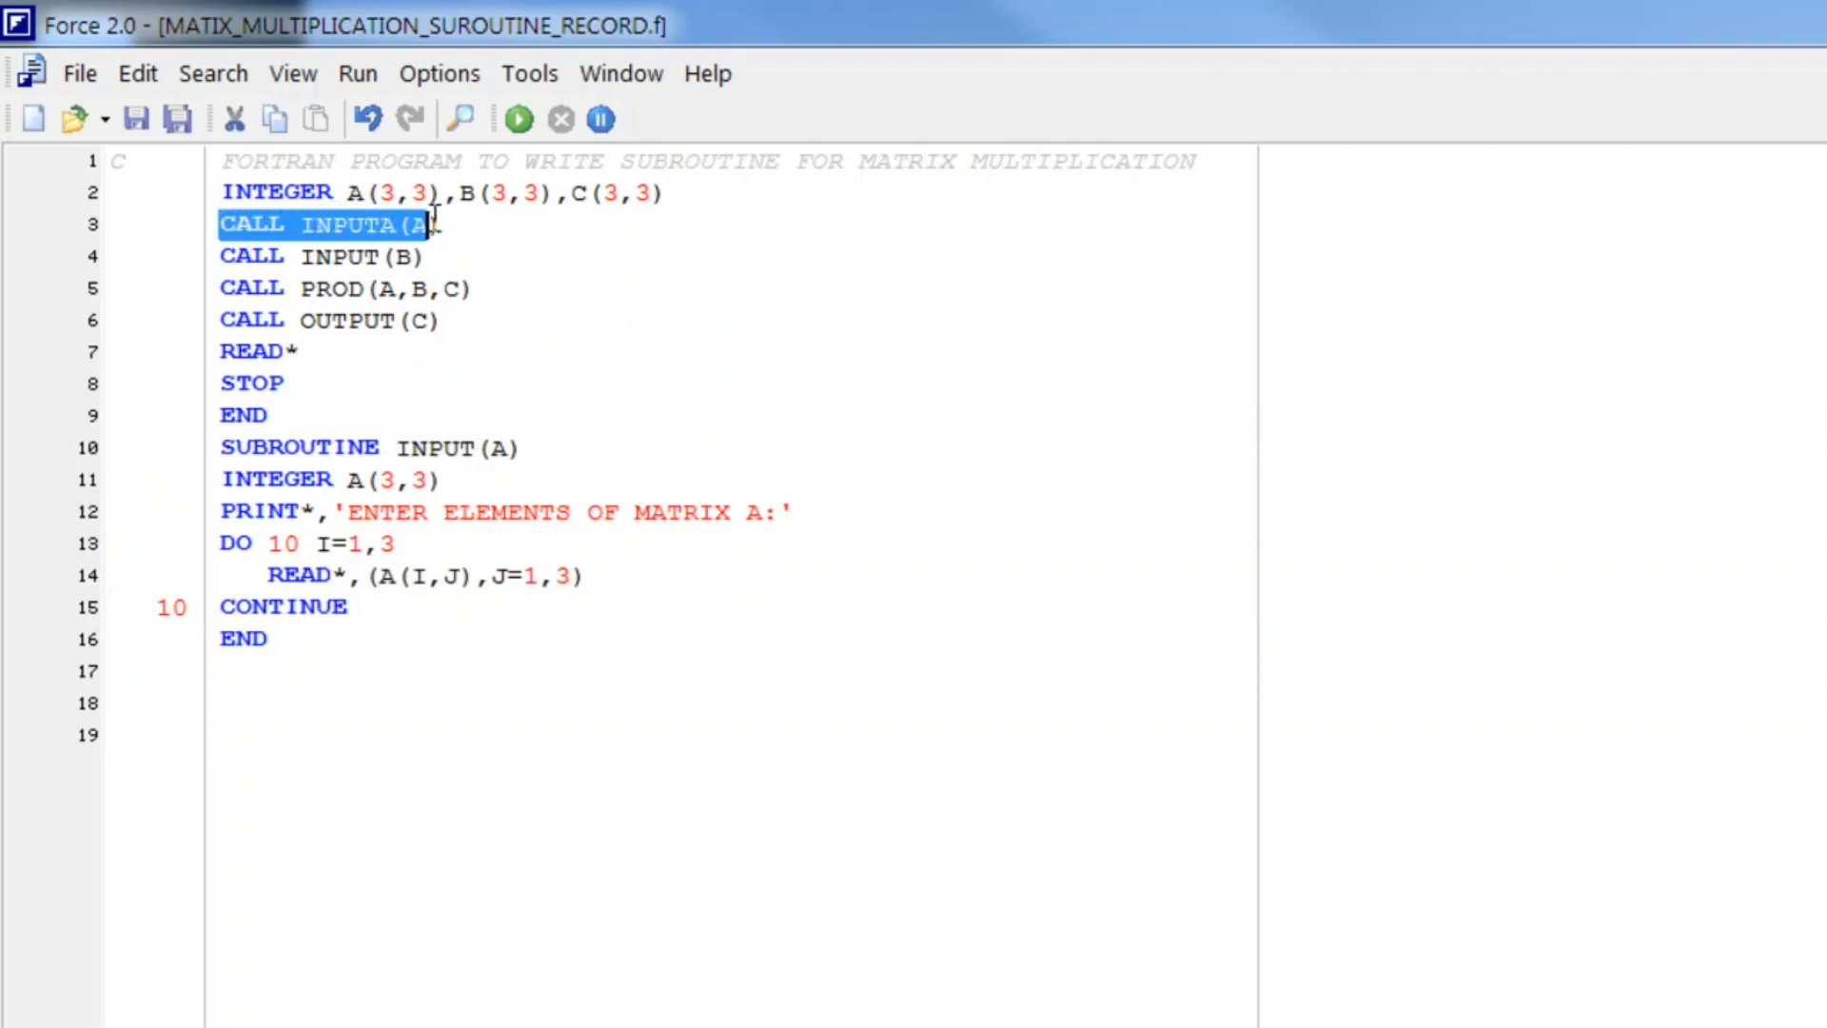
# Step: Copy the INPUT(A) subroutine and paste it below its END
pyautogui.click(320, 446)
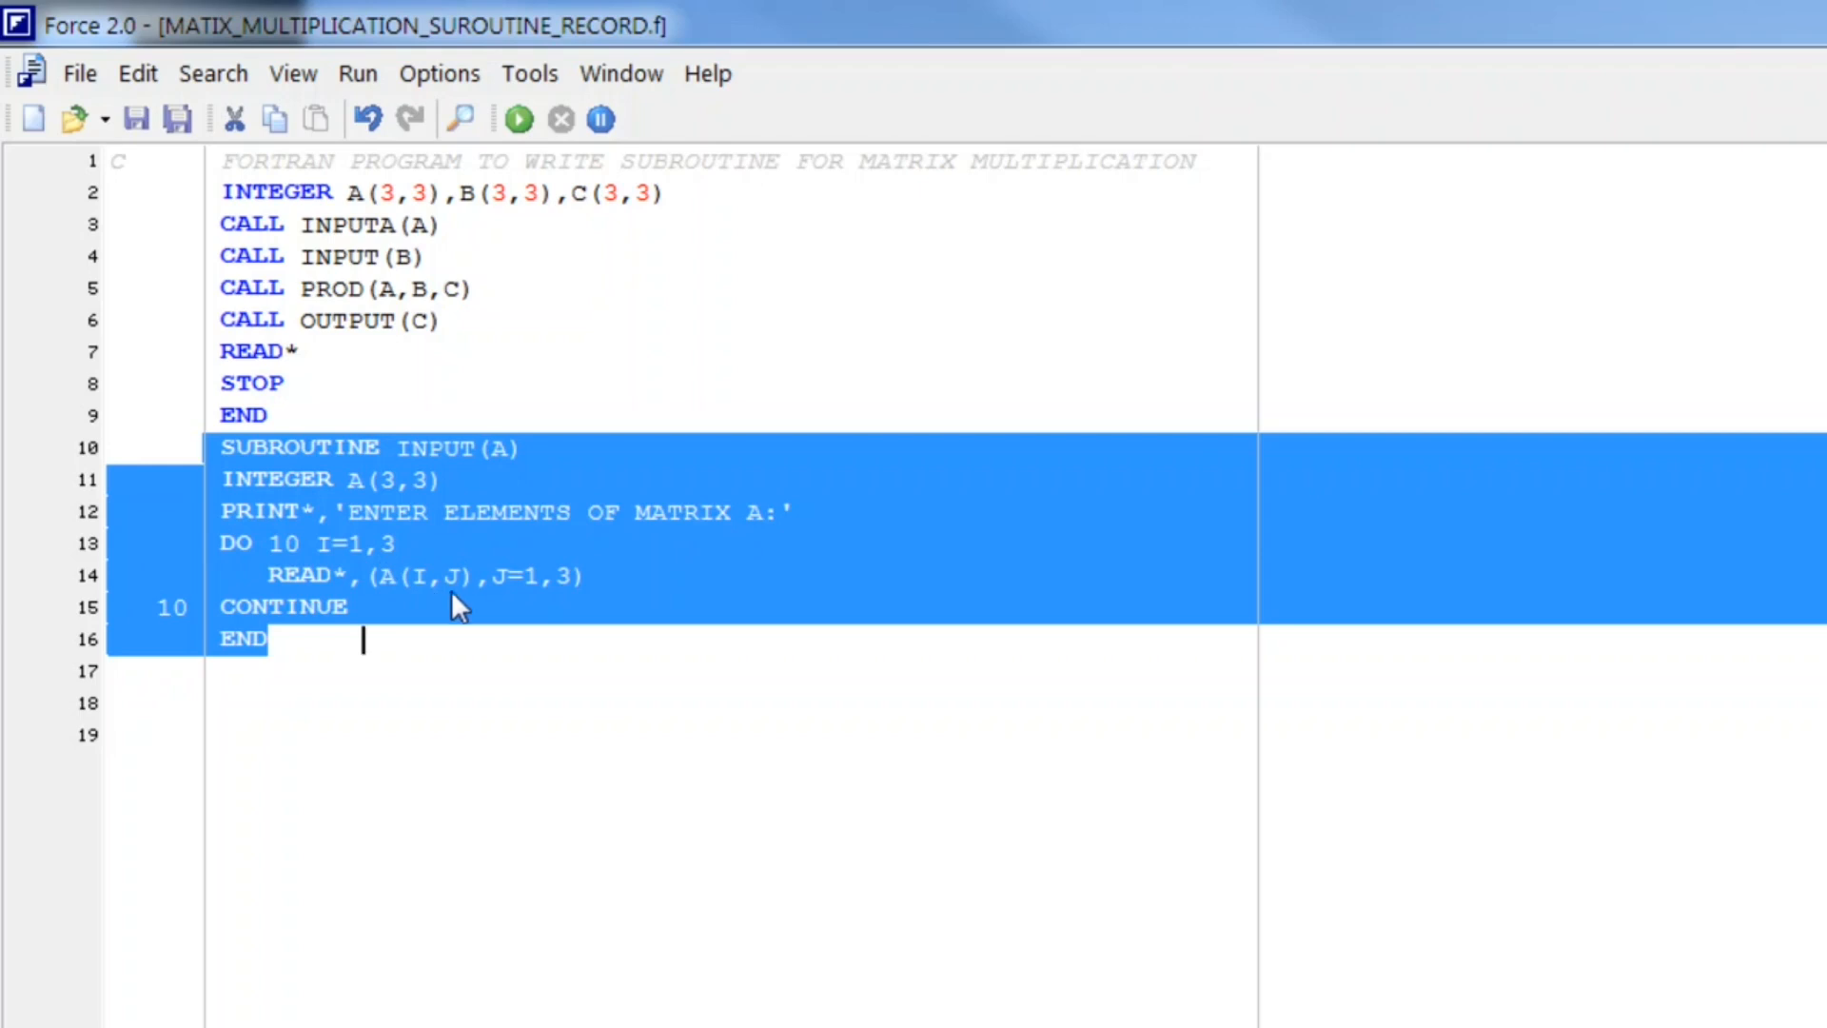
pyautogui.click(464, 574)
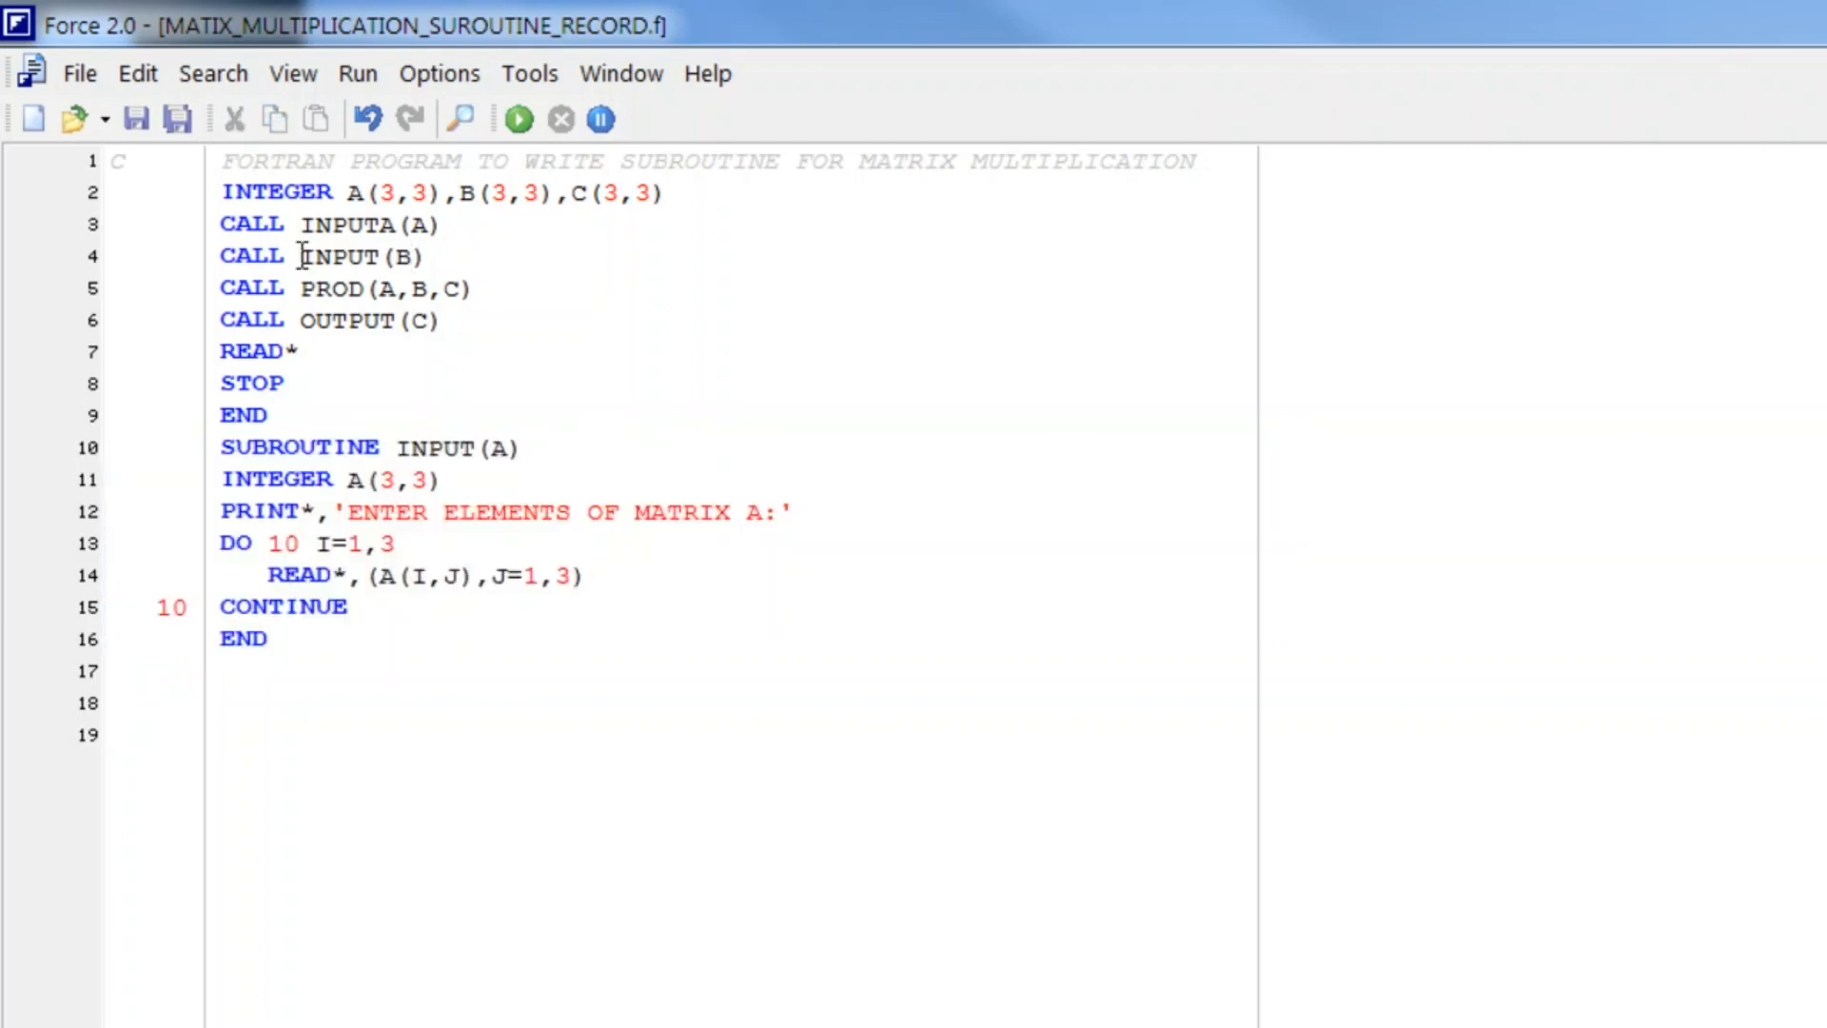
pyautogui.click(331, 417)
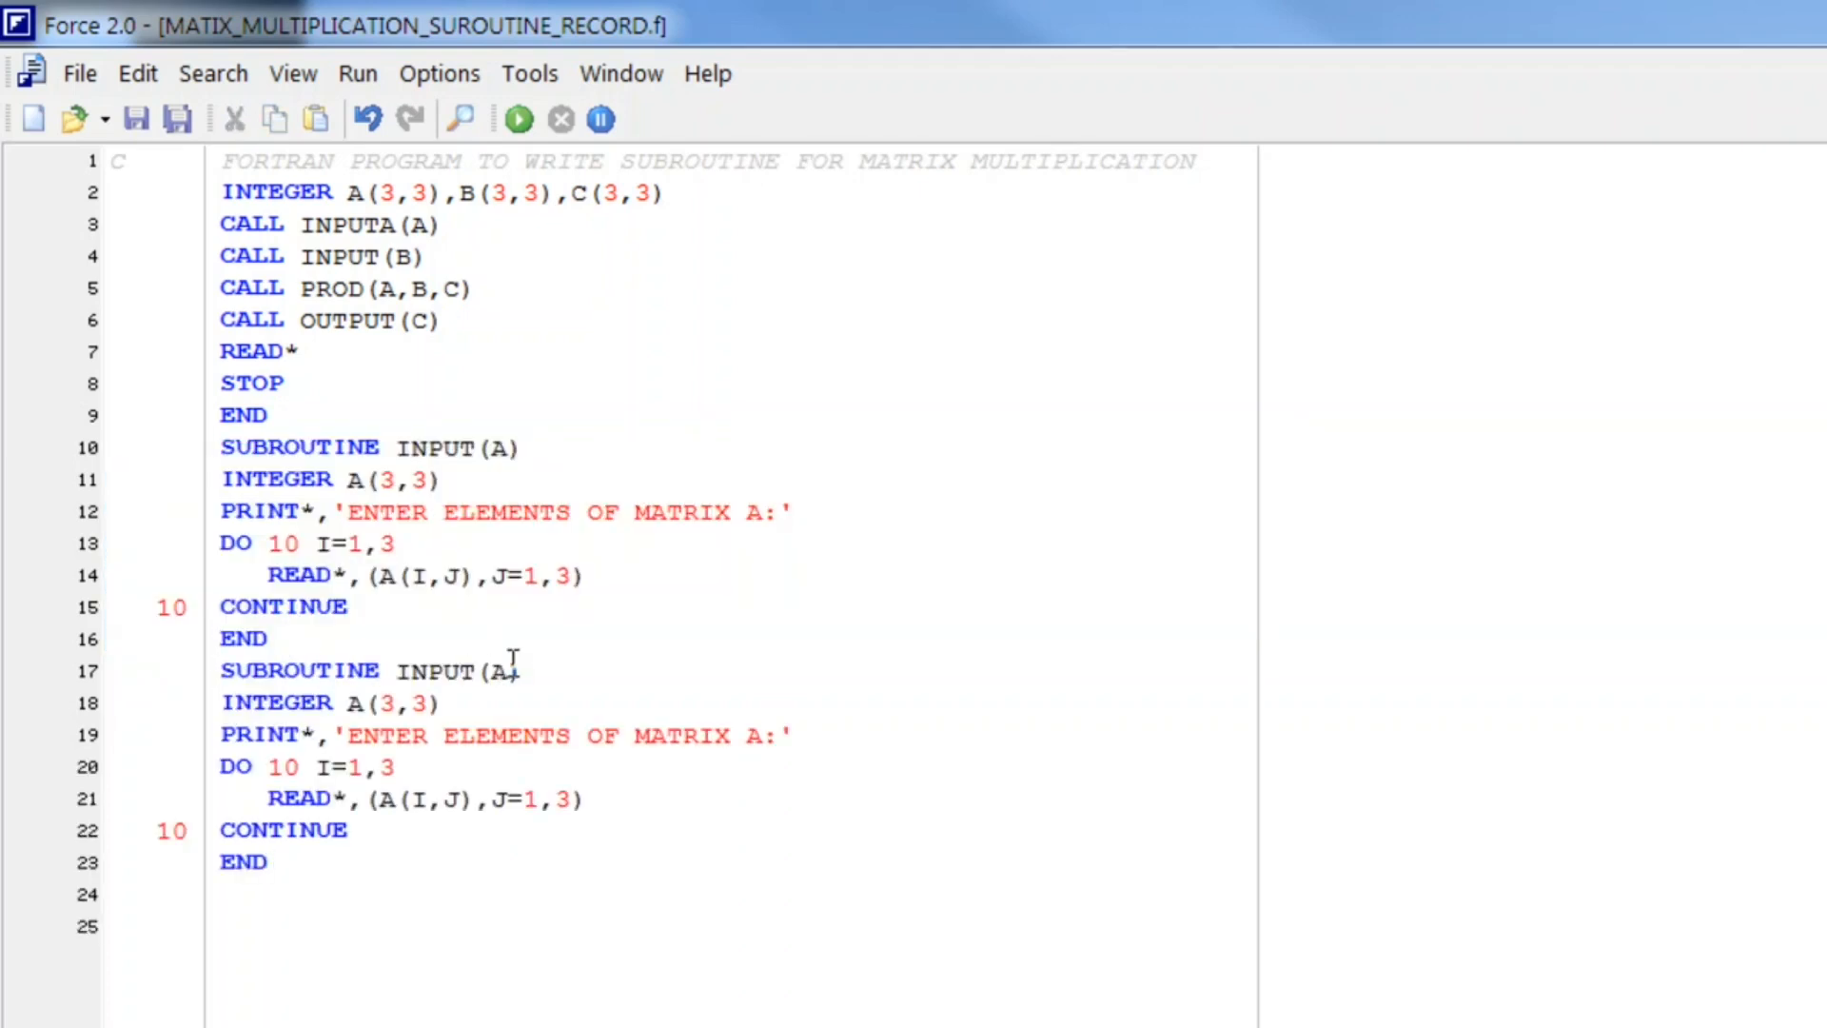
# Step: Rename the pasted copy to INPUT(B), reading matrix B with label 20
pyautogui.write('B')
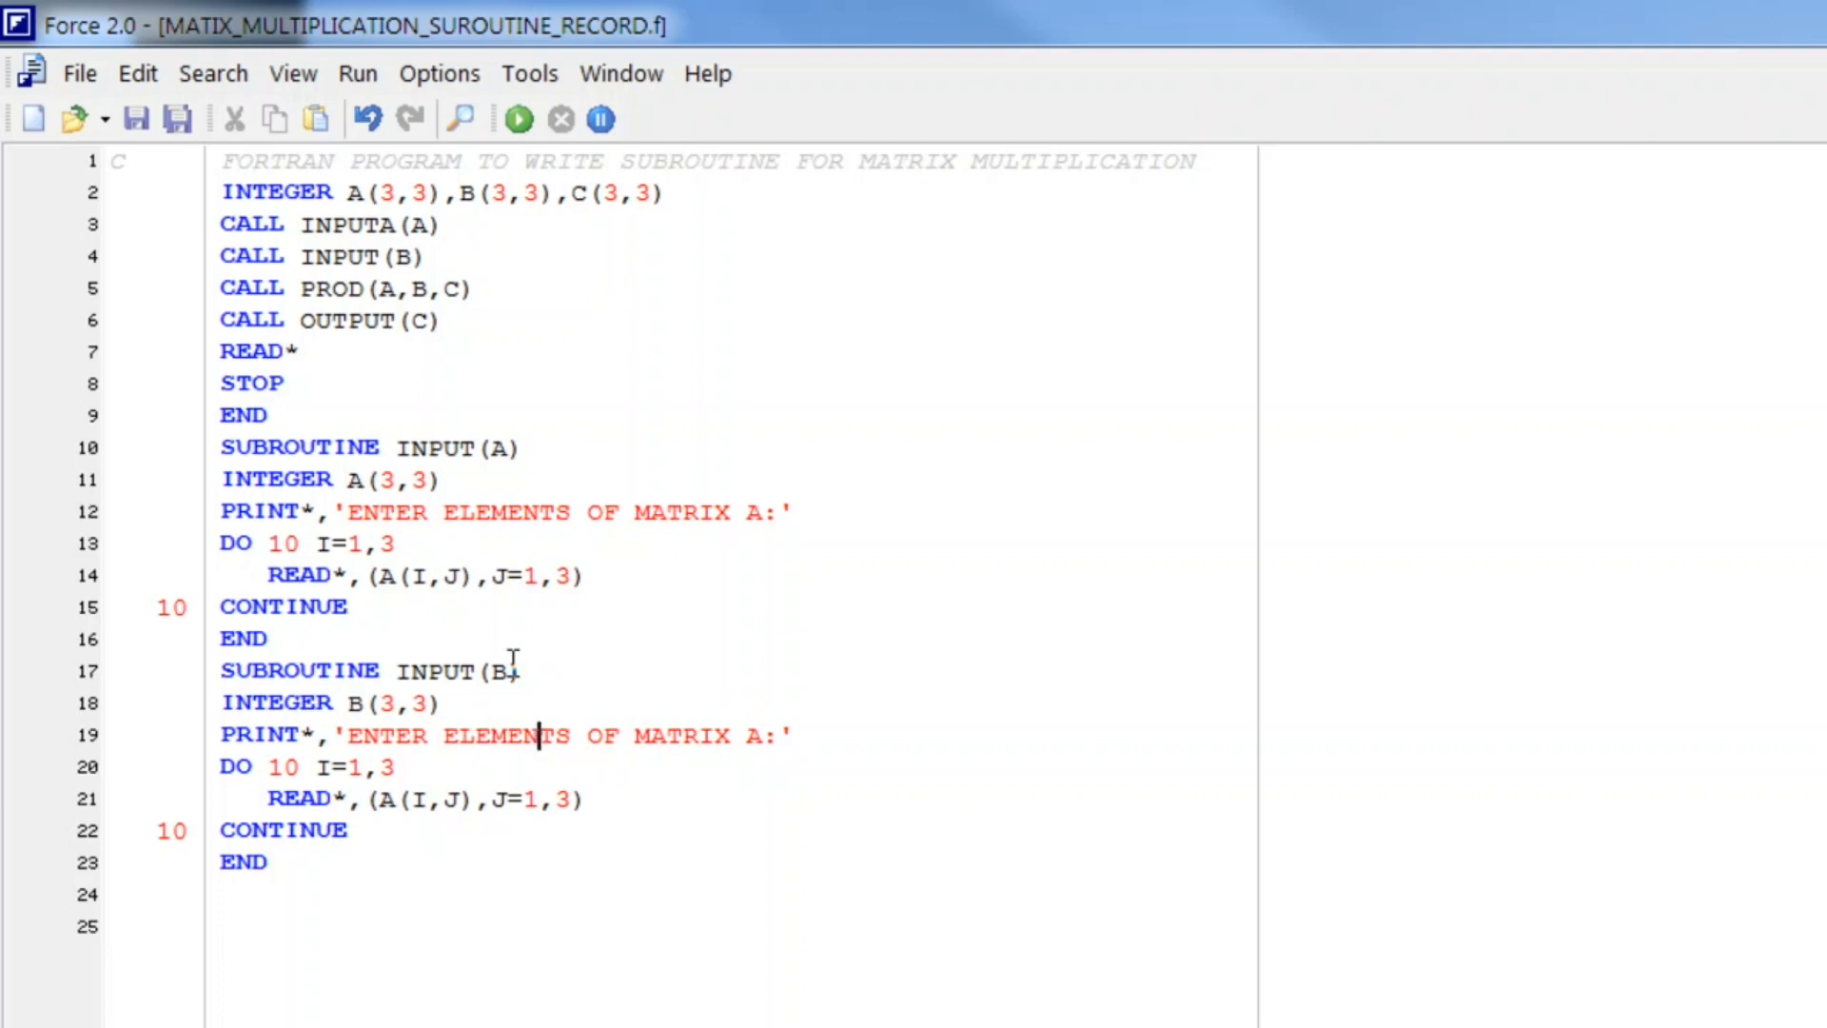
pyautogui.write('B')
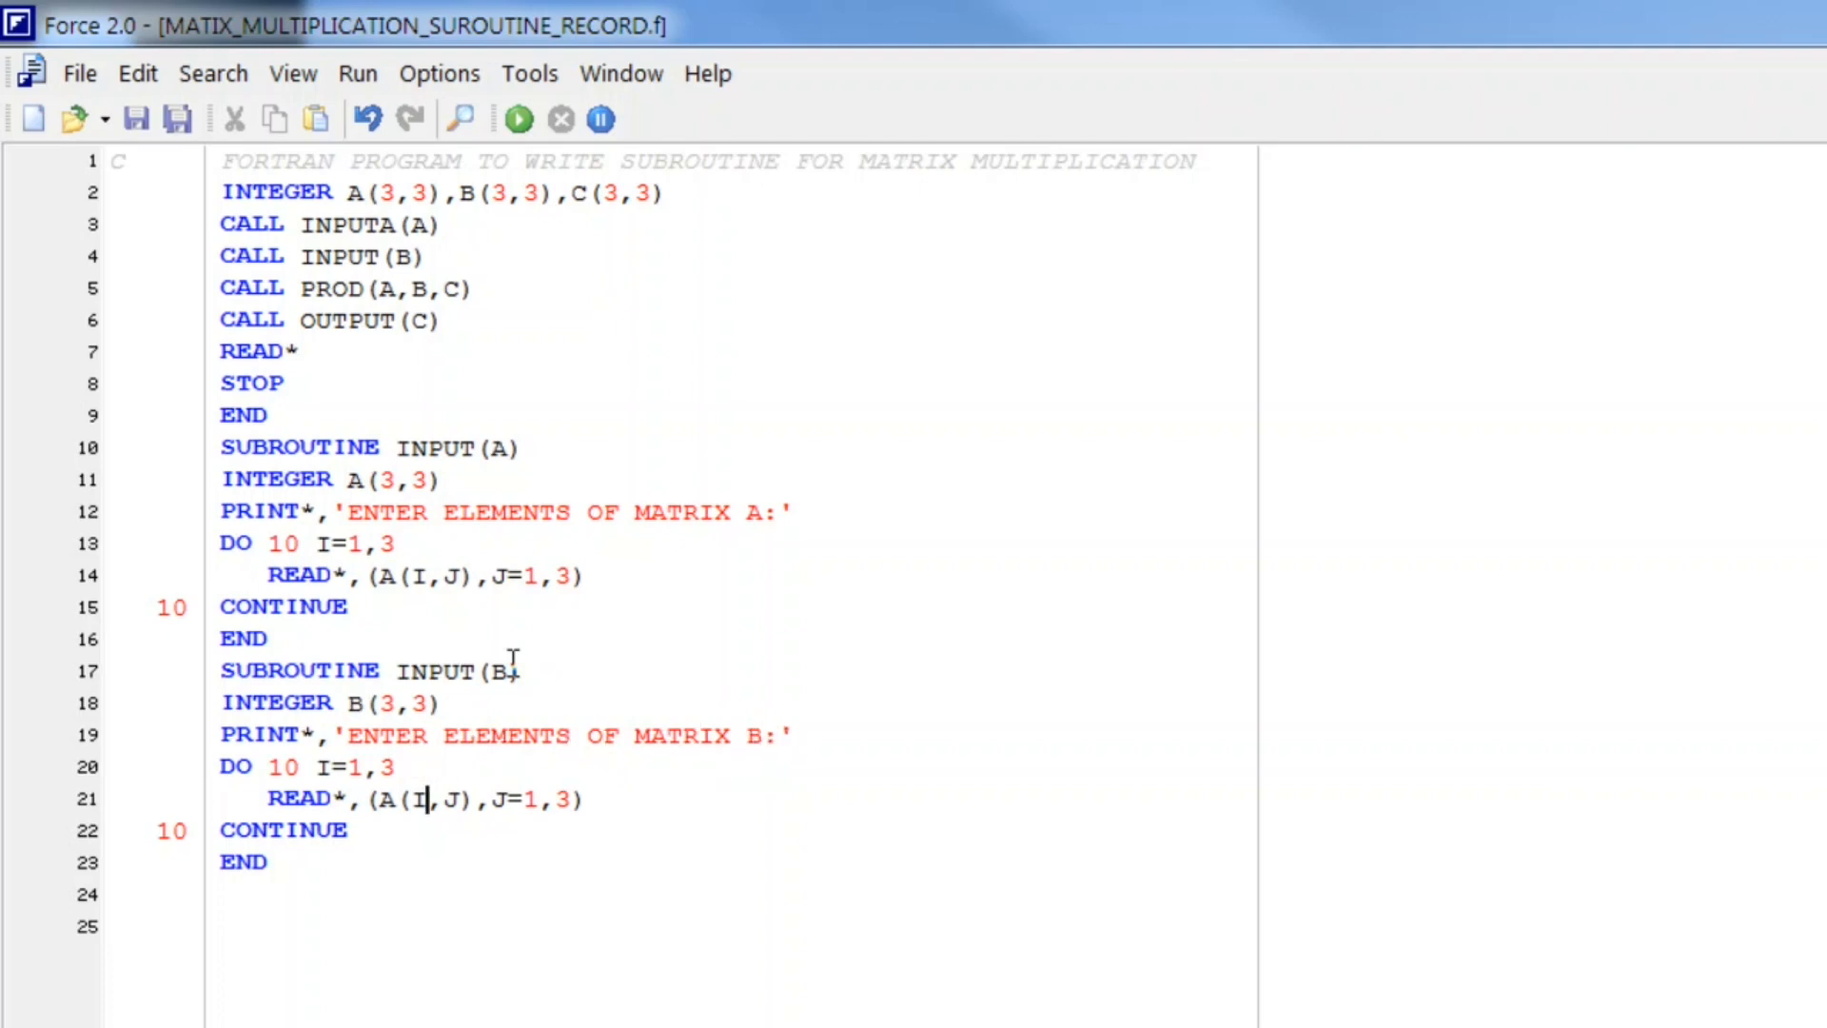
pyautogui.write('B')
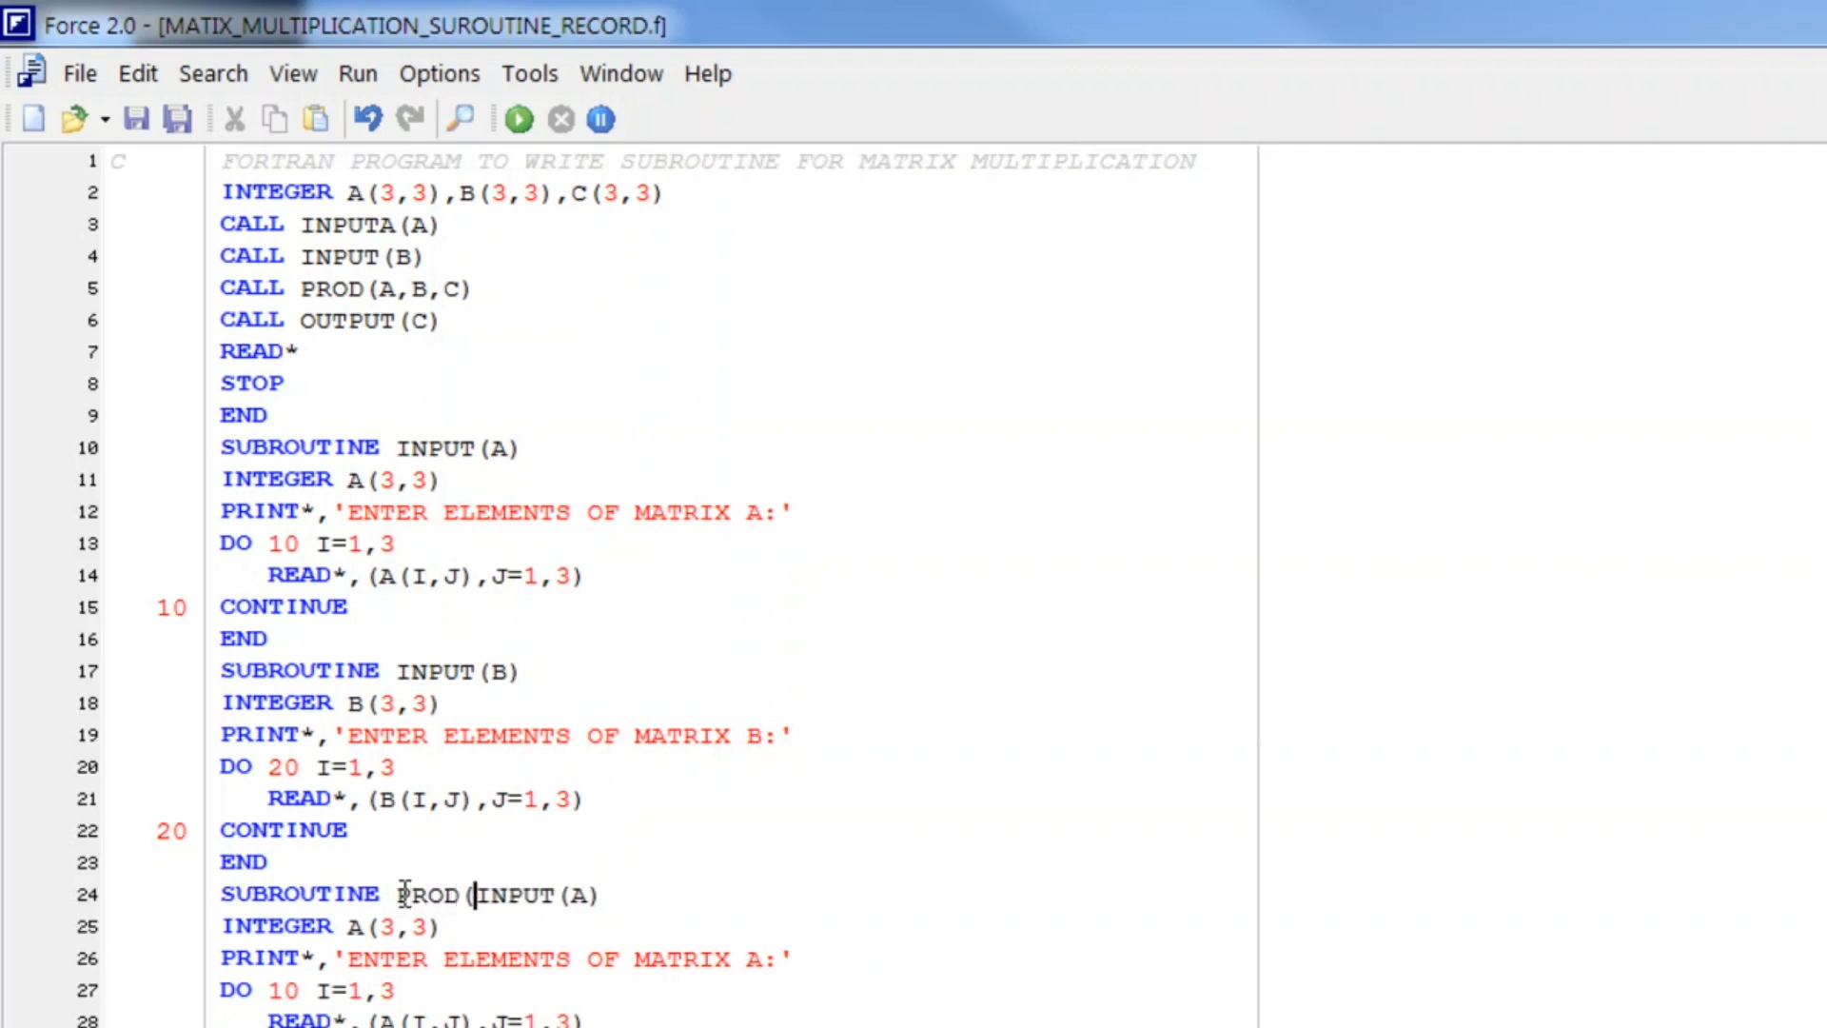
# Step: Make the block SUBROUTINE PROD(A,B,C) with INTEGER A(3,3),B(3,3),C(3,3) and no PRINT line
pyautogui.write('A,B,C')
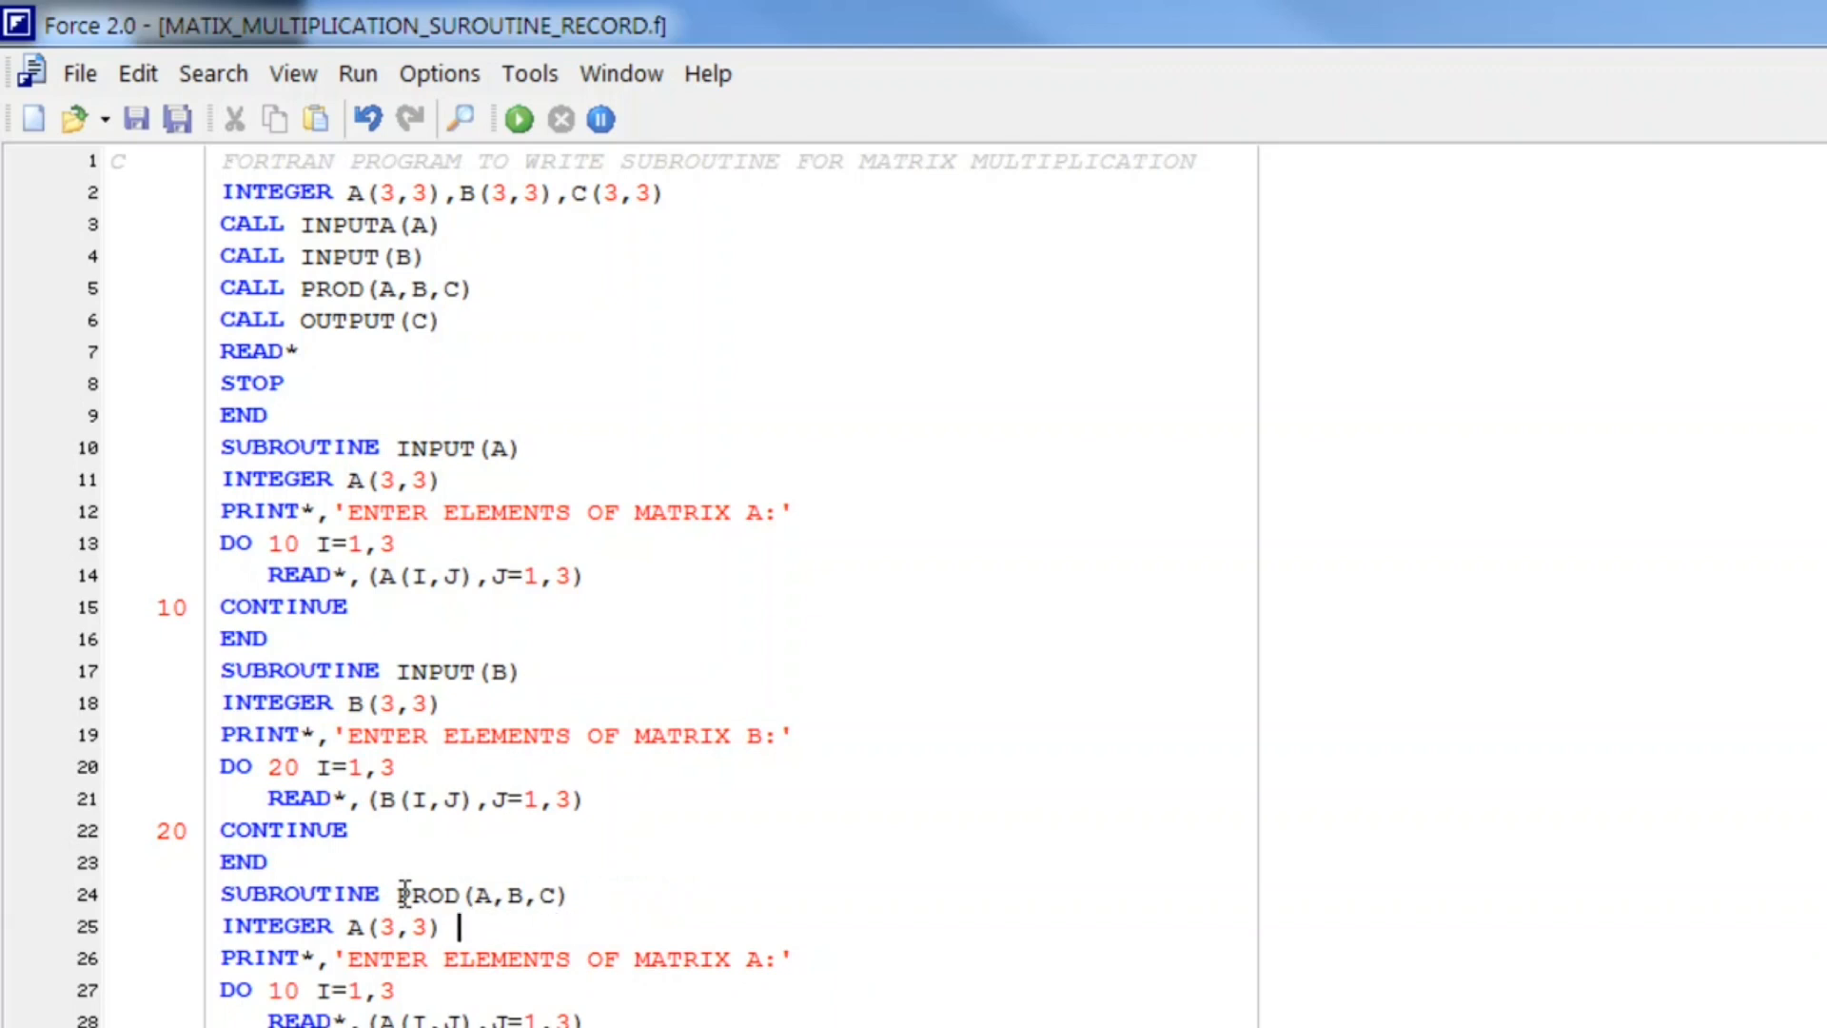
pyautogui.write(',')
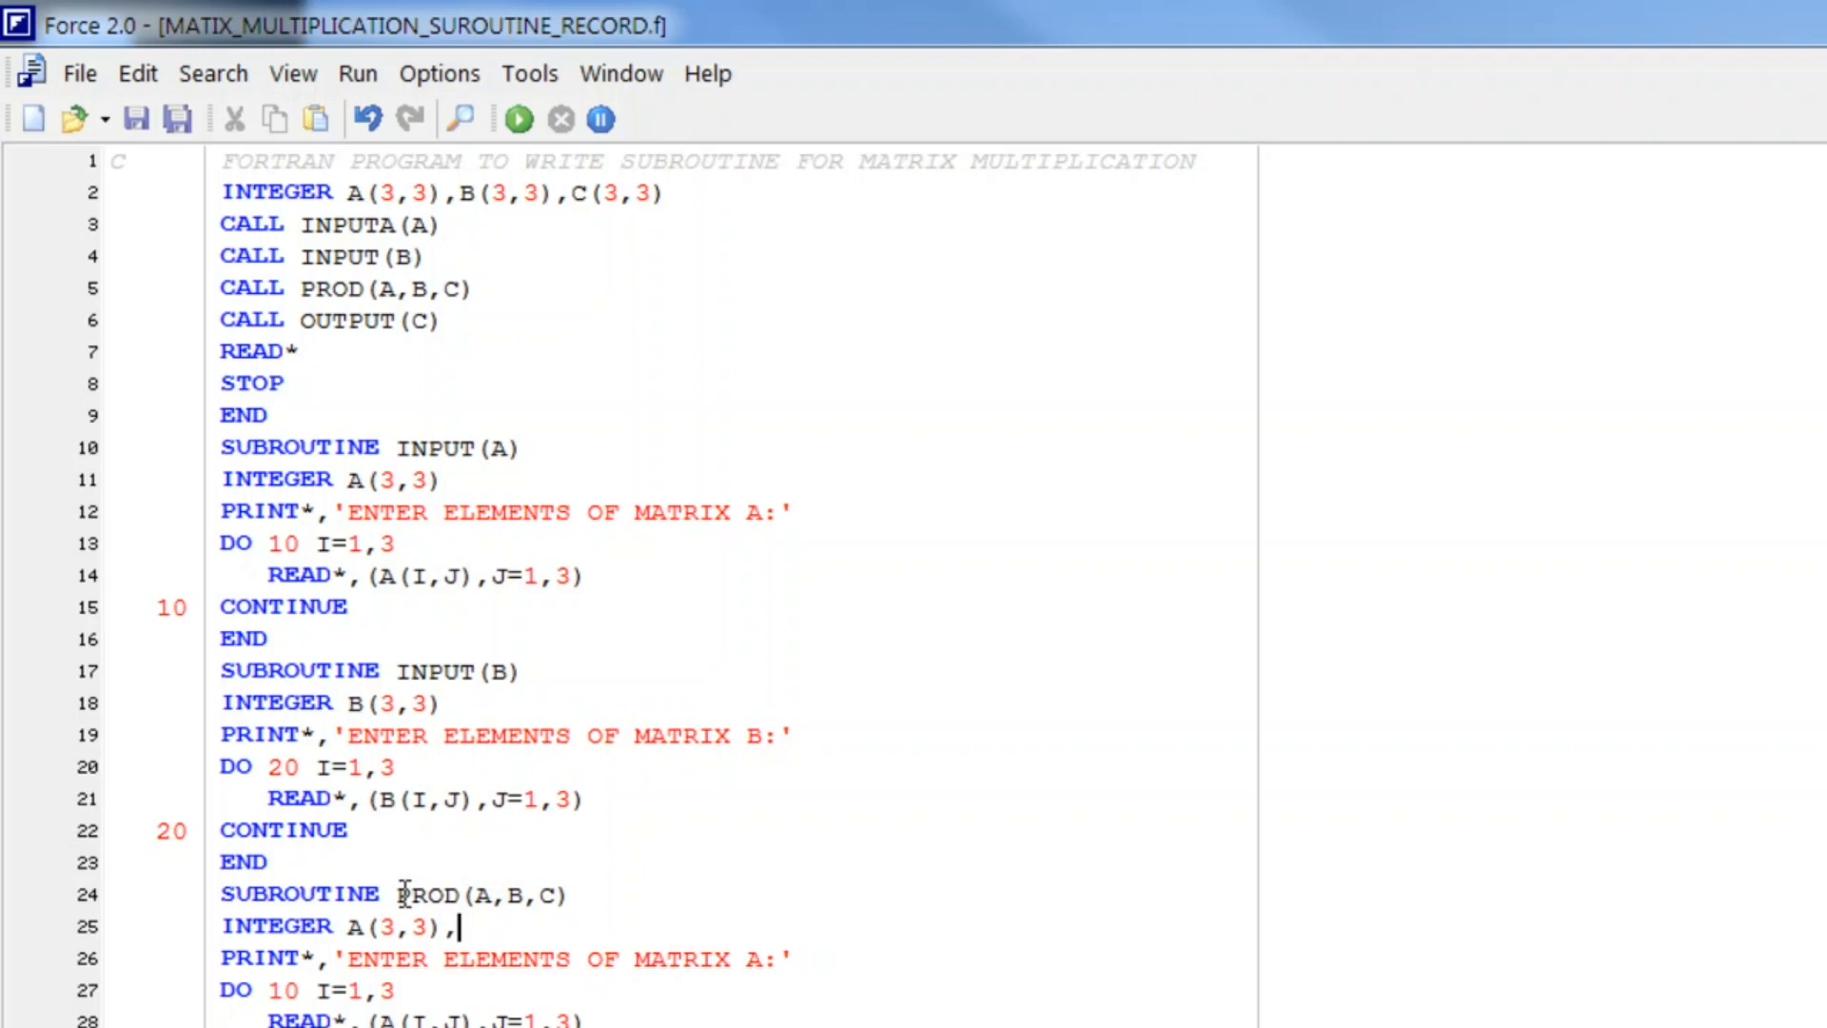
pyautogui.write('B(3,3')
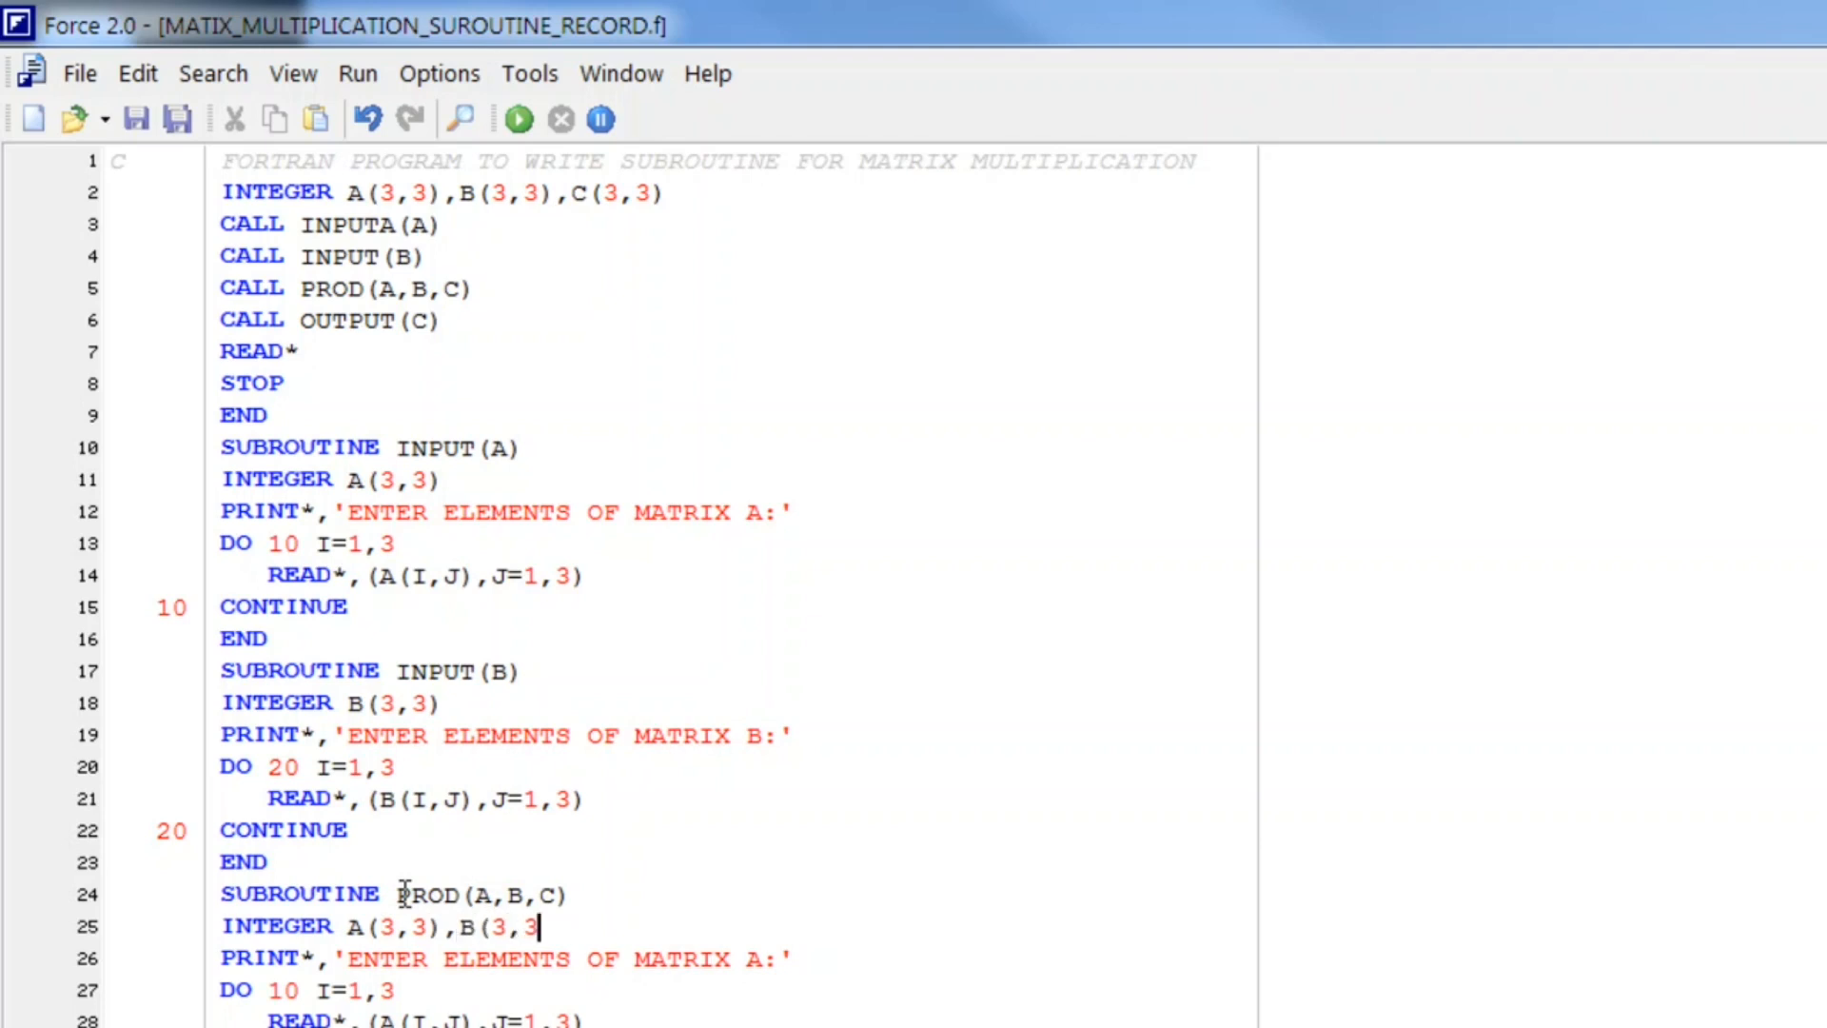
pyautogui.write(',C')
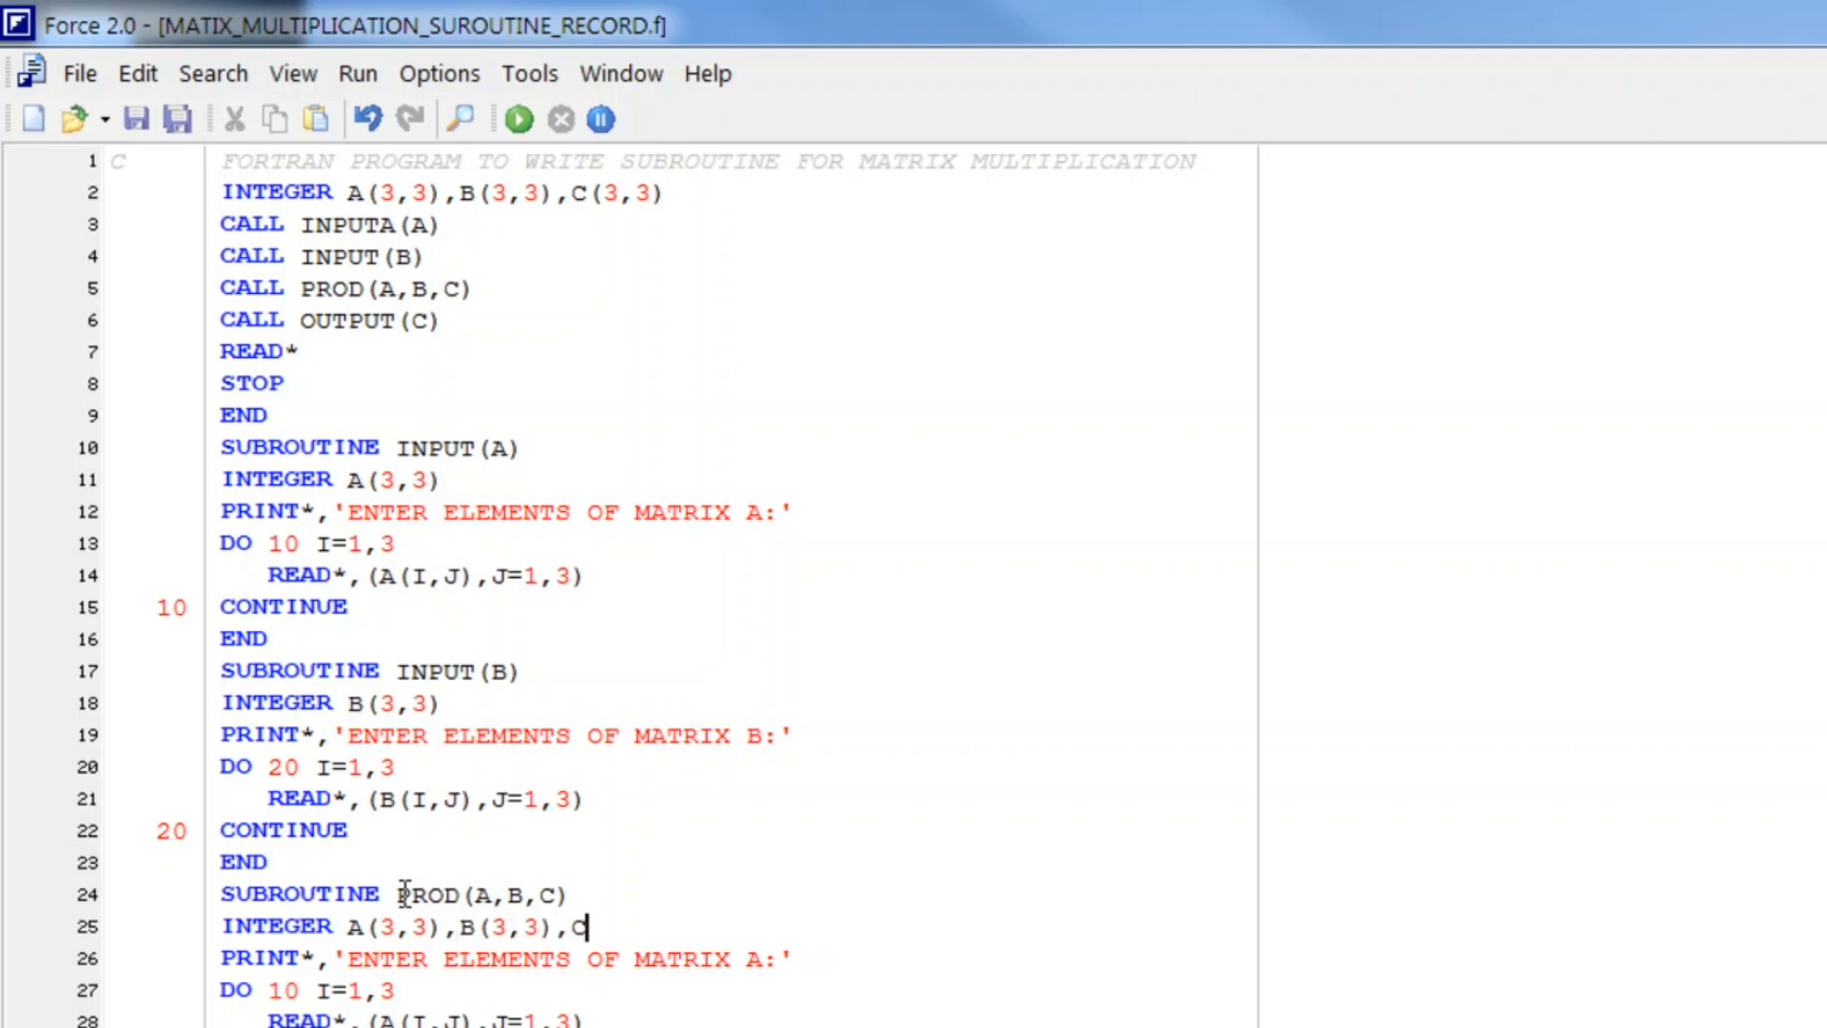
pyautogui.write('(3,3)')
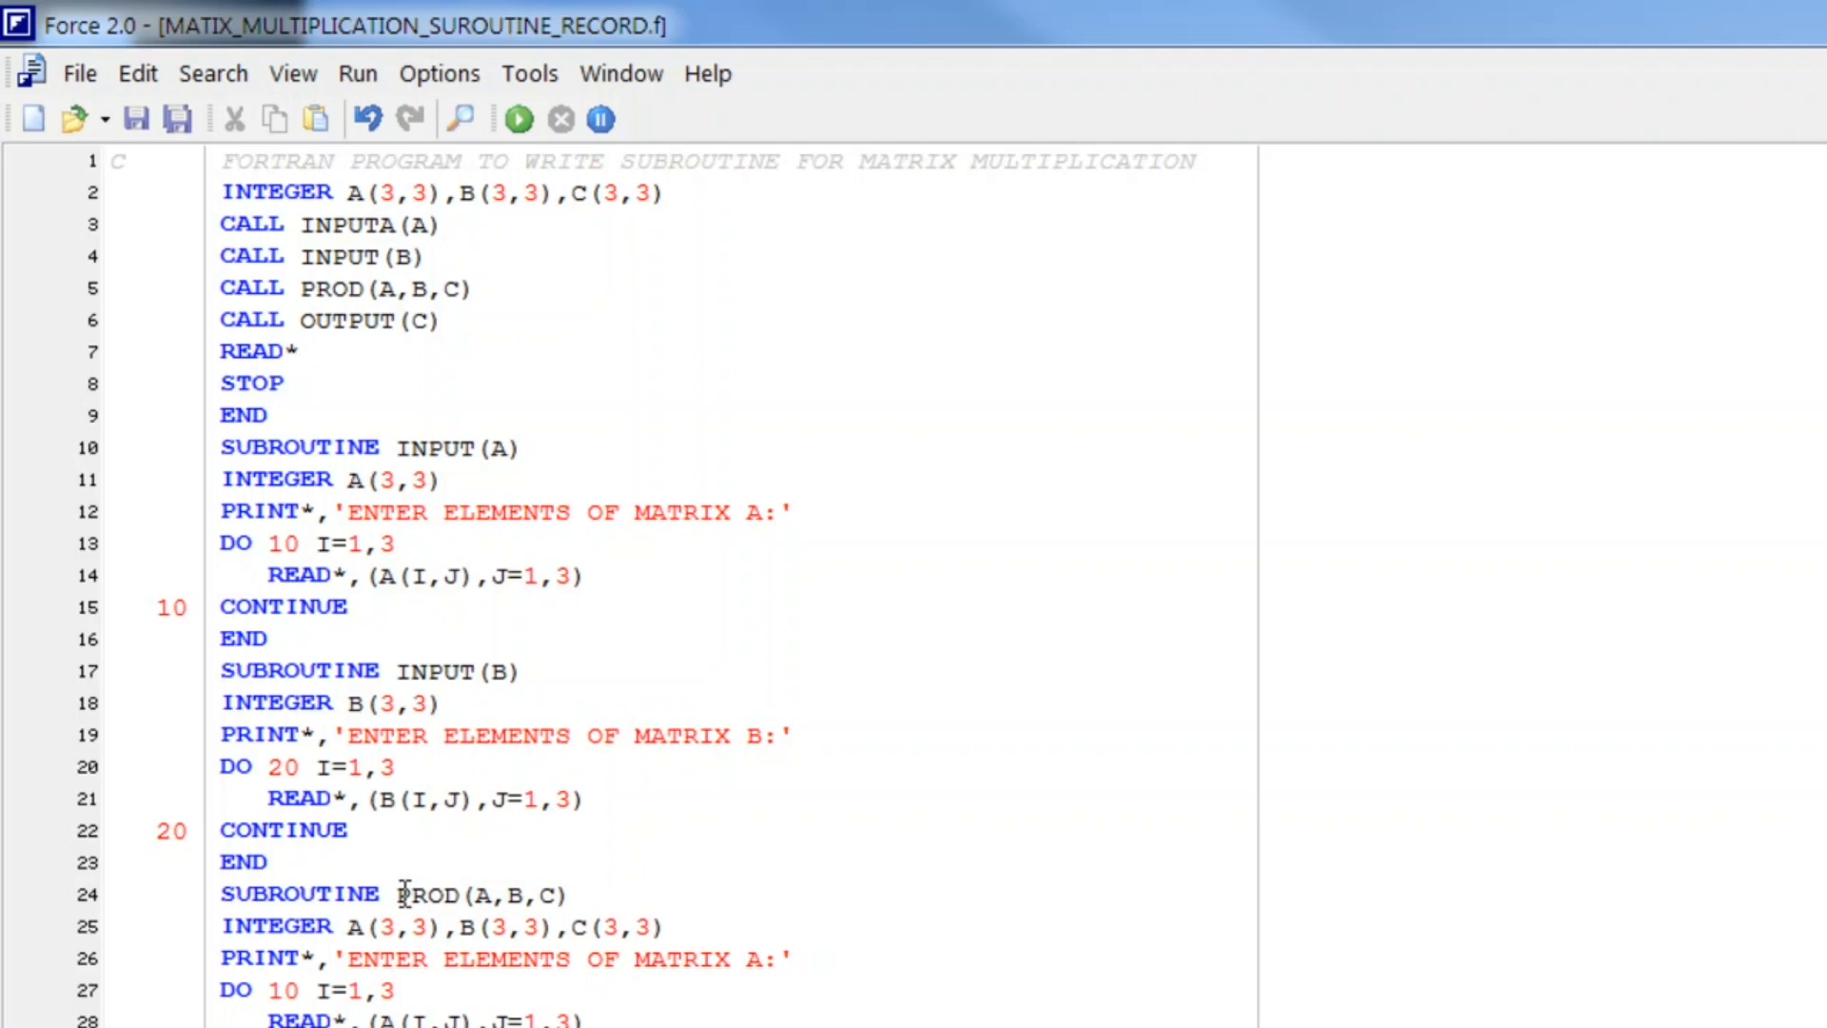
pyautogui.click(301, 957)
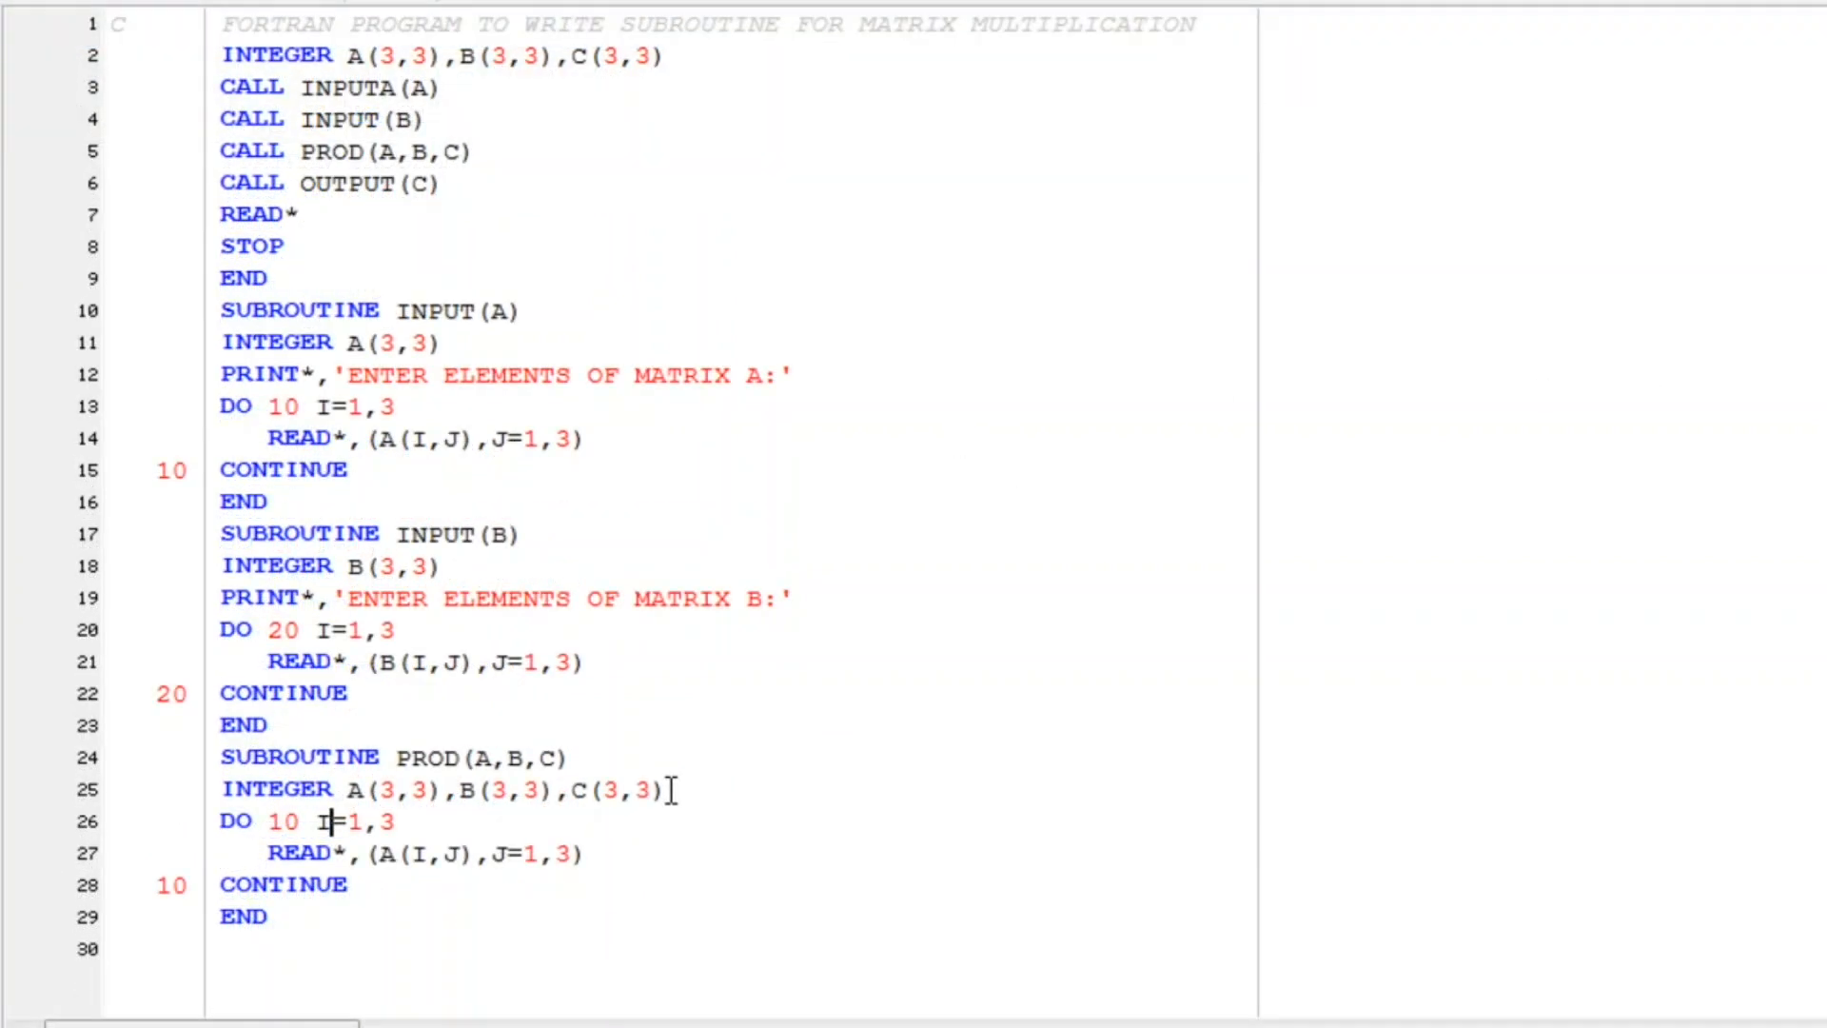
# Step: Add DO 40 J=1,3, initialise C(I,J)=0 and start the inner DO K=1,3 loop
pyautogui.write('3')
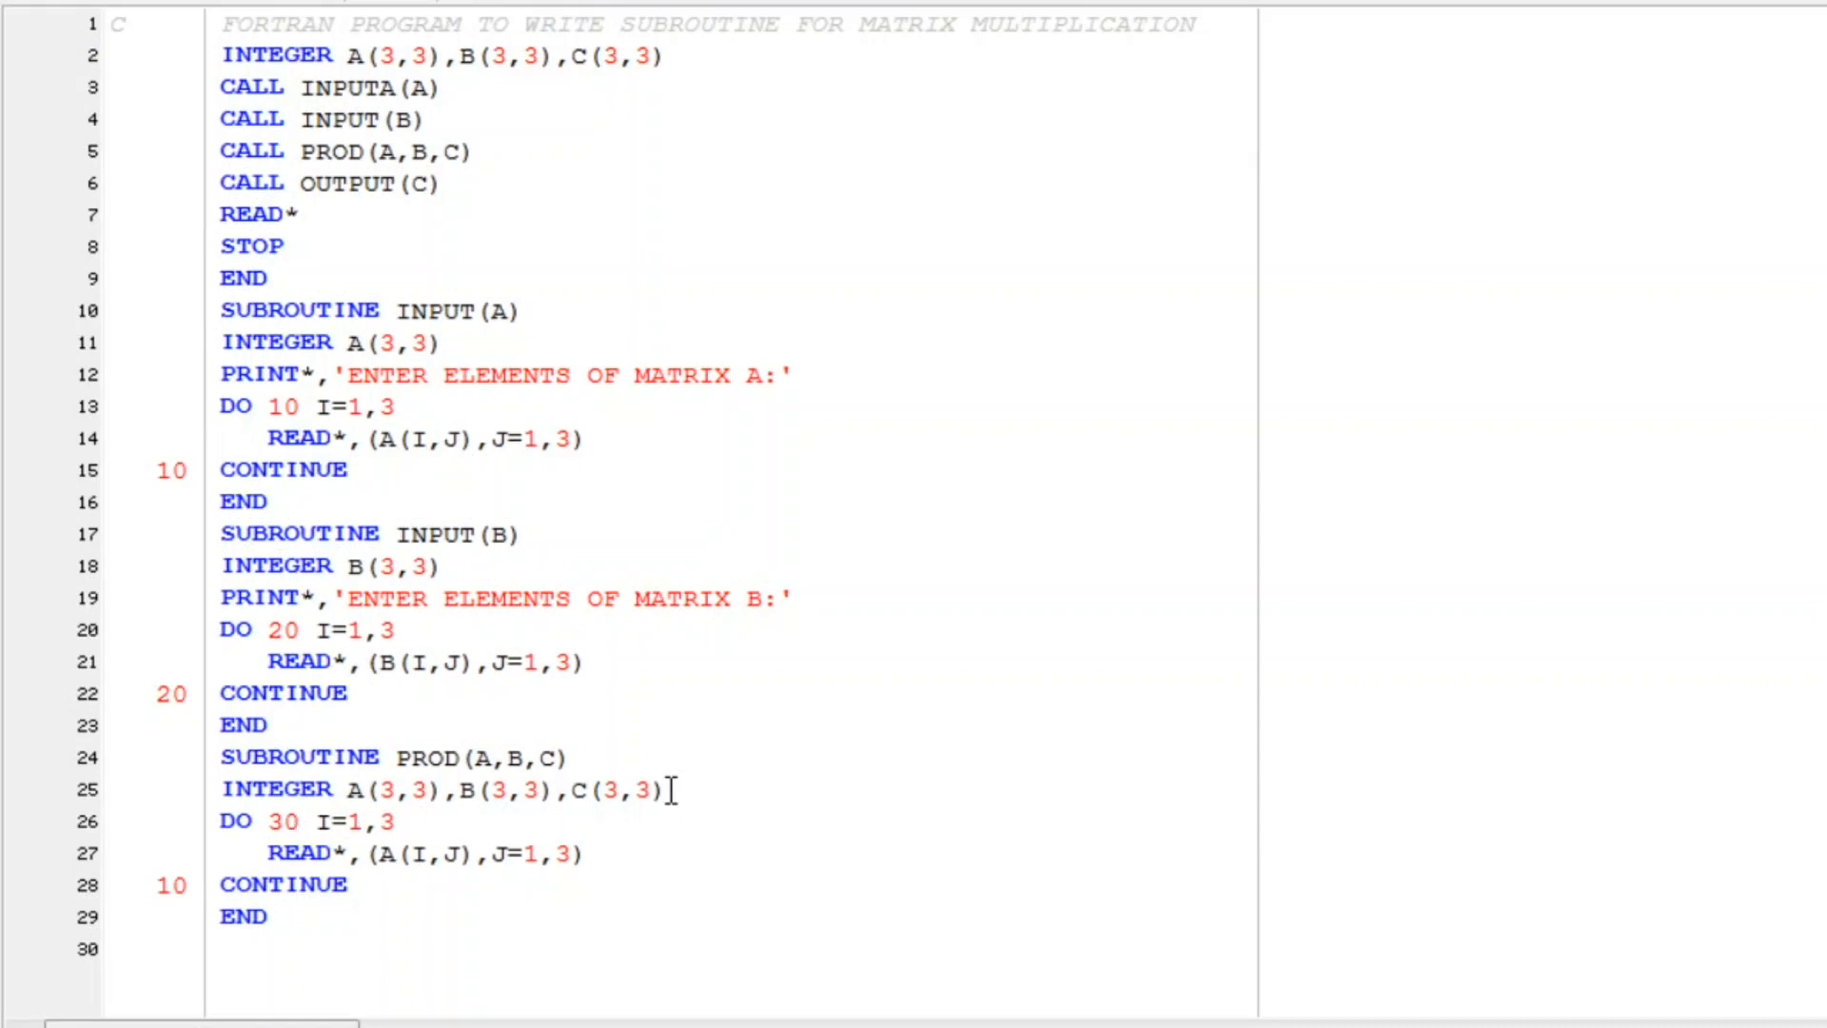
pyautogui.write('D')
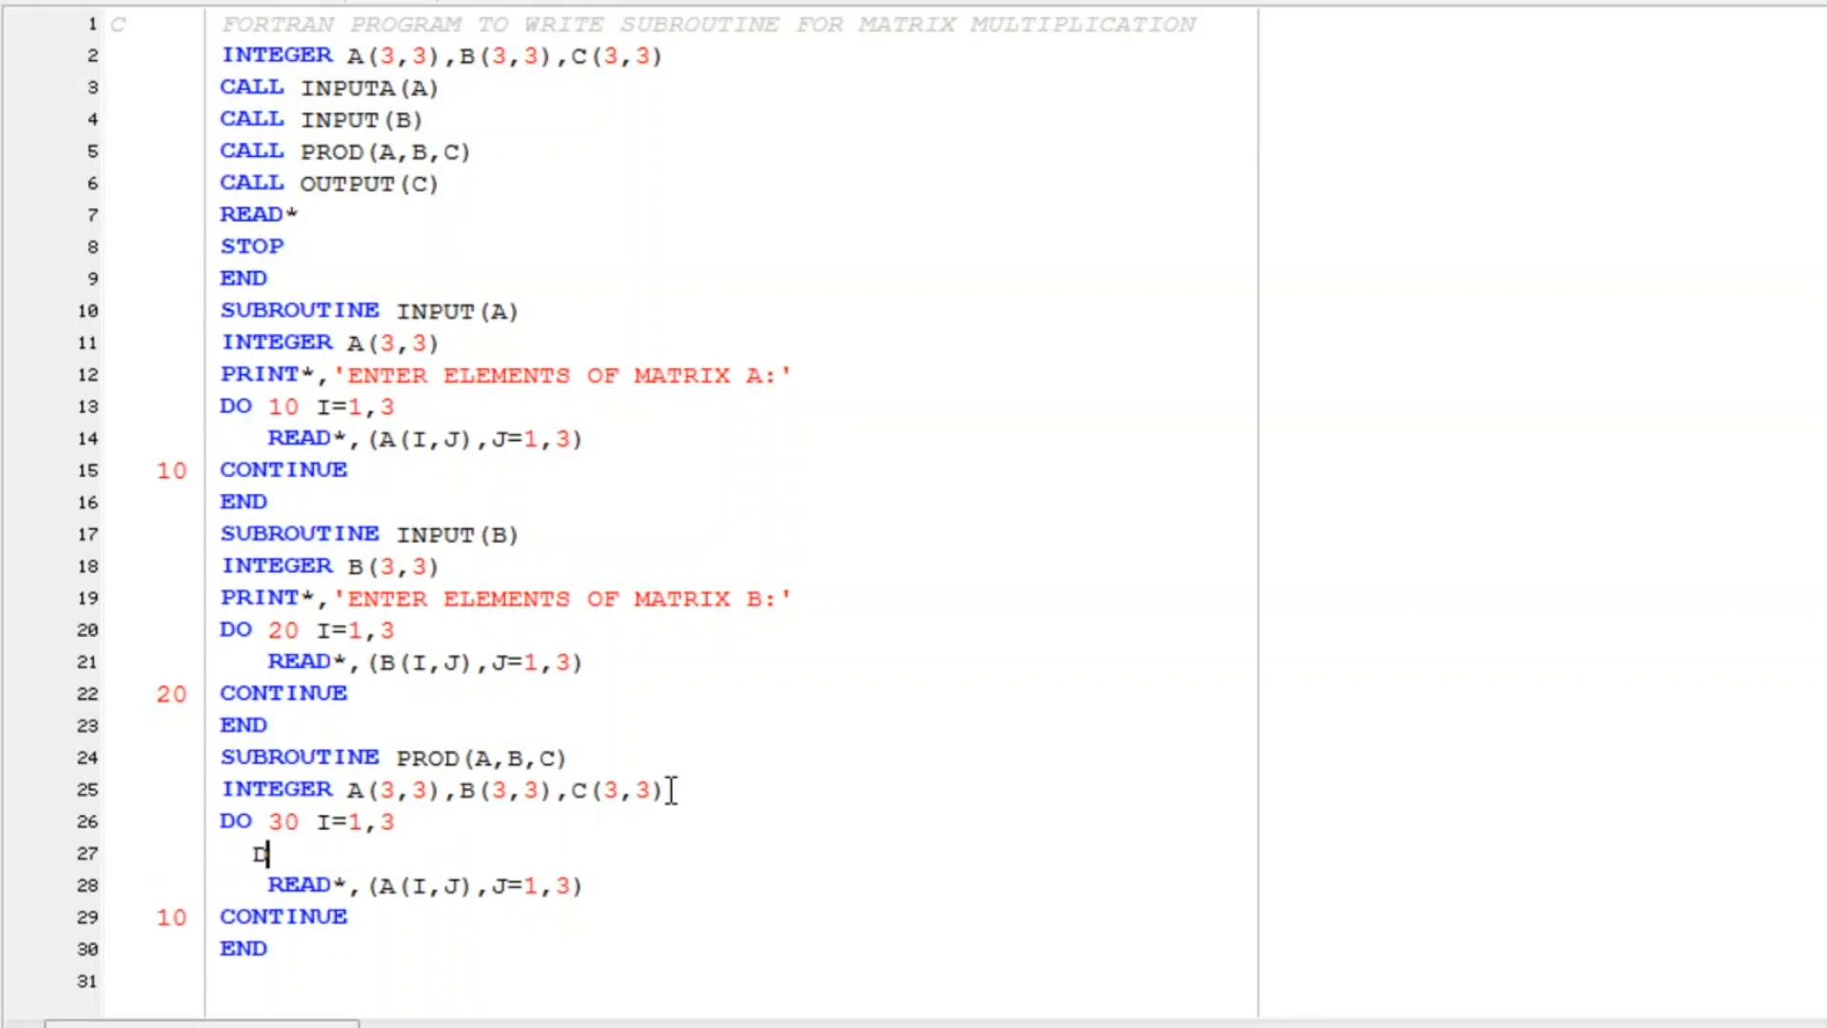
pyautogui.write('O 40')
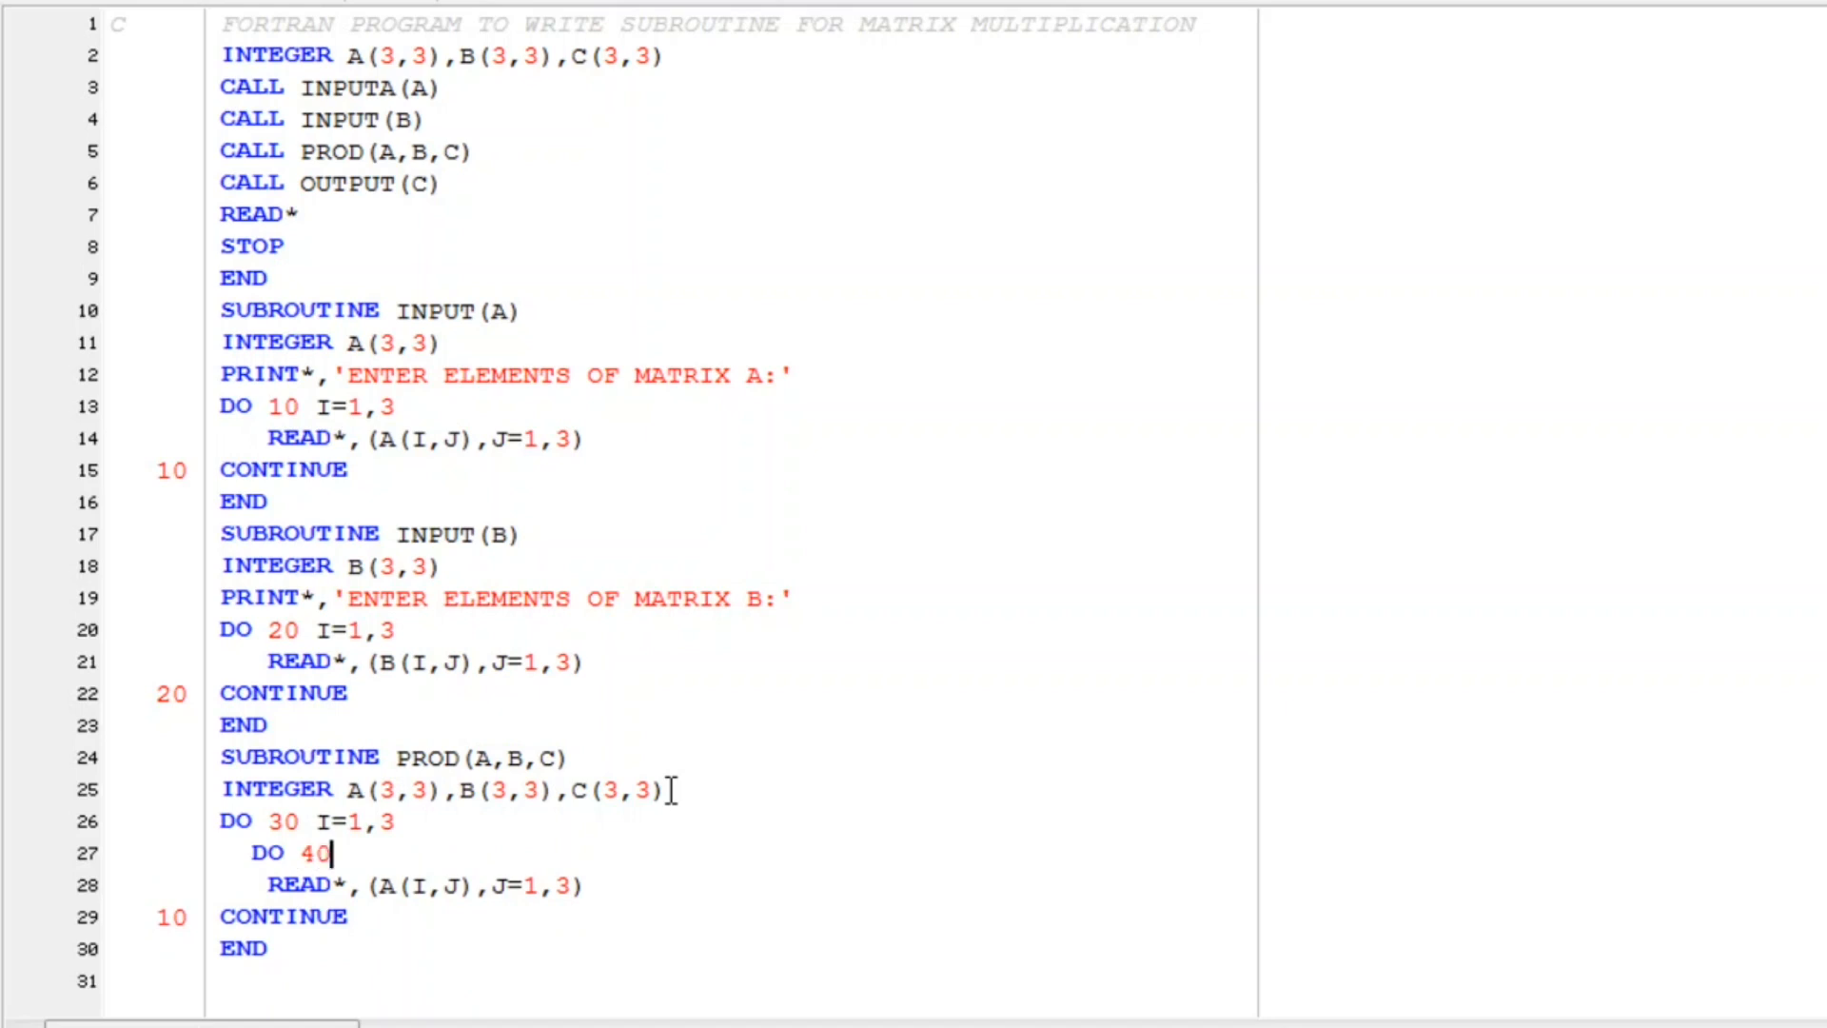
pyautogui.write('J=1')
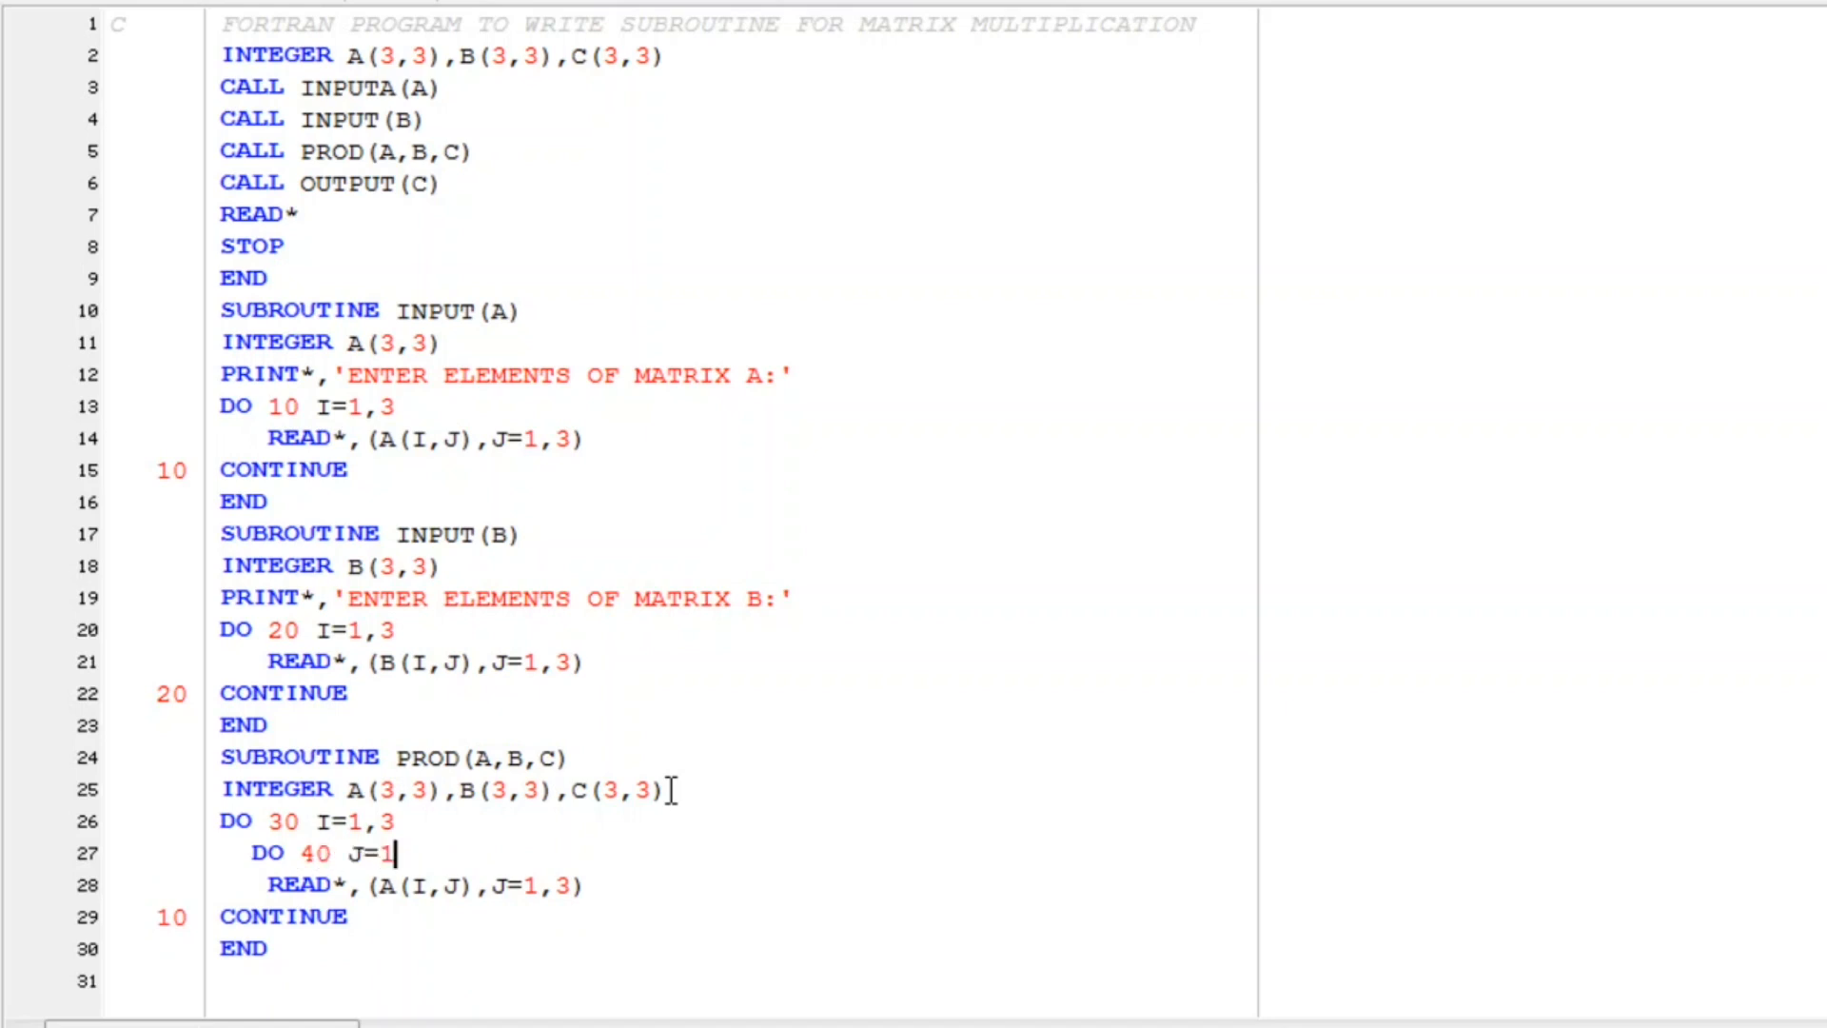
pyautogui.press('Return')
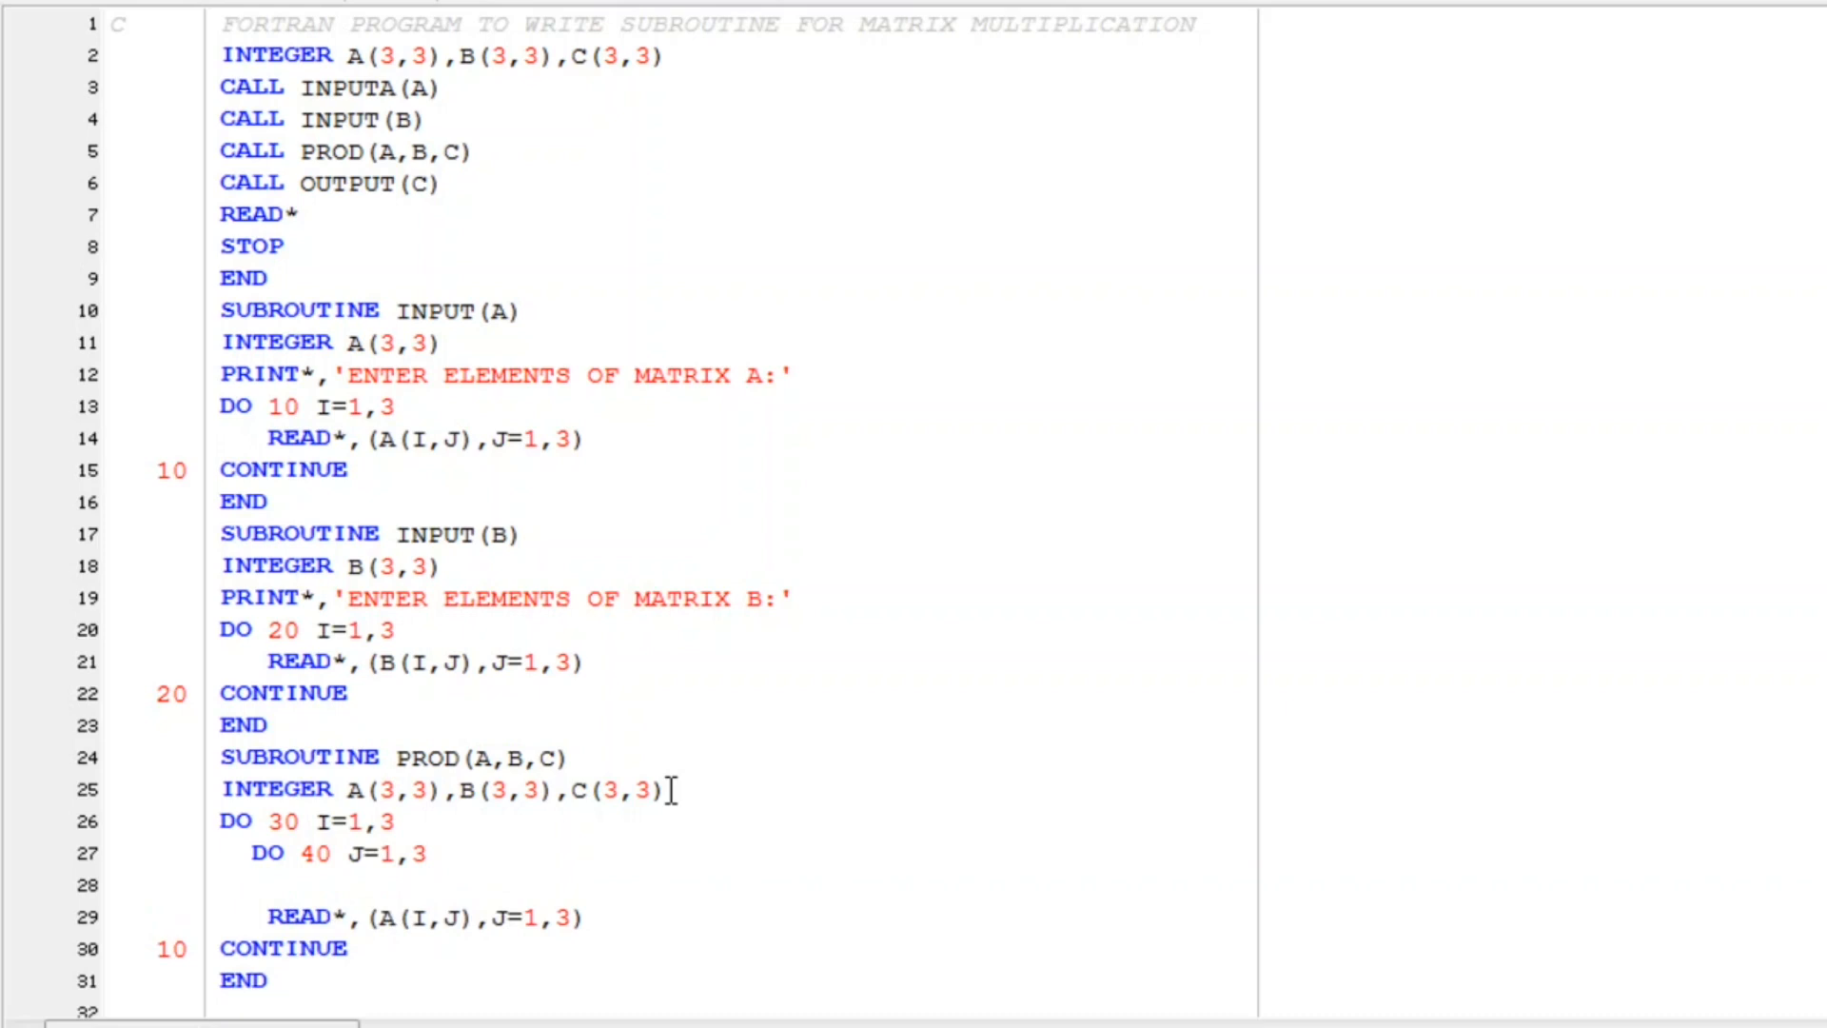
pyautogui.write('C(I')
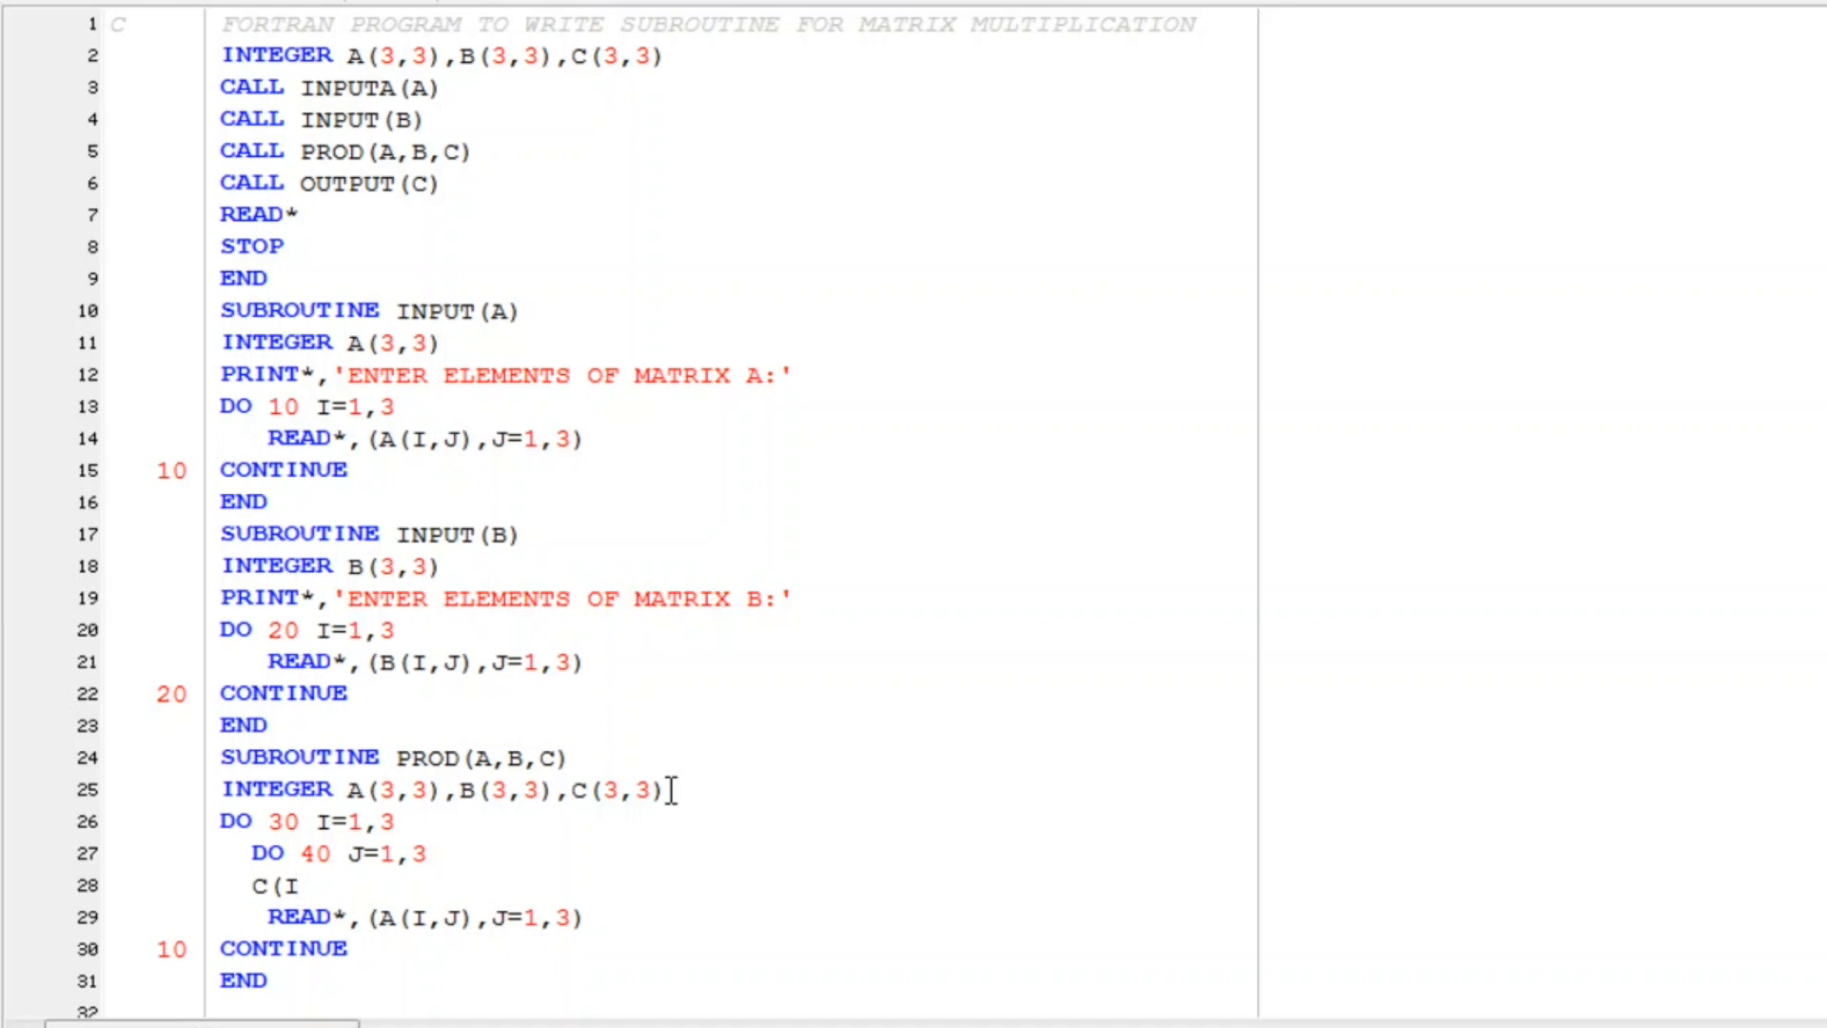
pyautogui.write(',J)')
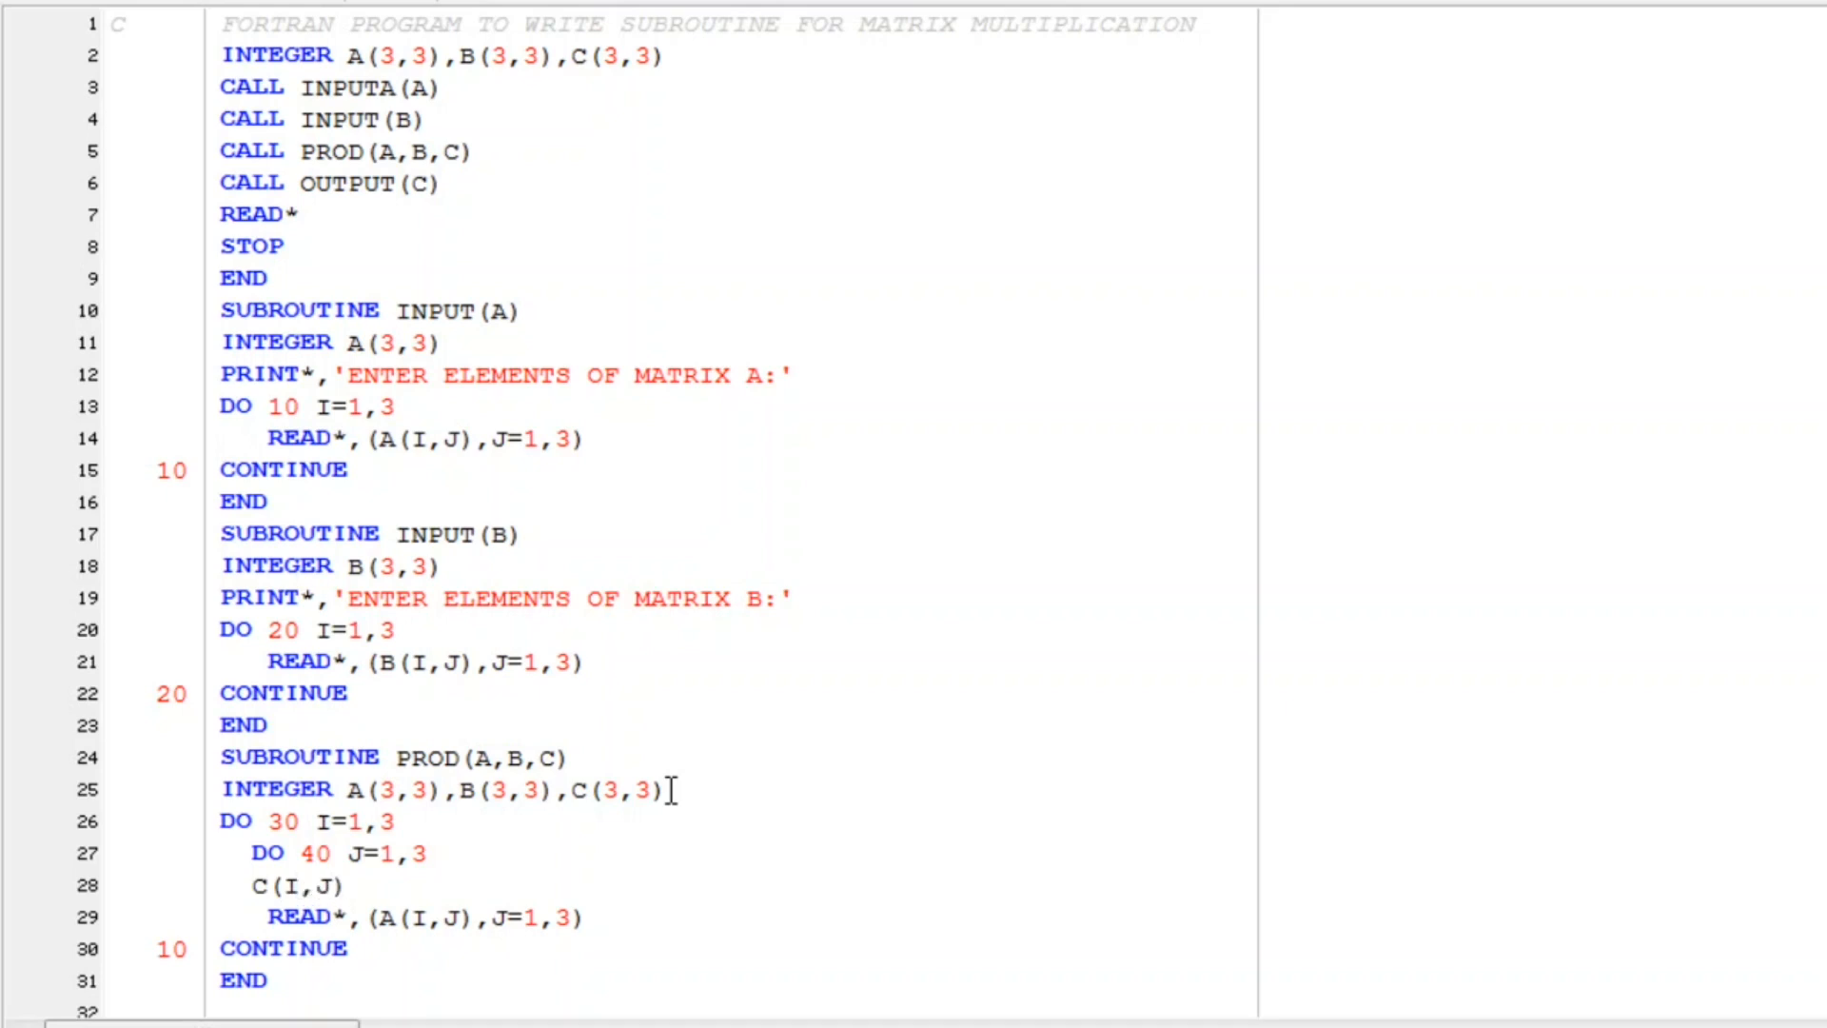
pyautogui.write('=0')
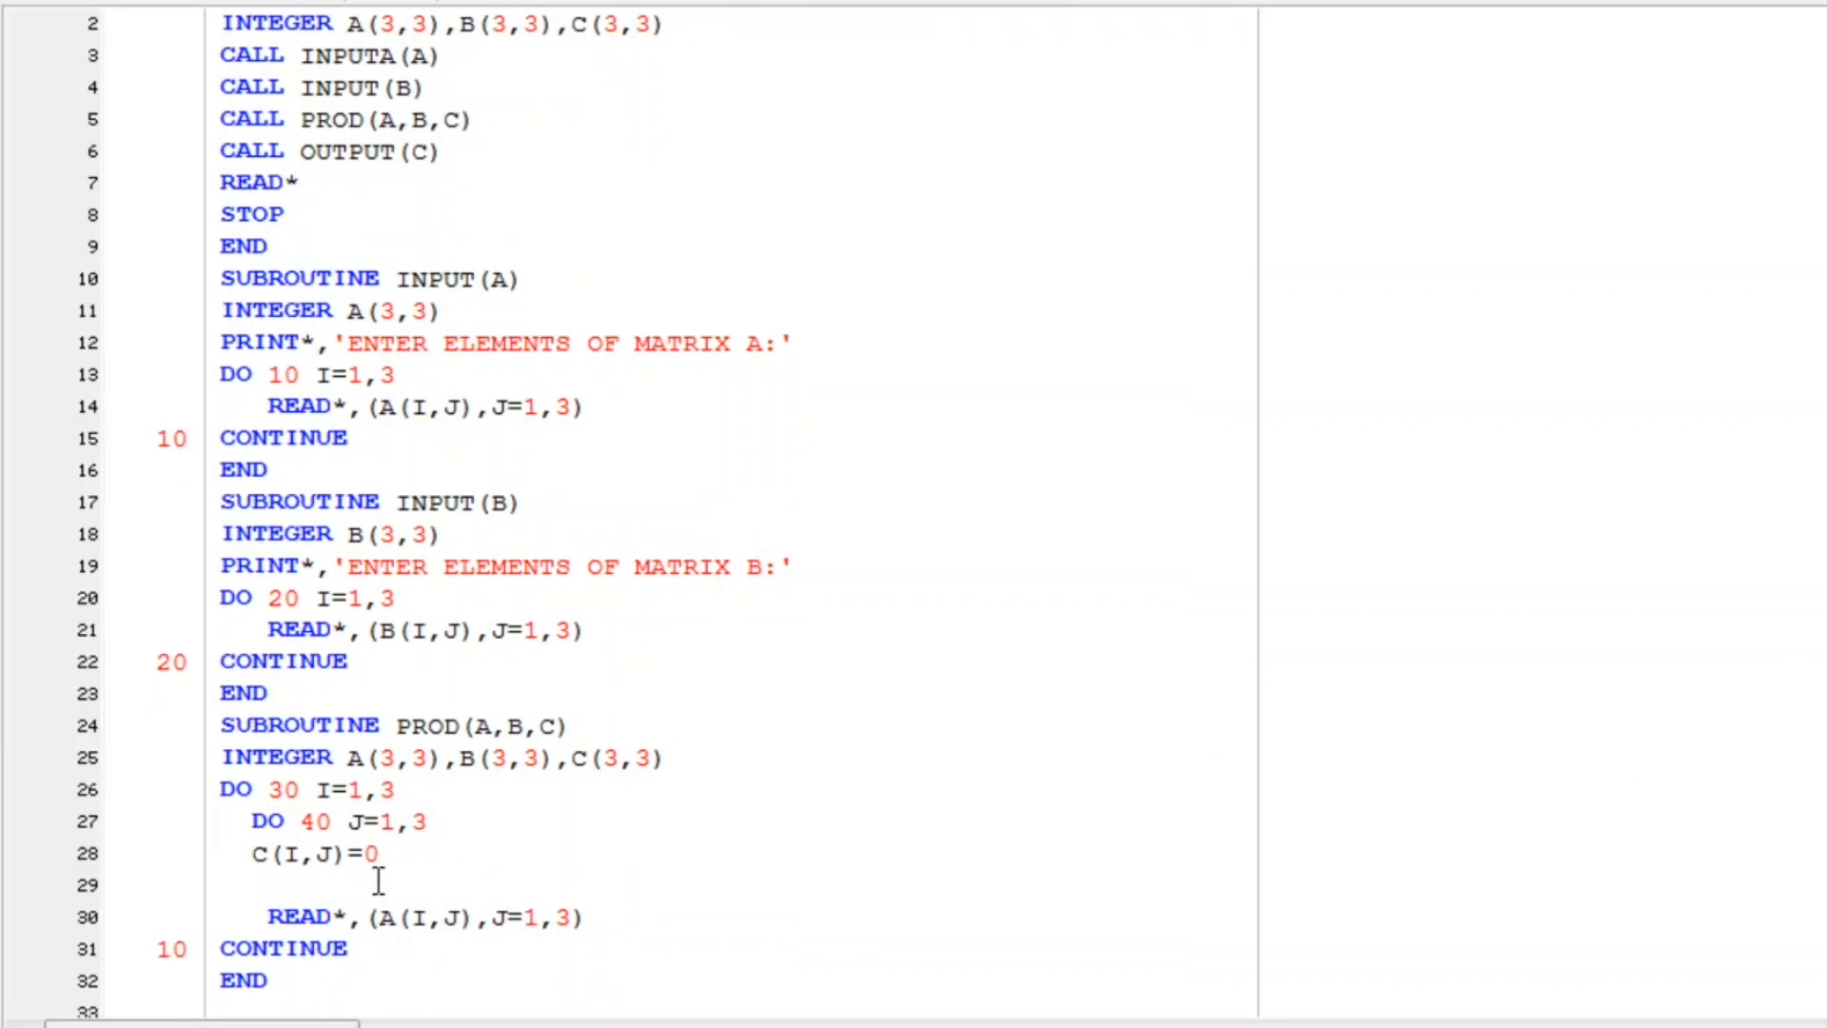
pyautogui.write('DO')
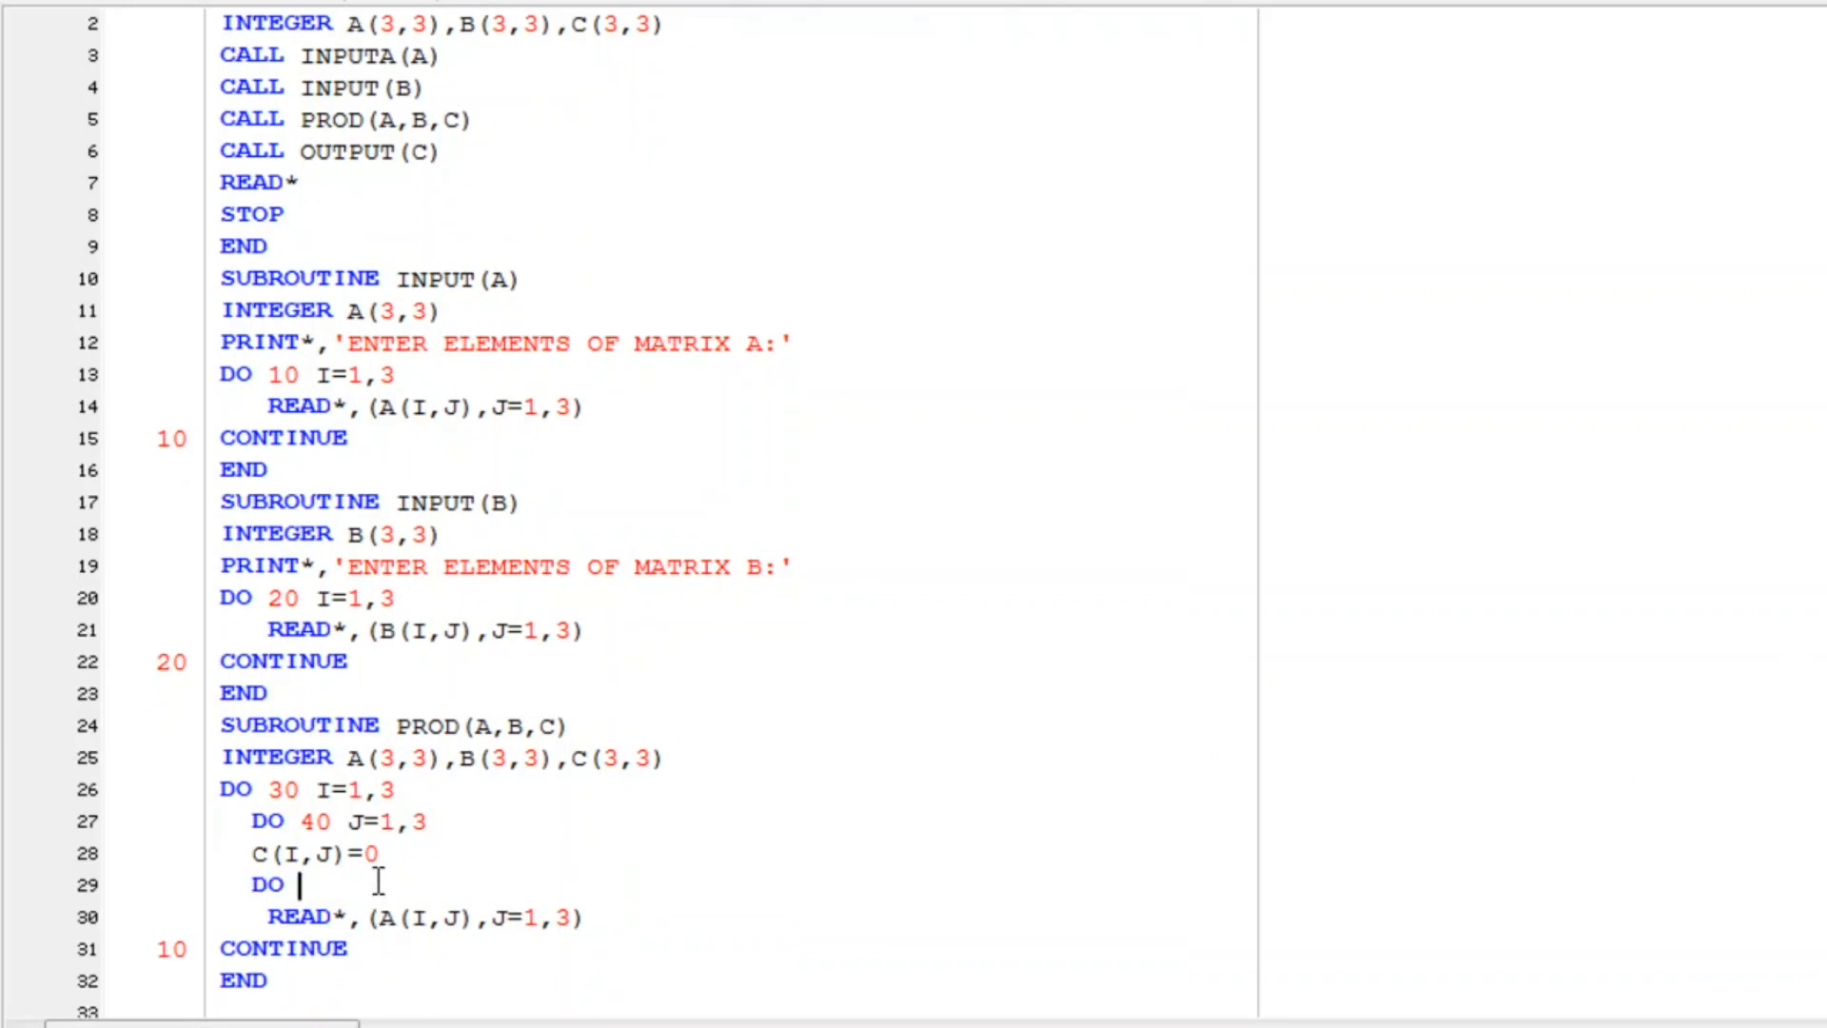
pyautogui.write('K=1,3')
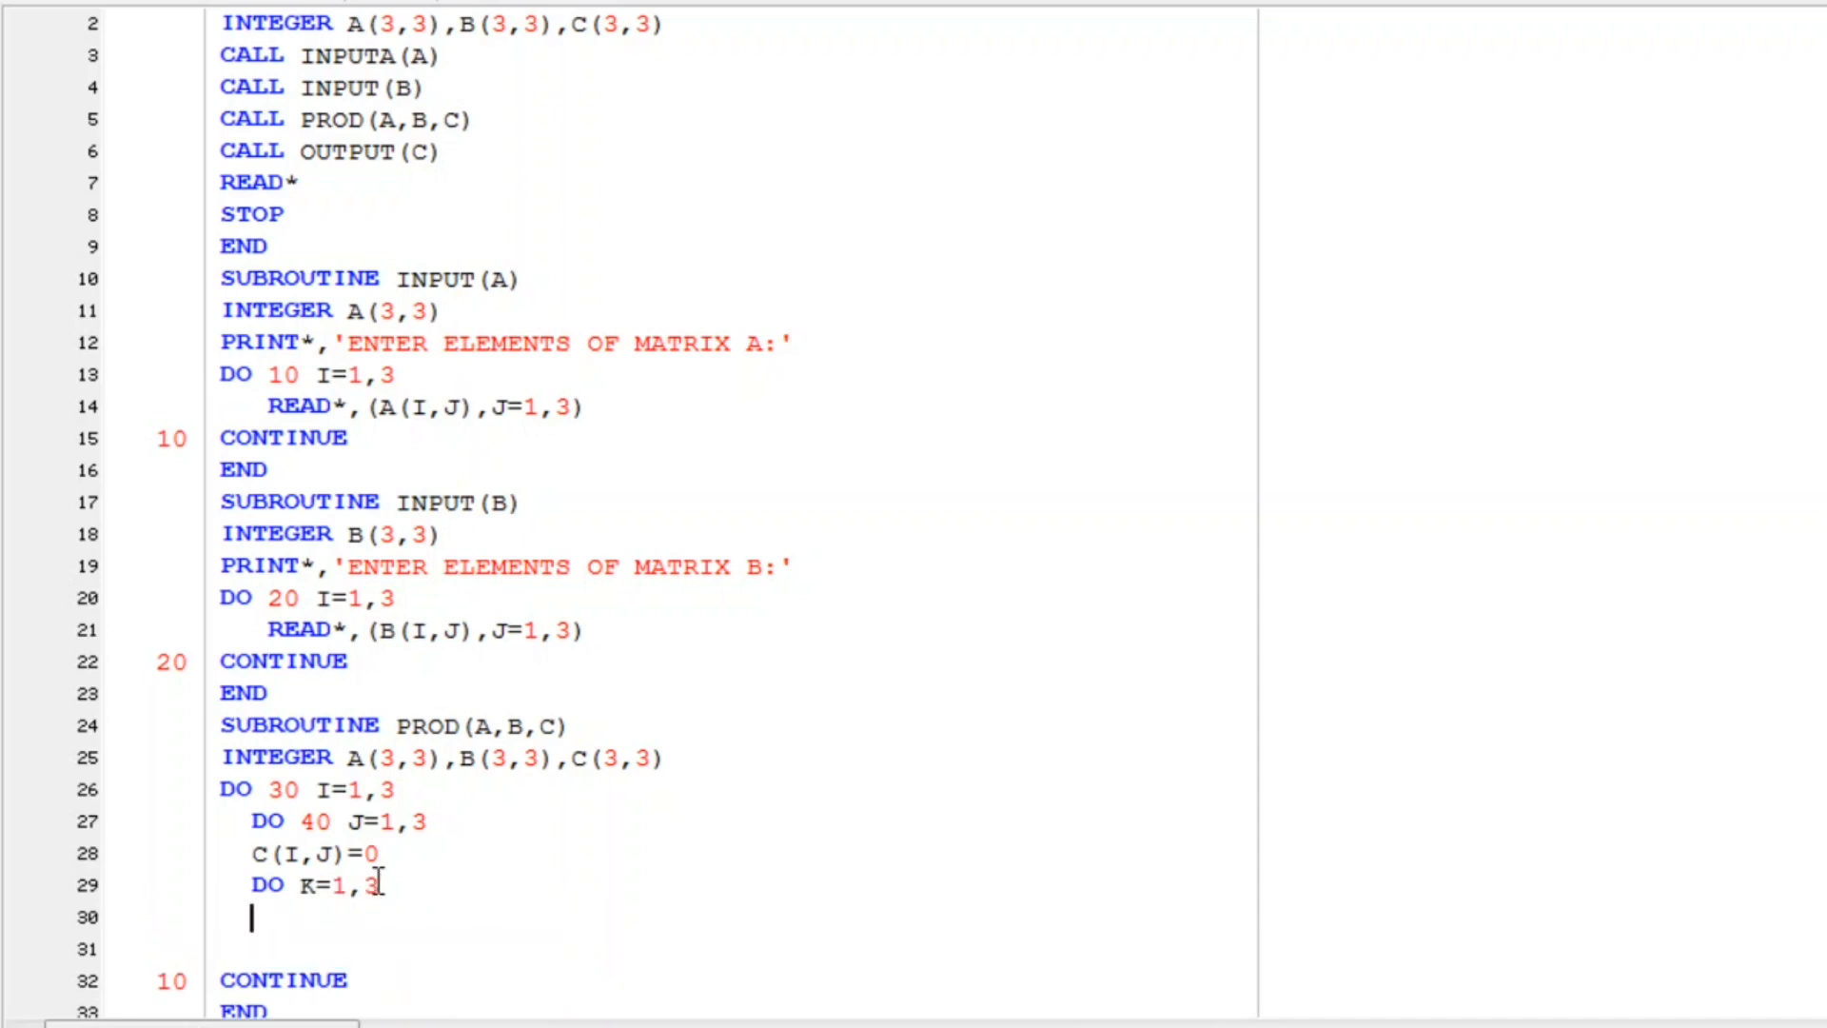
# Step: Write C(I,J)=C(I,J)+A(I,K)*B(J,K) inside the K loop
pyautogui.write('C')
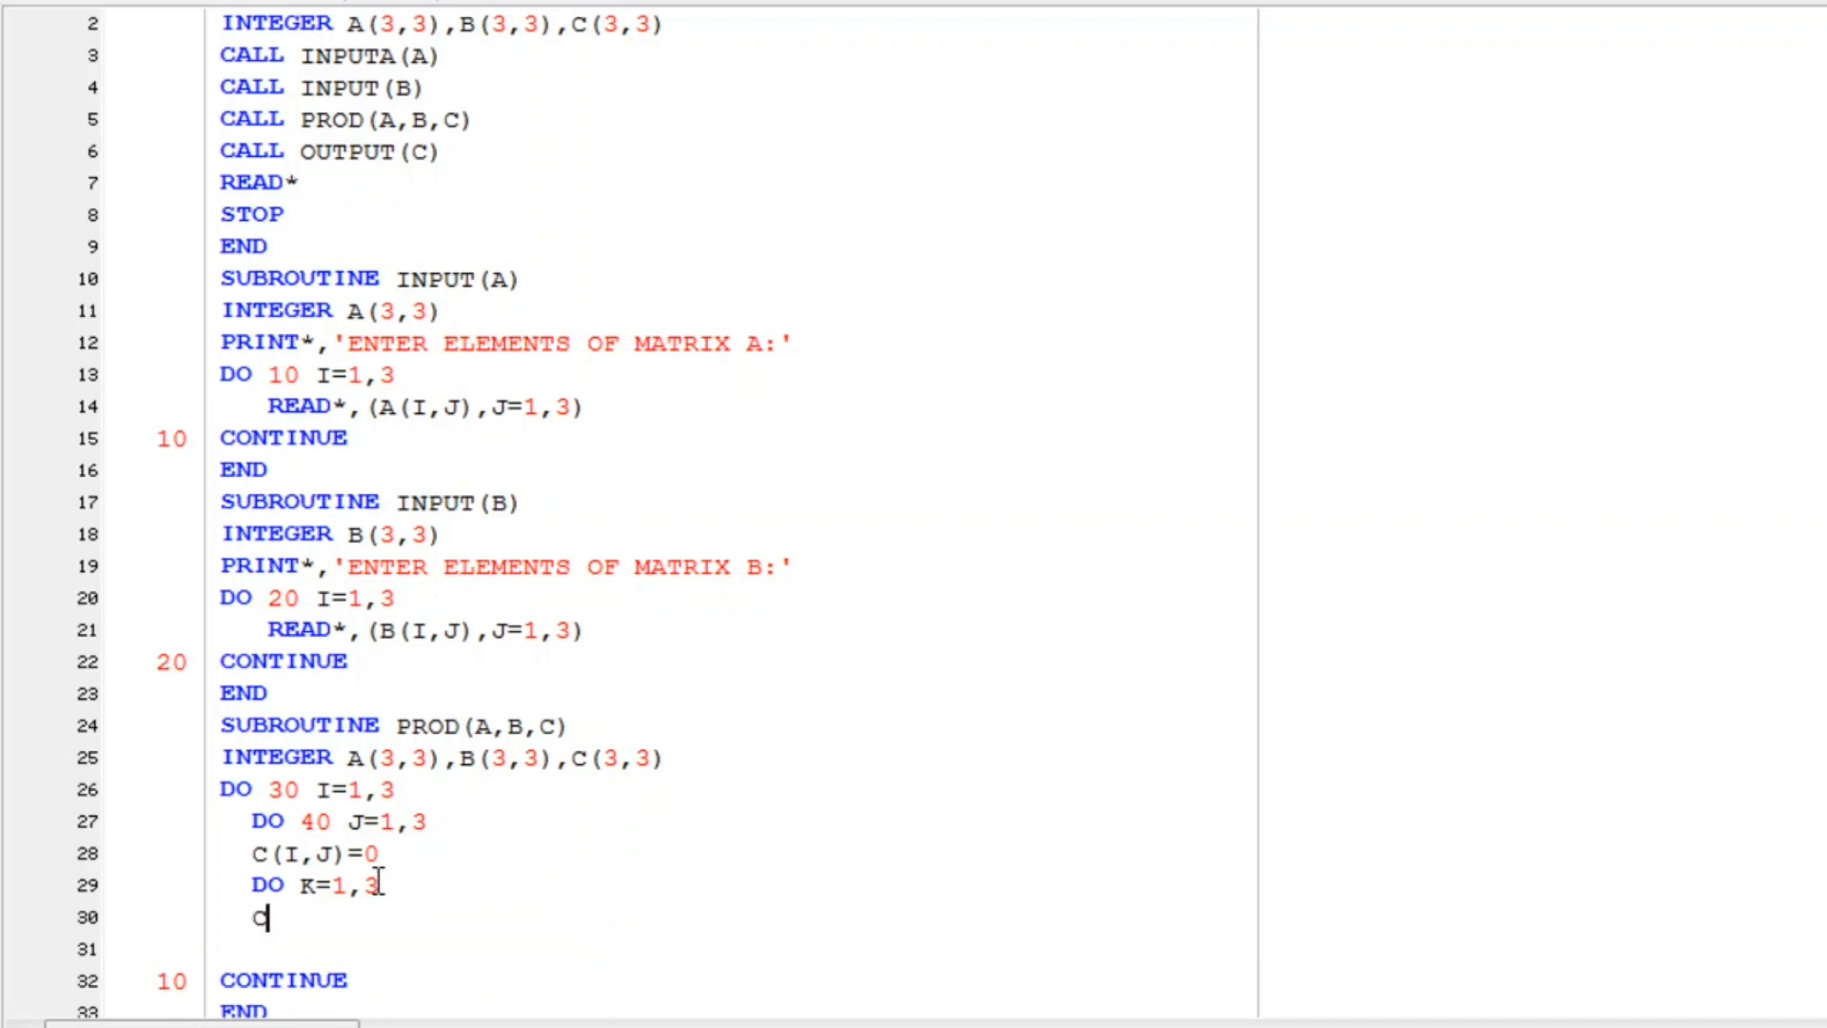
pyautogui.write('(I,J')
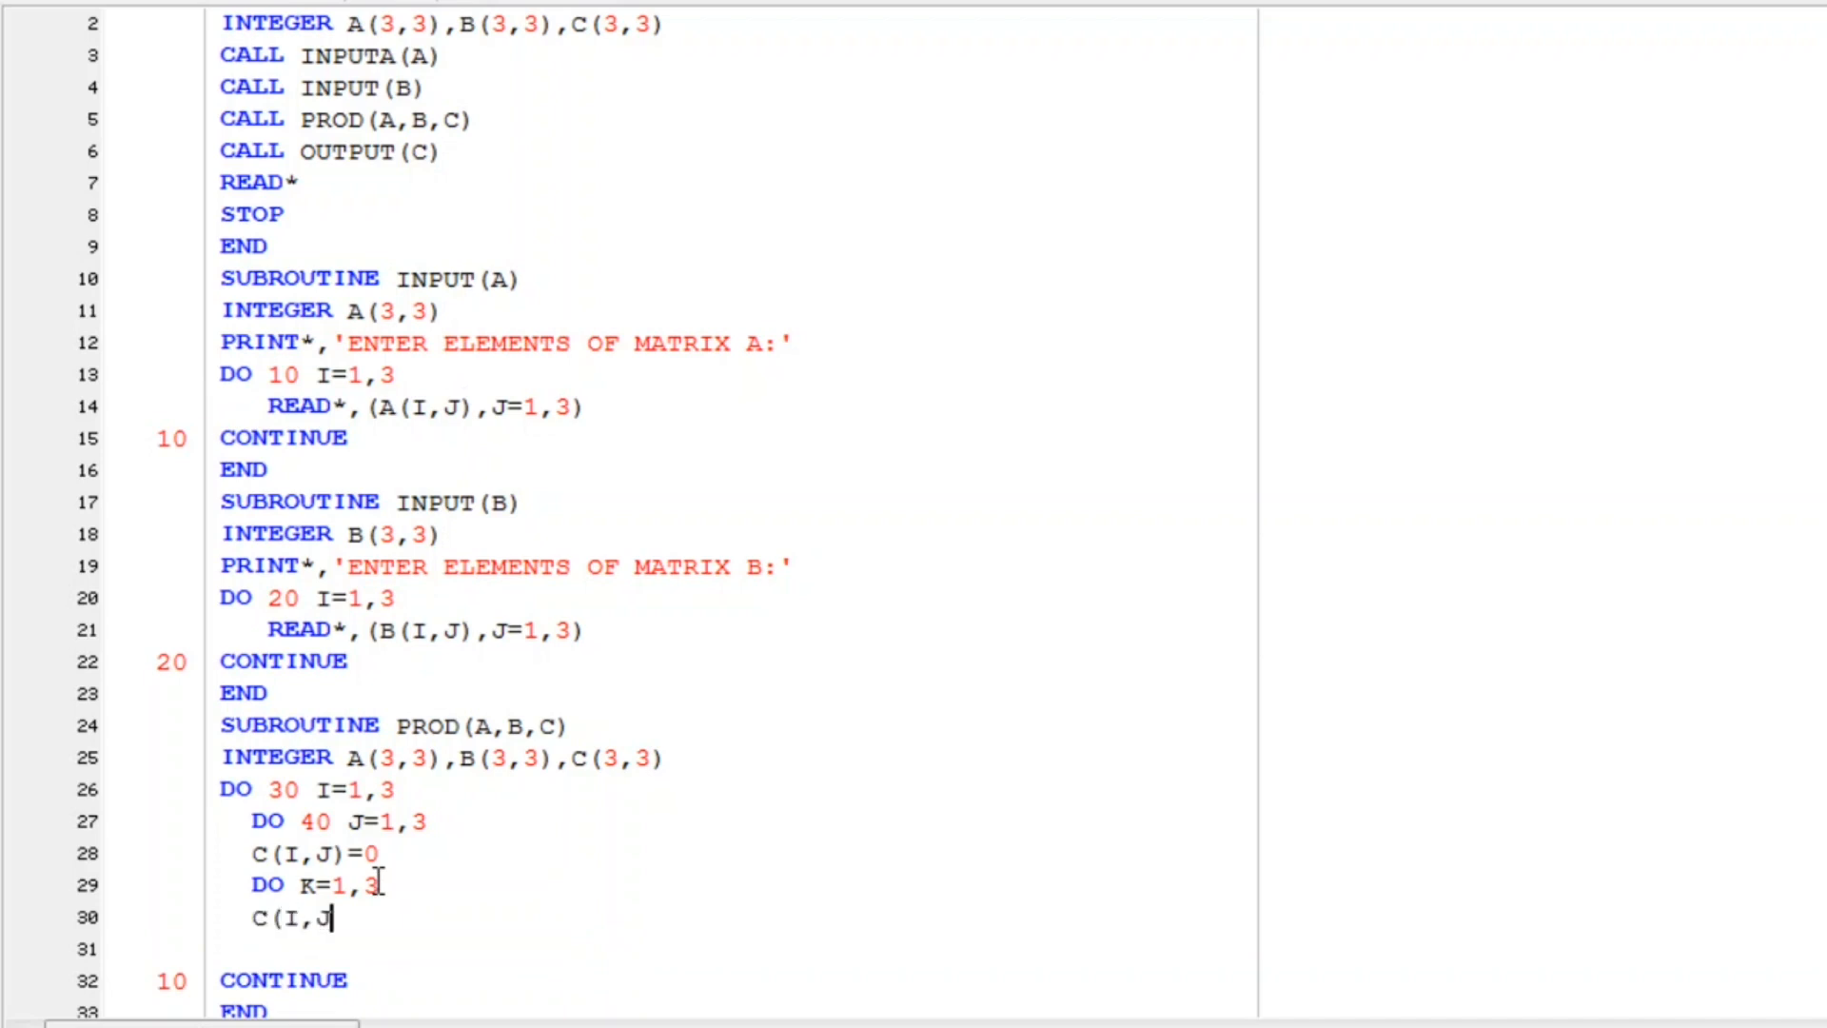
pyautogui.write(') =C')
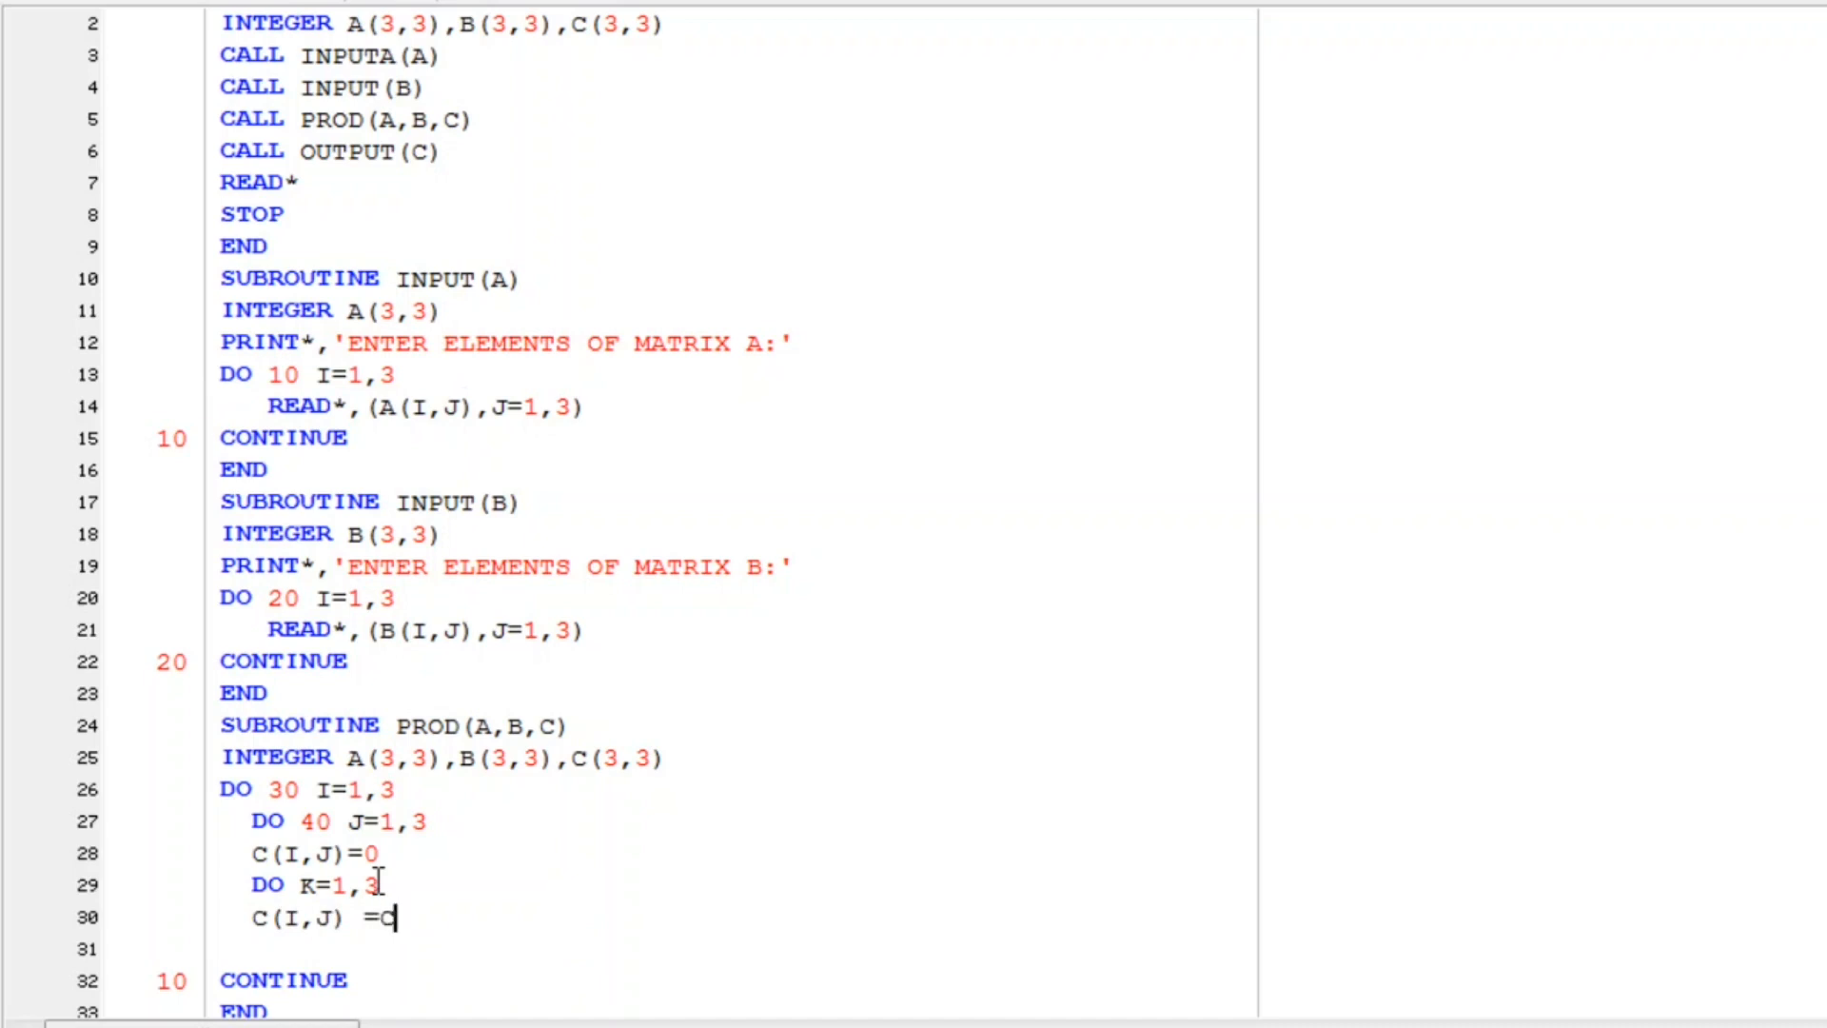
pyautogui.write('(I,J) +')
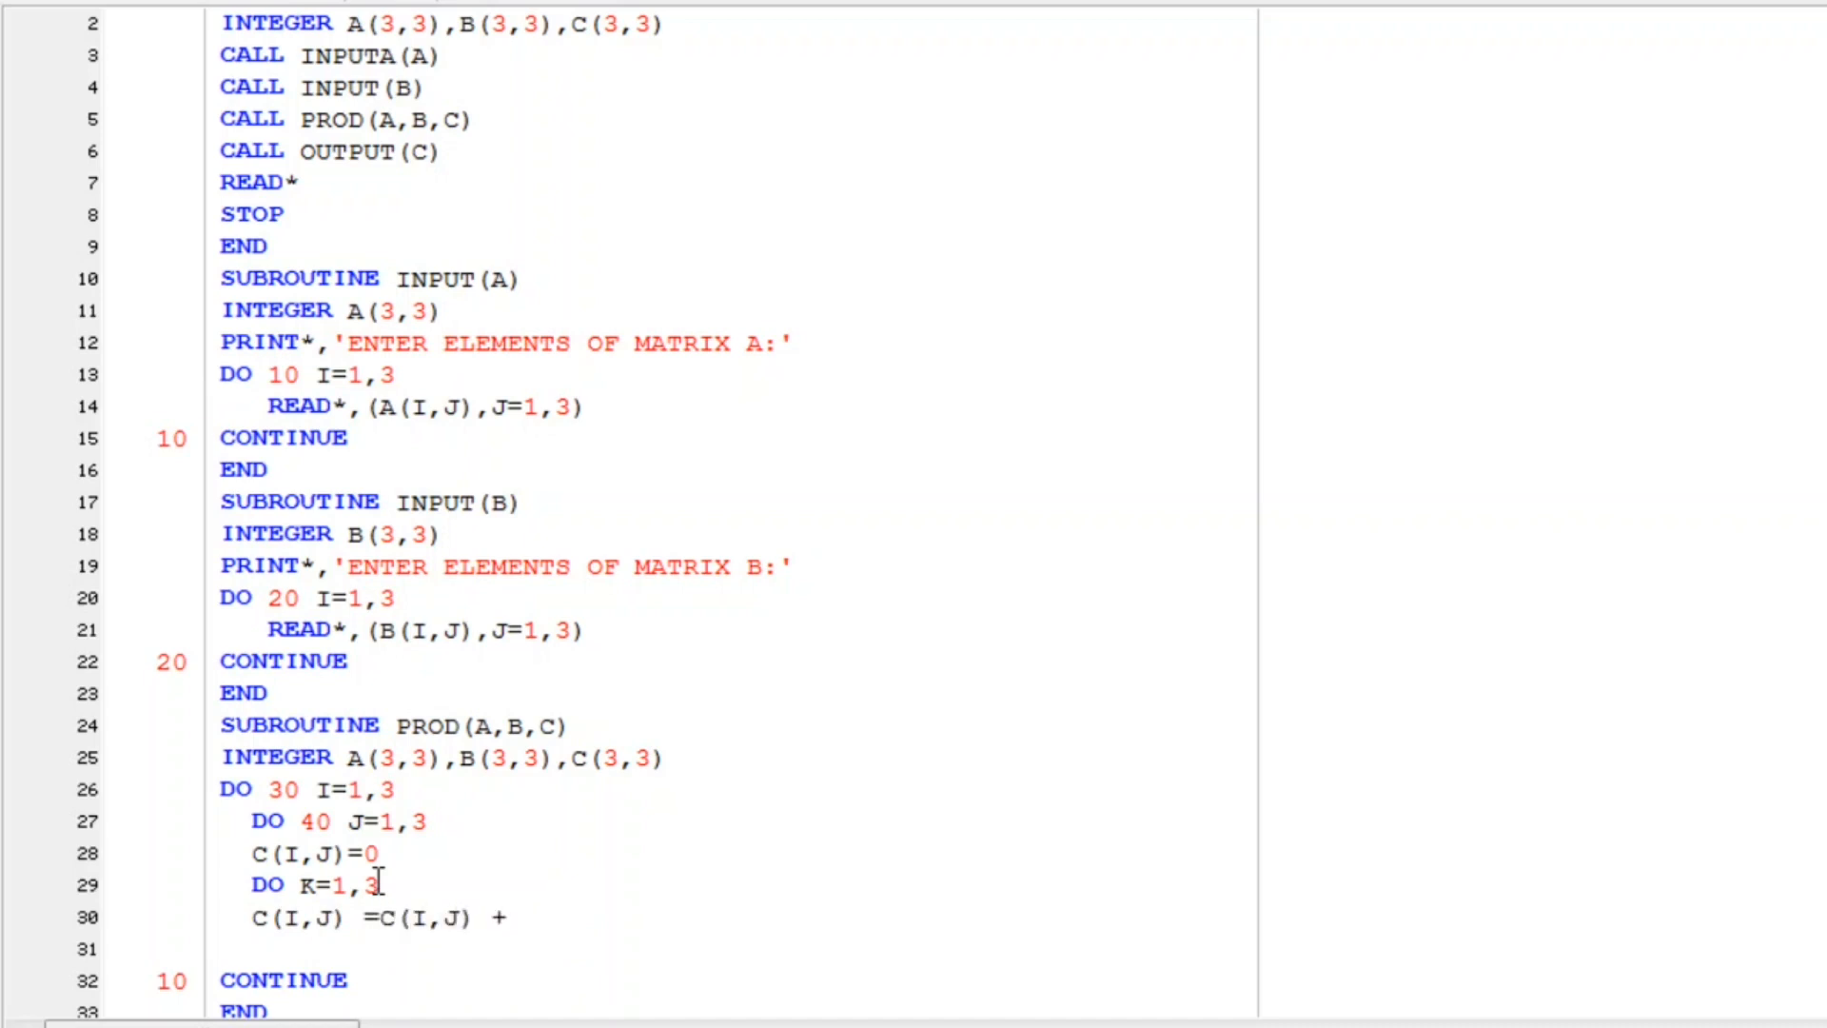
pyautogui.write('A(I,')
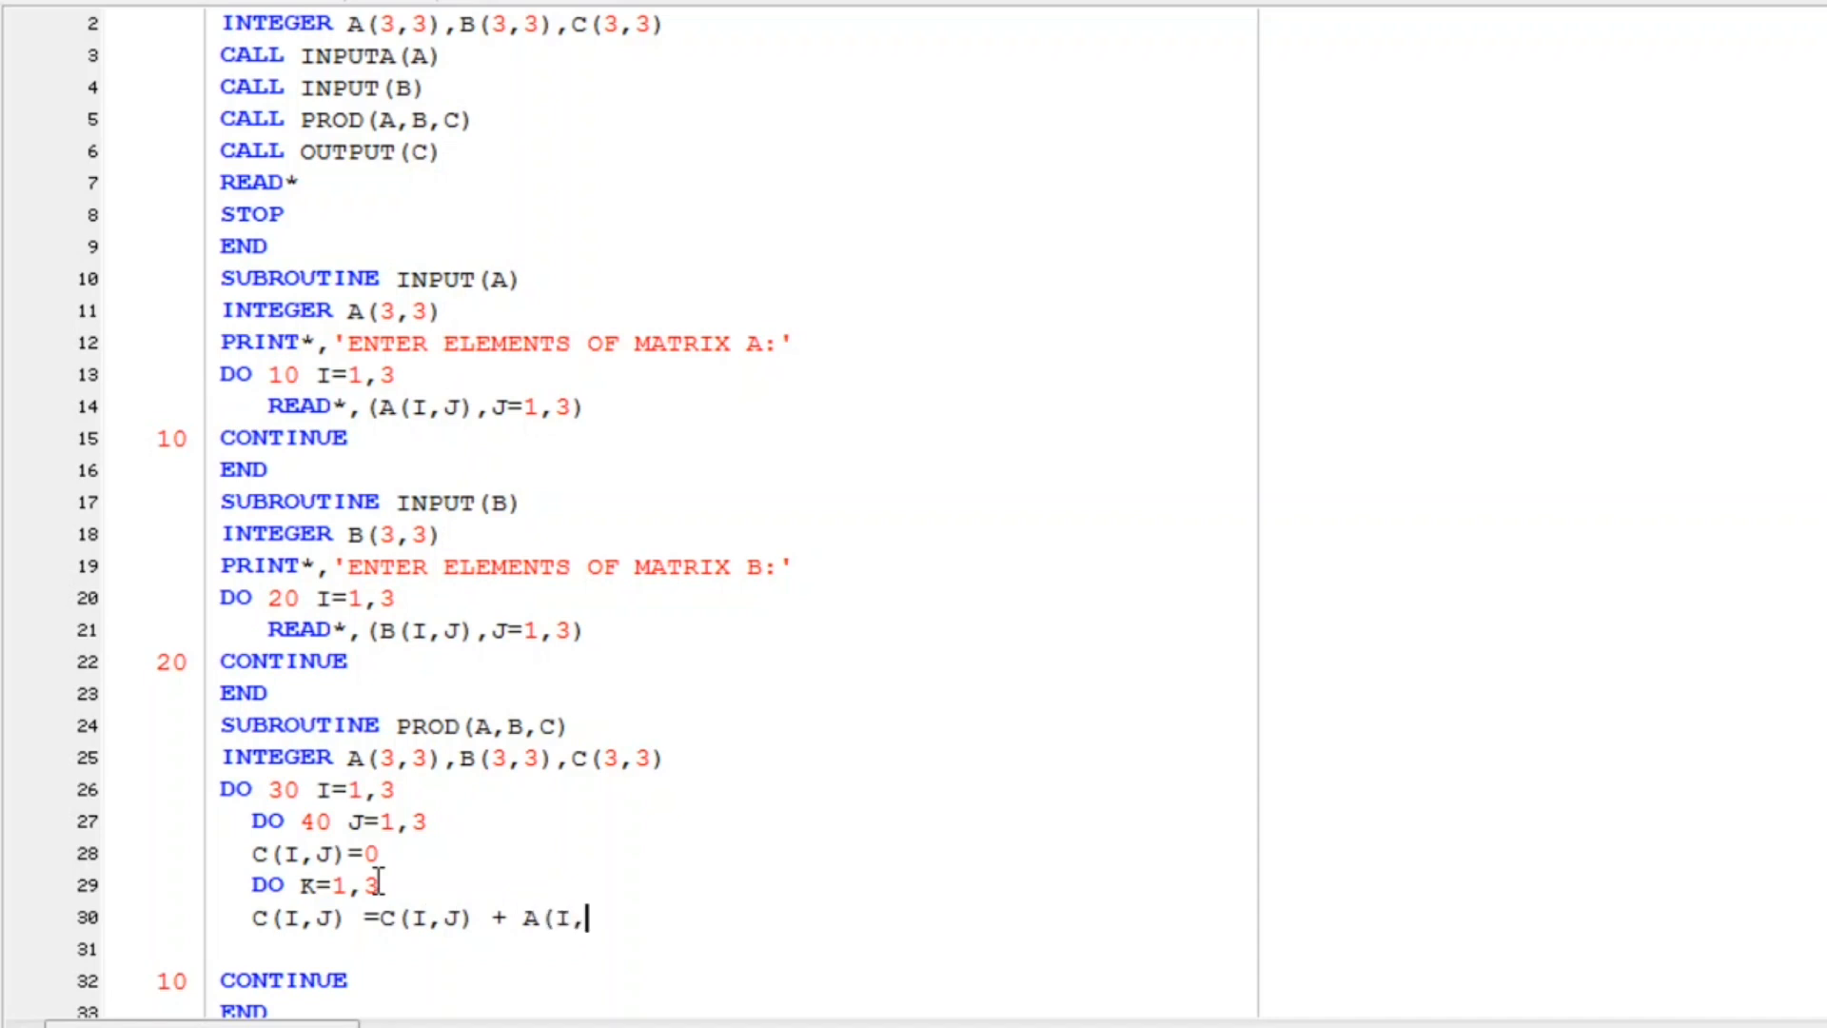
pyautogui.write('K)')
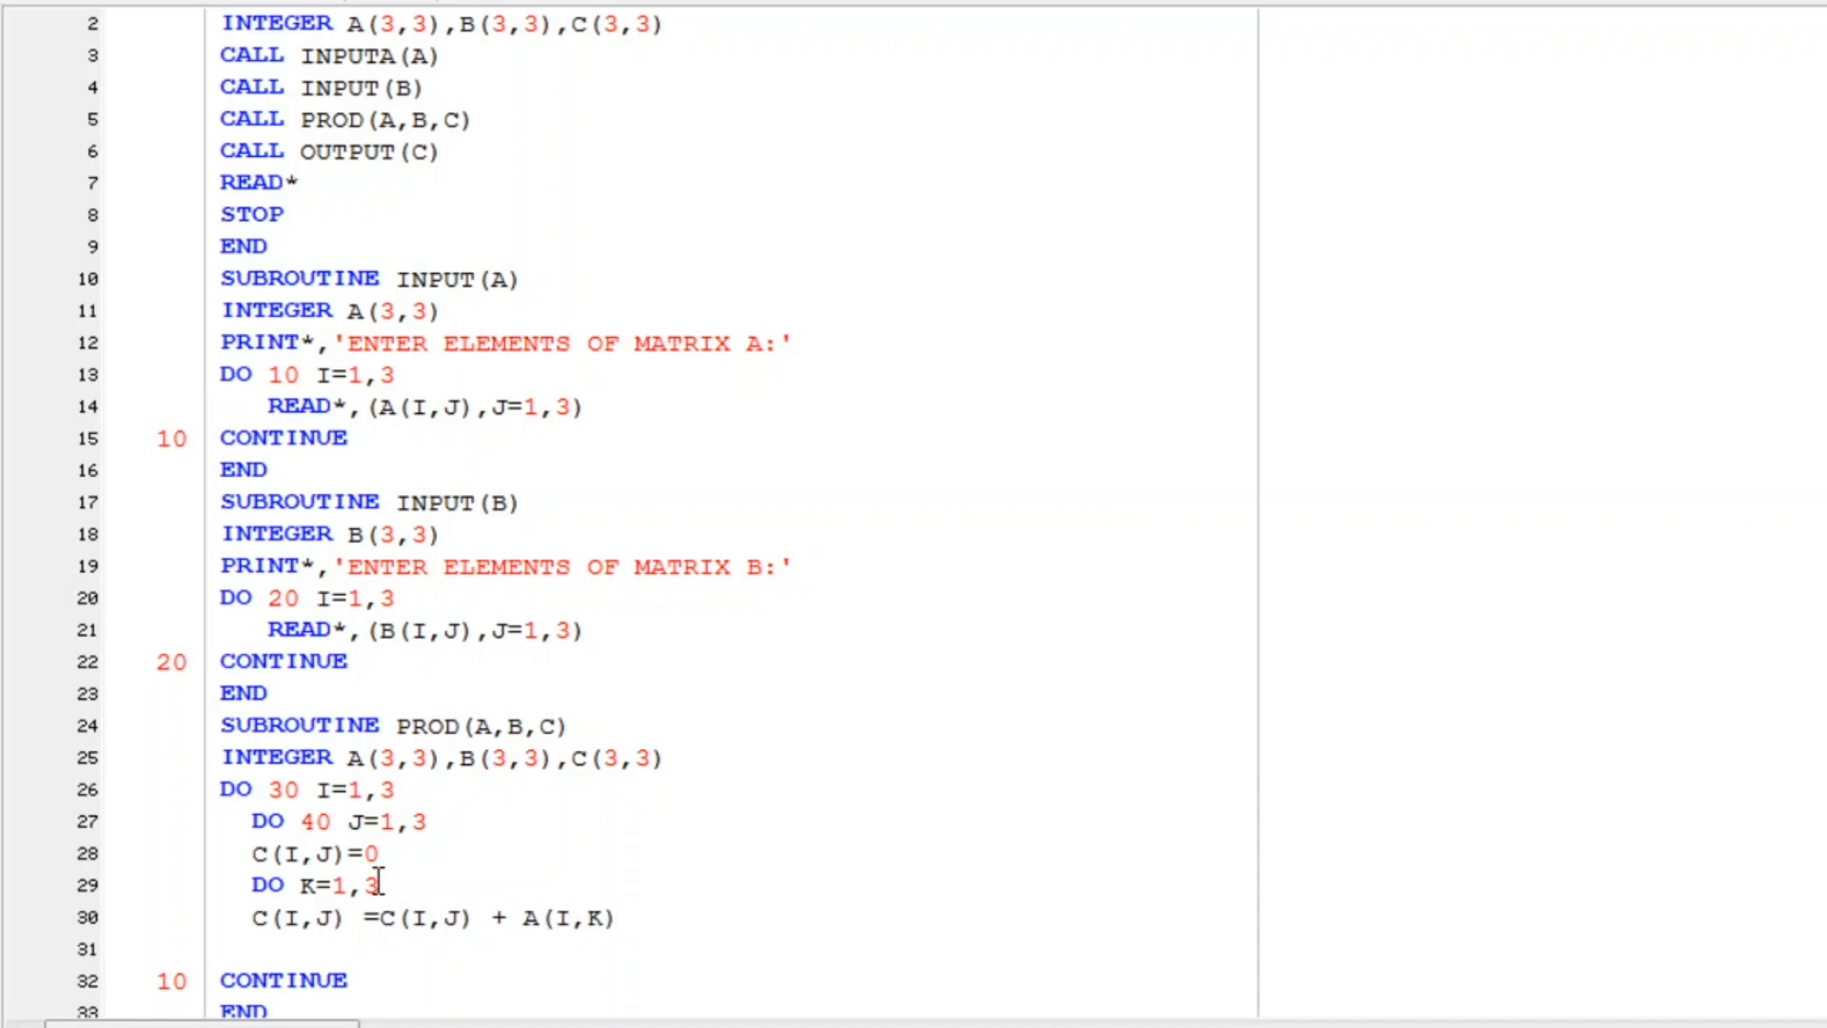
pyautogui.write('*B(')
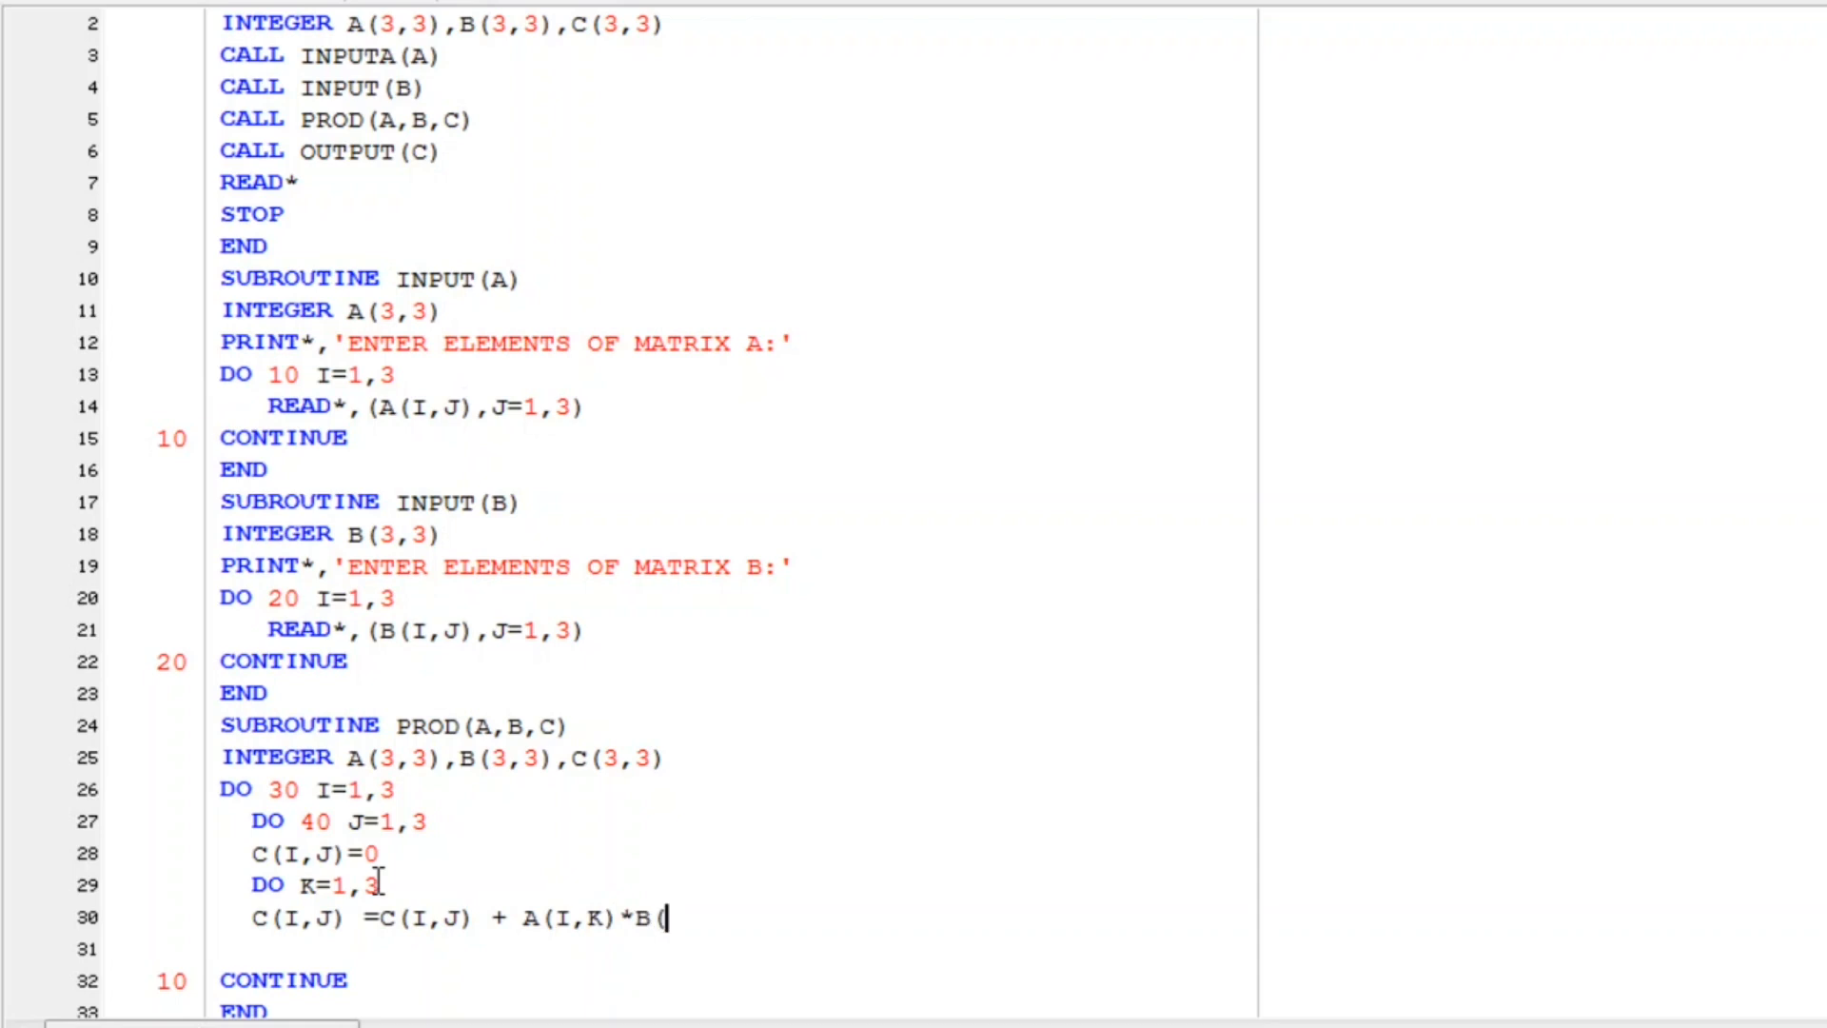
pyautogui.write('J,K')
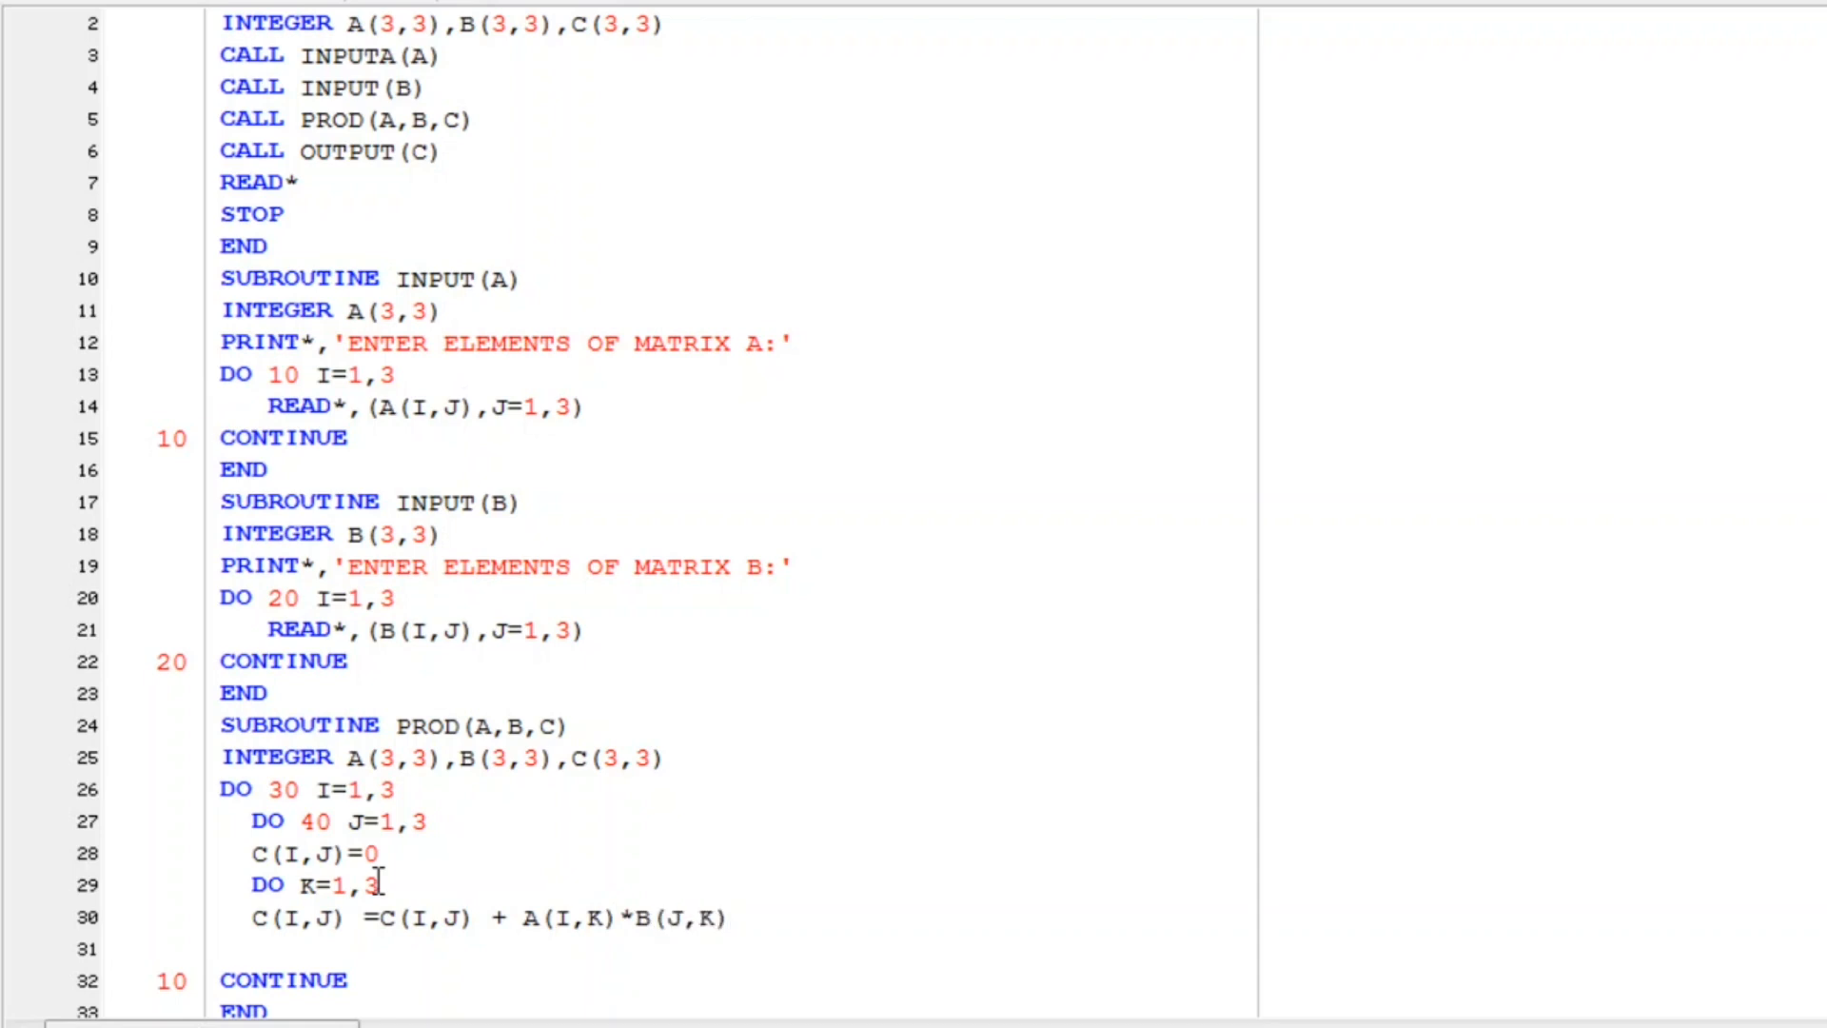
pyautogui.scroll(-3)
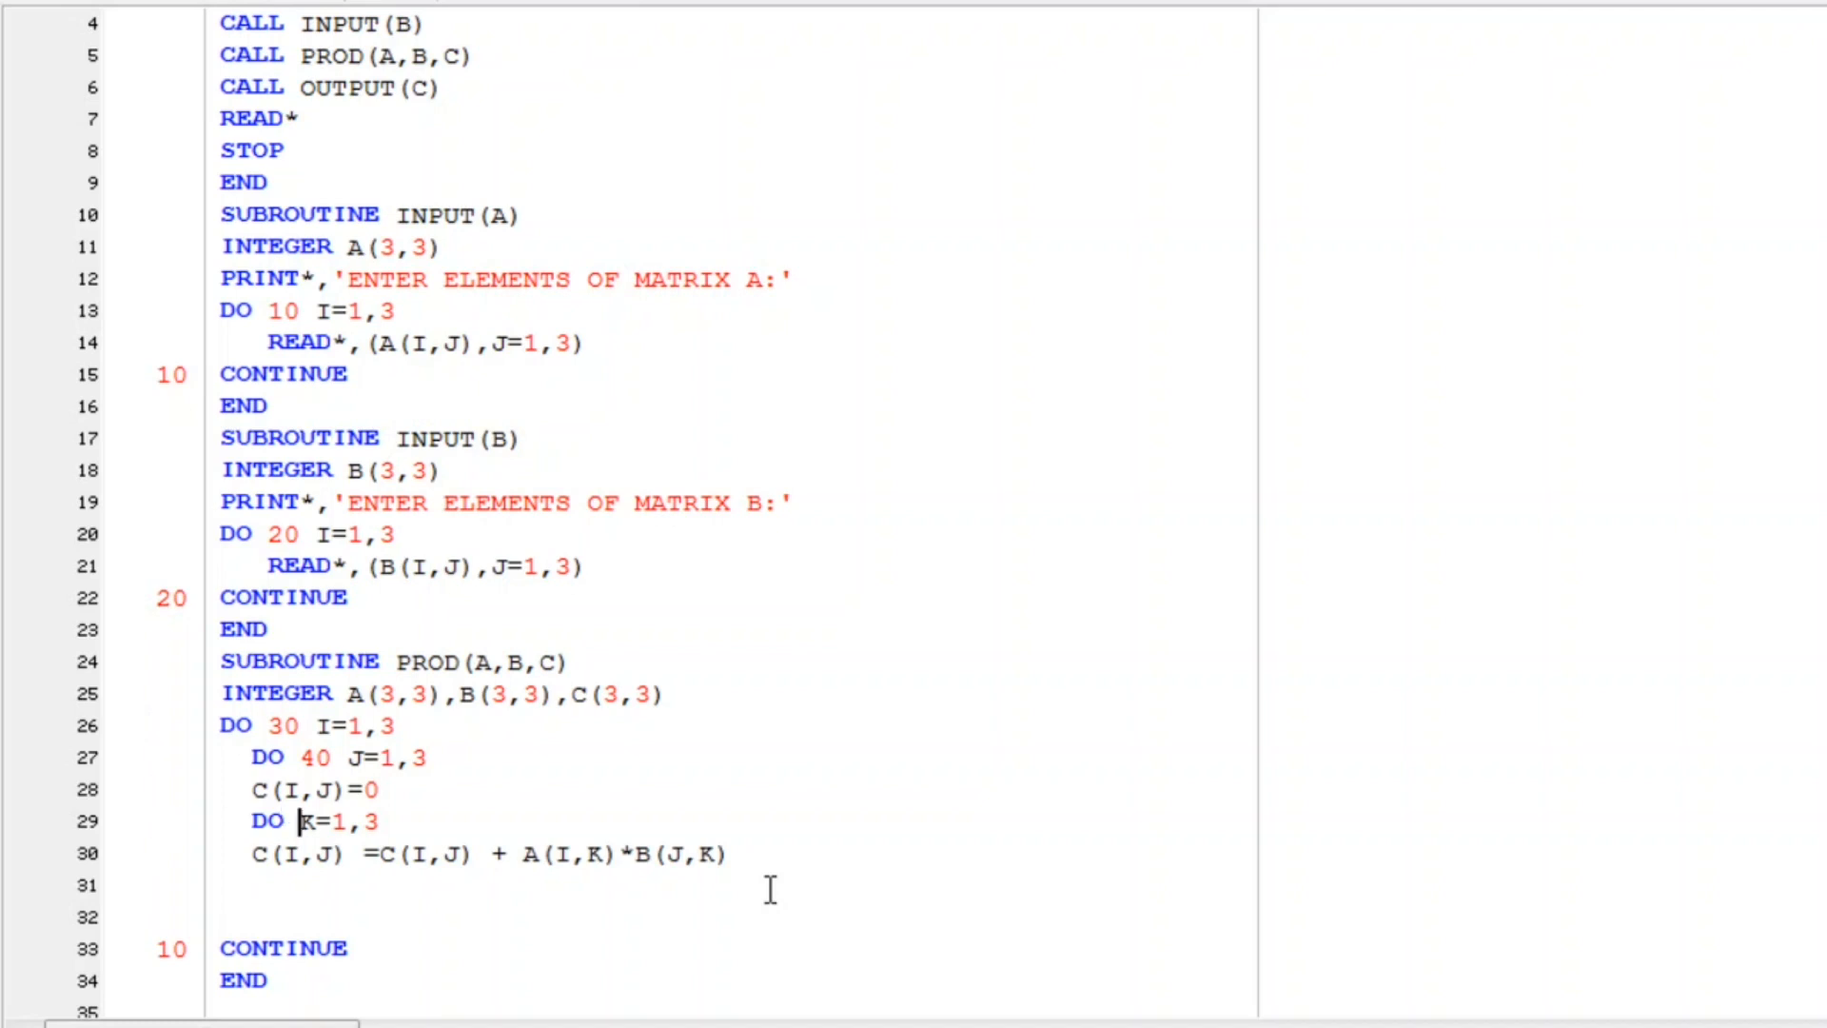
# Step: Label the K loop 50 and close with 50, 40, 30 CONTINUE lines before END
pyautogui.write('50')
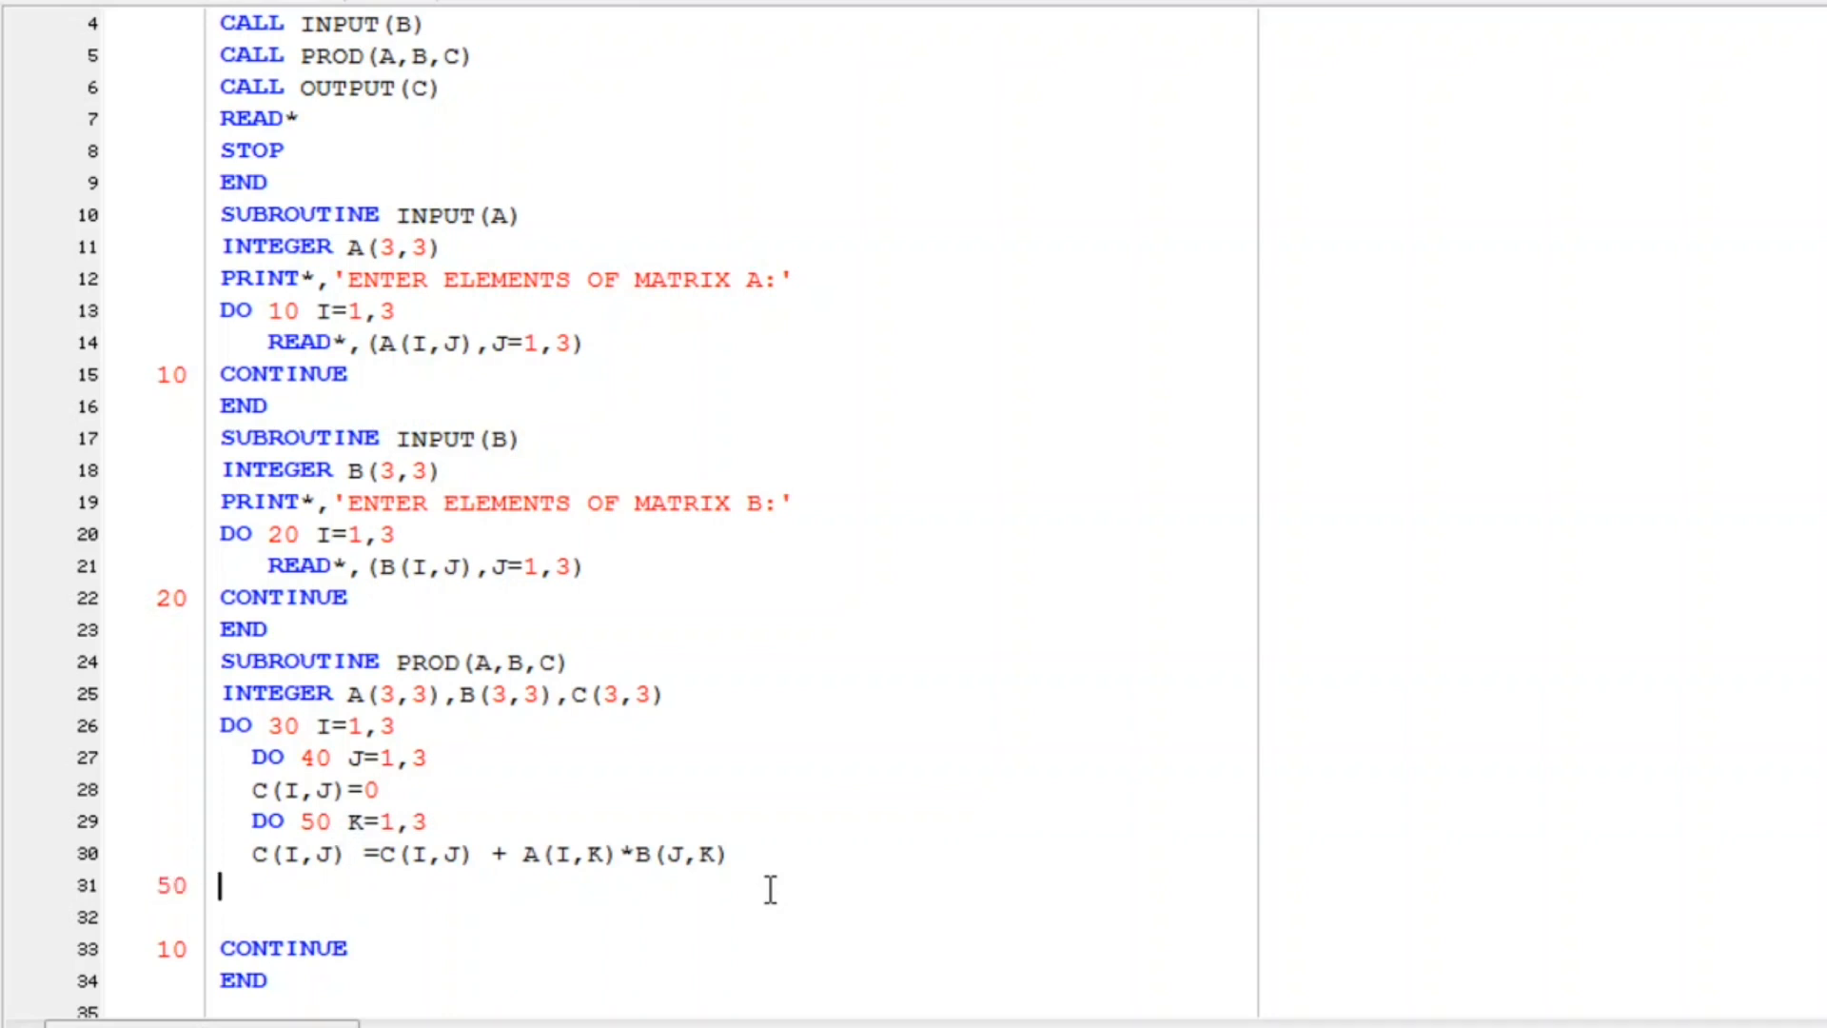
pyautogui.write('CONTINUE')
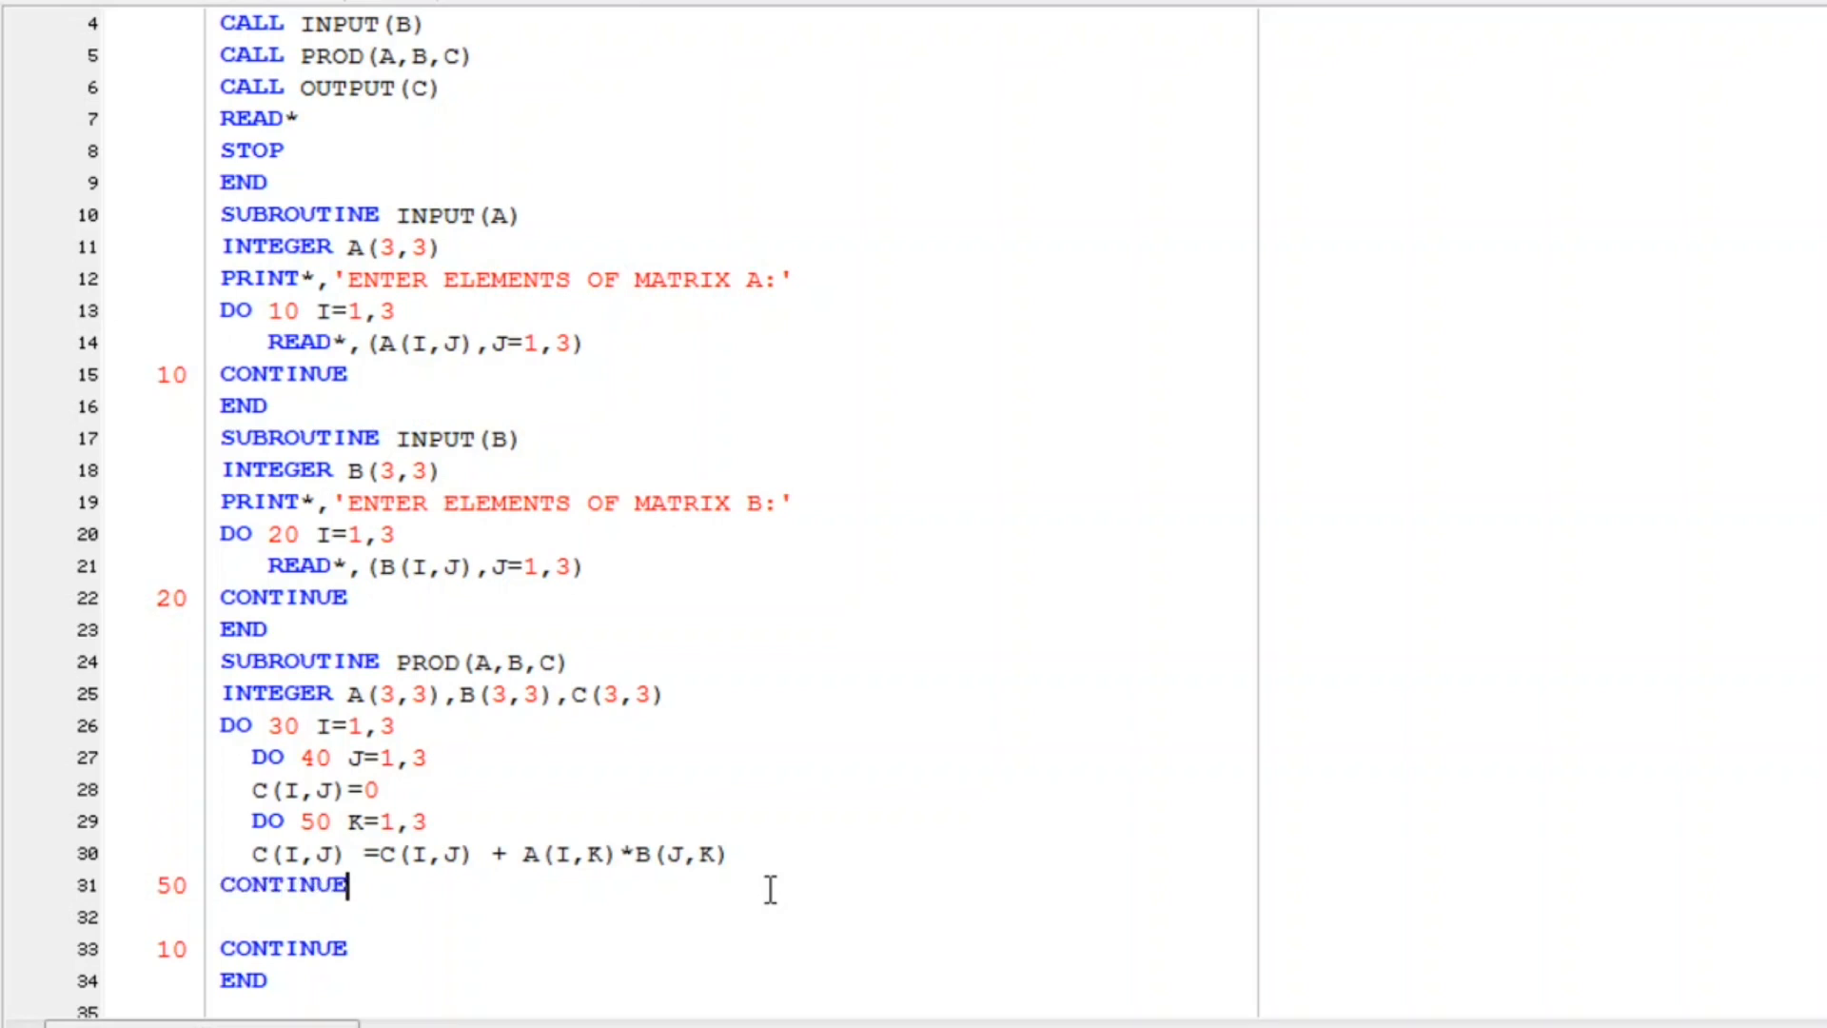
pyautogui.write('40 CON')
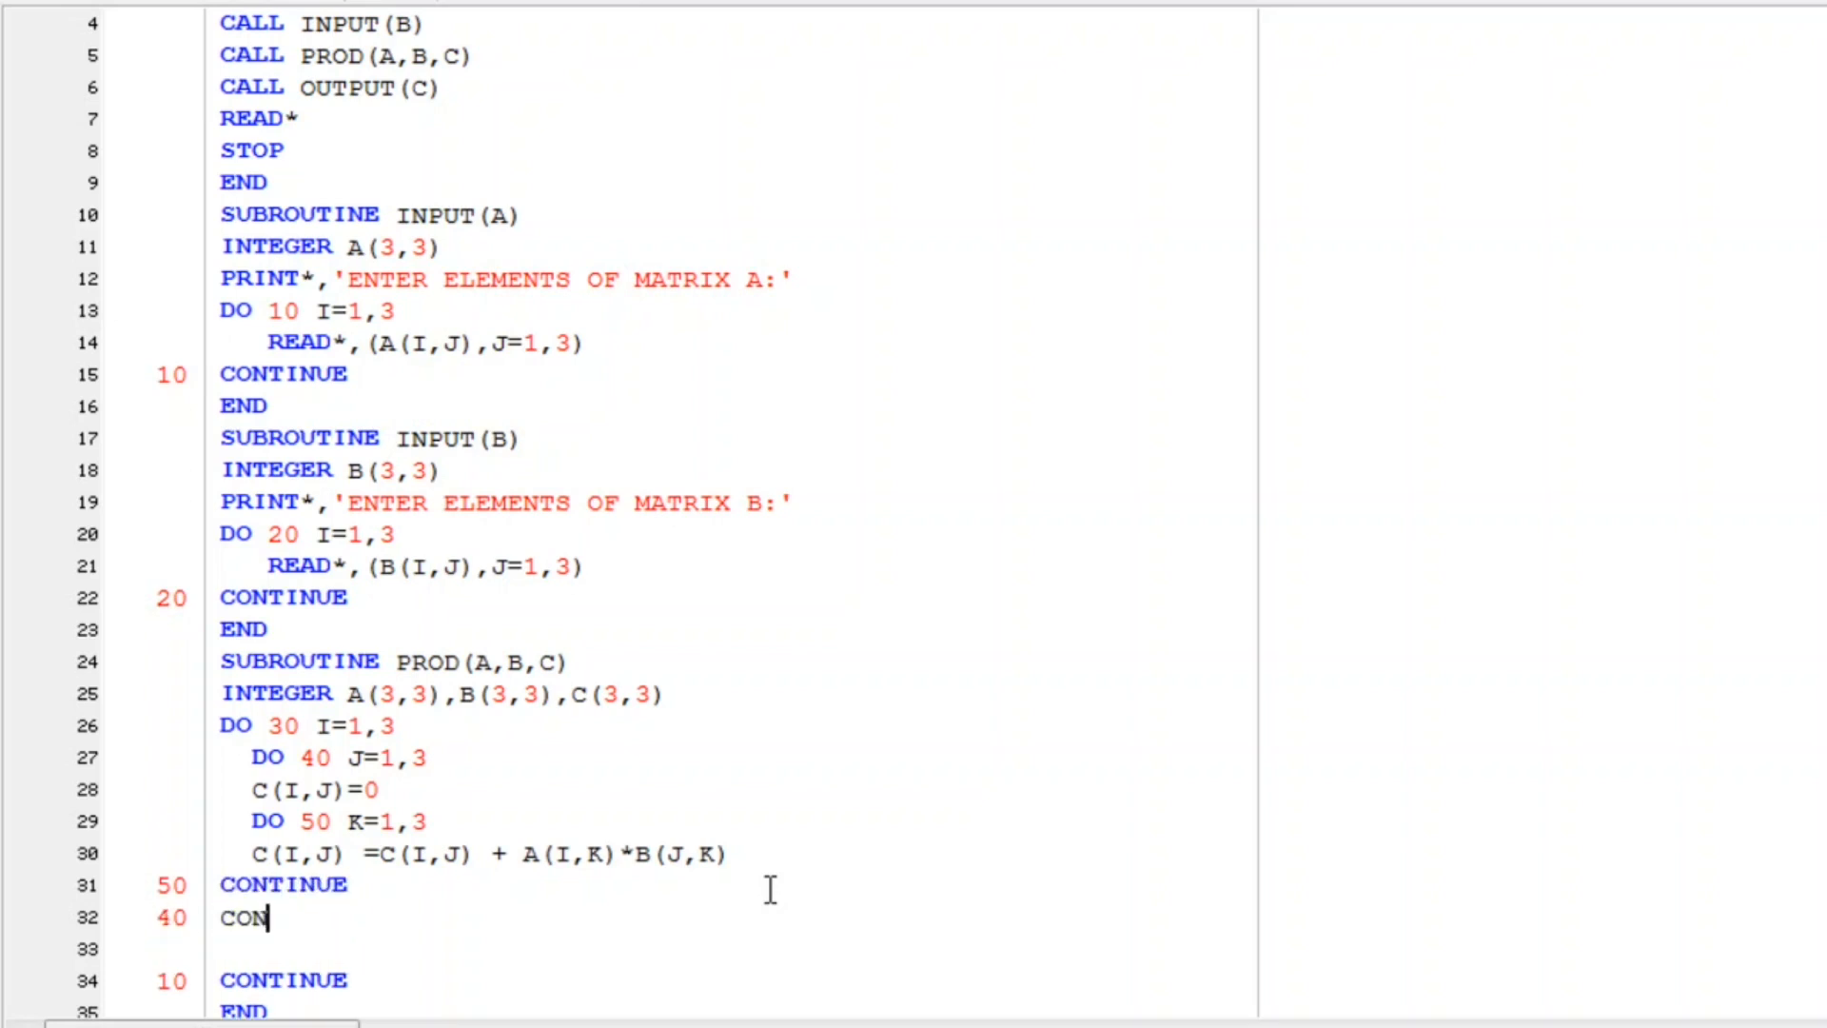
pyautogui.write('TINUE')
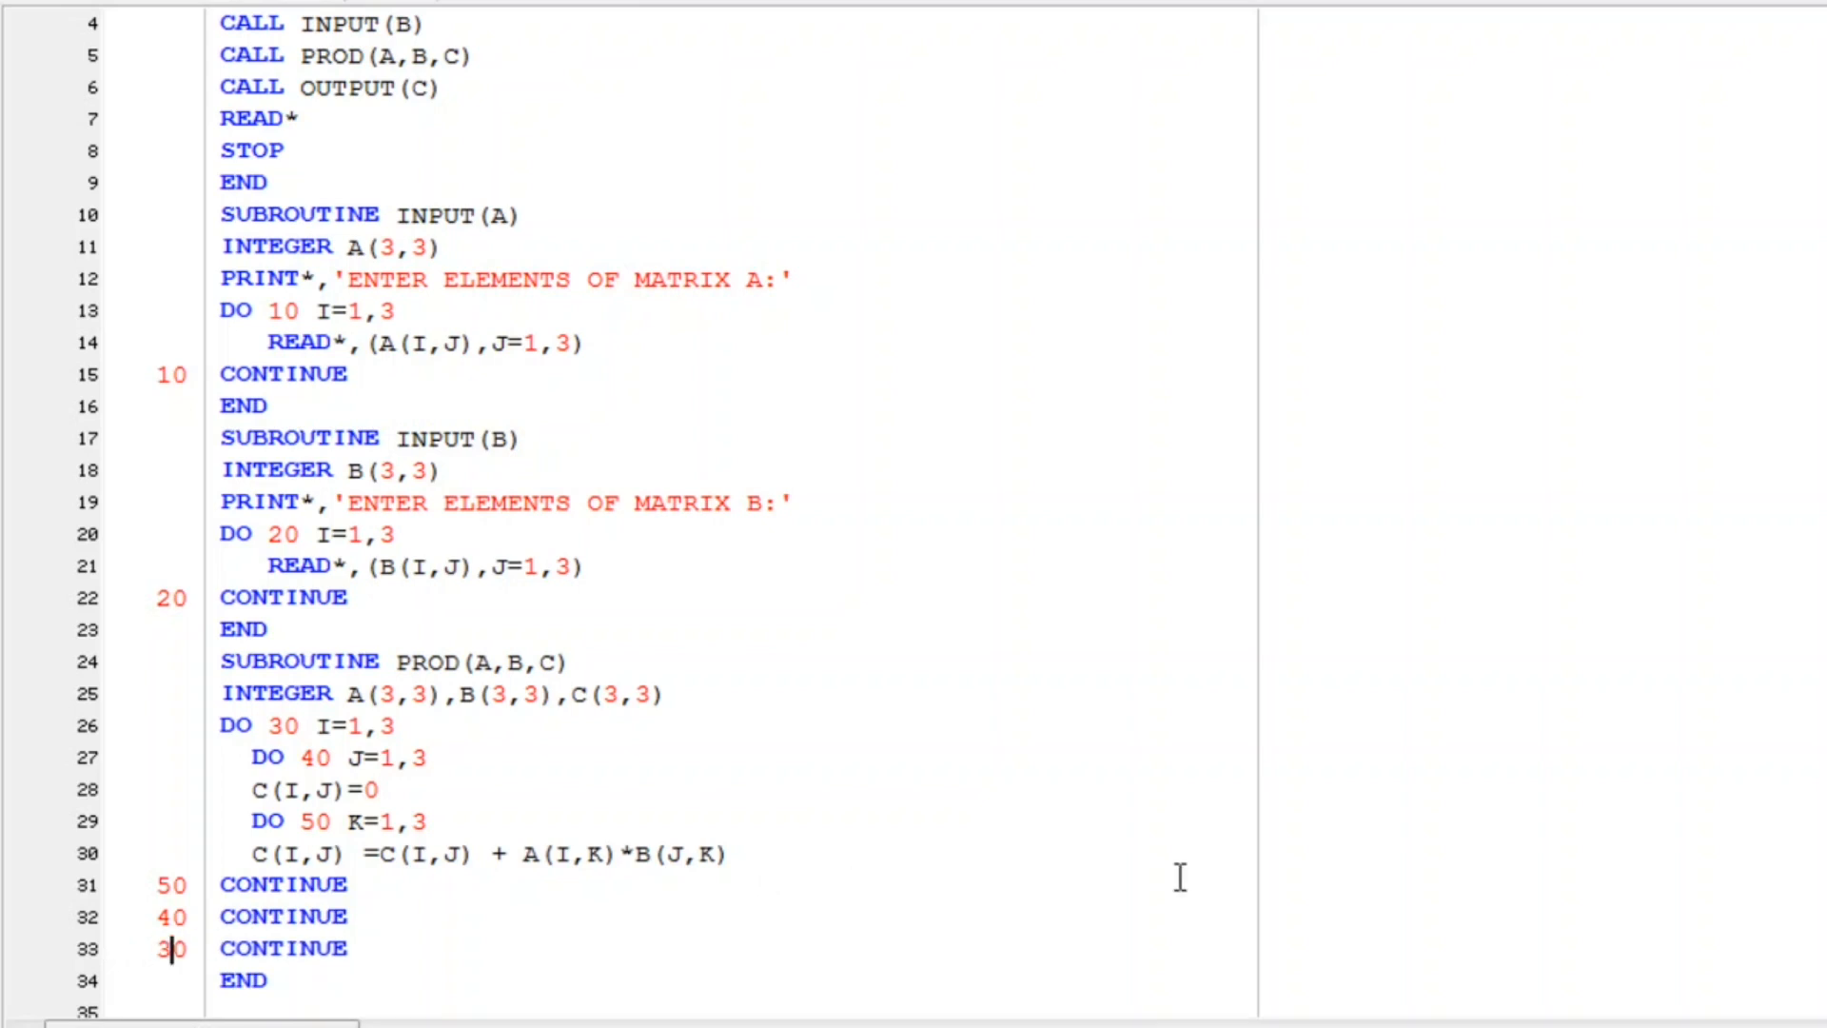
pyautogui.scroll(3)
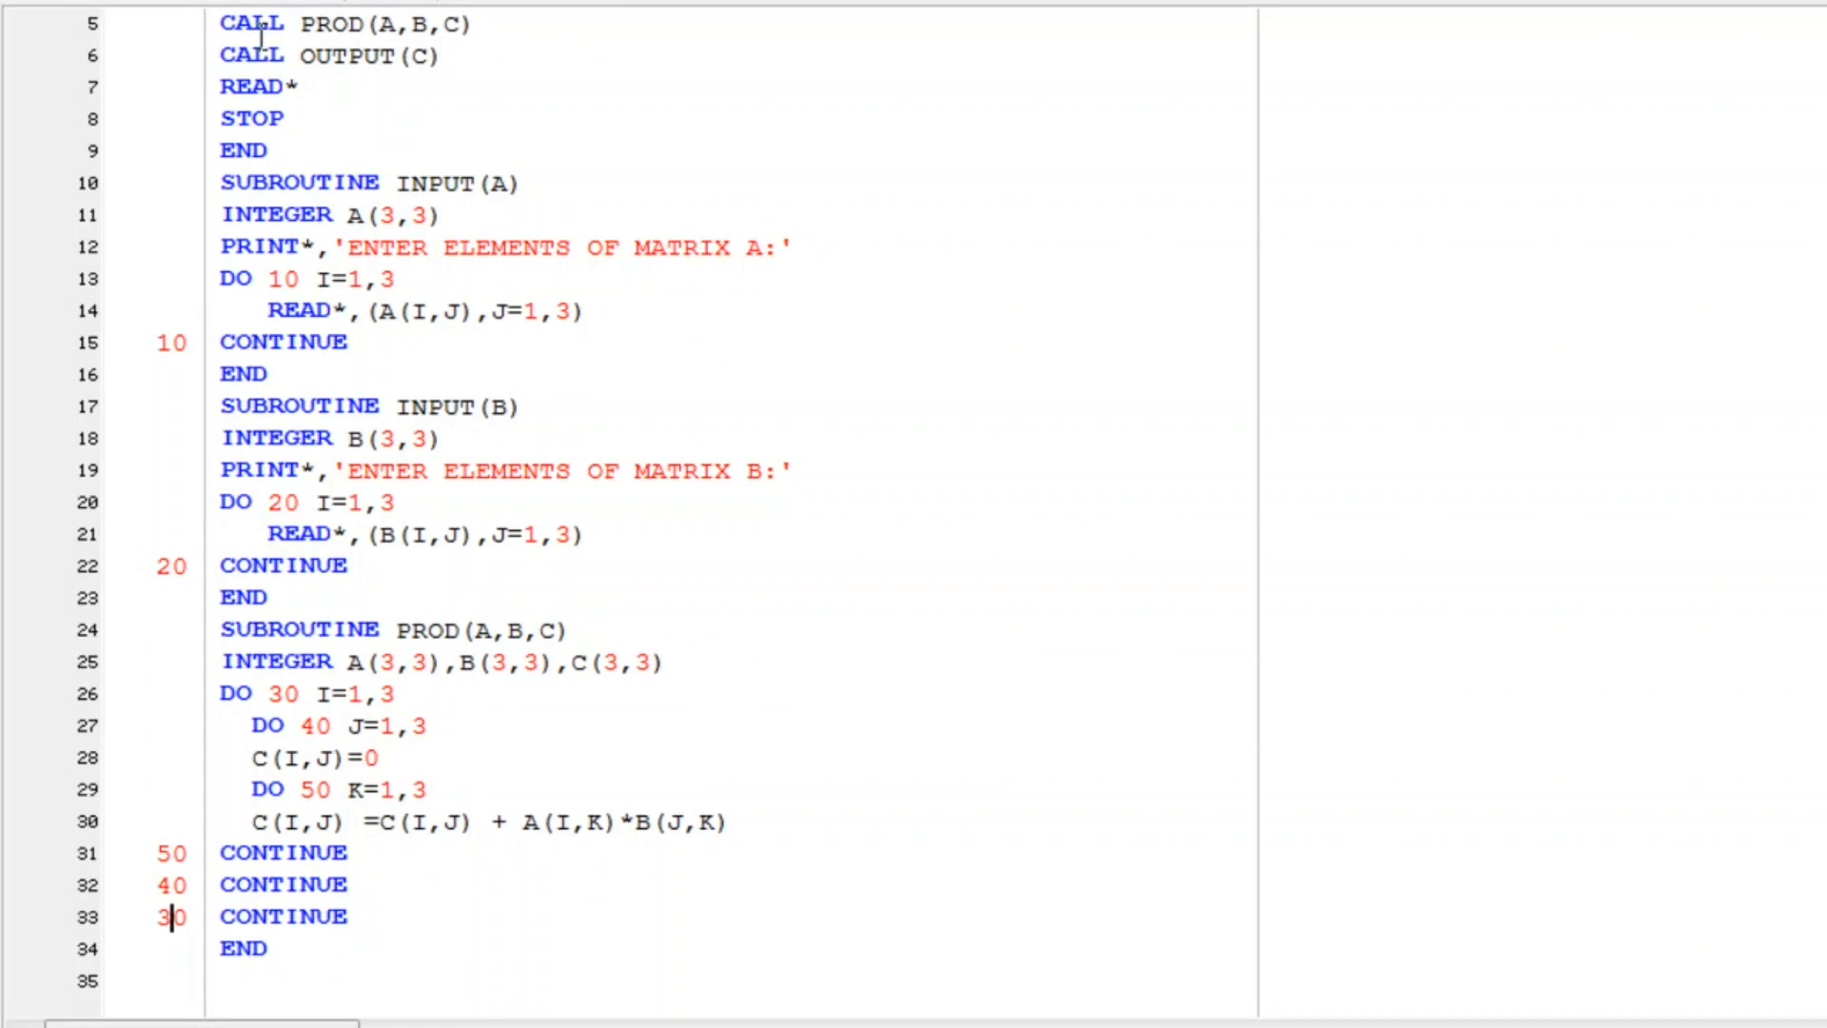
pyautogui.tripleClick(339, 23)
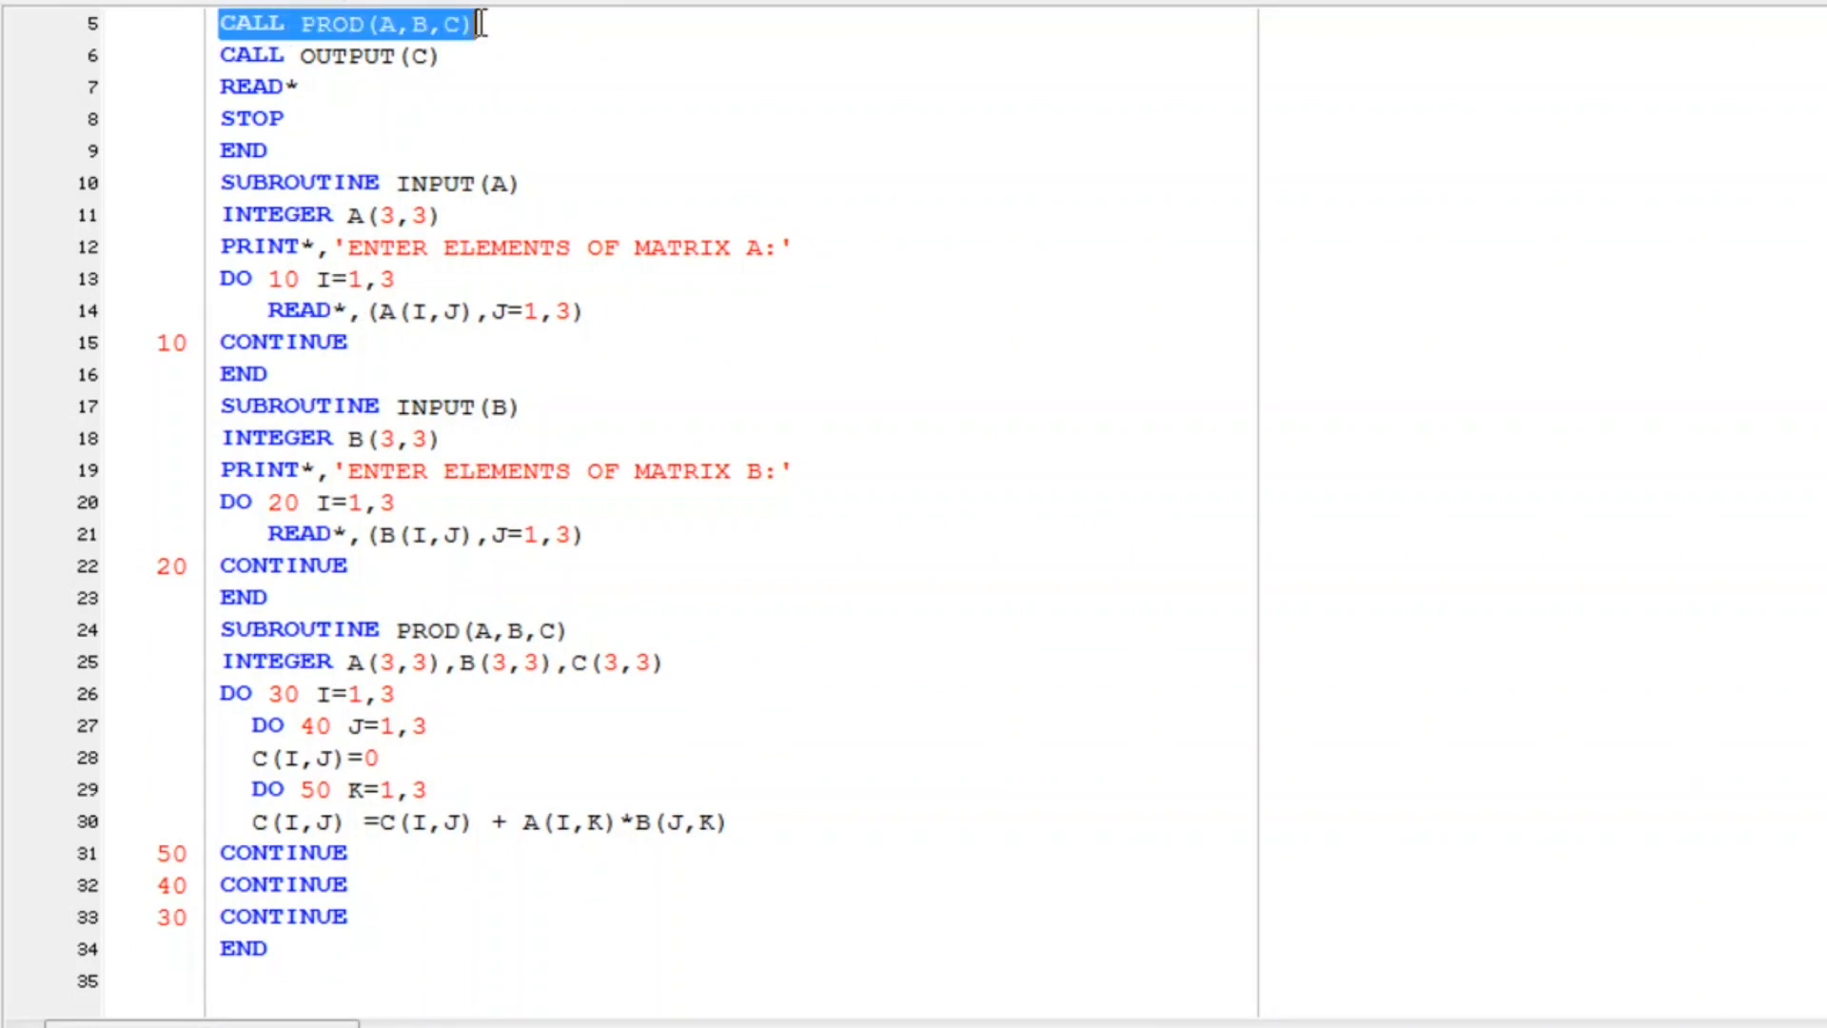
pyautogui.click(280, 947)
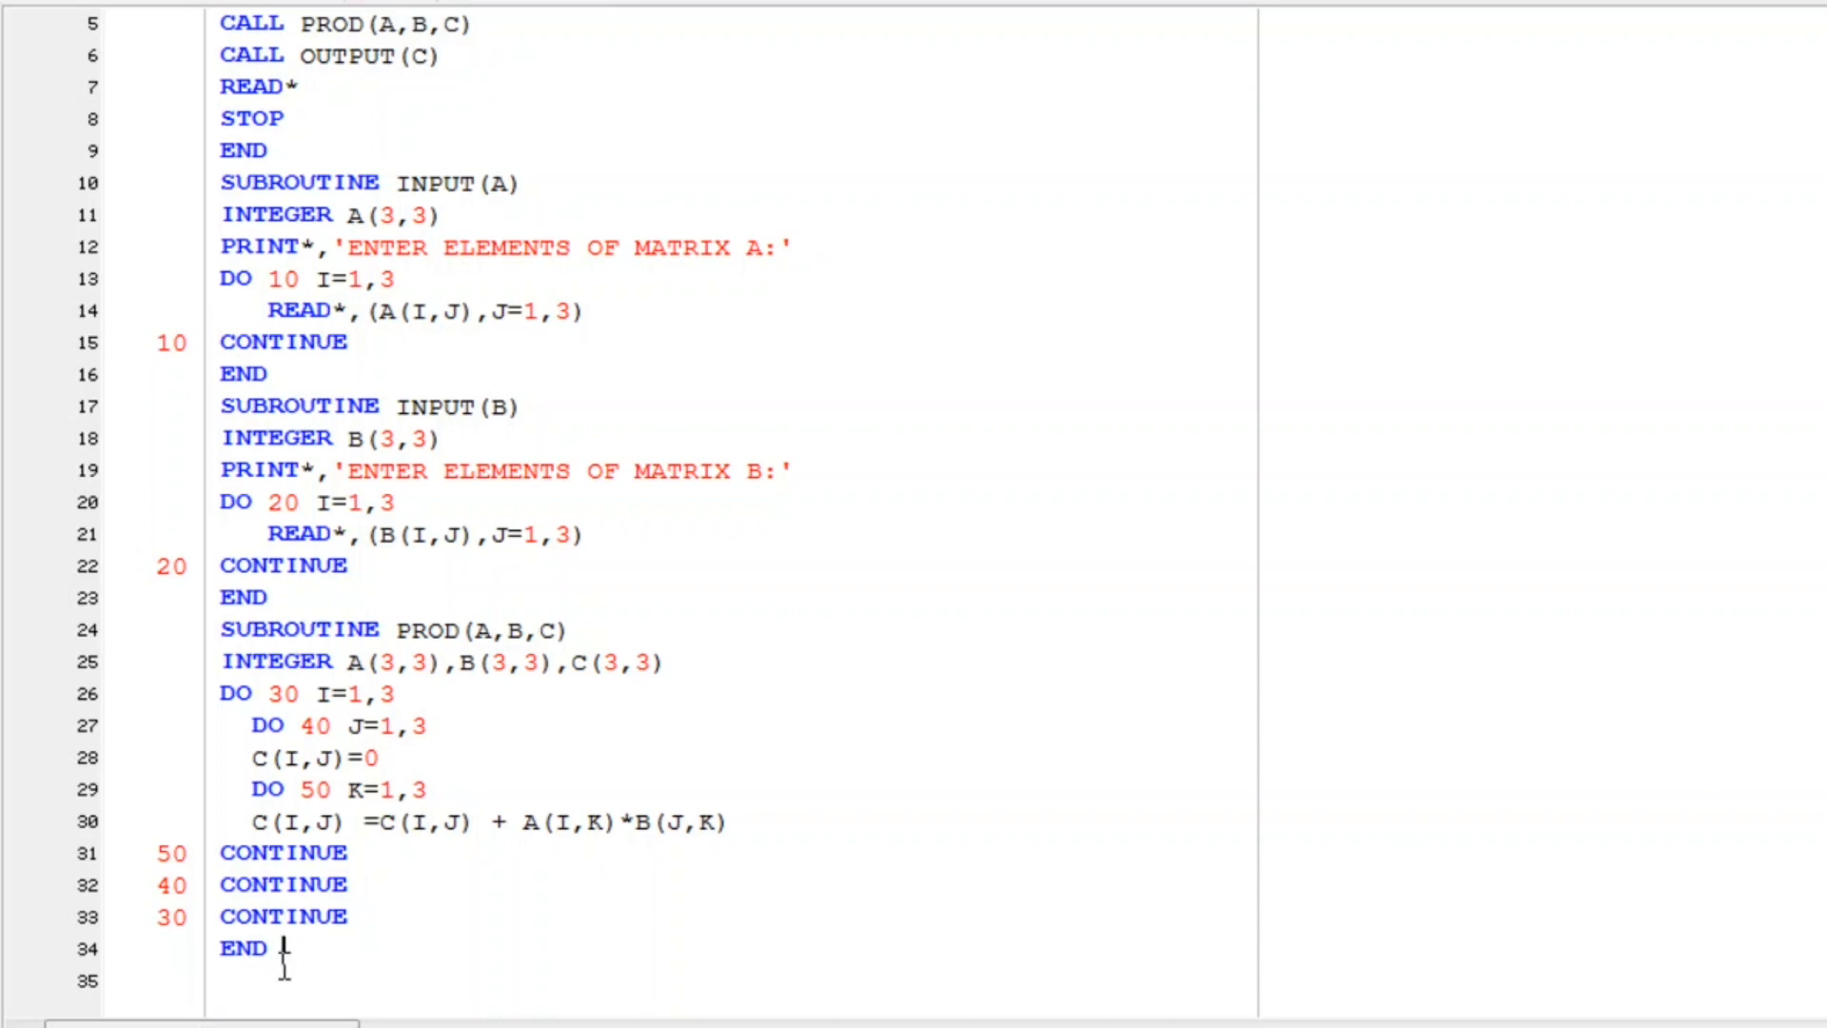
pyautogui.press('Return')
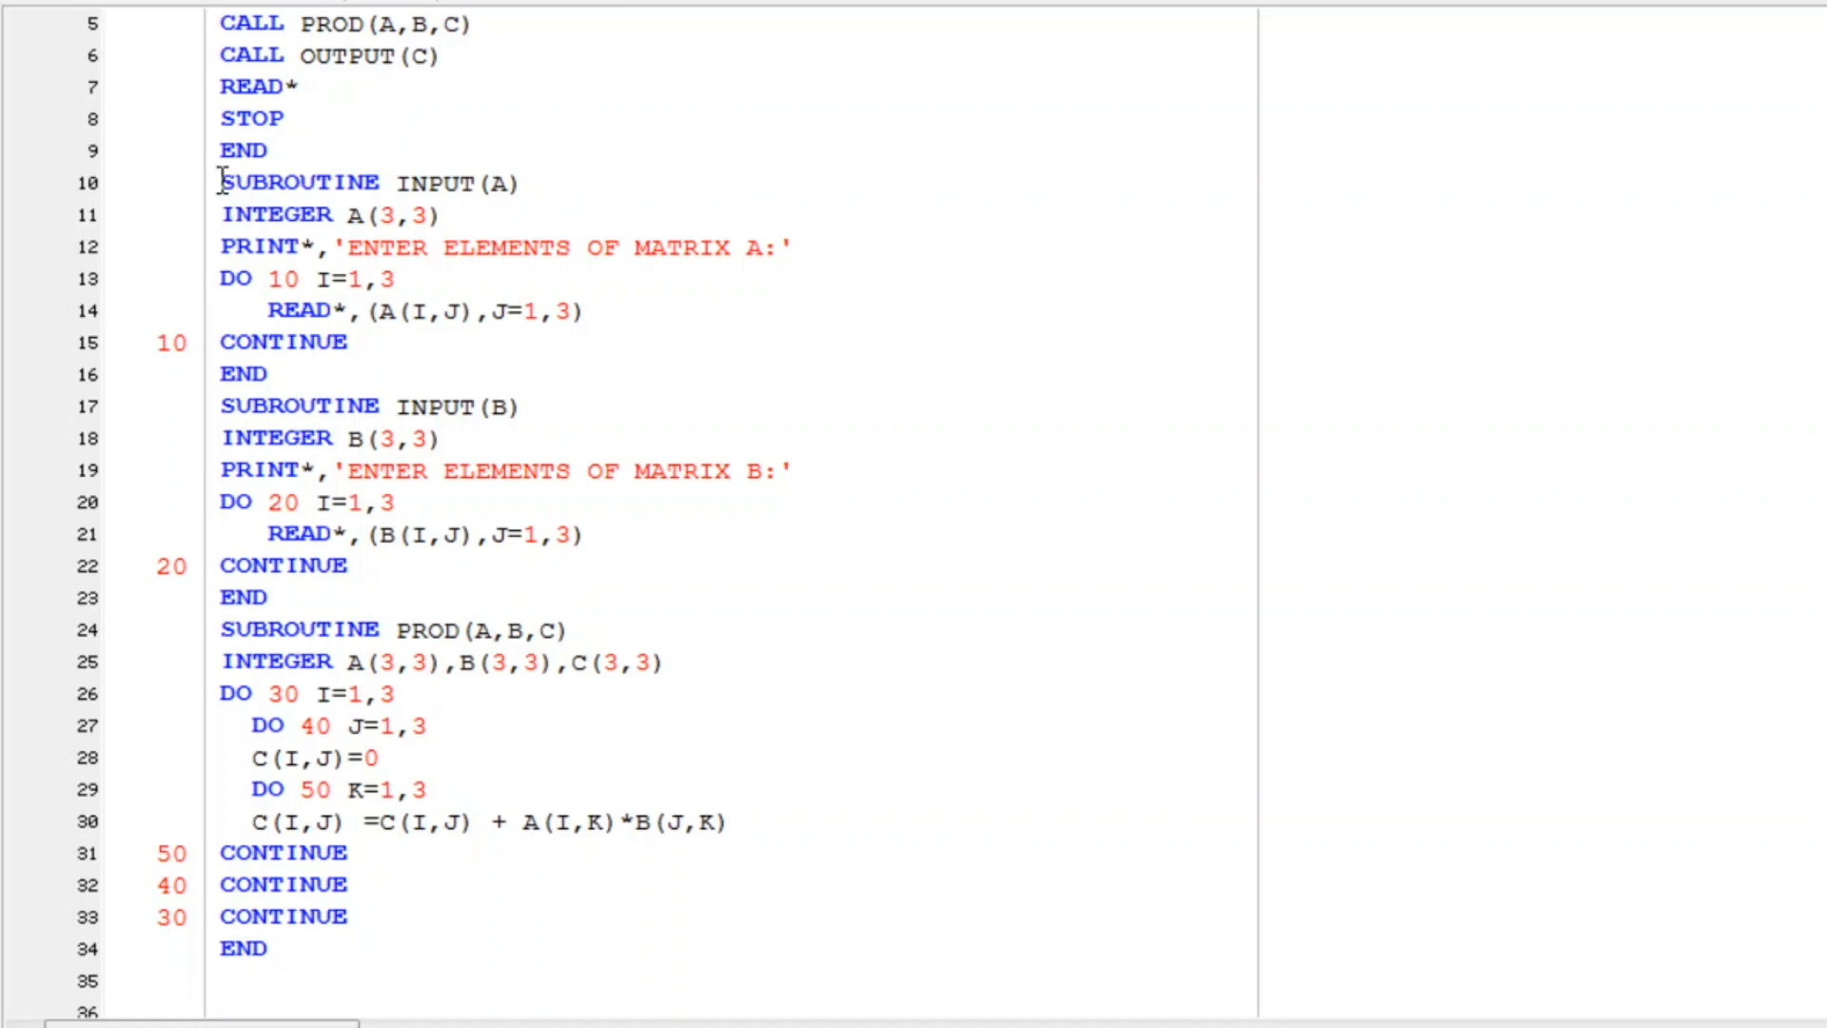
# Step: Paste a copy of INPUT(A) as OUTPUT(C) printing 'MULTIPLICATION OF MARTICES ::'
pyautogui.moveTo(219, 182); pyautogui.dragTo(266, 375)
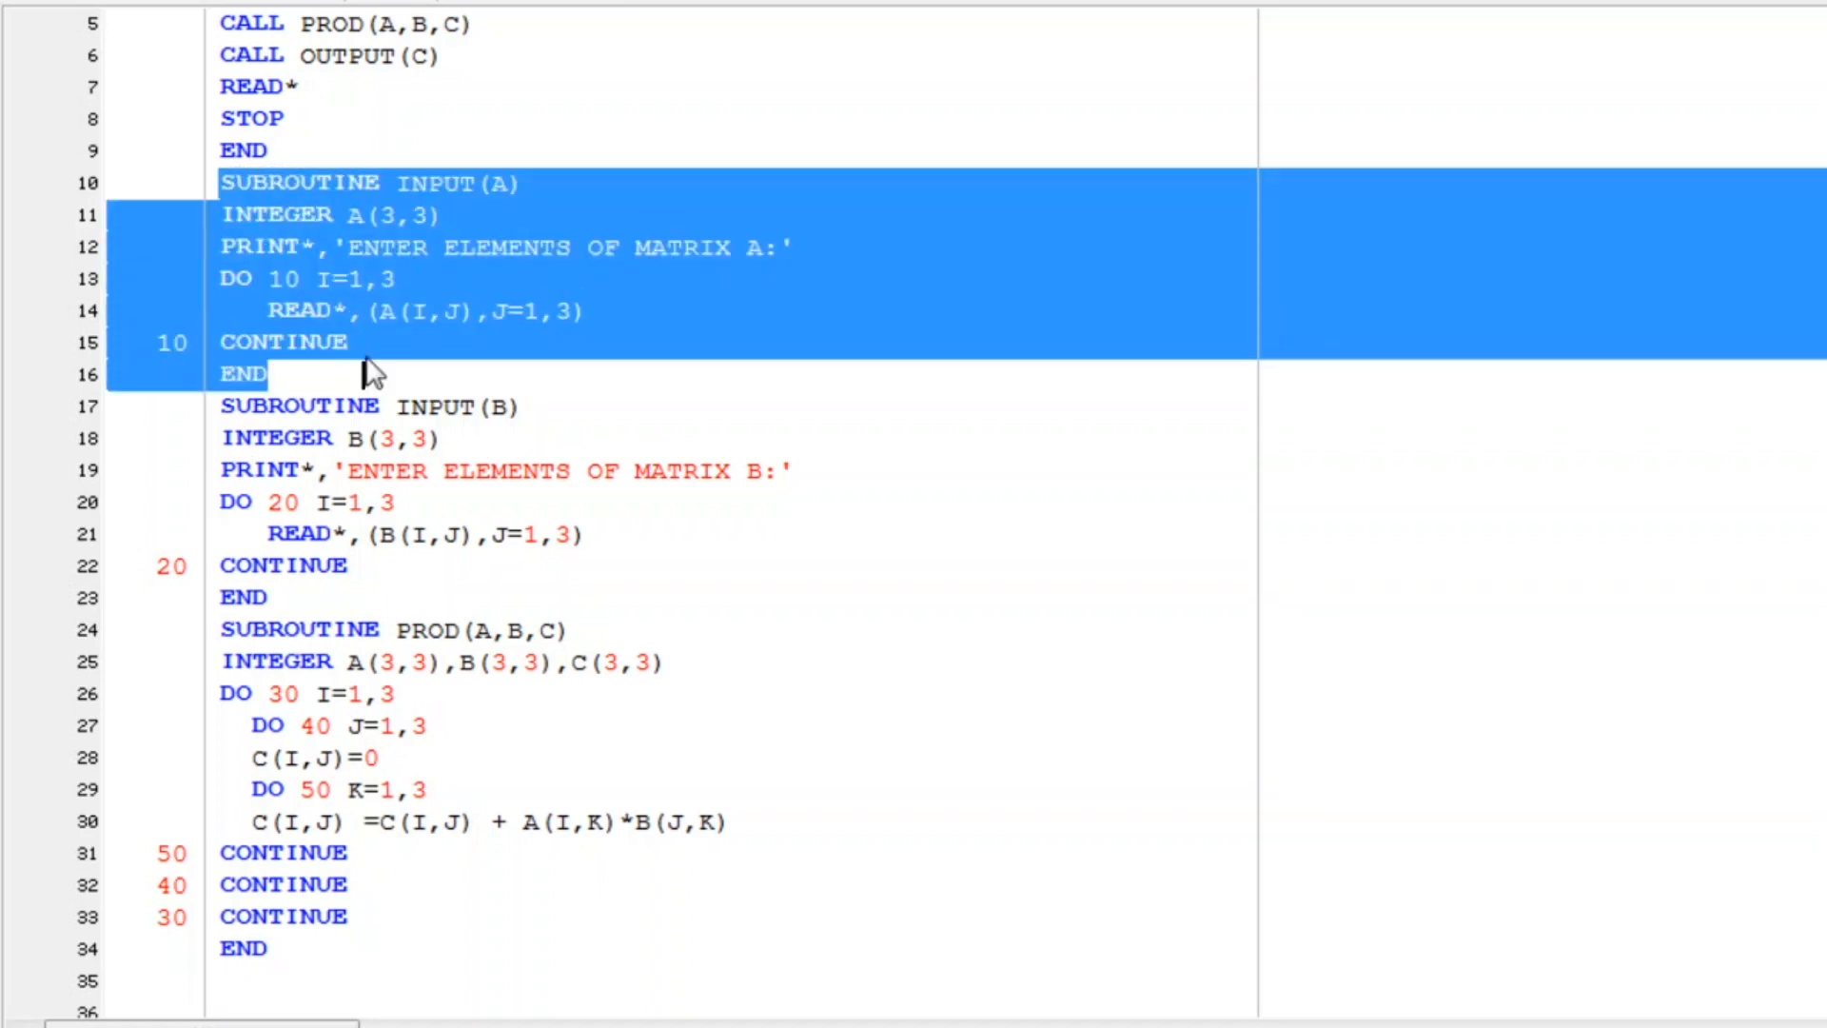
pyautogui.click(226, 976)
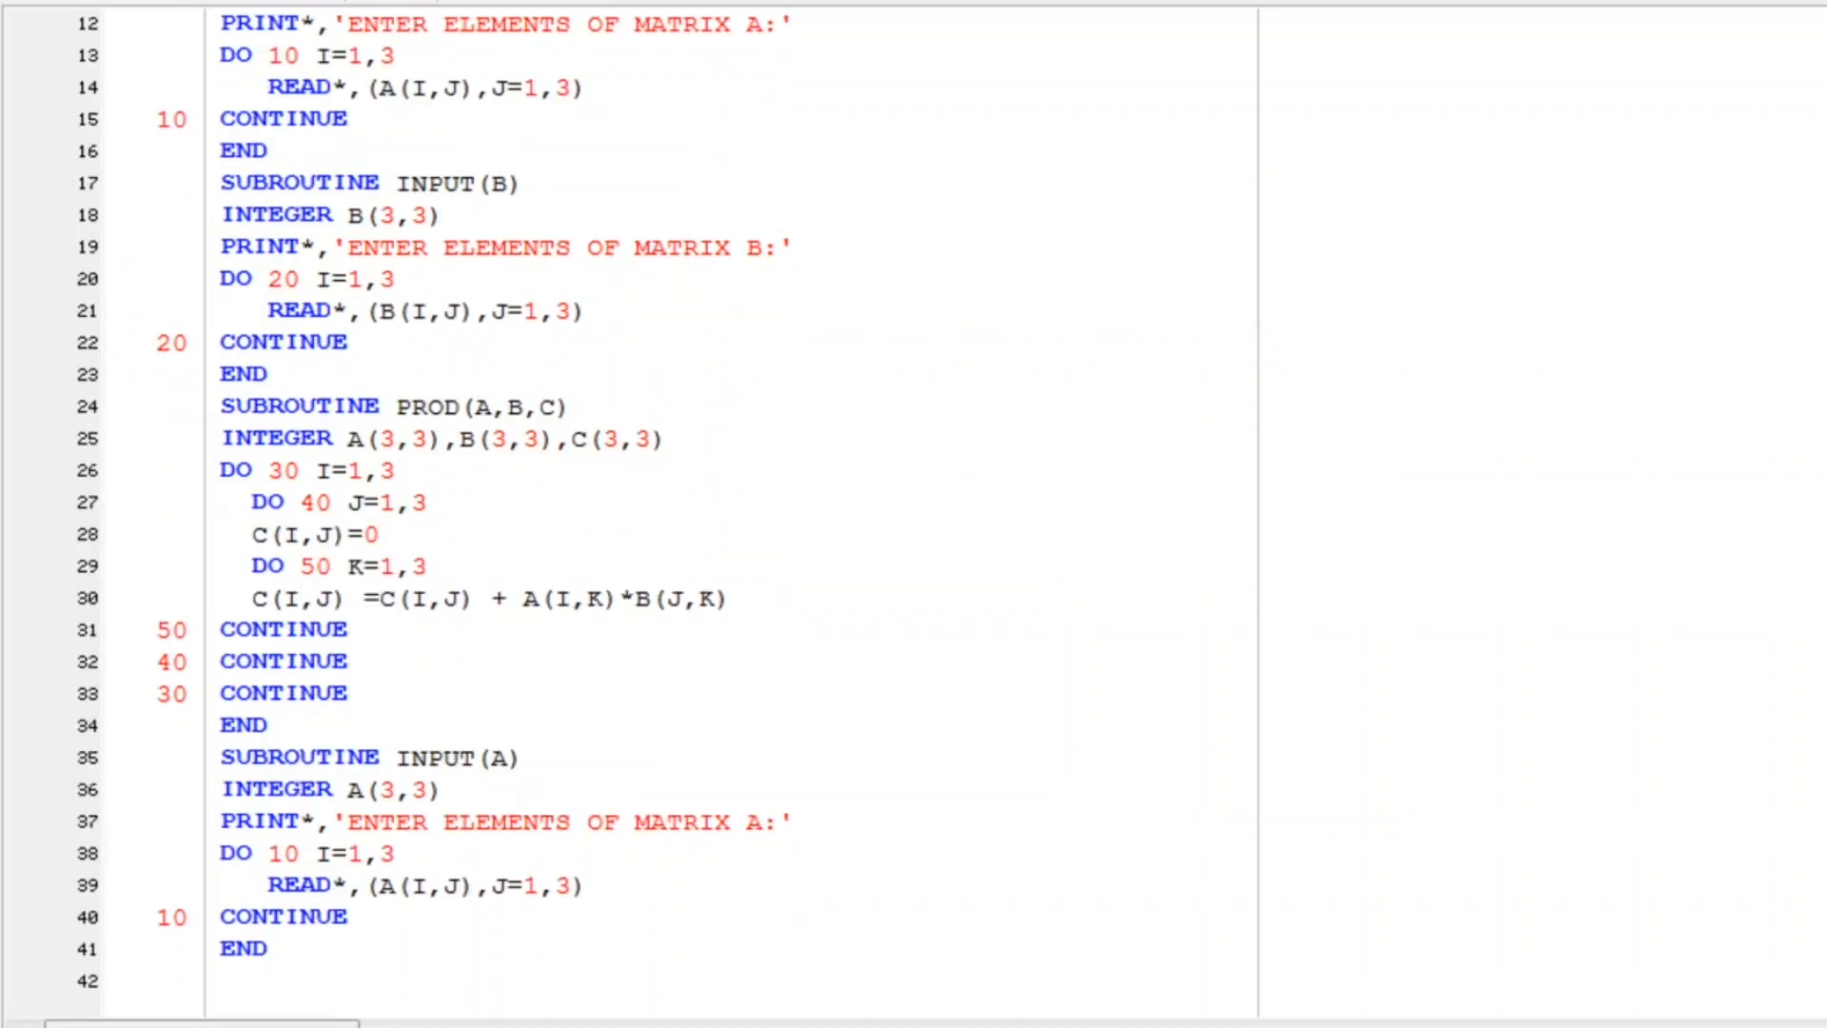
pyautogui.click(383, 755)
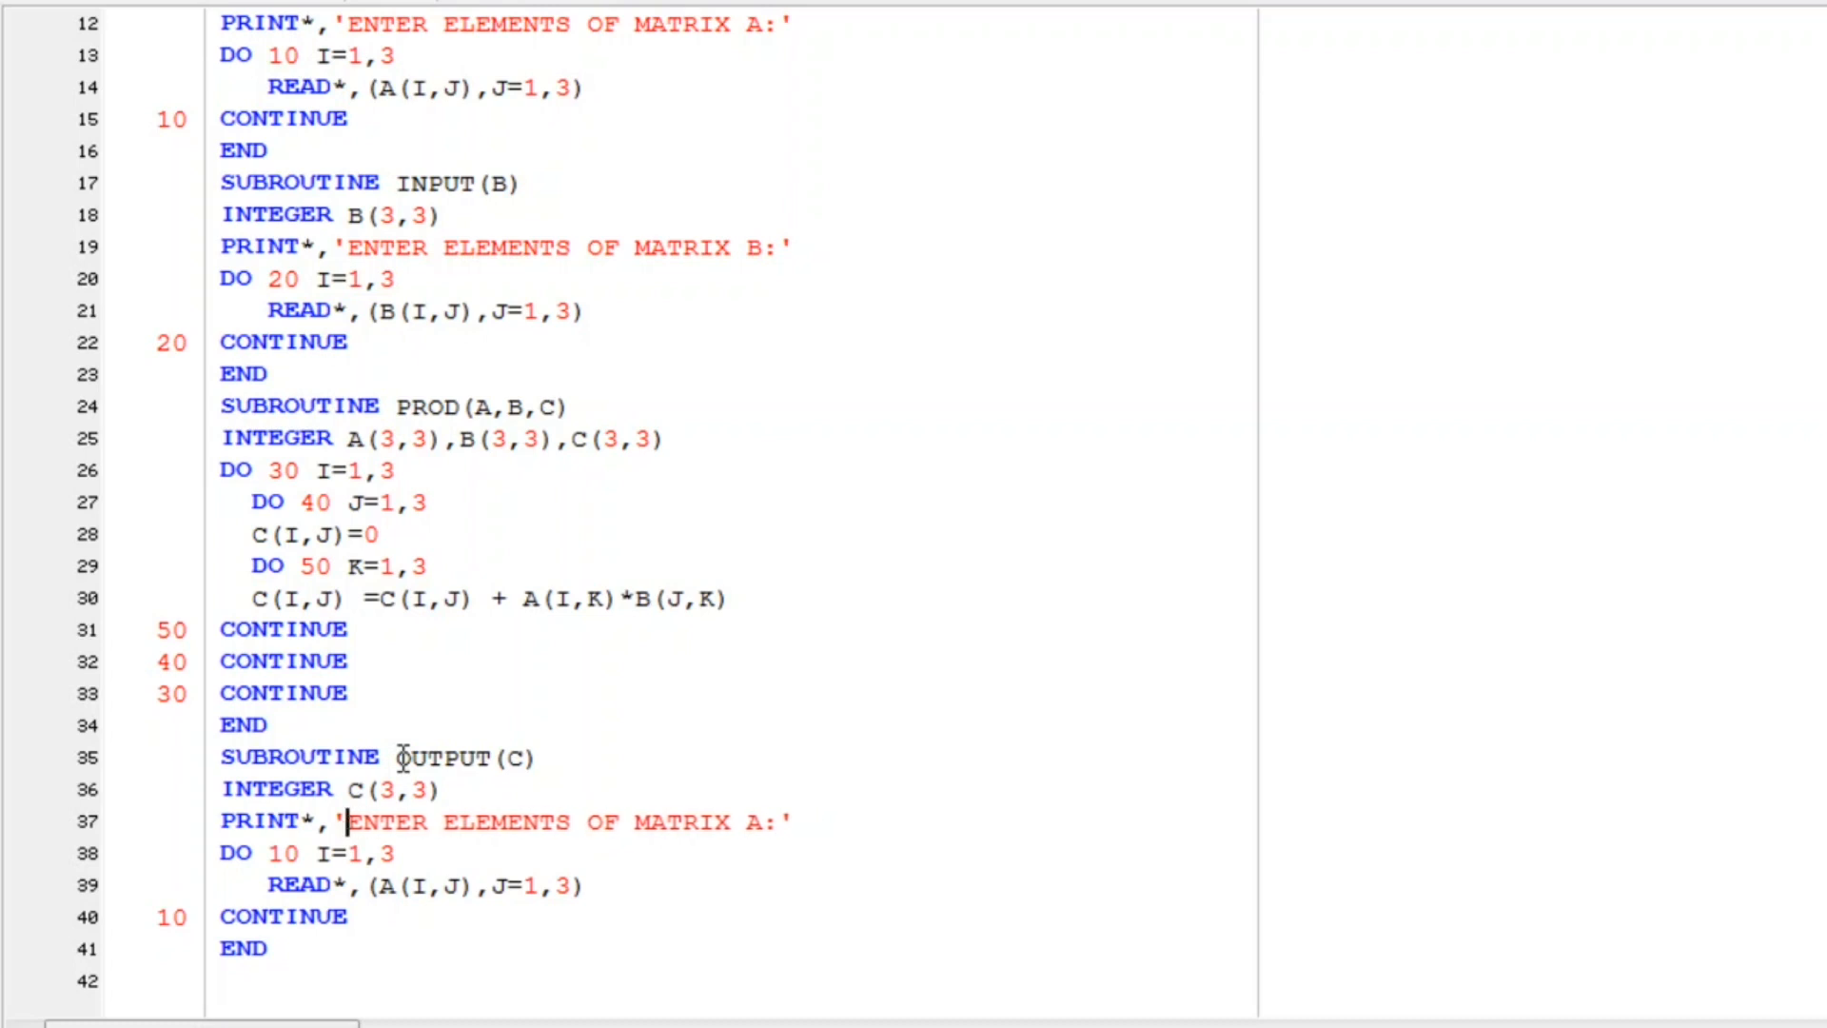
pyautogui.write('MULTI')
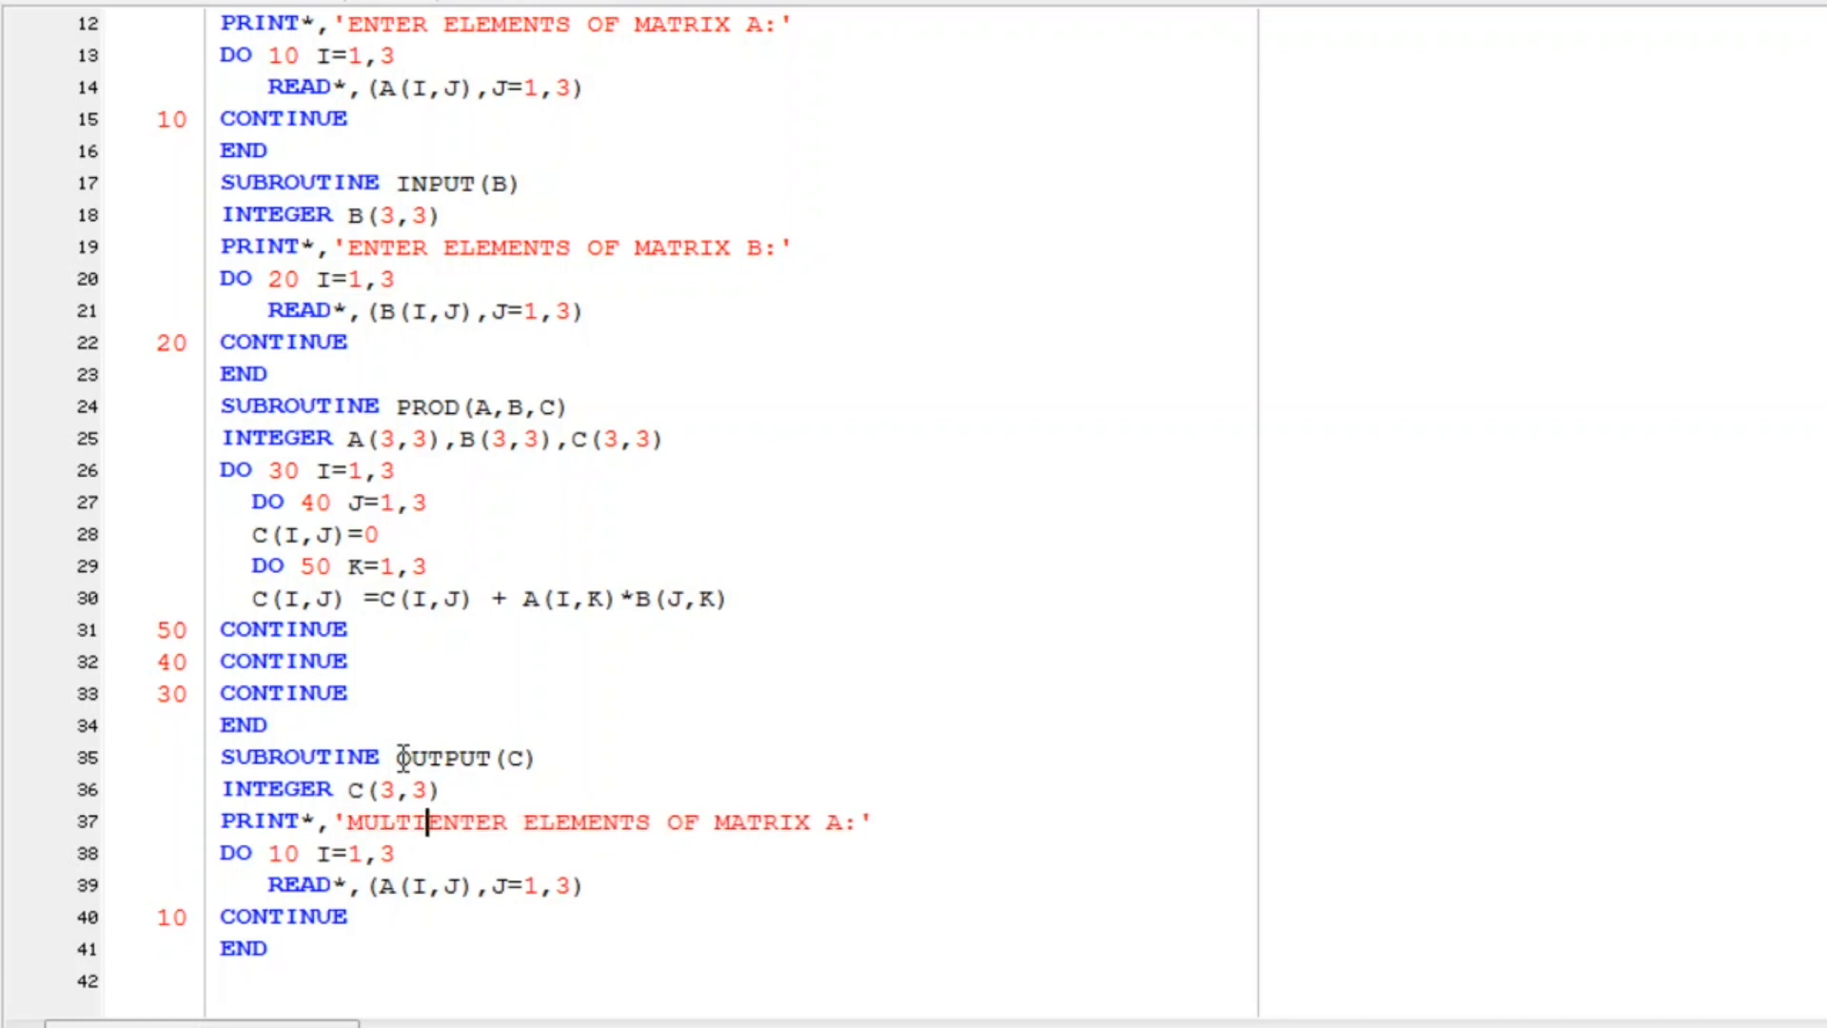
pyautogui.write('PLICATION OF M')
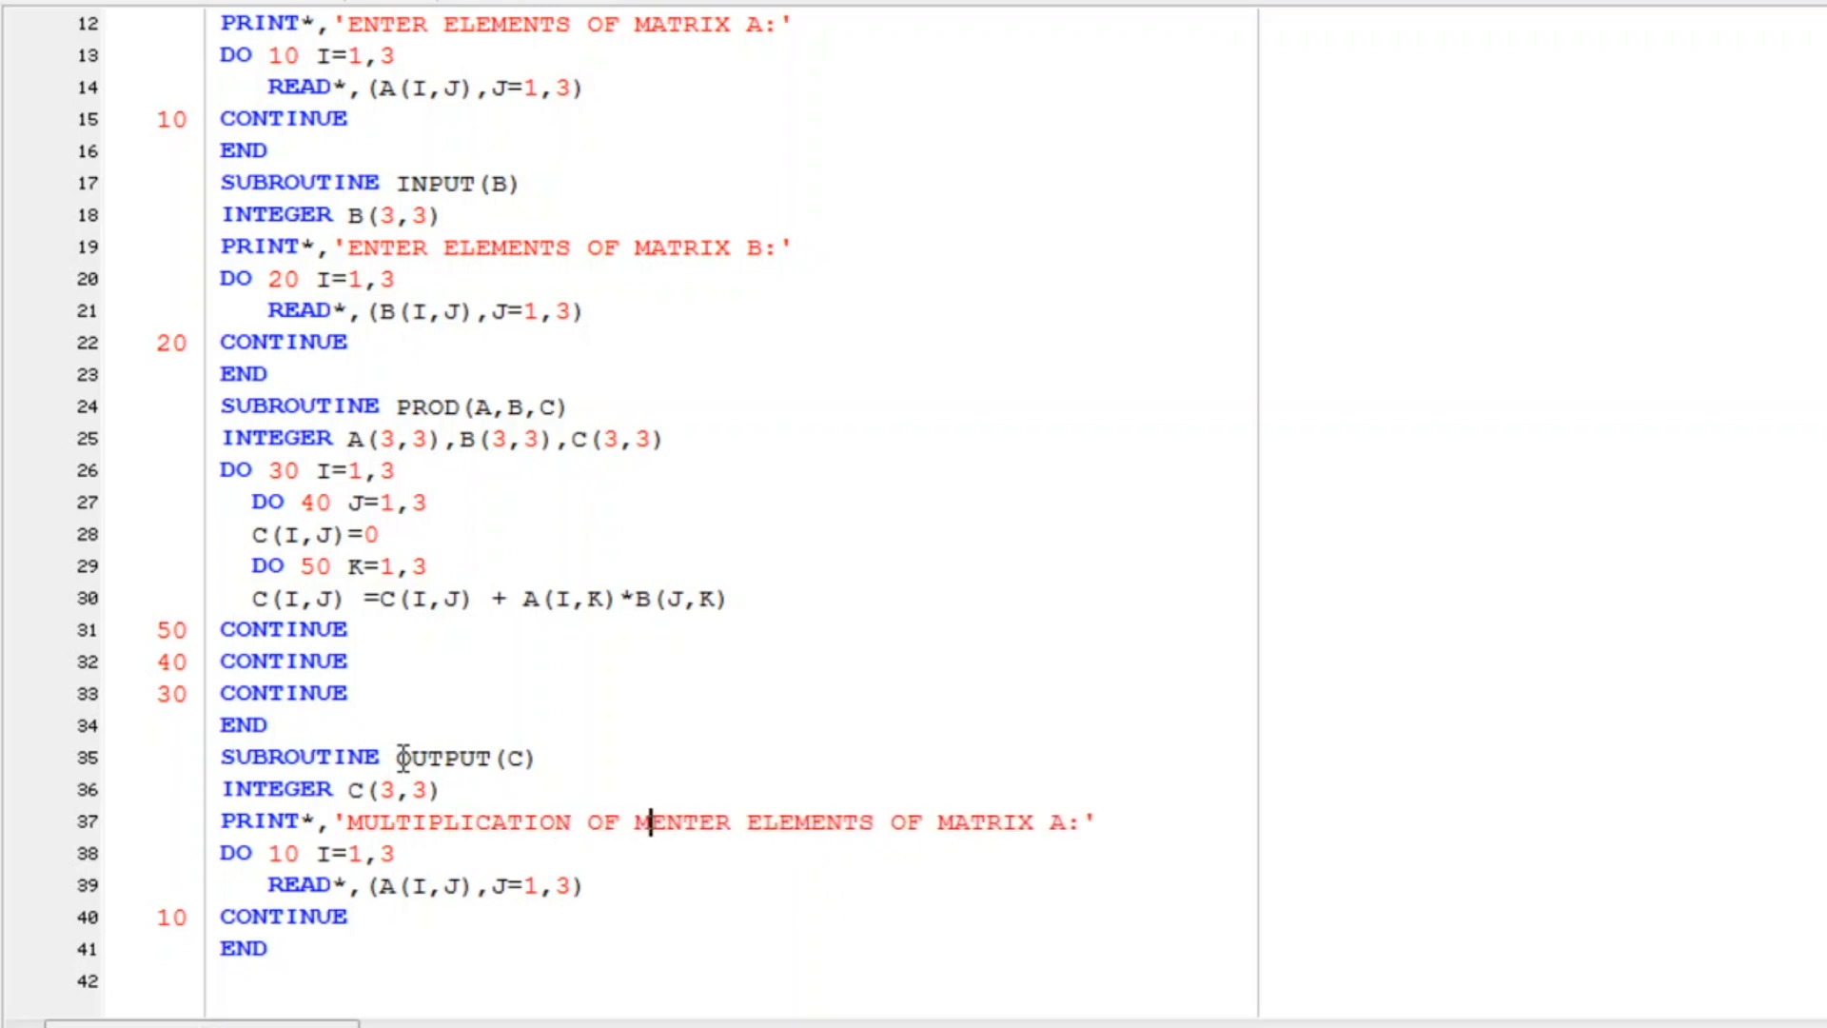
pyautogui.write('ARTICES')
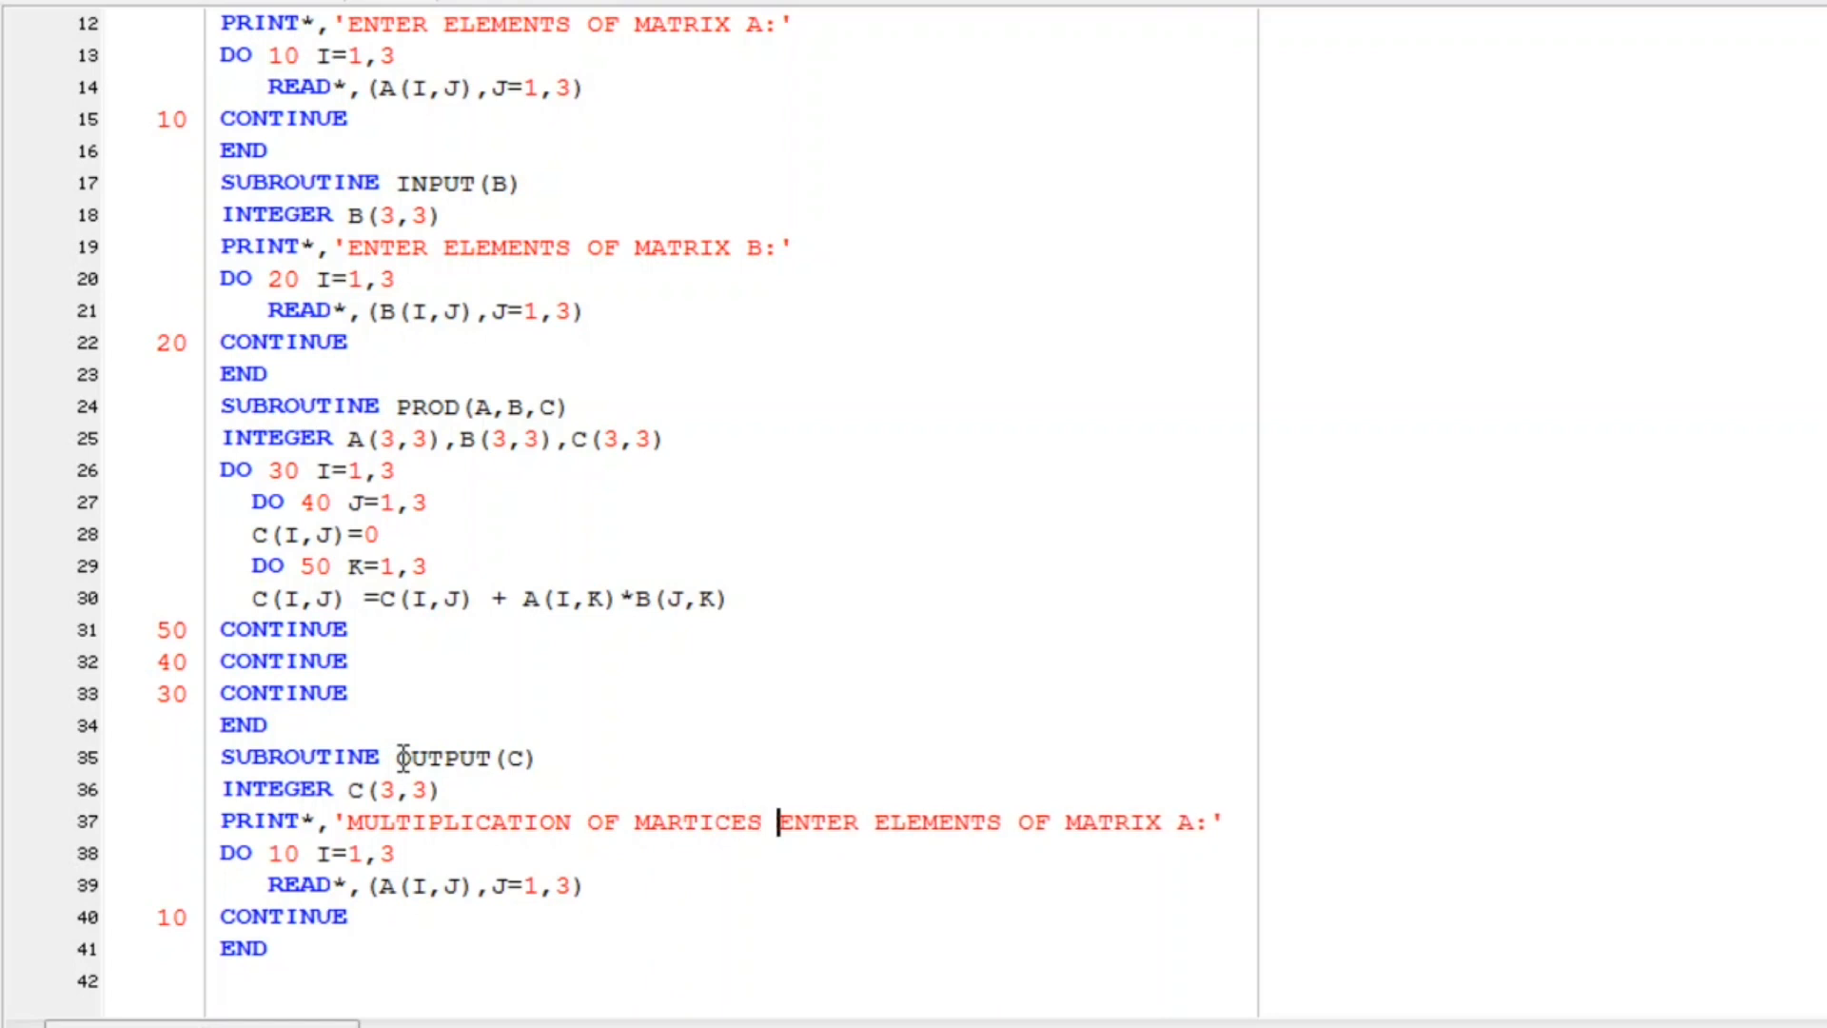
pyautogui.write(':')
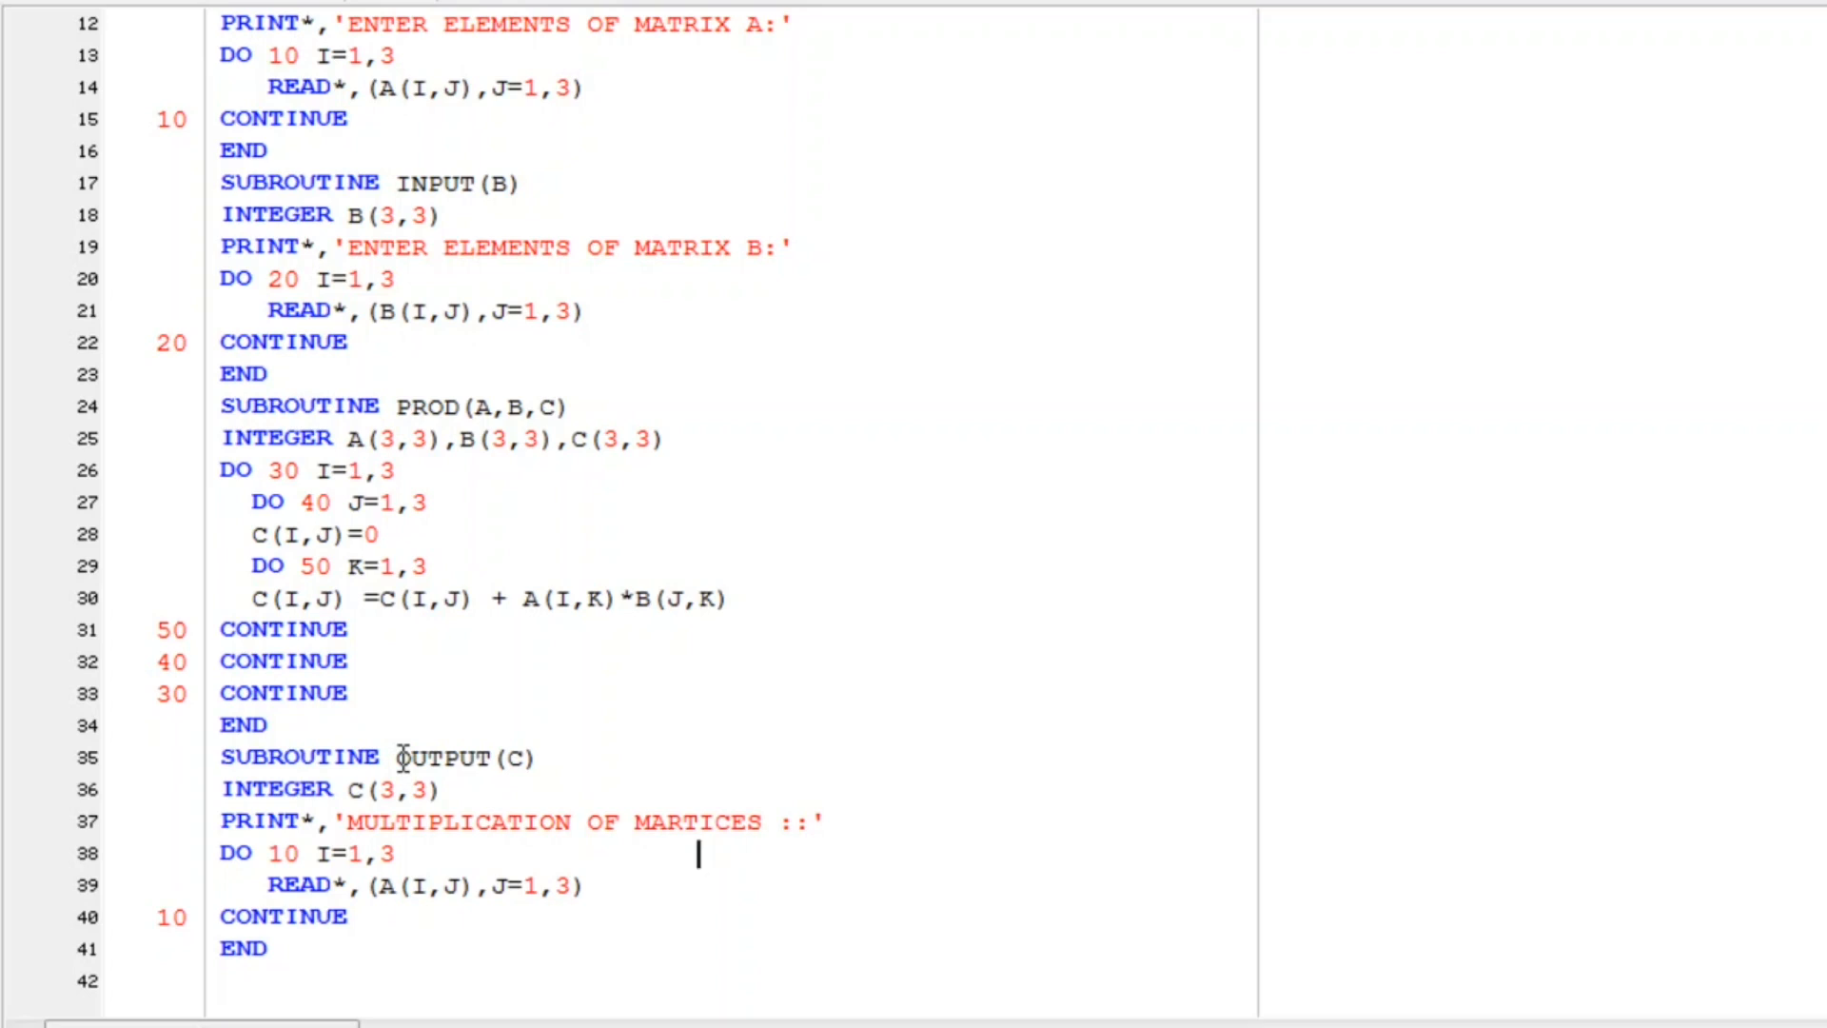
# Step: Use loop label 60 and change the READ to PRINT*,(C(I,J),J=1,3)
pyautogui.click(267, 853)
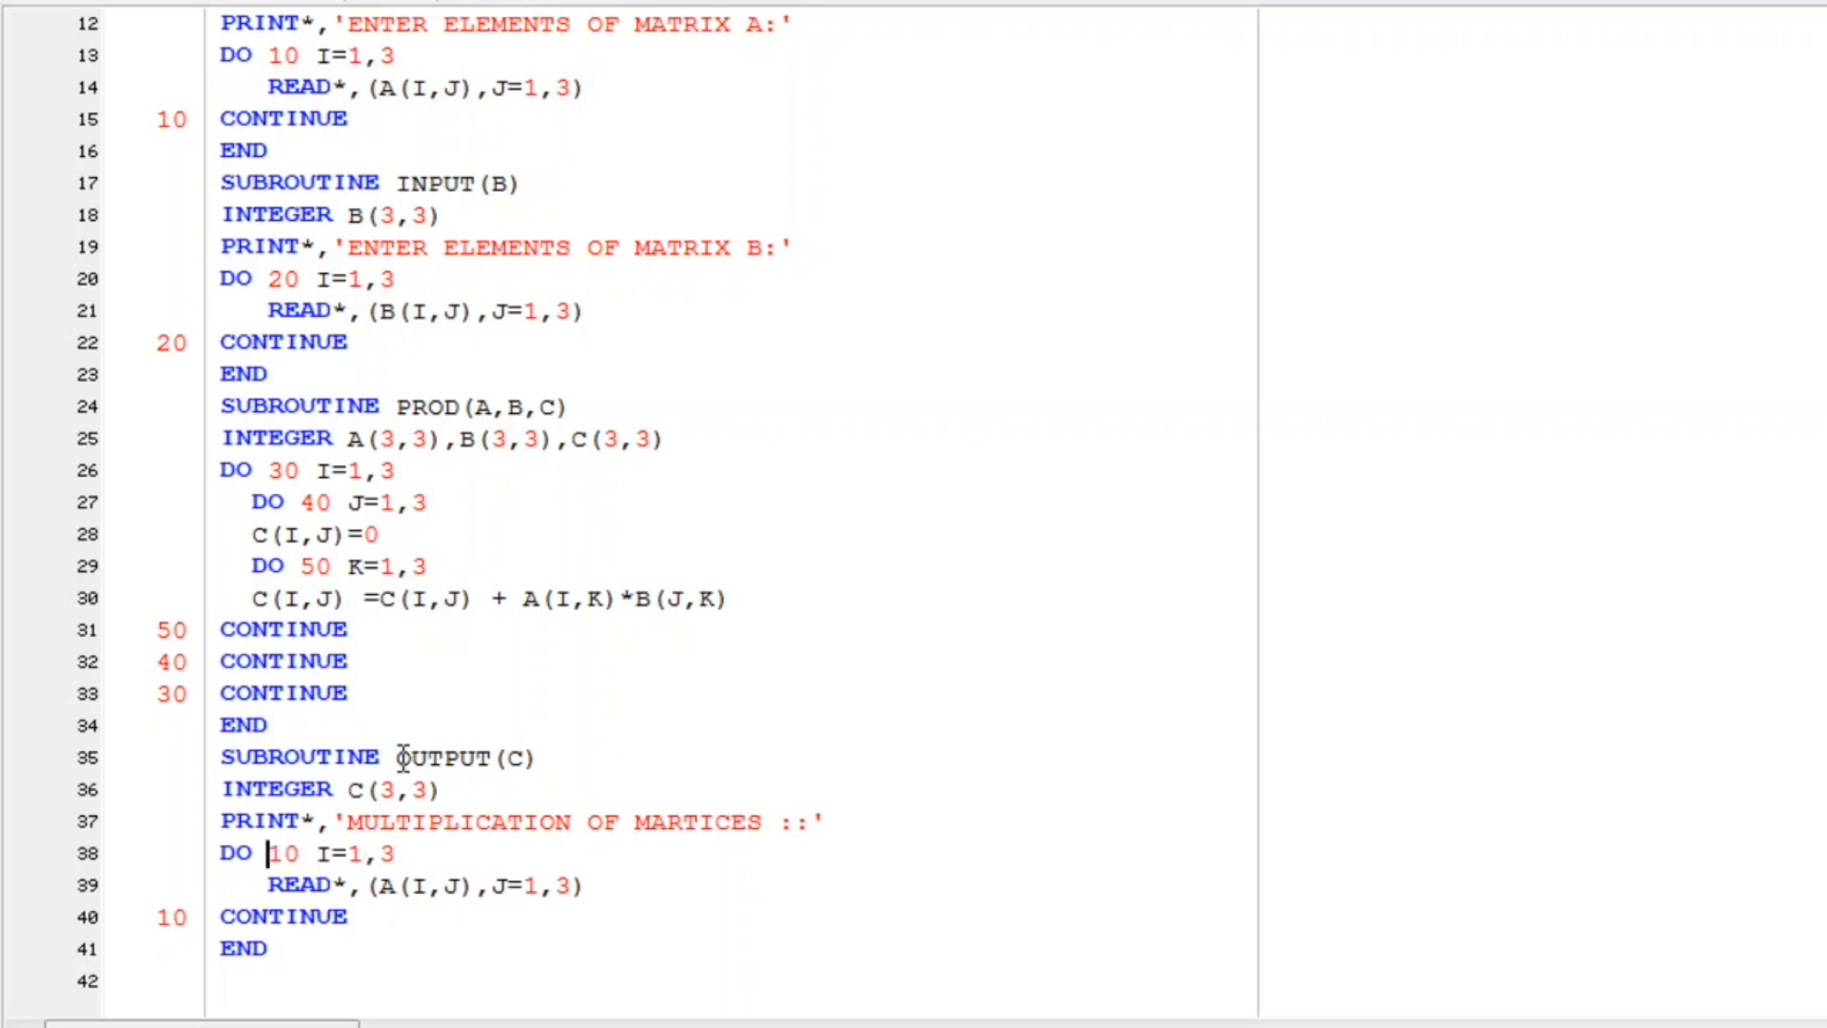
pyautogui.write('60')
pyautogui.click(734, 885)
pyautogui.write('C')
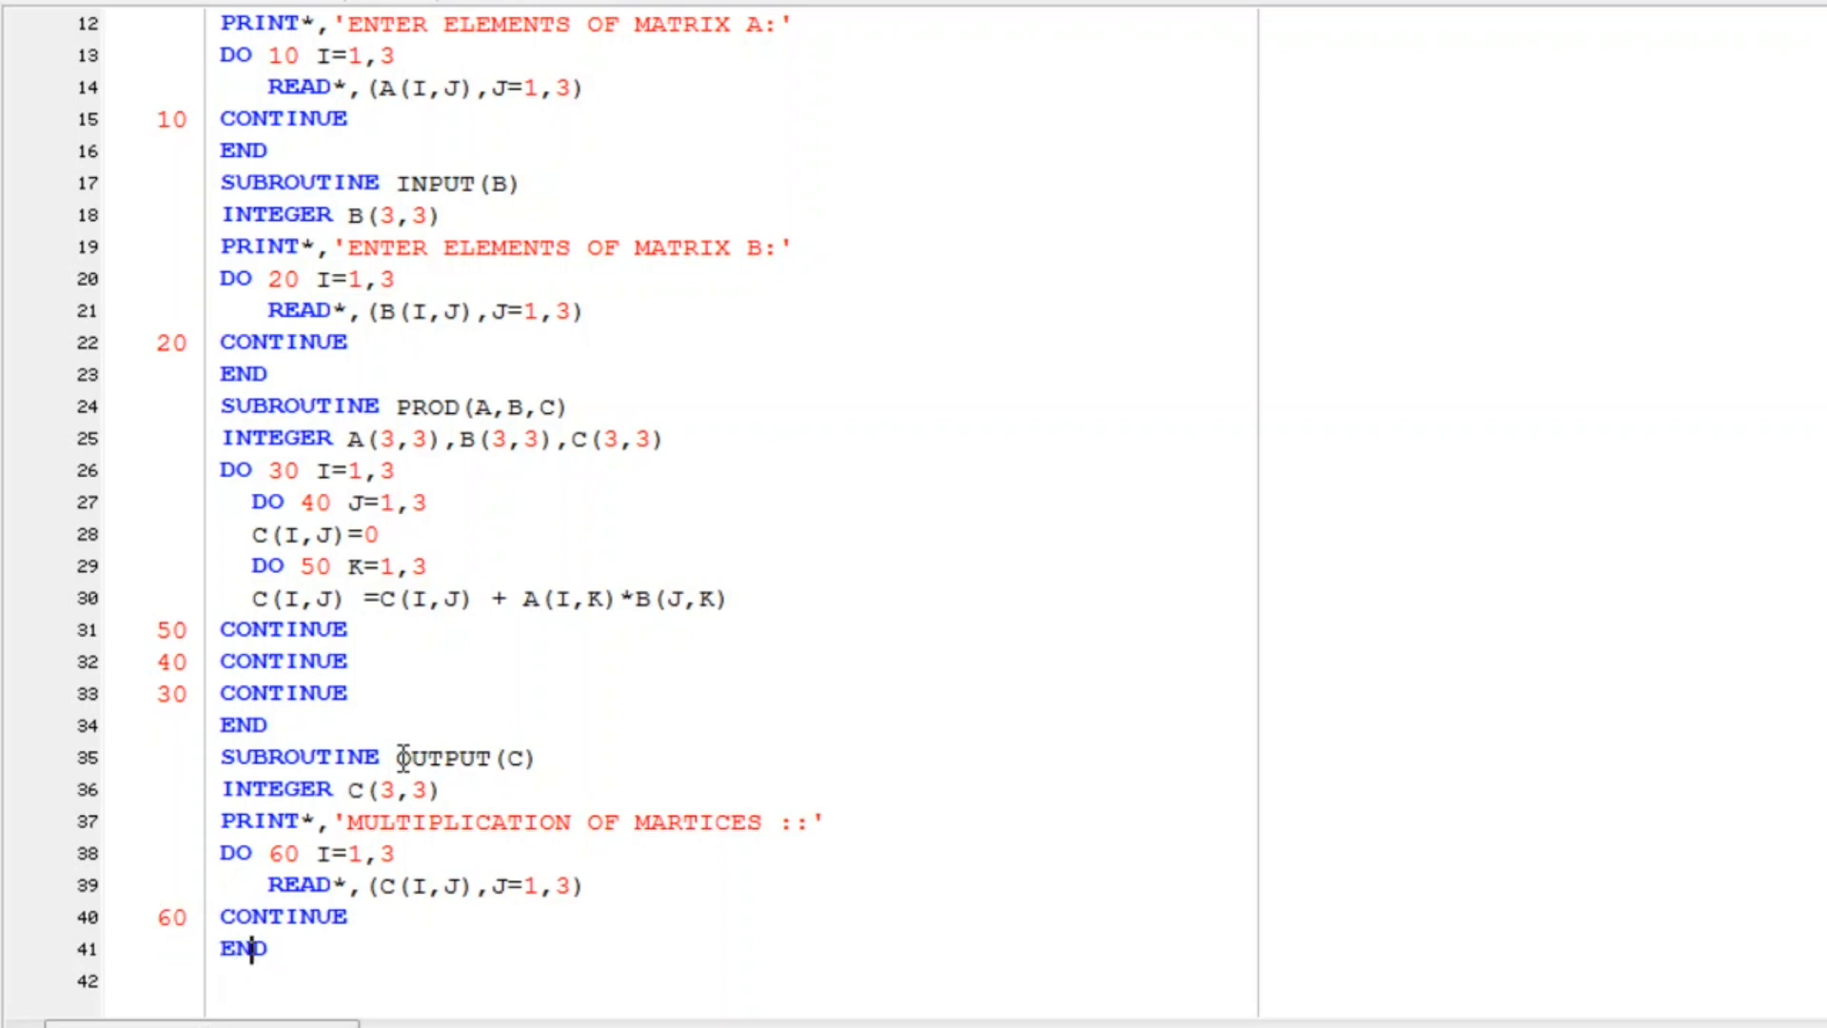
pyautogui.click(280, 948)
pyautogui.write('PRINT')
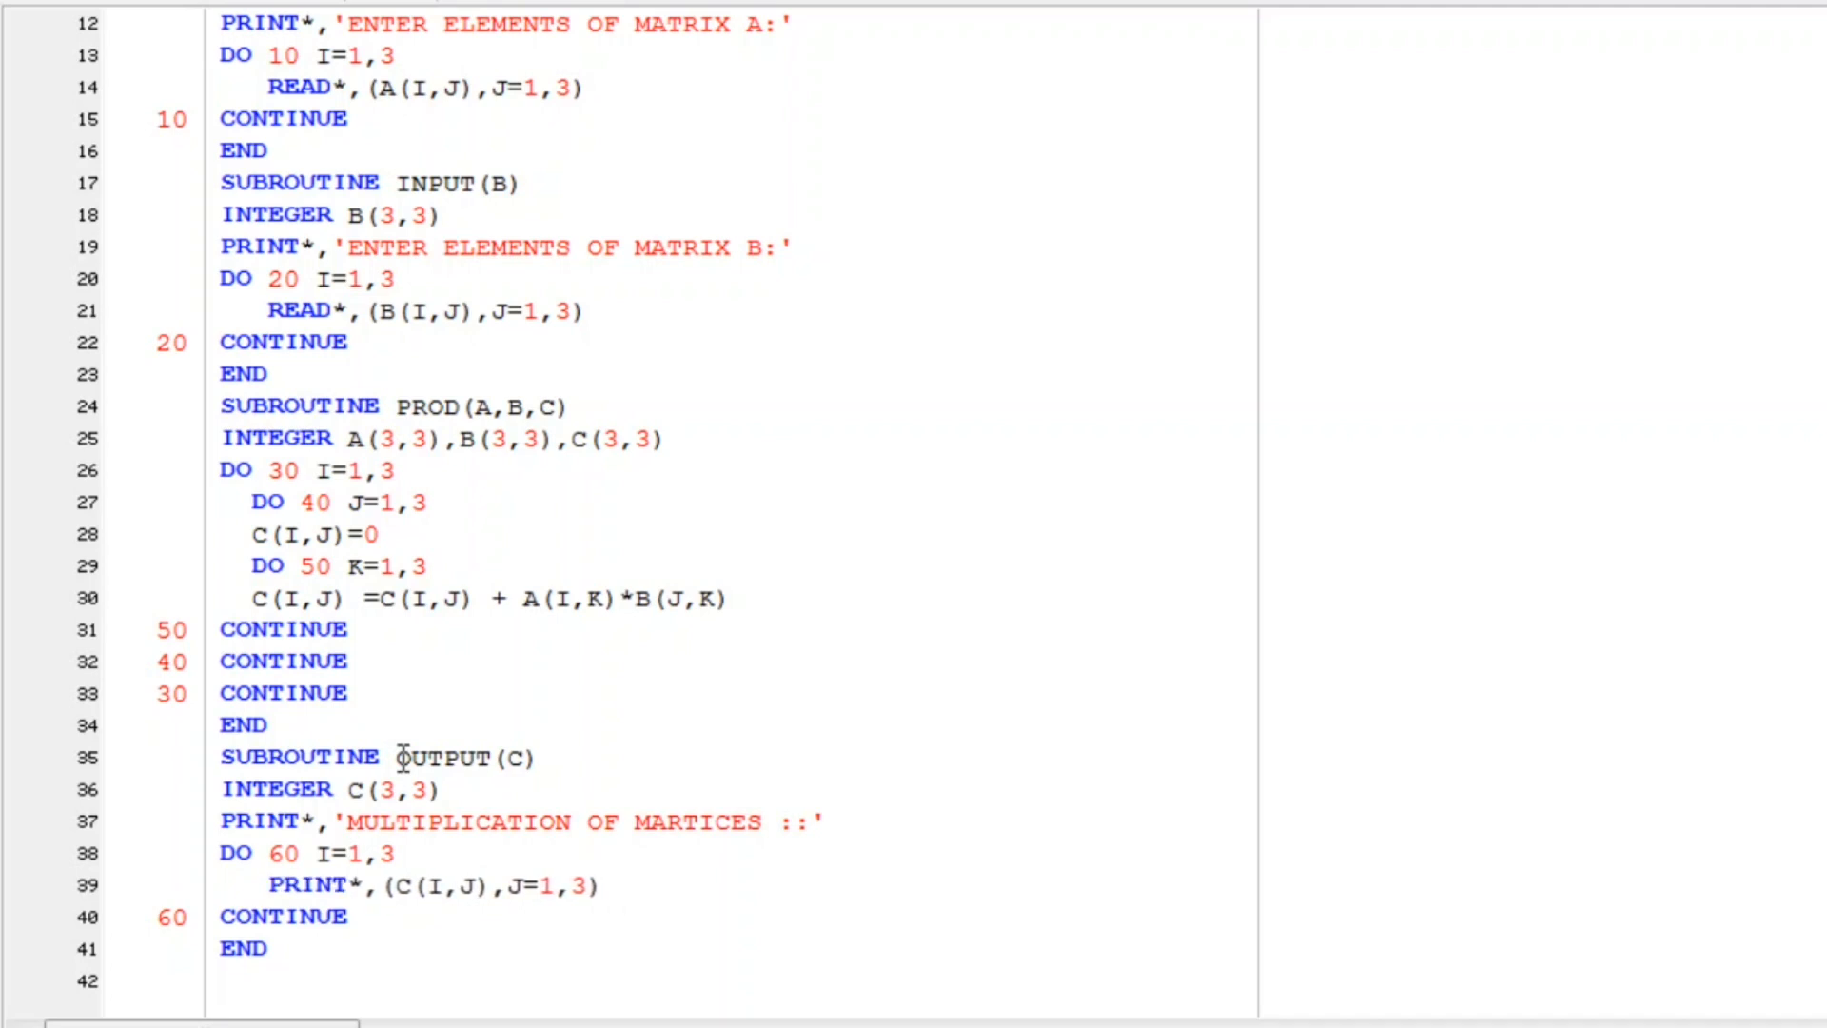
# Step: Insert blank PRINT* lines above and below the row-printing line in the DO 60 loop
pyautogui.press('enter')
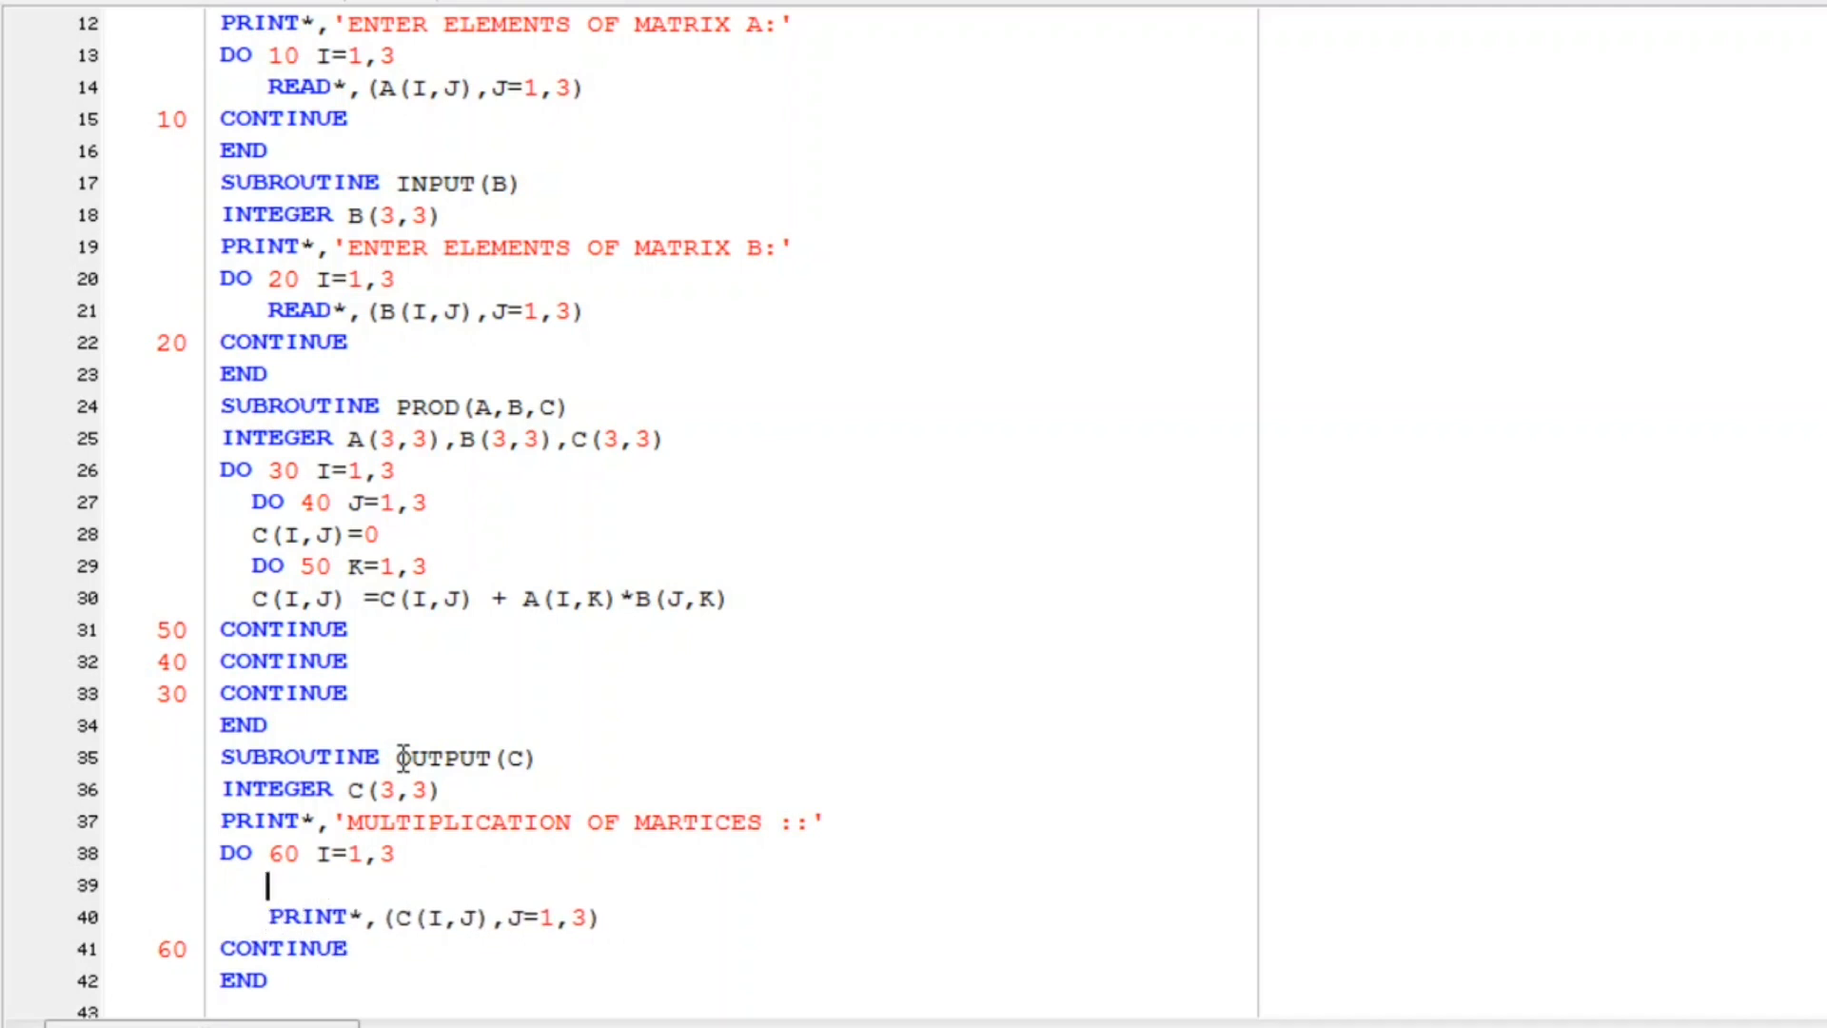
pyautogui.write('P')
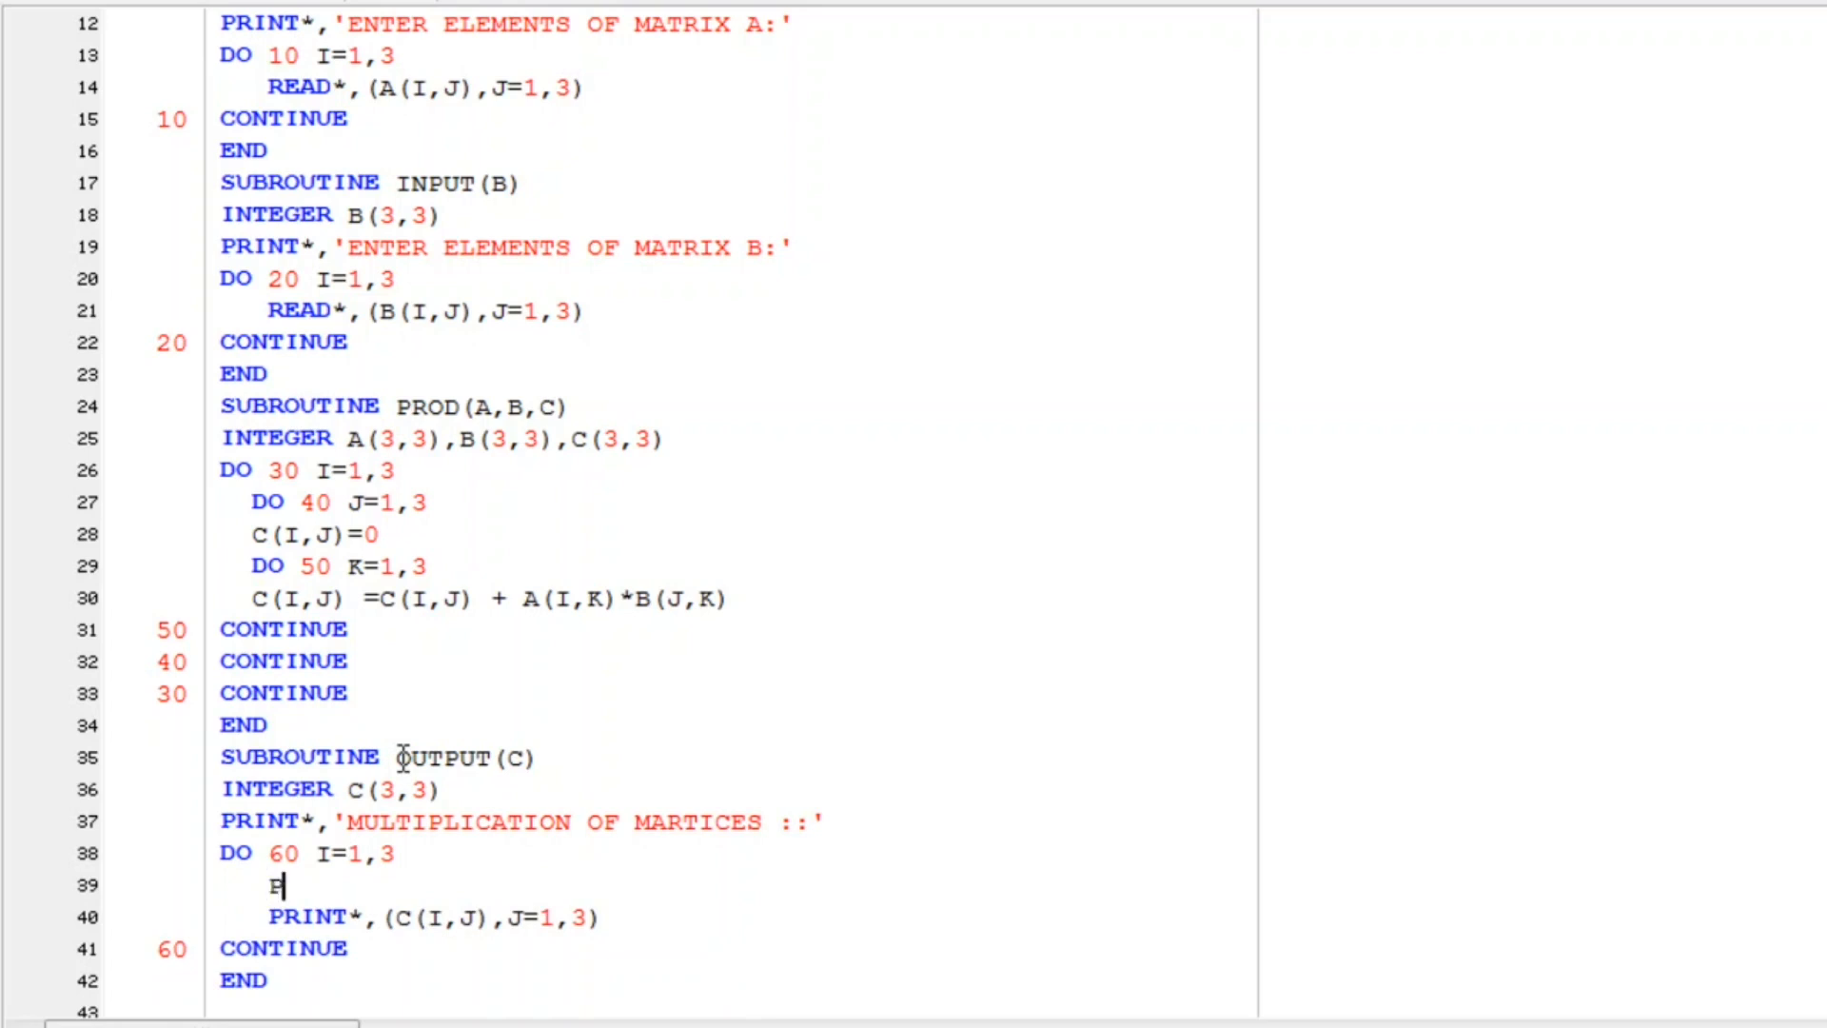
pyautogui.write('RO')
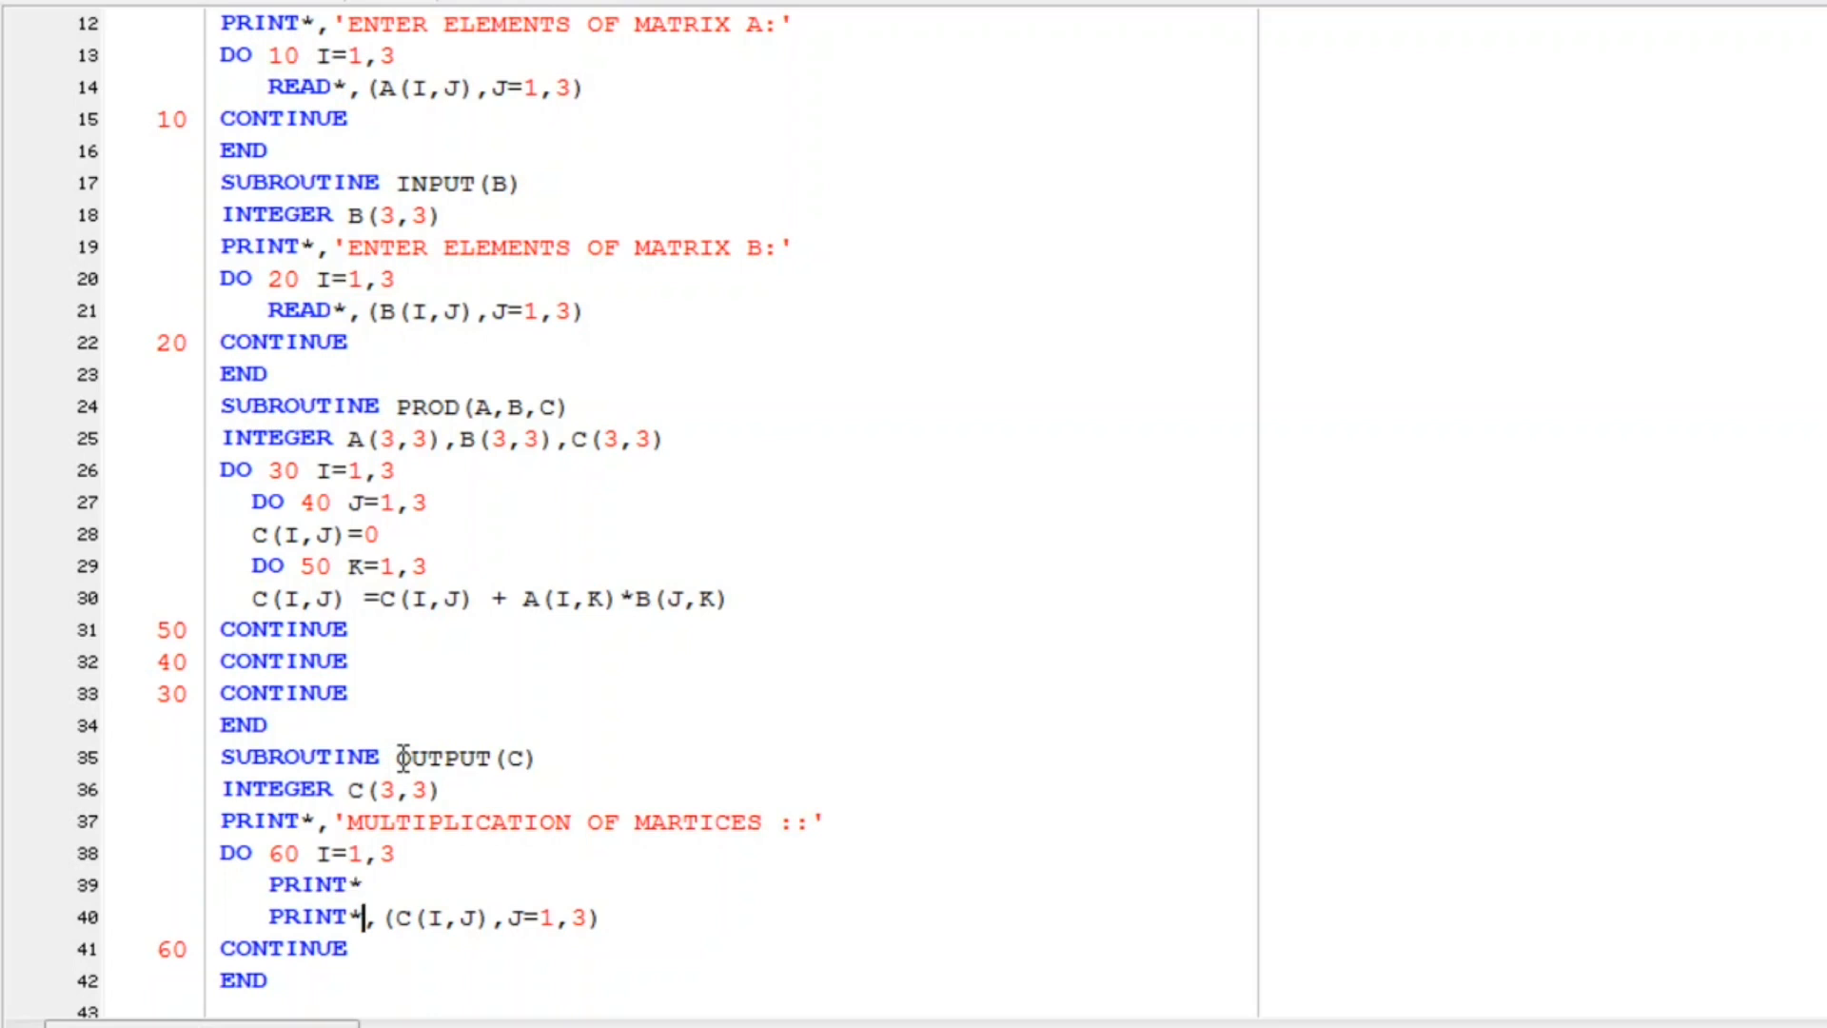
pyautogui.press('Return')
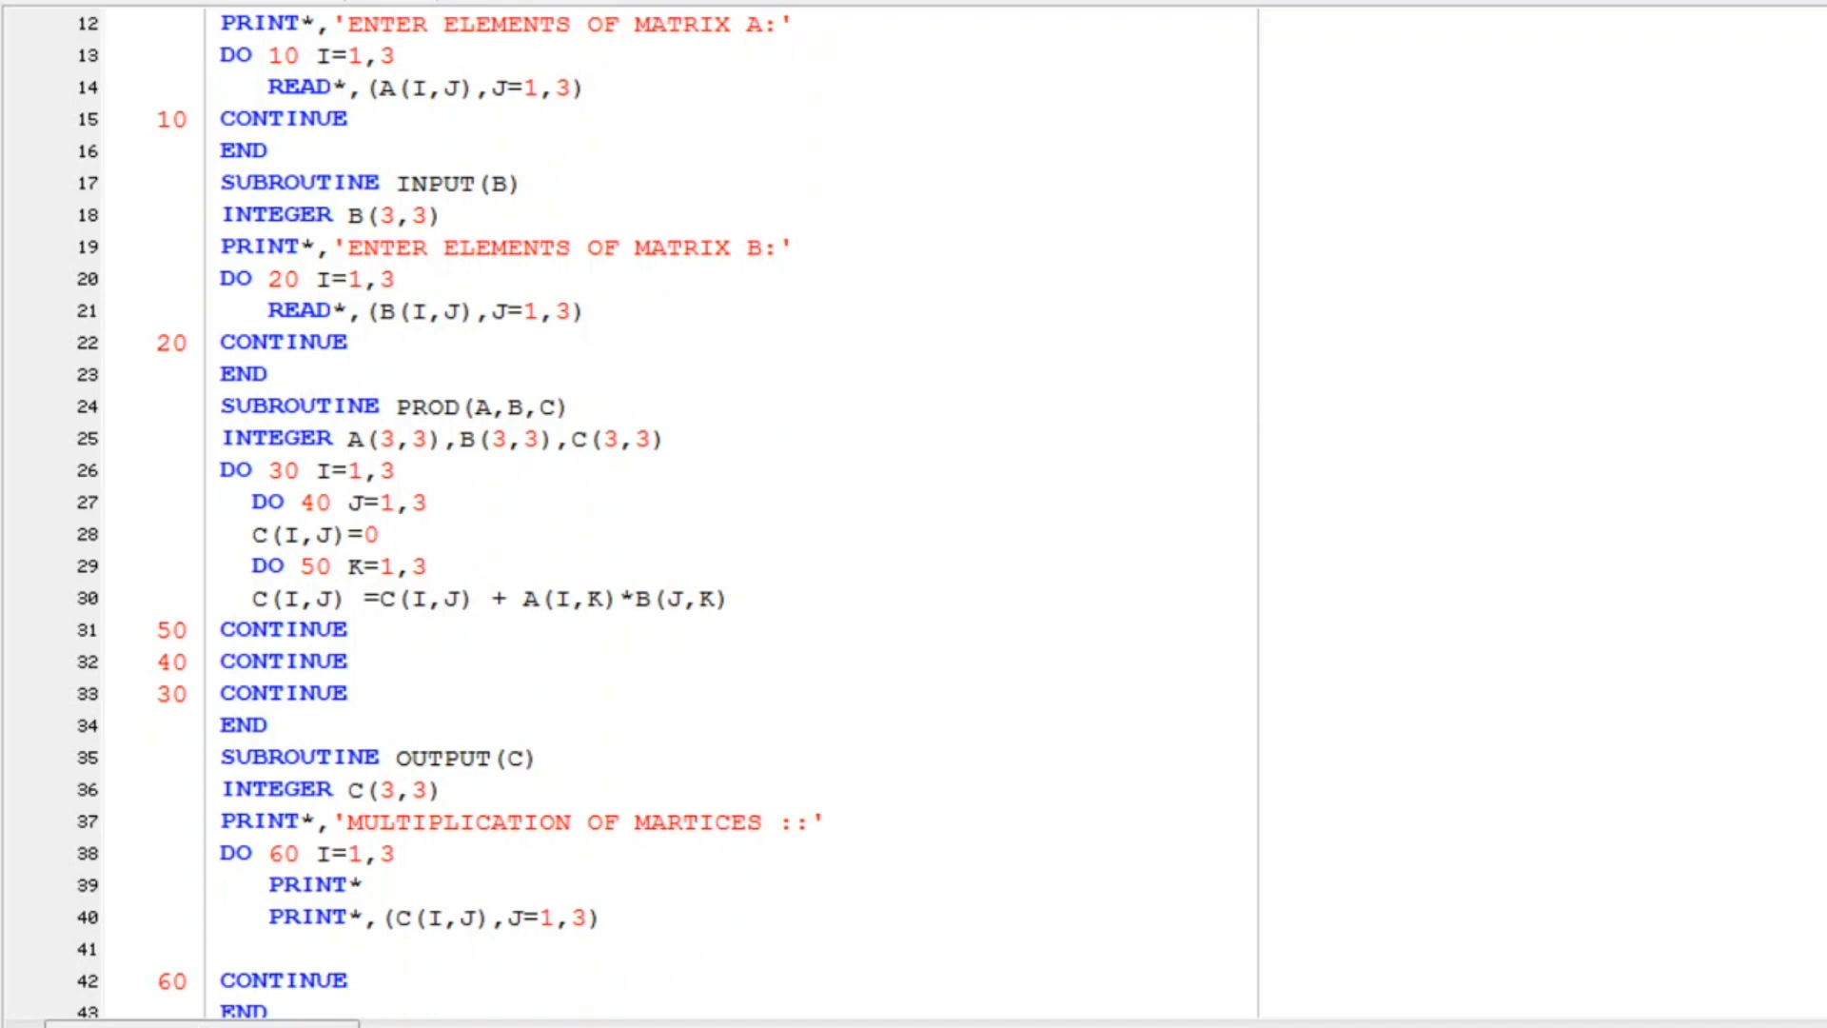
pyautogui.scroll(-3)
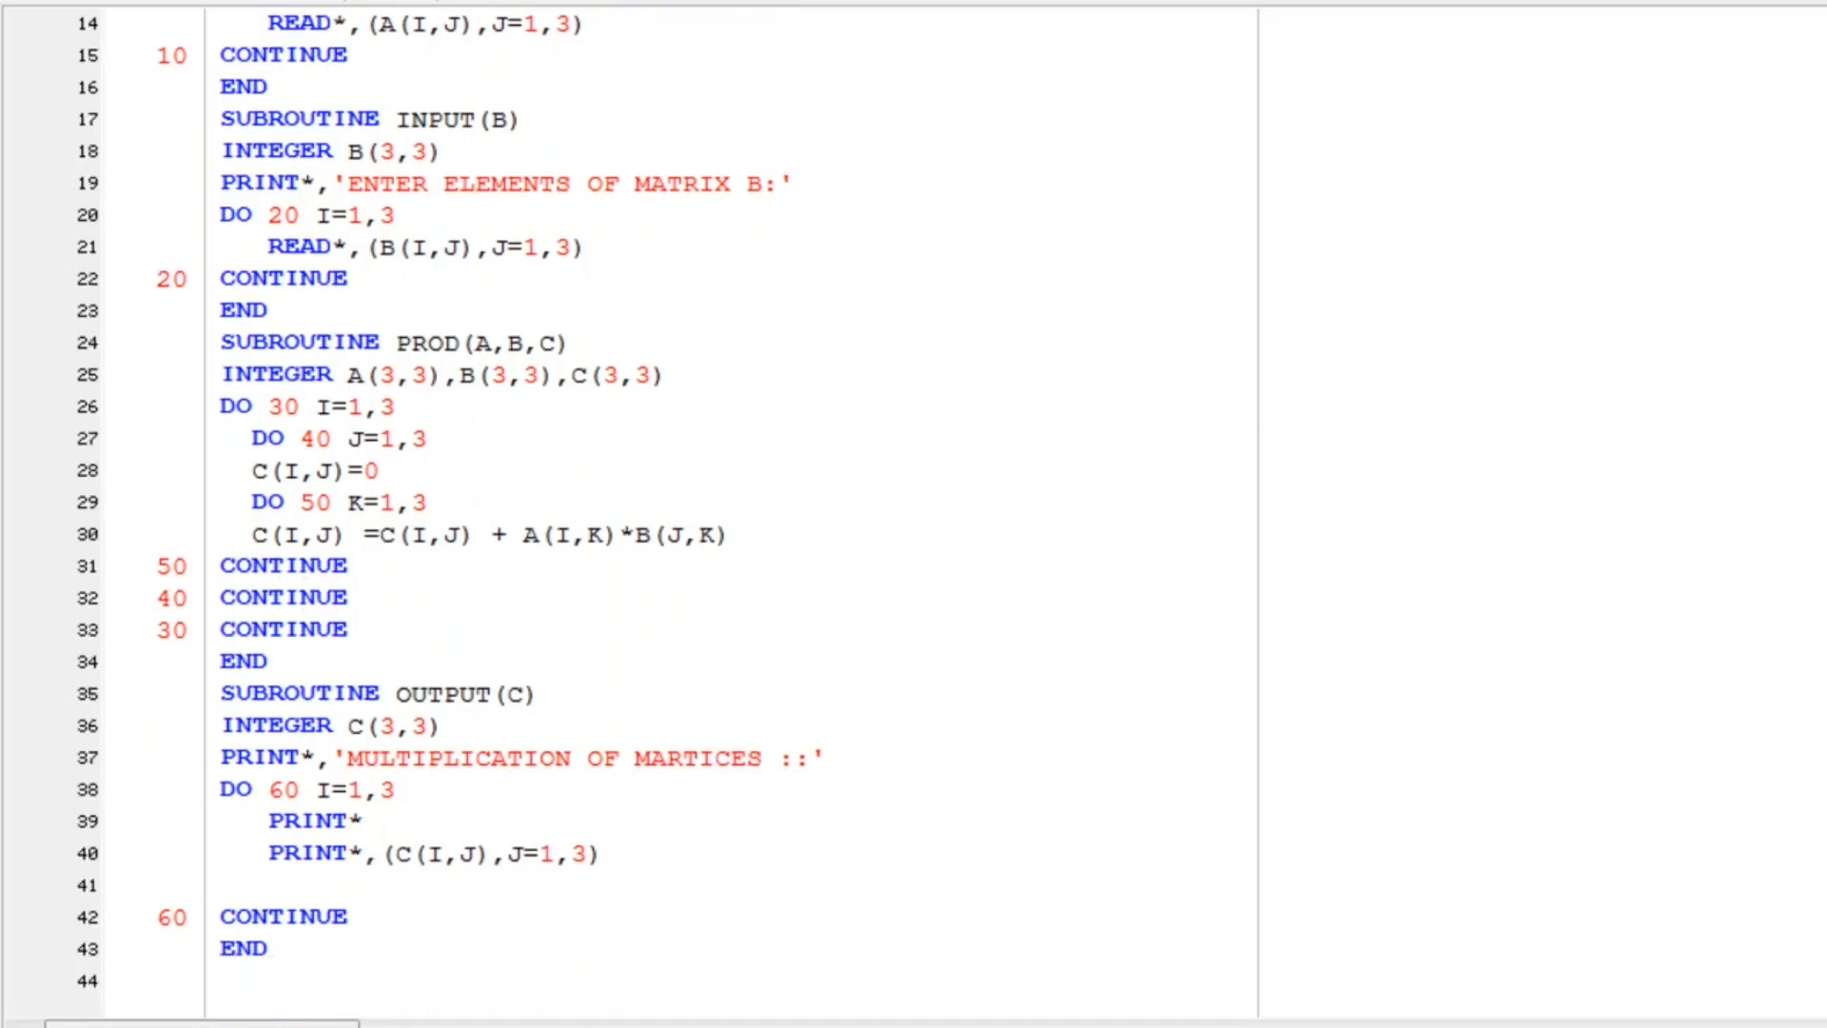
pyautogui.write('PRIN')
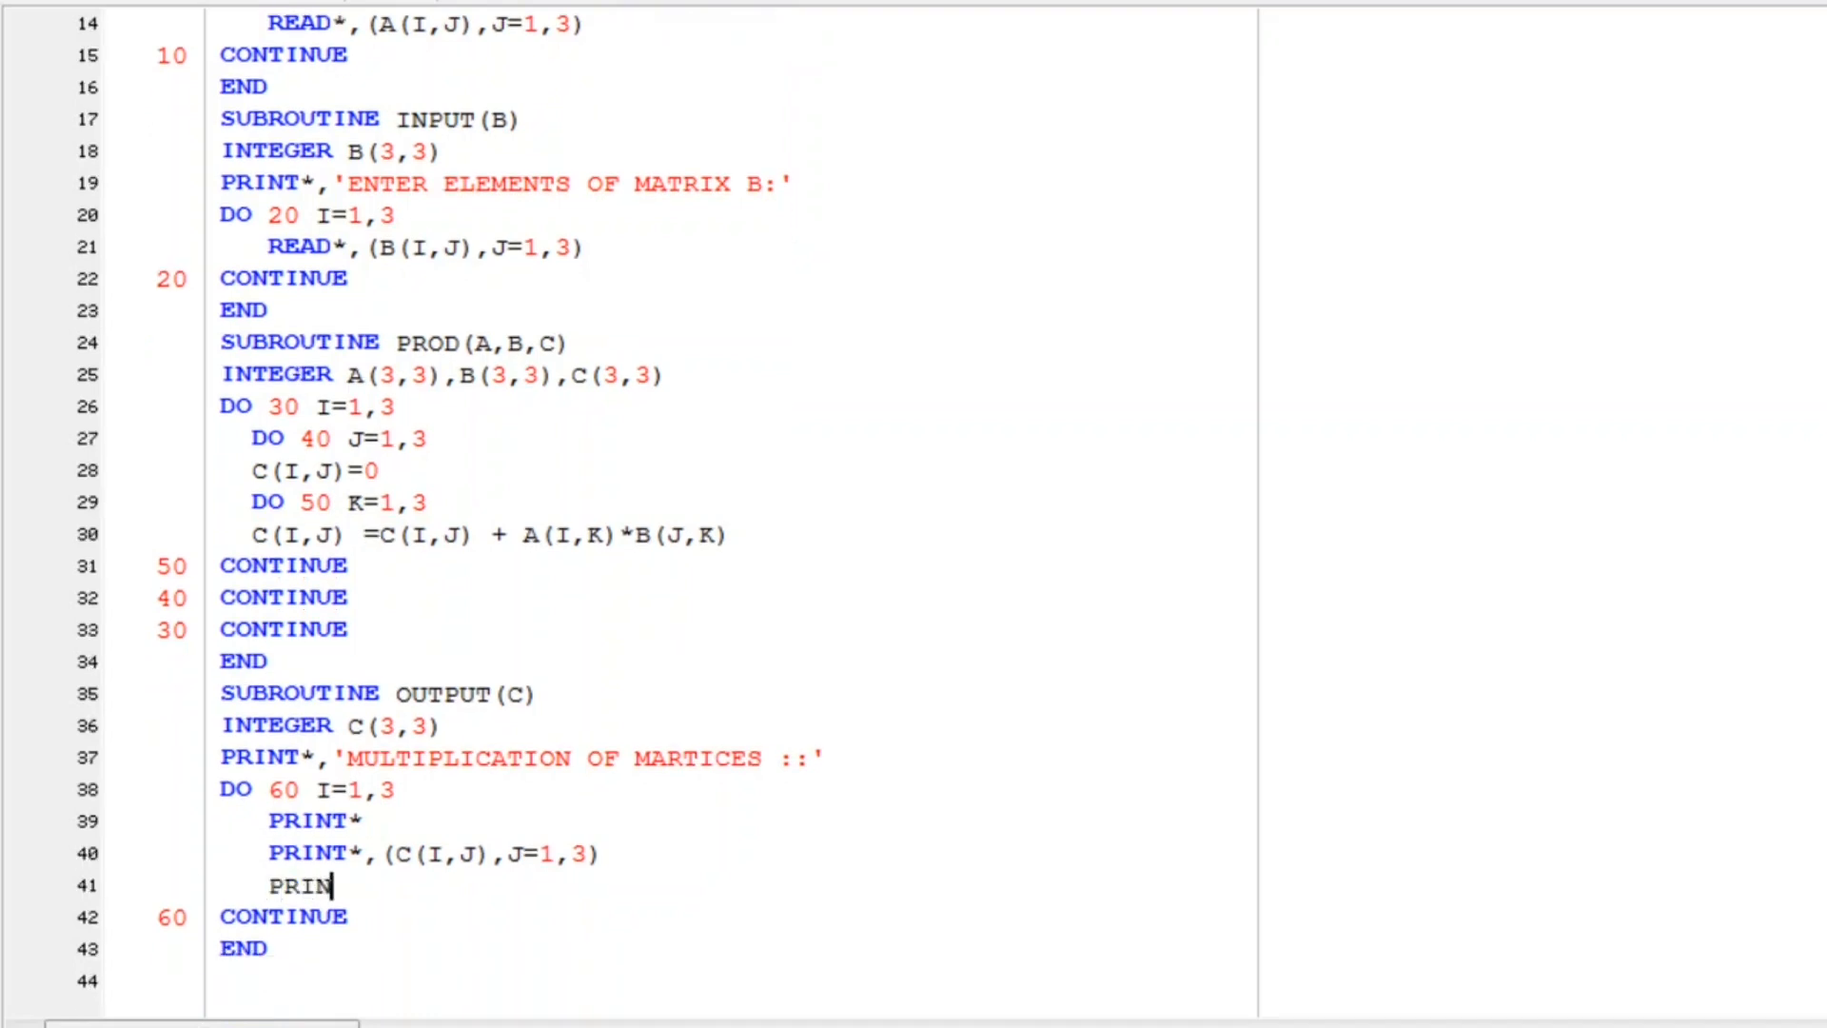
pyautogui.write('T*')
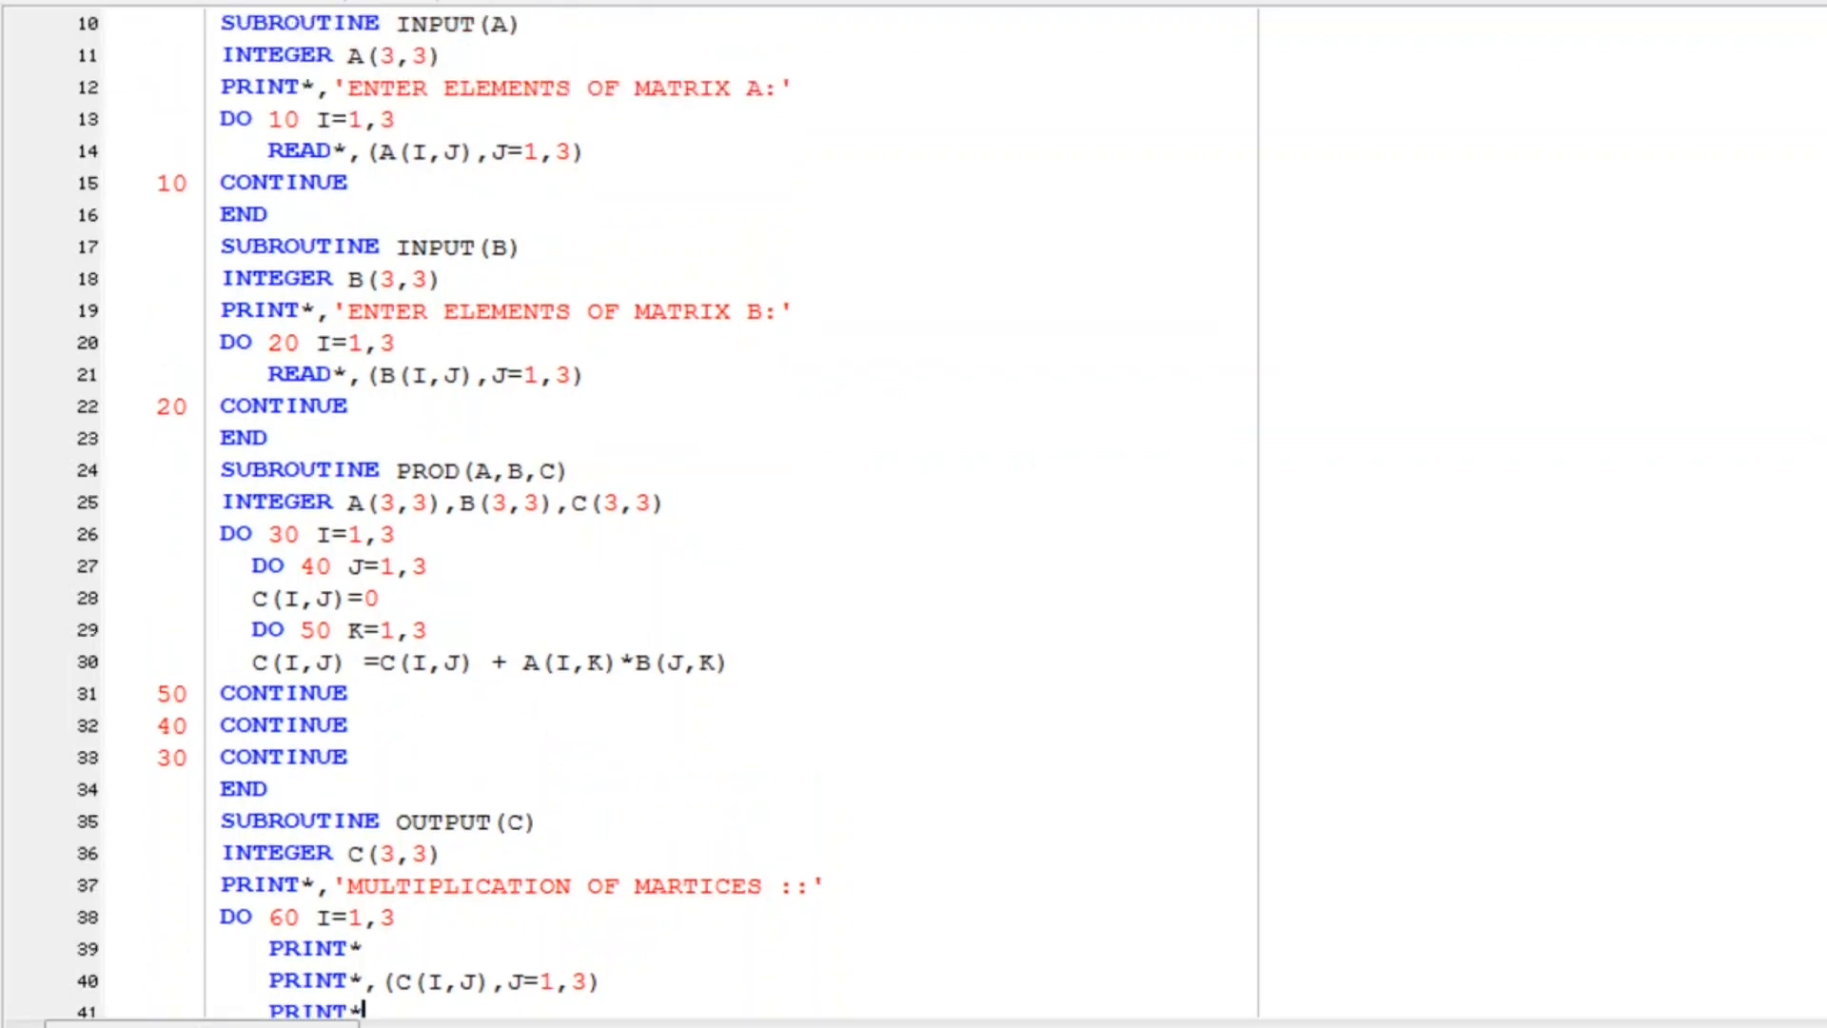
# Step: Review the four CALL lines and the PROD subroutine before compiling
pyautogui.scroll(3)
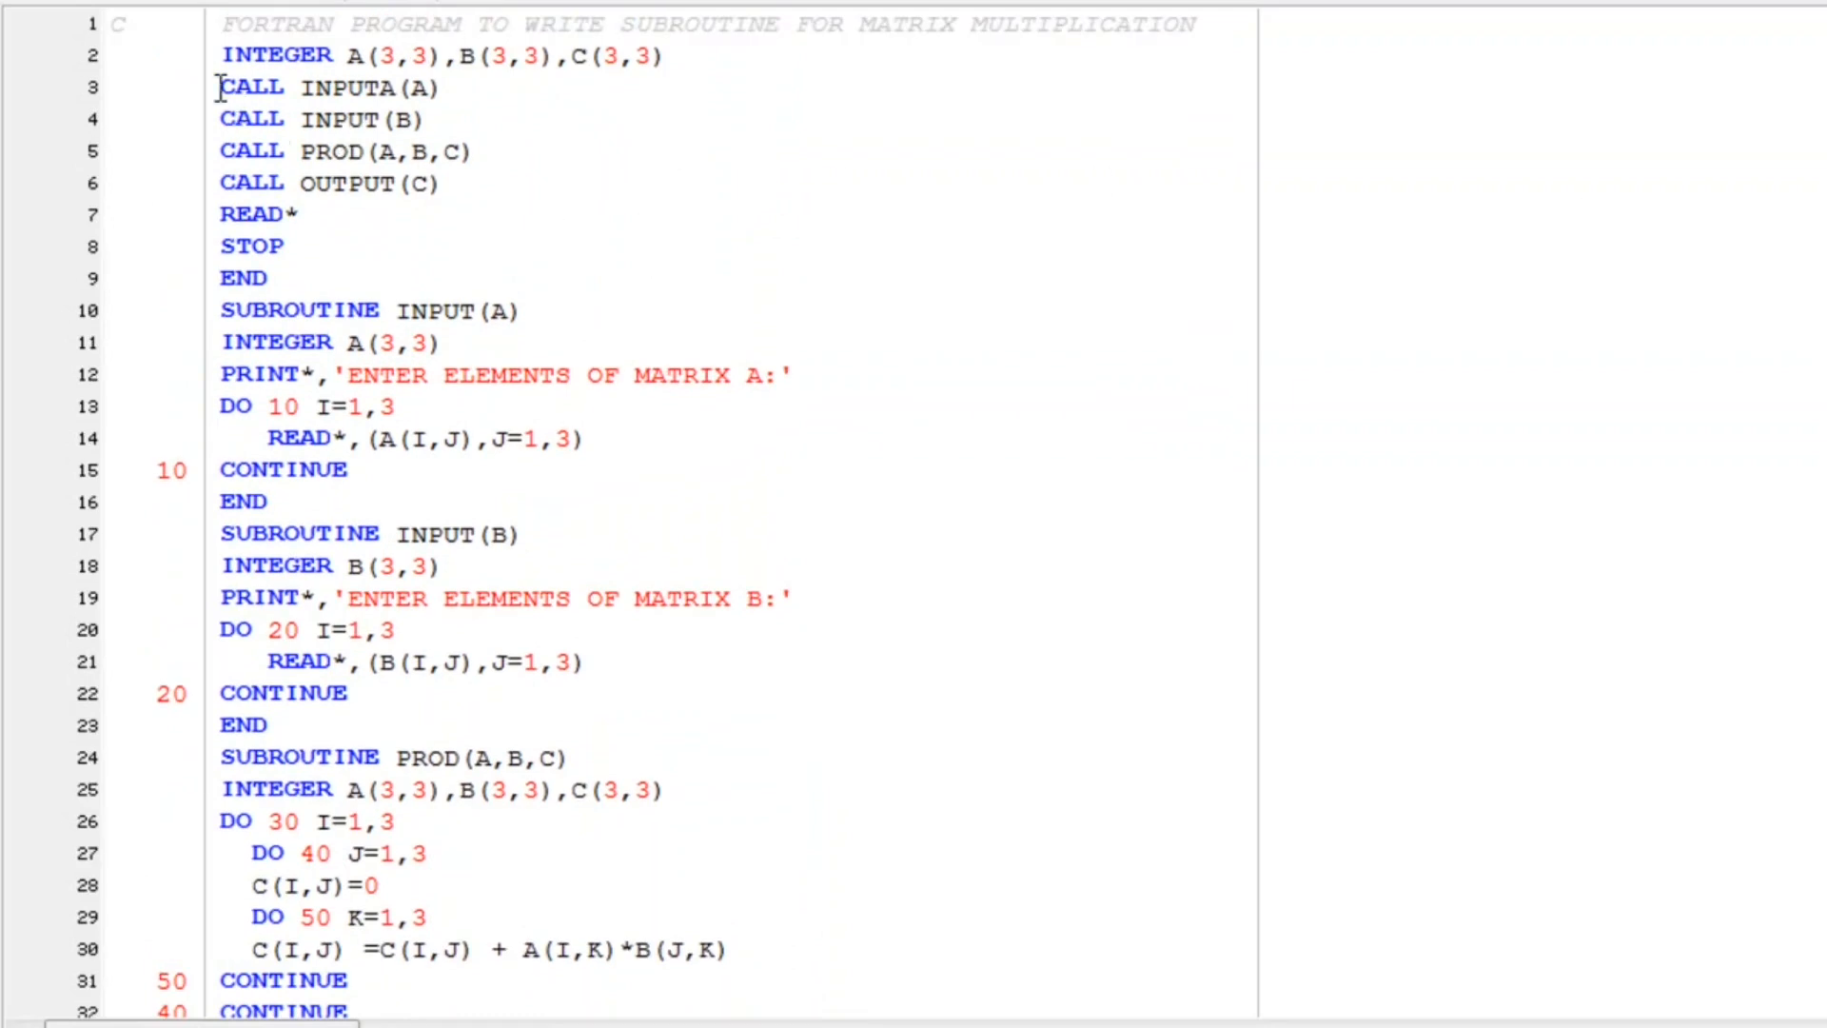
pyautogui.moveTo(217, 86); pyautogui.dragTo(440, 183)
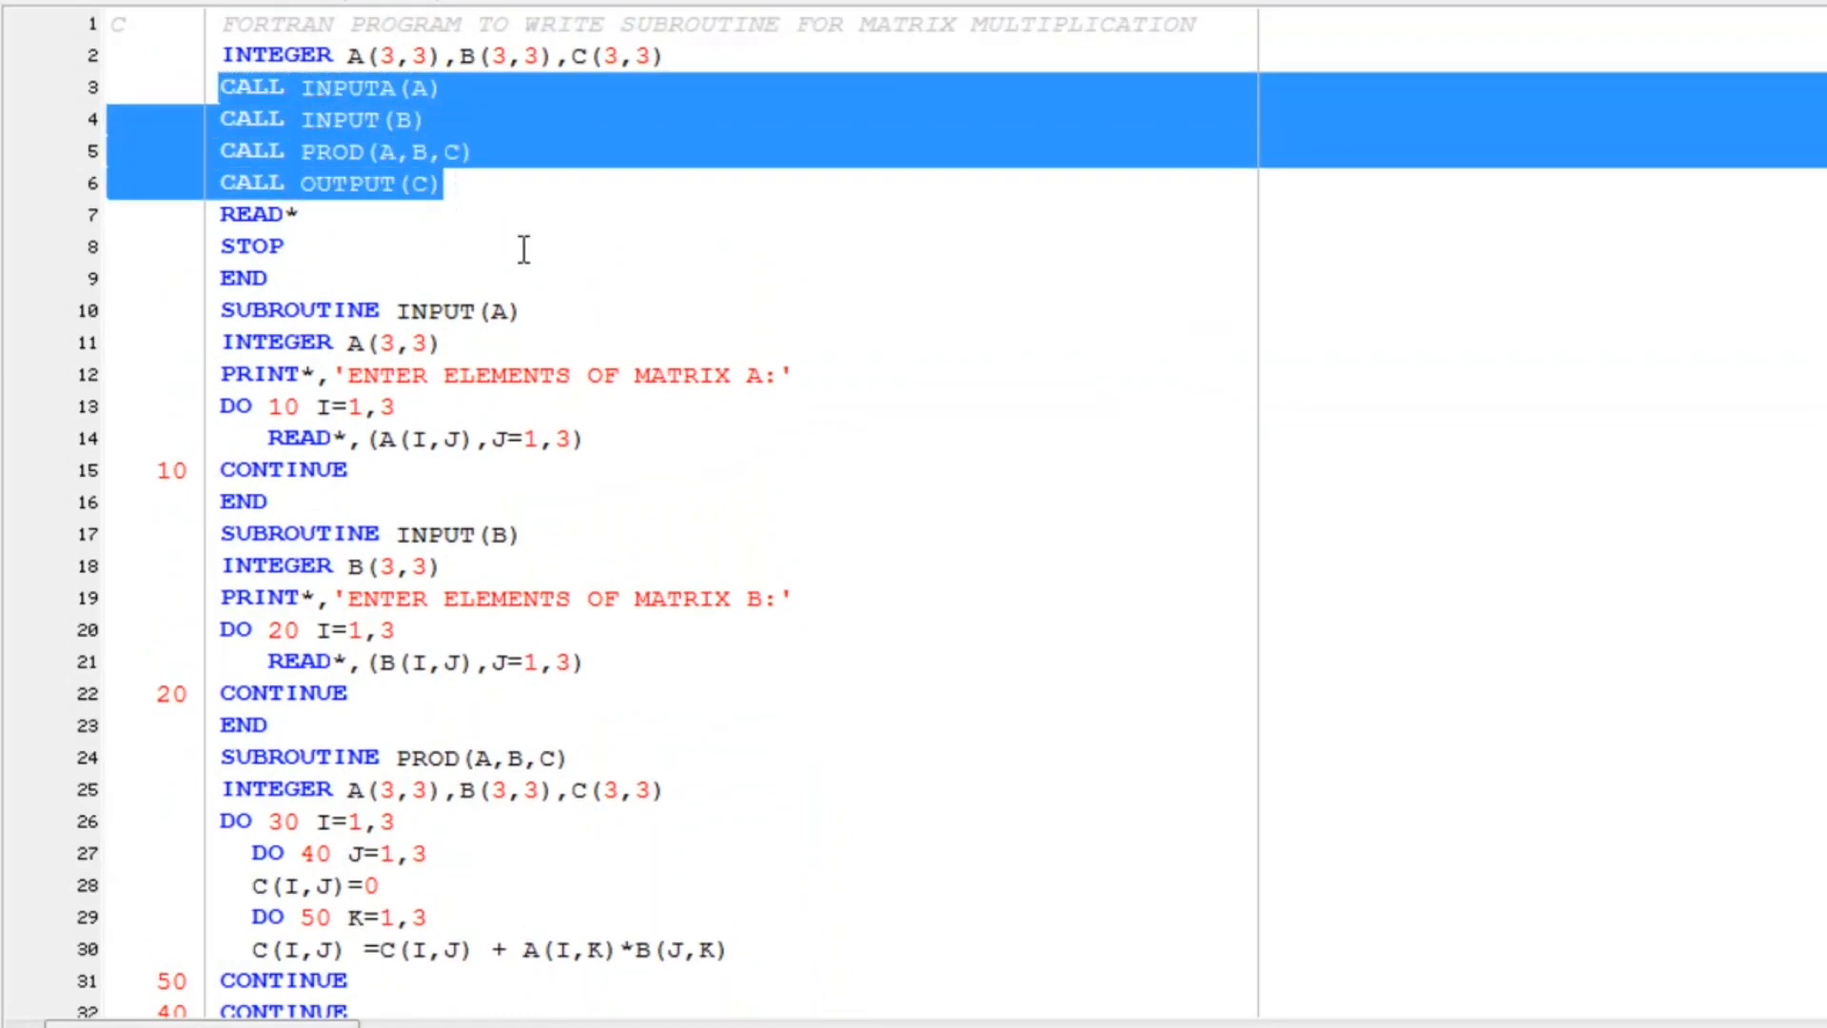
pyautogui.click(614, 304)
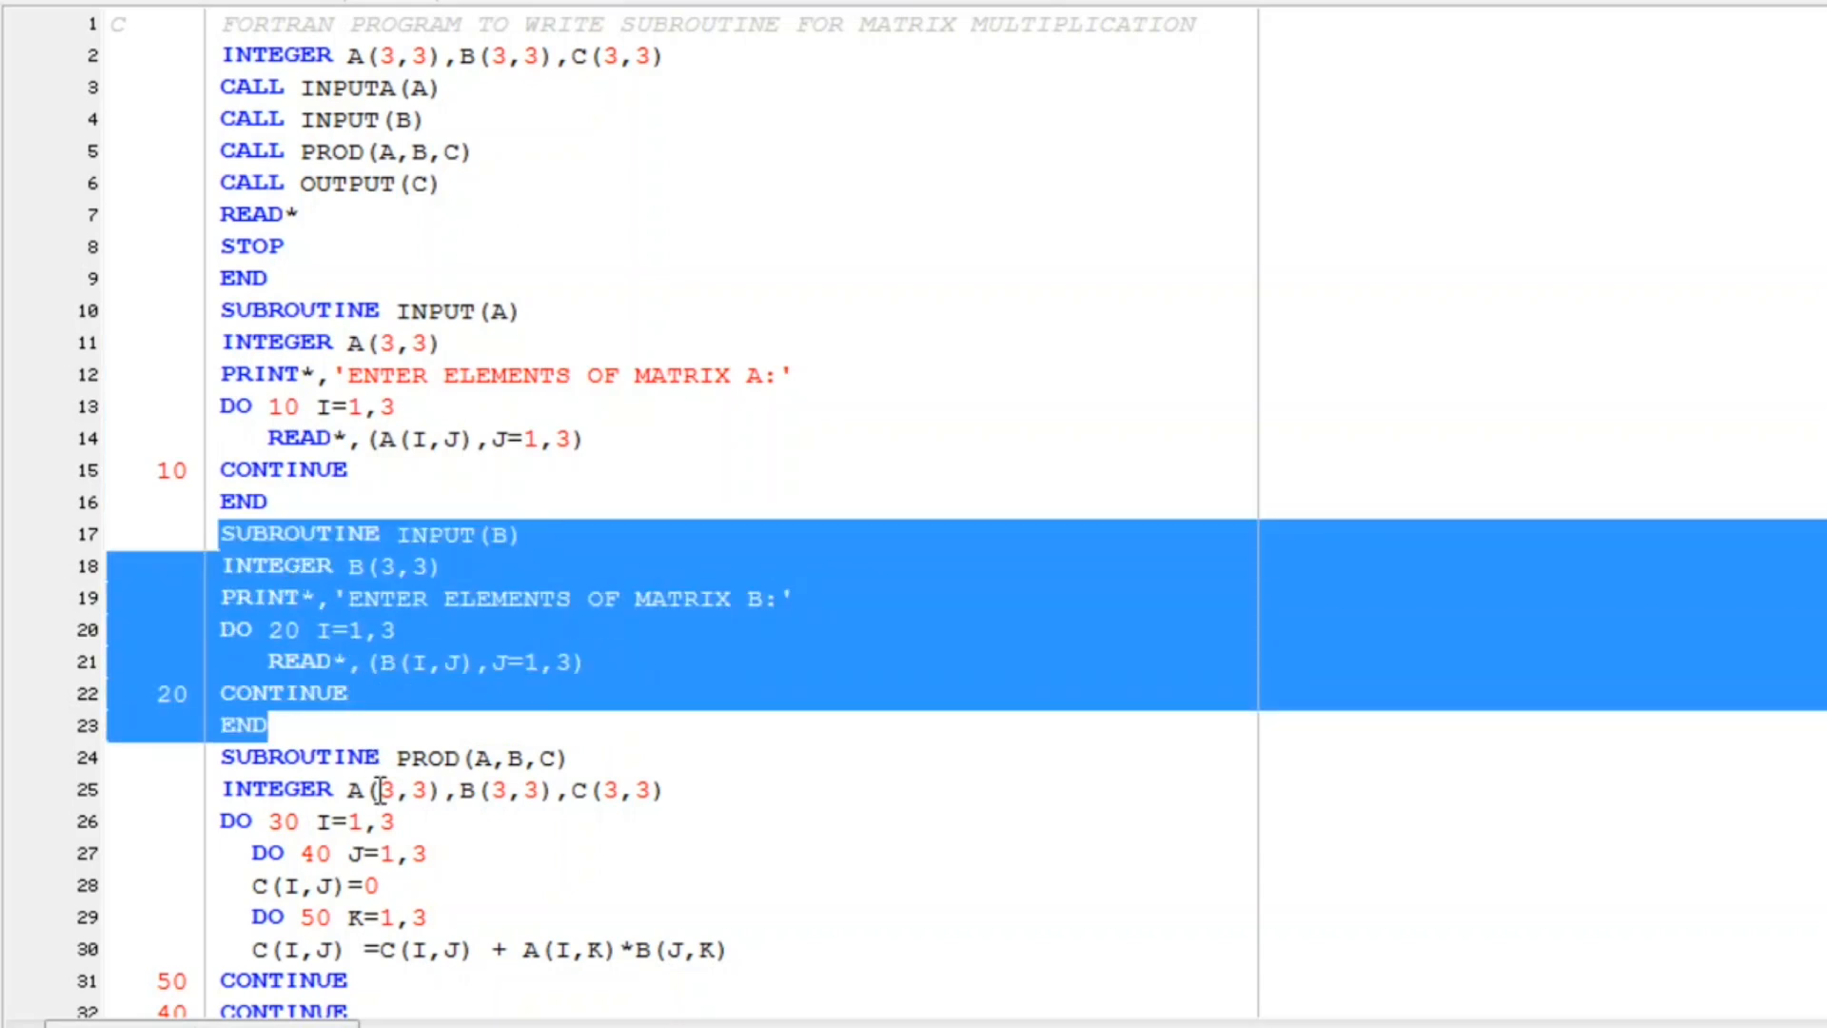
pyautogui.scroll(-3)
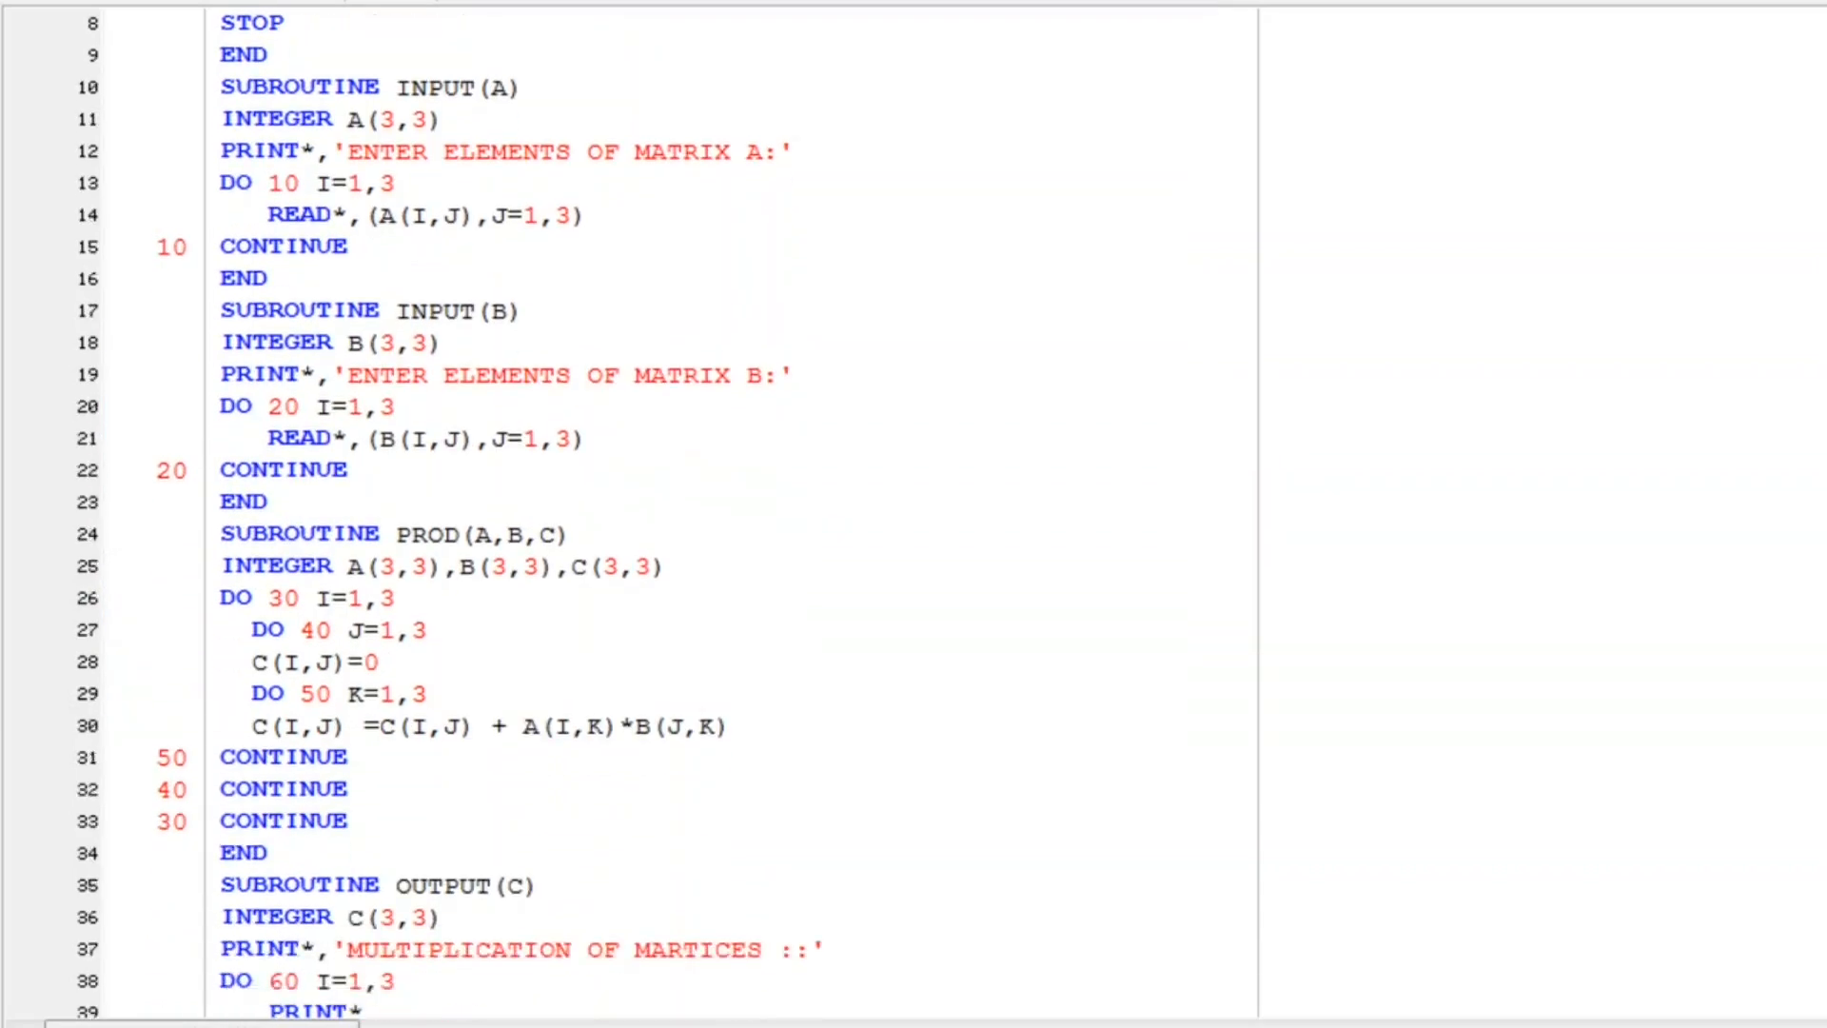
pyautogui.scroll(-3)
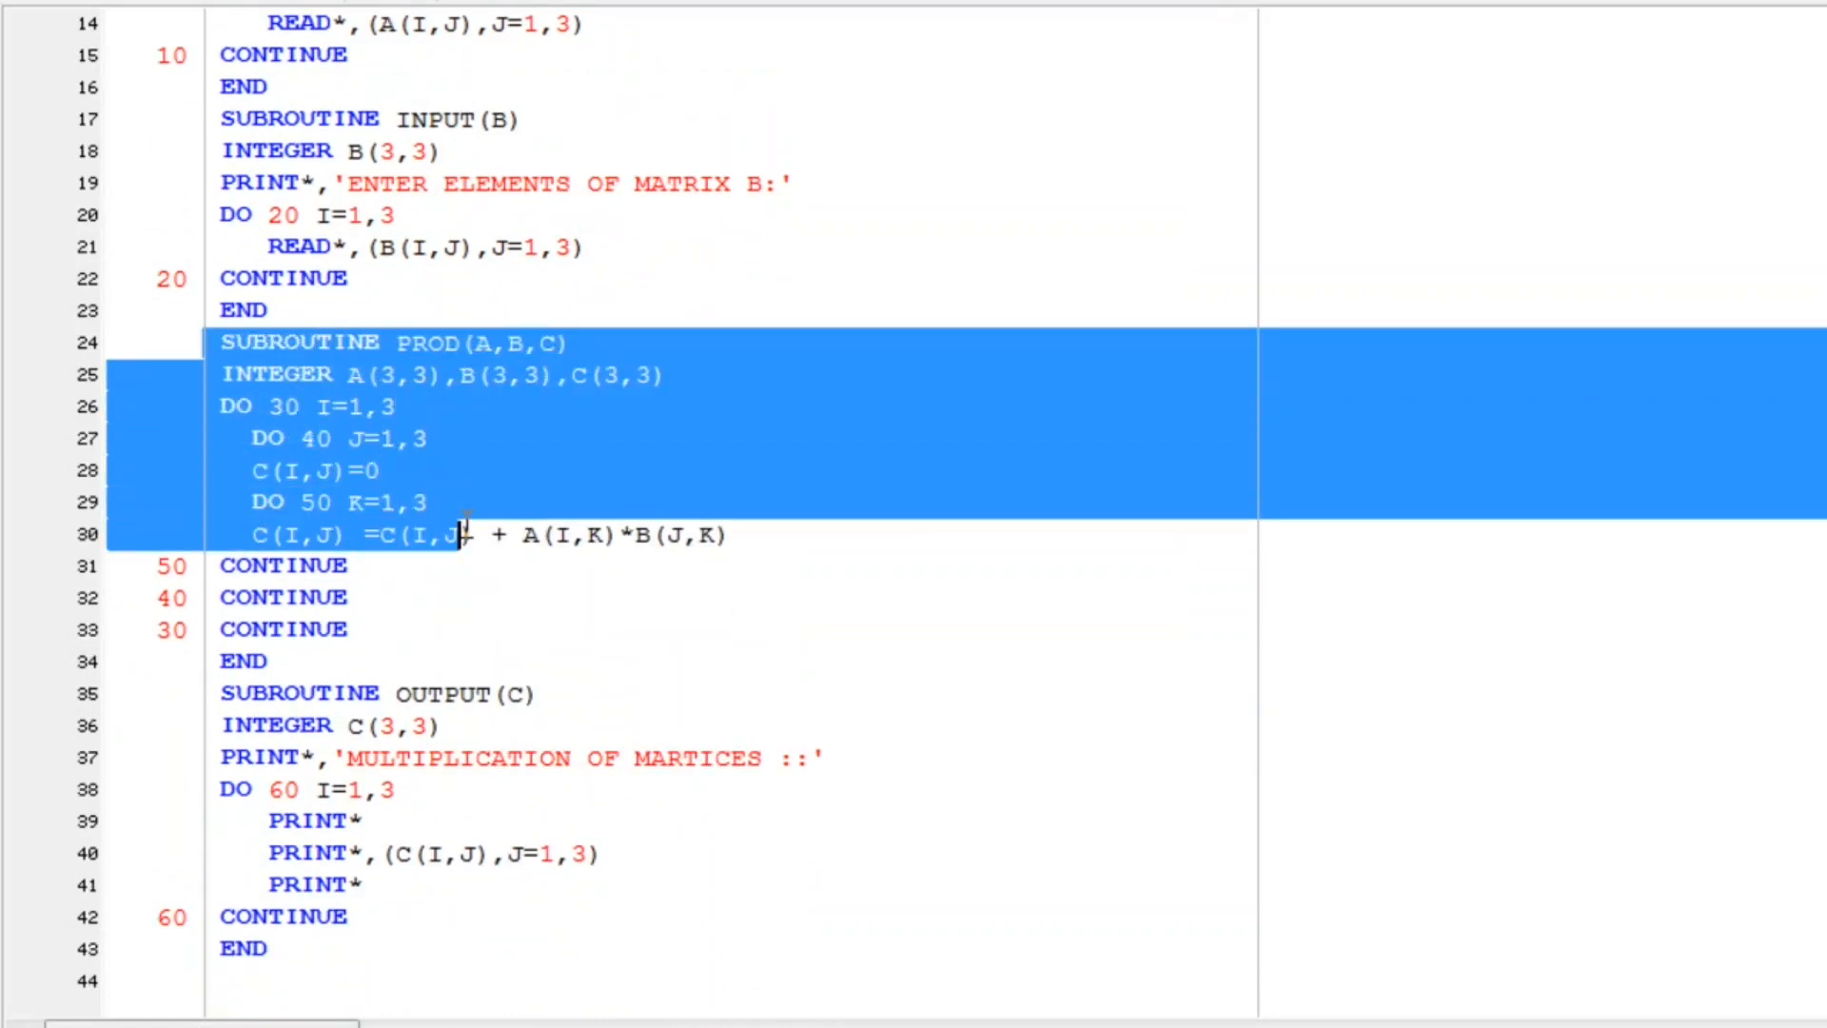
pyautogui.click(424, 693)
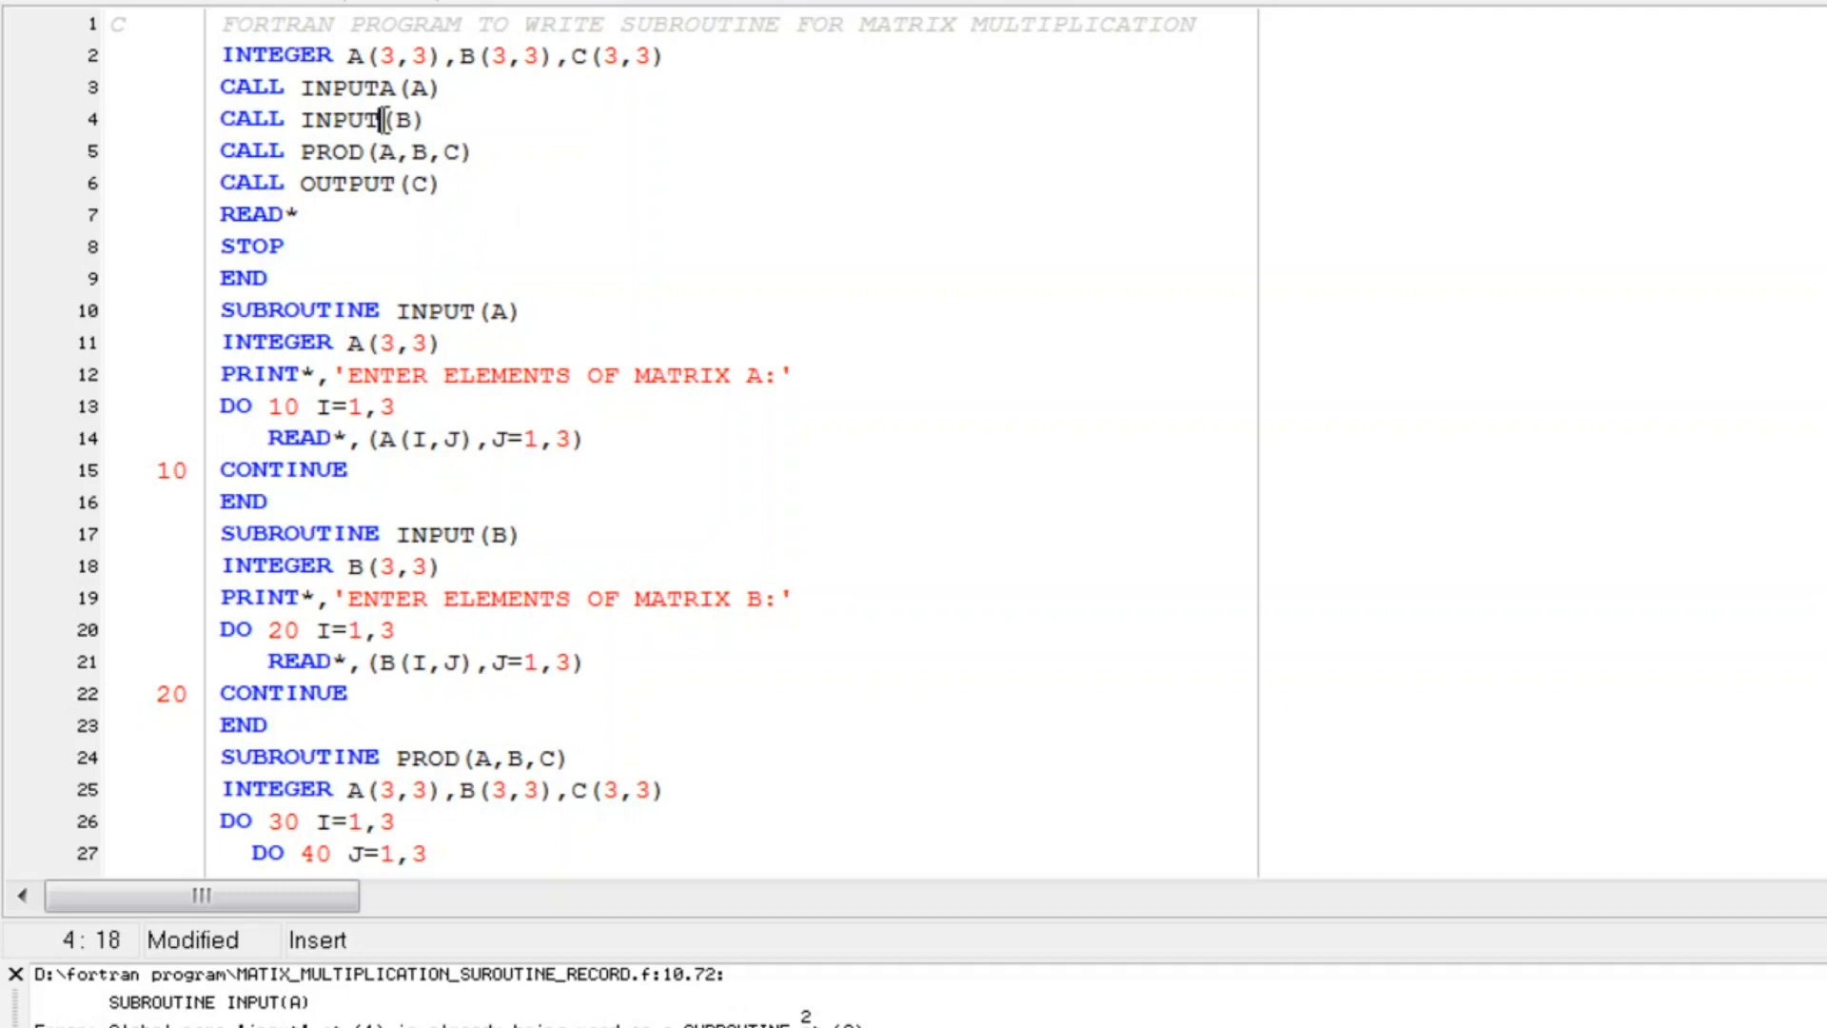
# Step: Rename the input routines and calls to INPUTA(A) and INPUTB(B)
pyautogui.write('B')
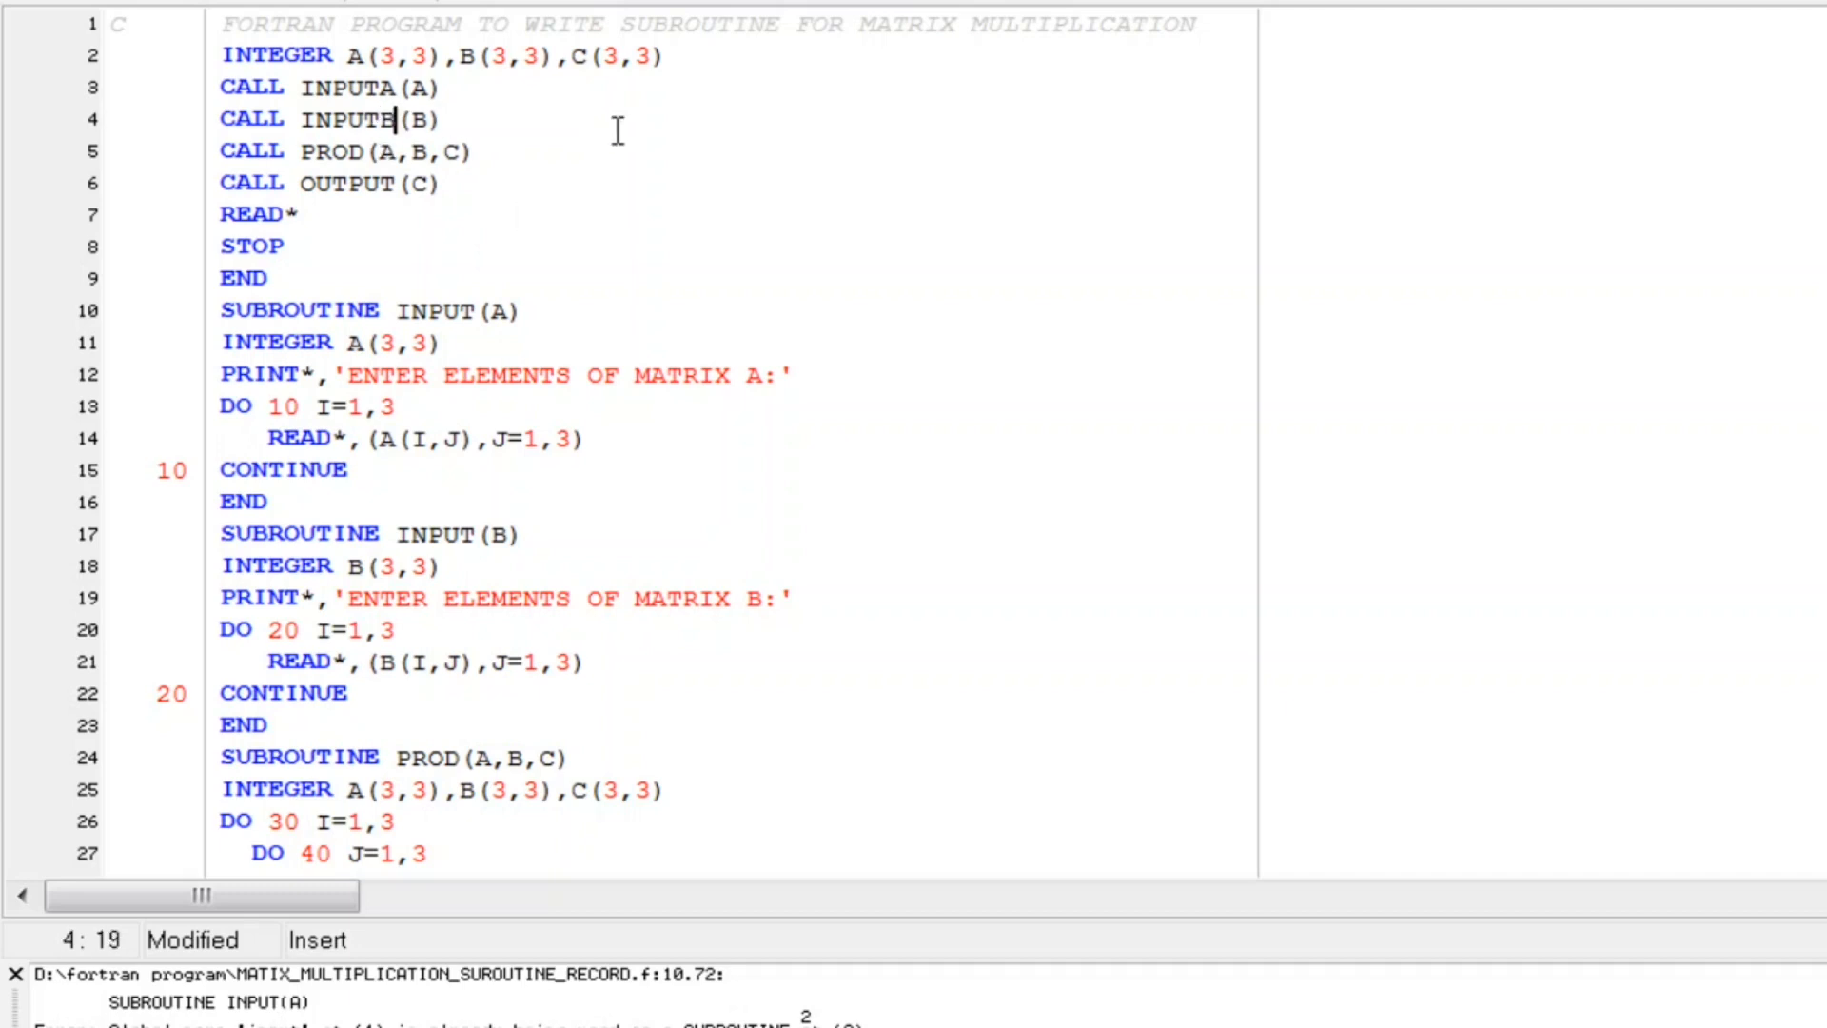
pyautogui.click(478, 310)
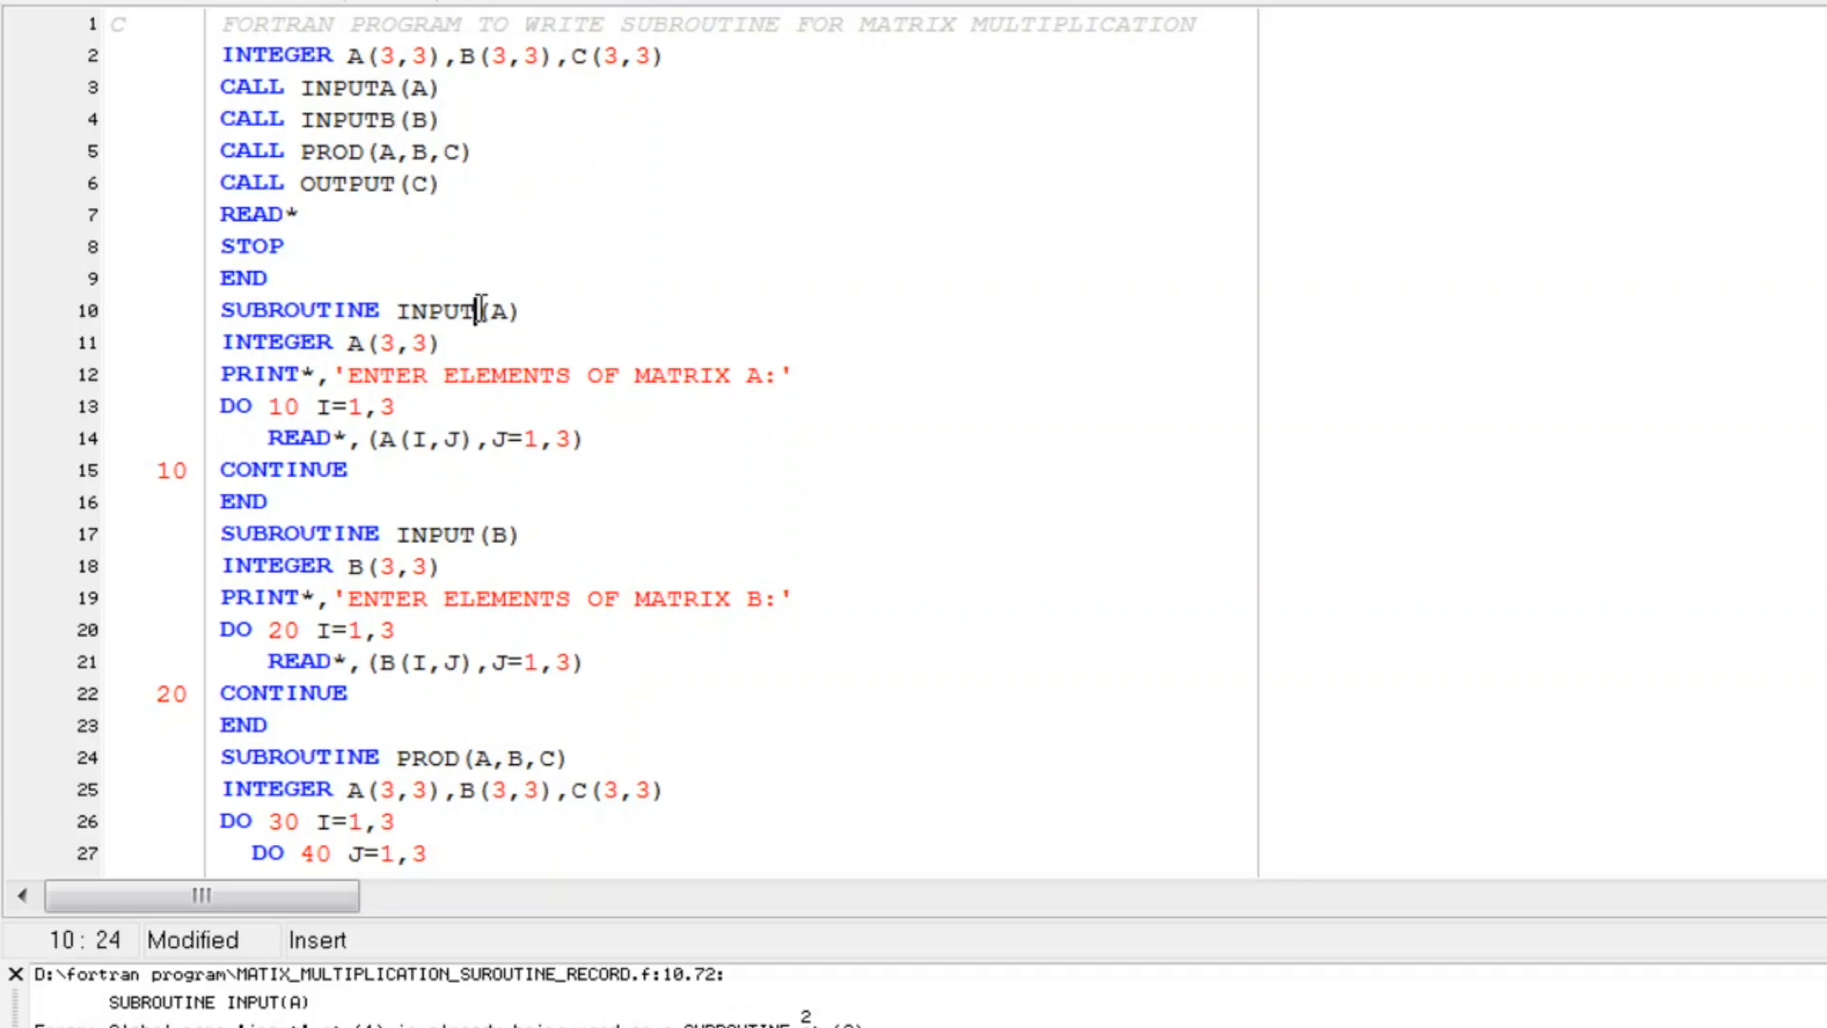
pyautogui.moveTo(542, 394)
pyautogui.write('A')
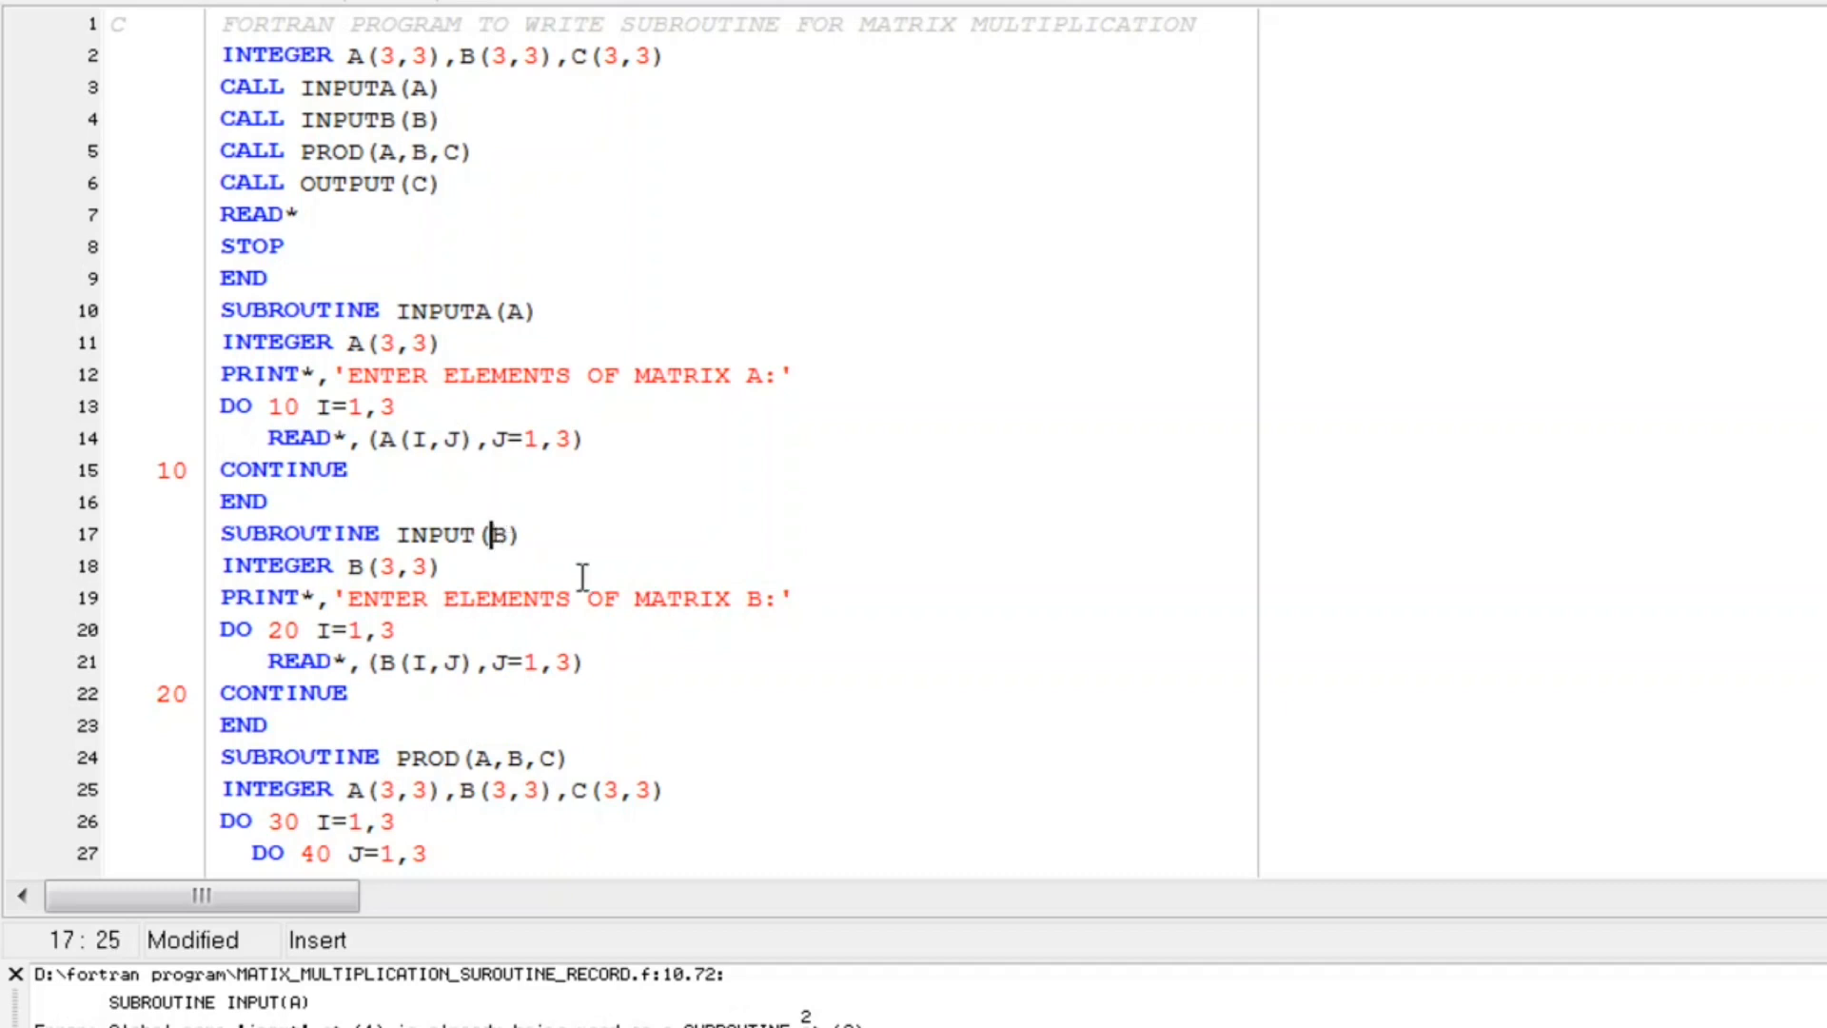
pyautogui.write('B')
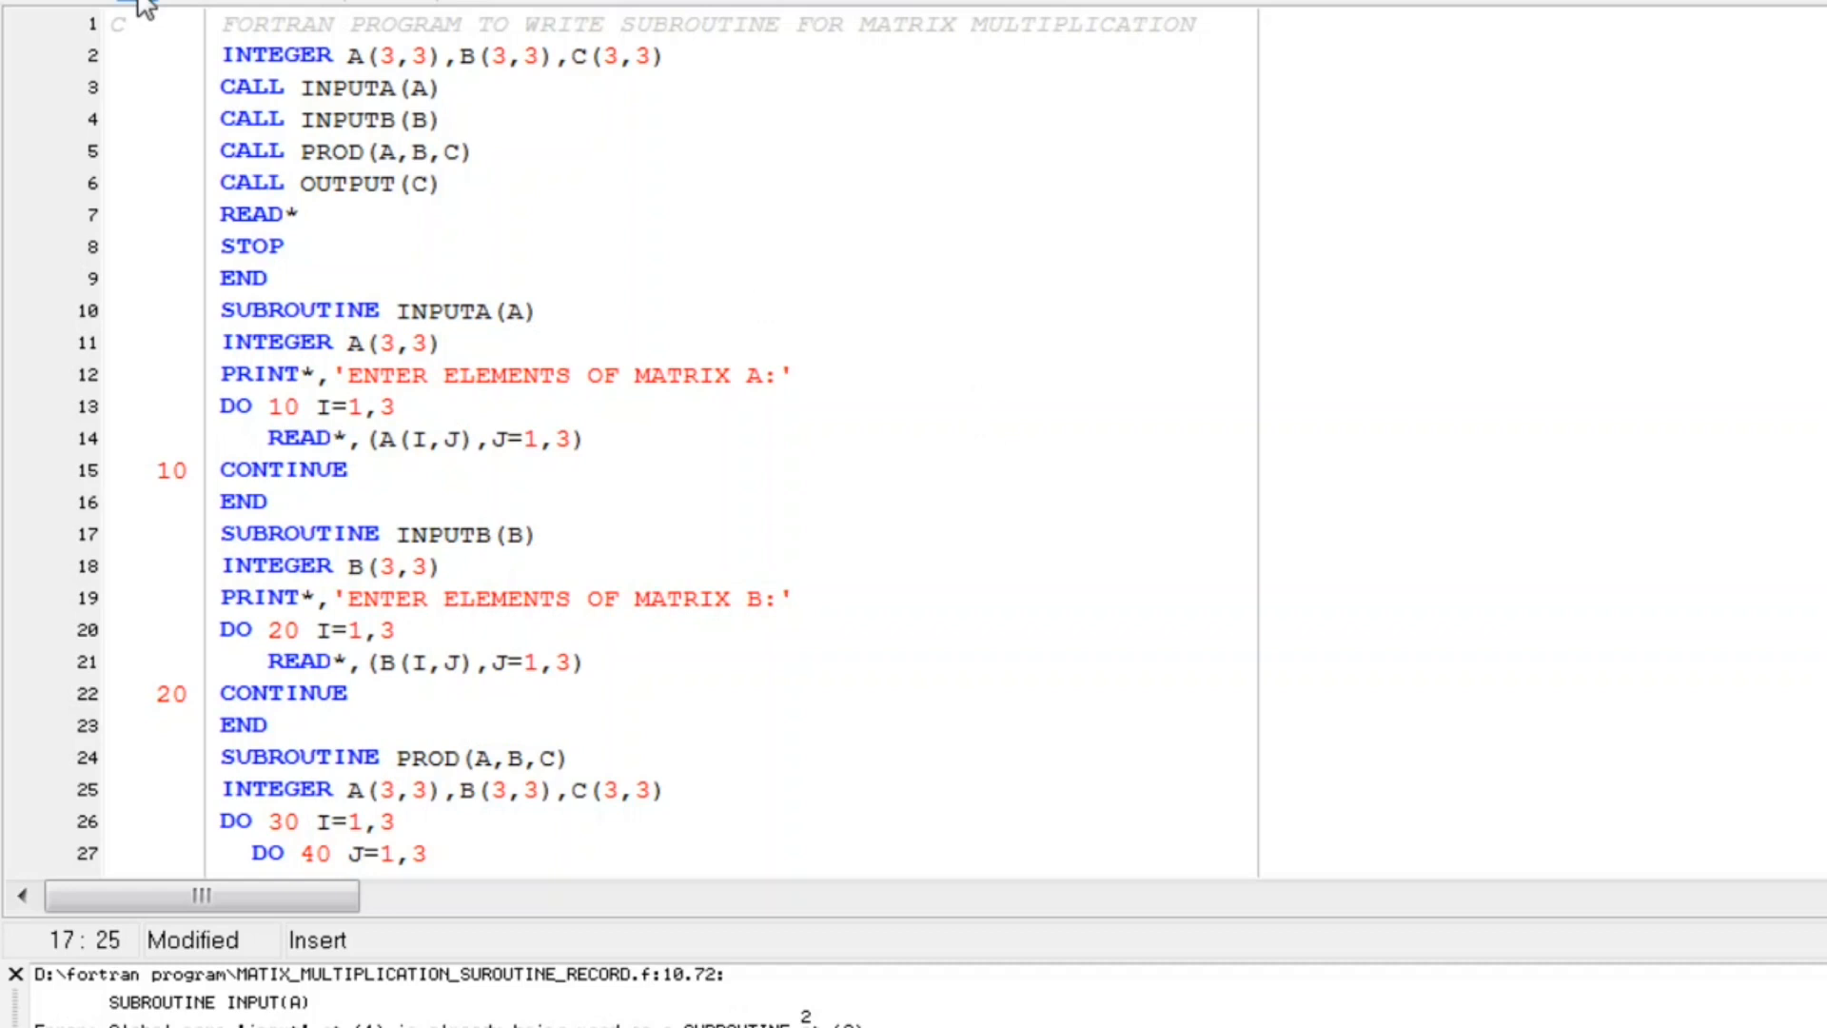
# Step: Compile via Run > Compile and dismiss the 0-errors report
pyautogui.click(137, 5)
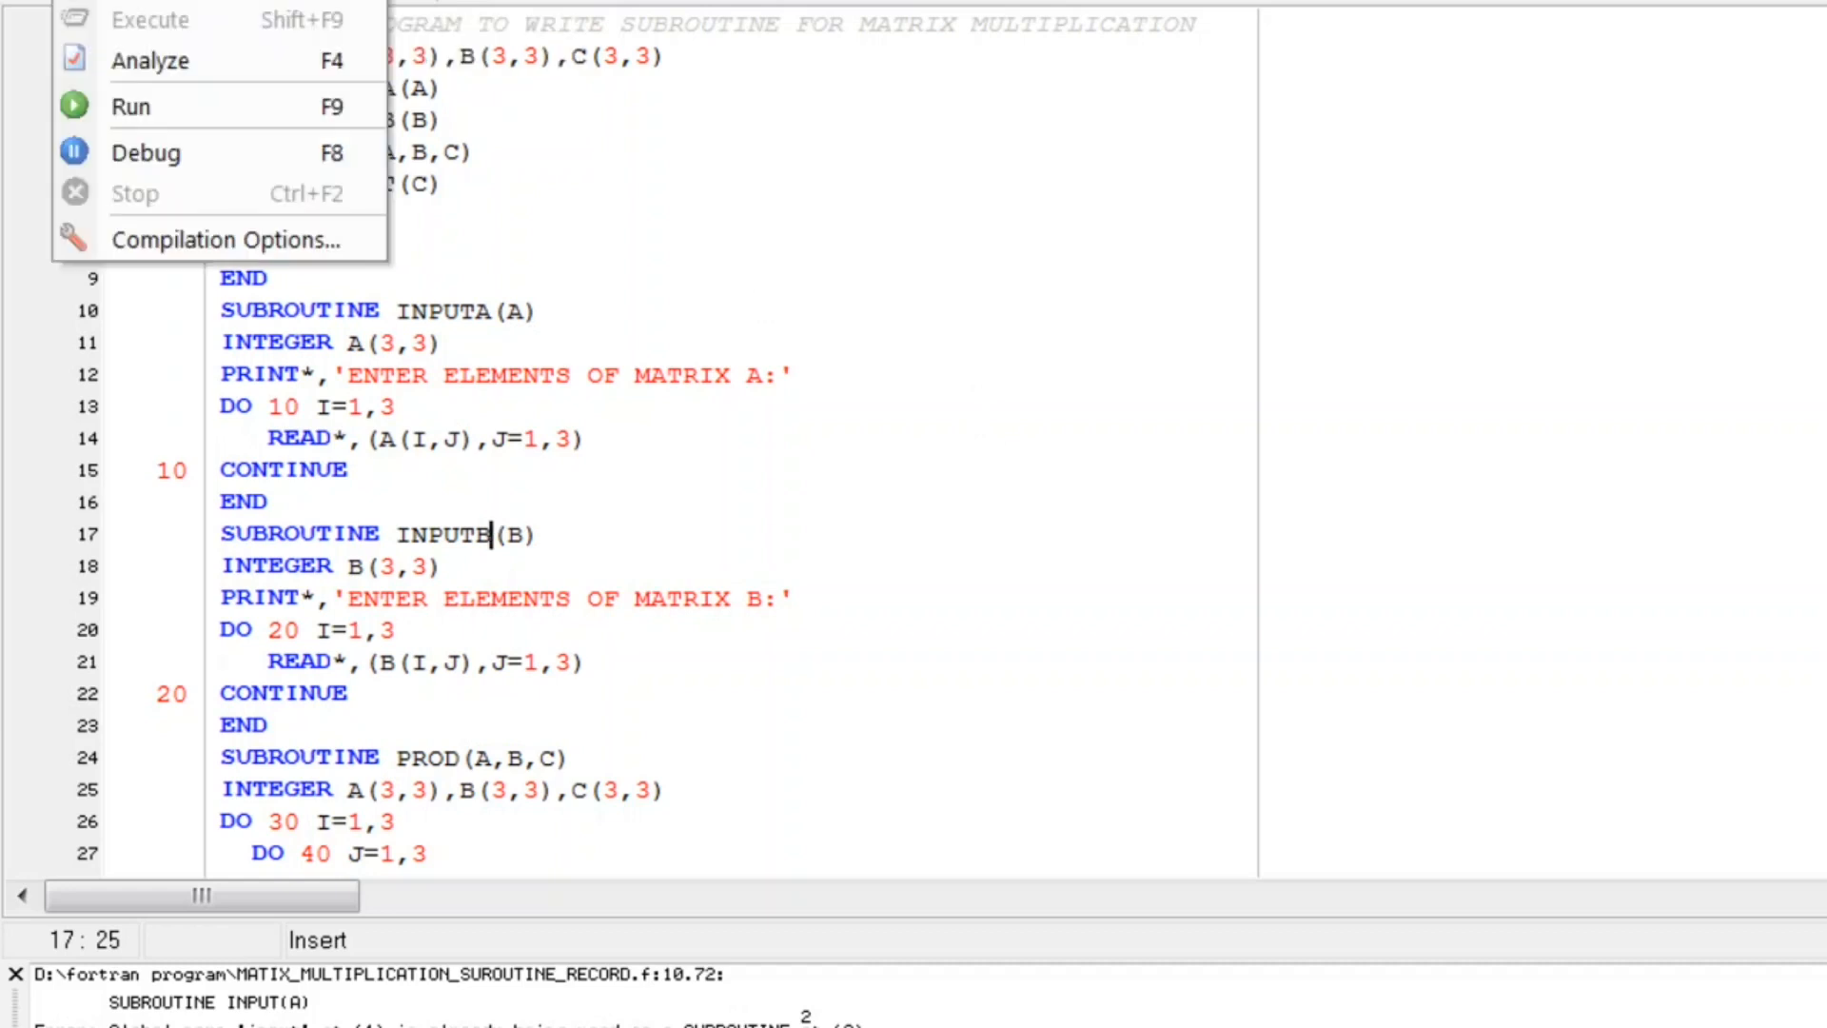
pyautogui.click(148, 59)
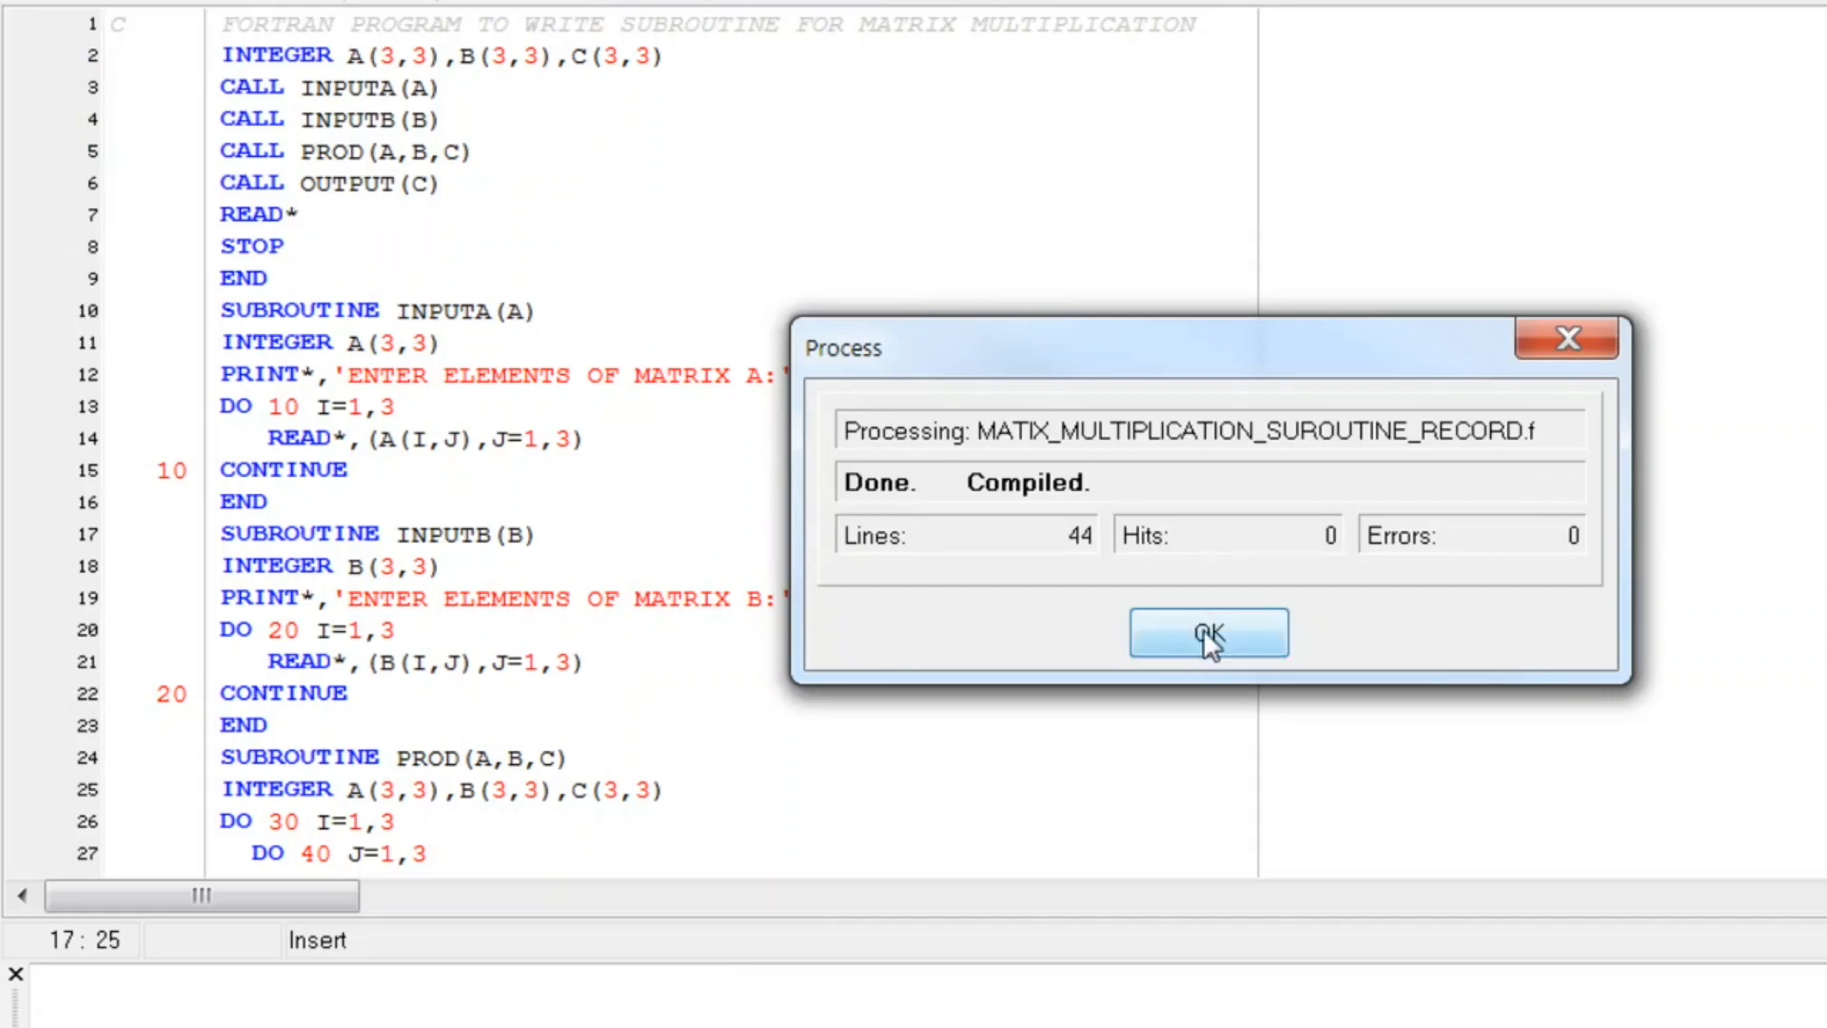
pyautogui.click(1208, 632)
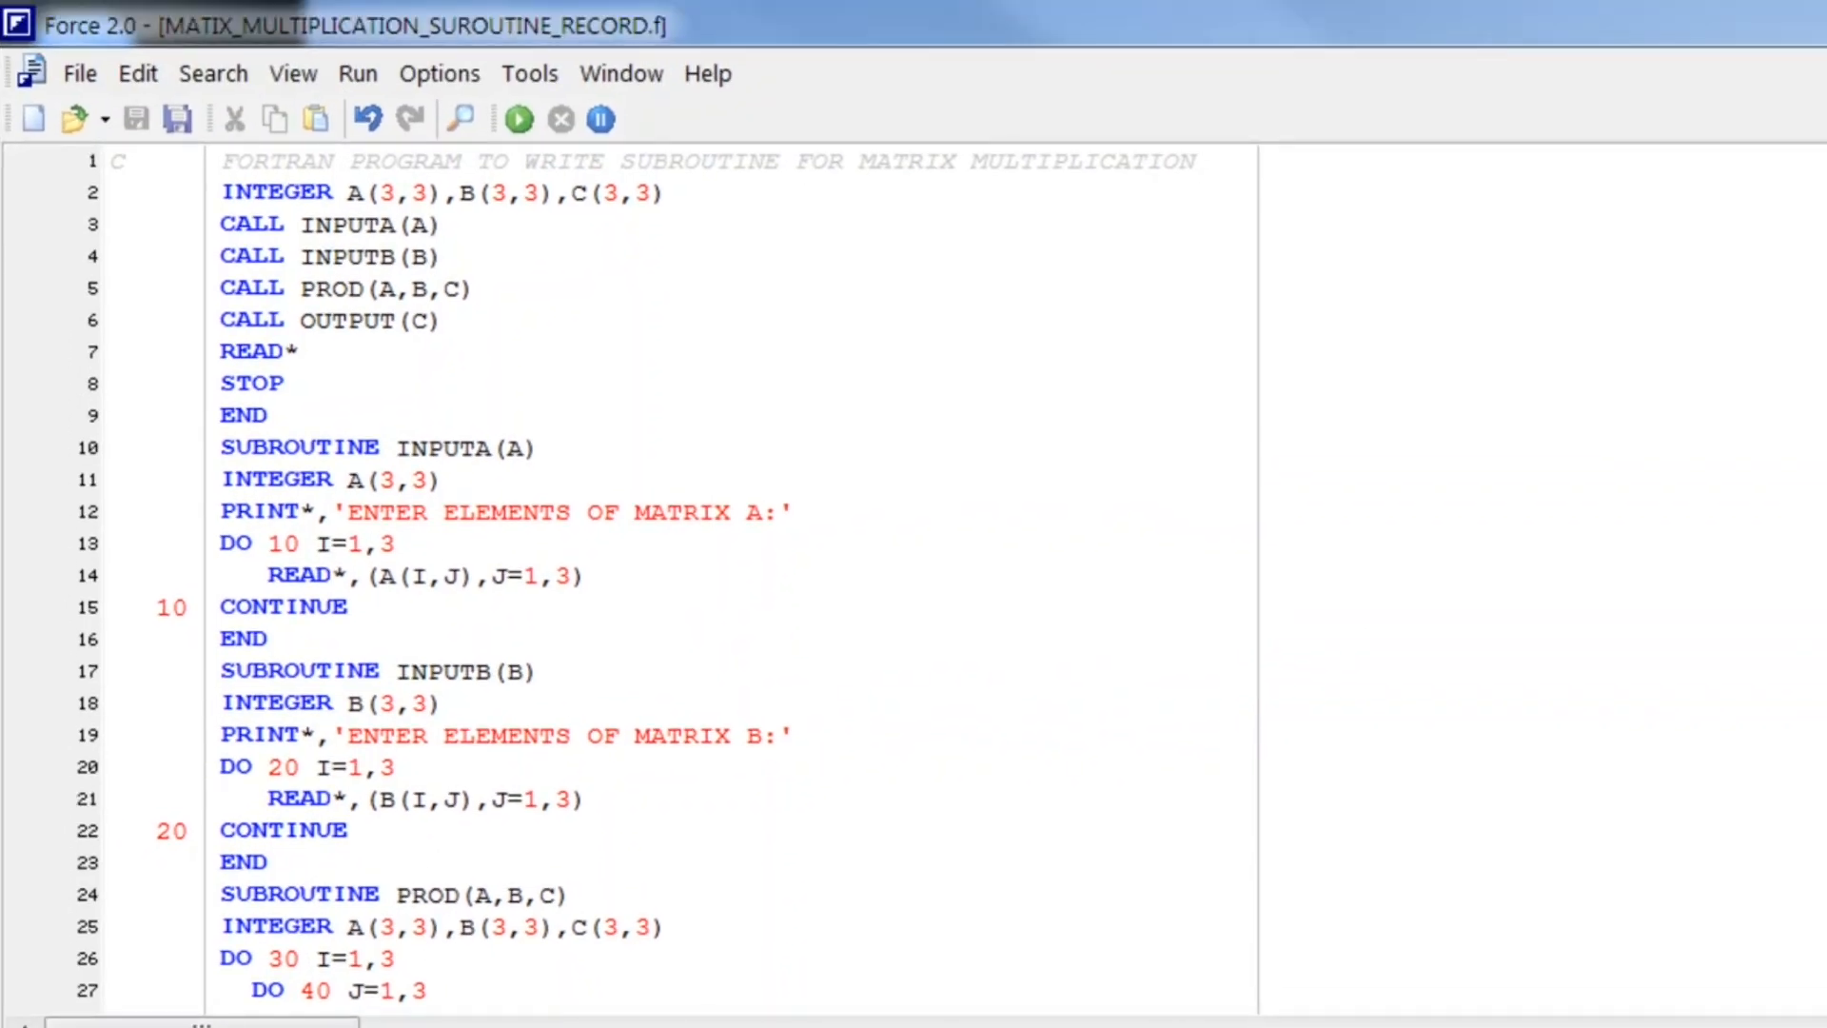
# Step: Run the program and begin entering matrix A values starting with 1
pyautogui.click(516, 118)
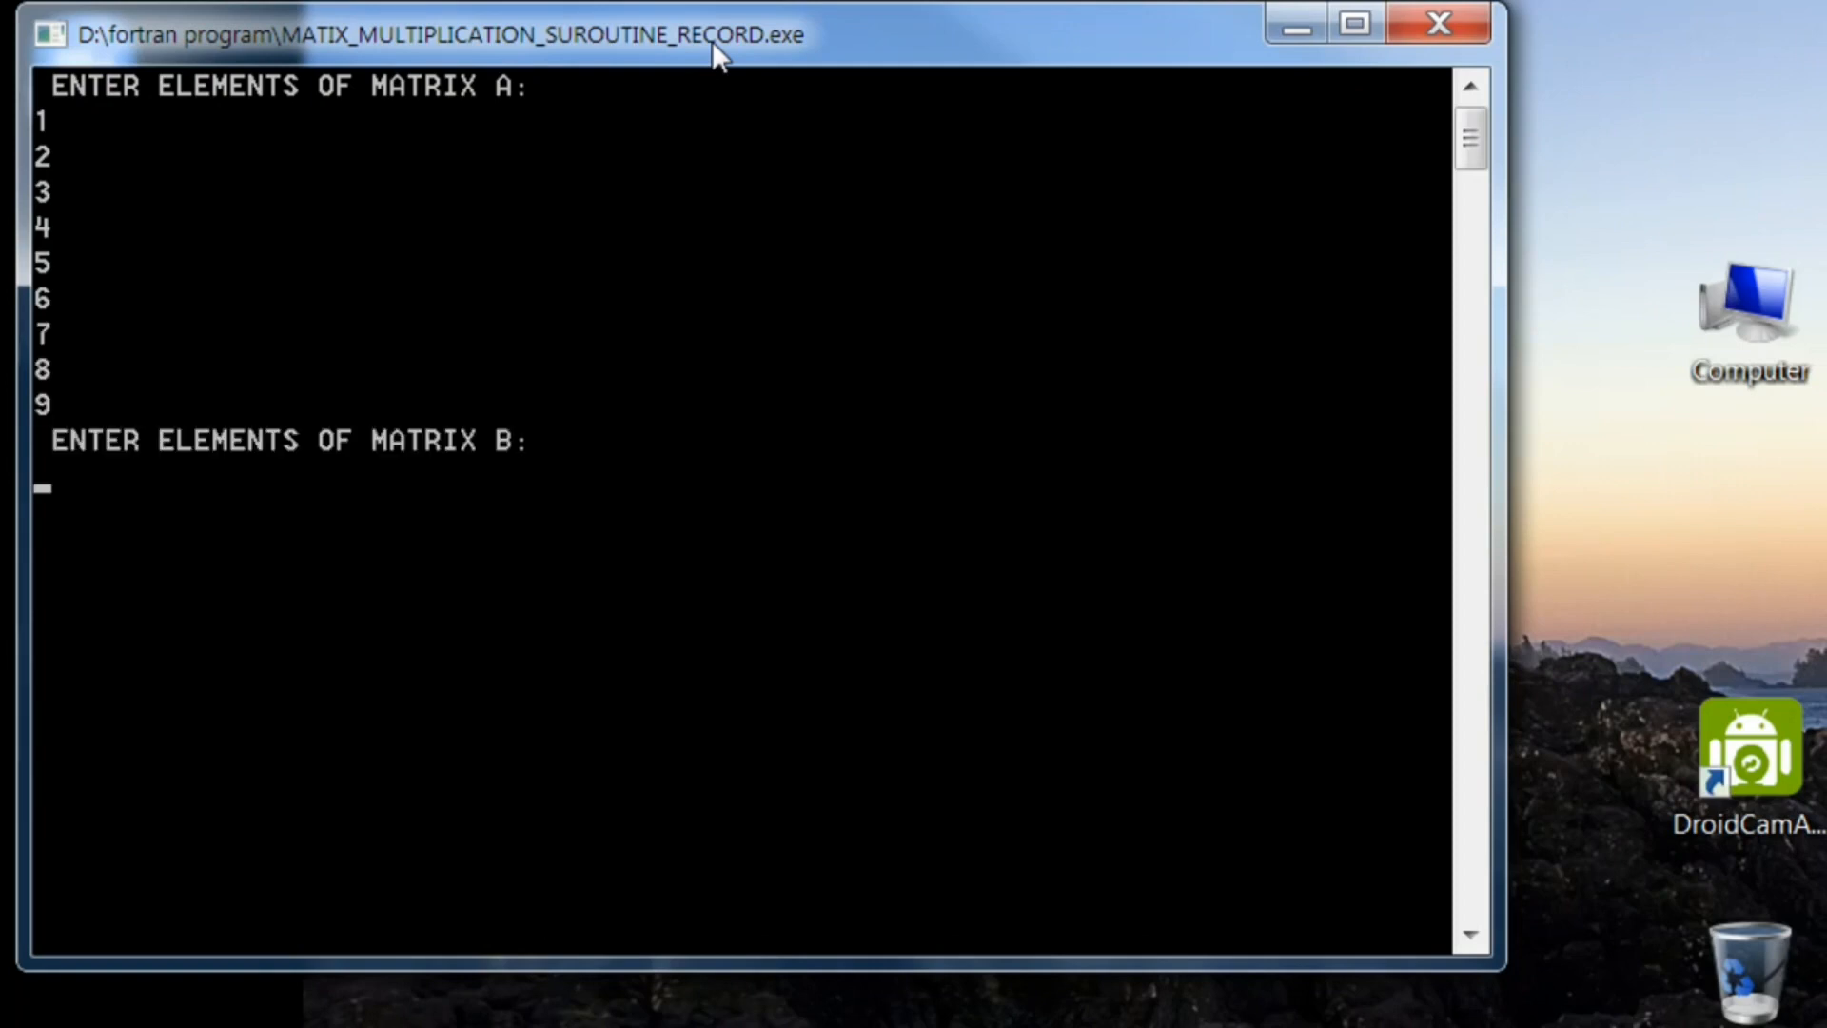
pyautogui.write('1')
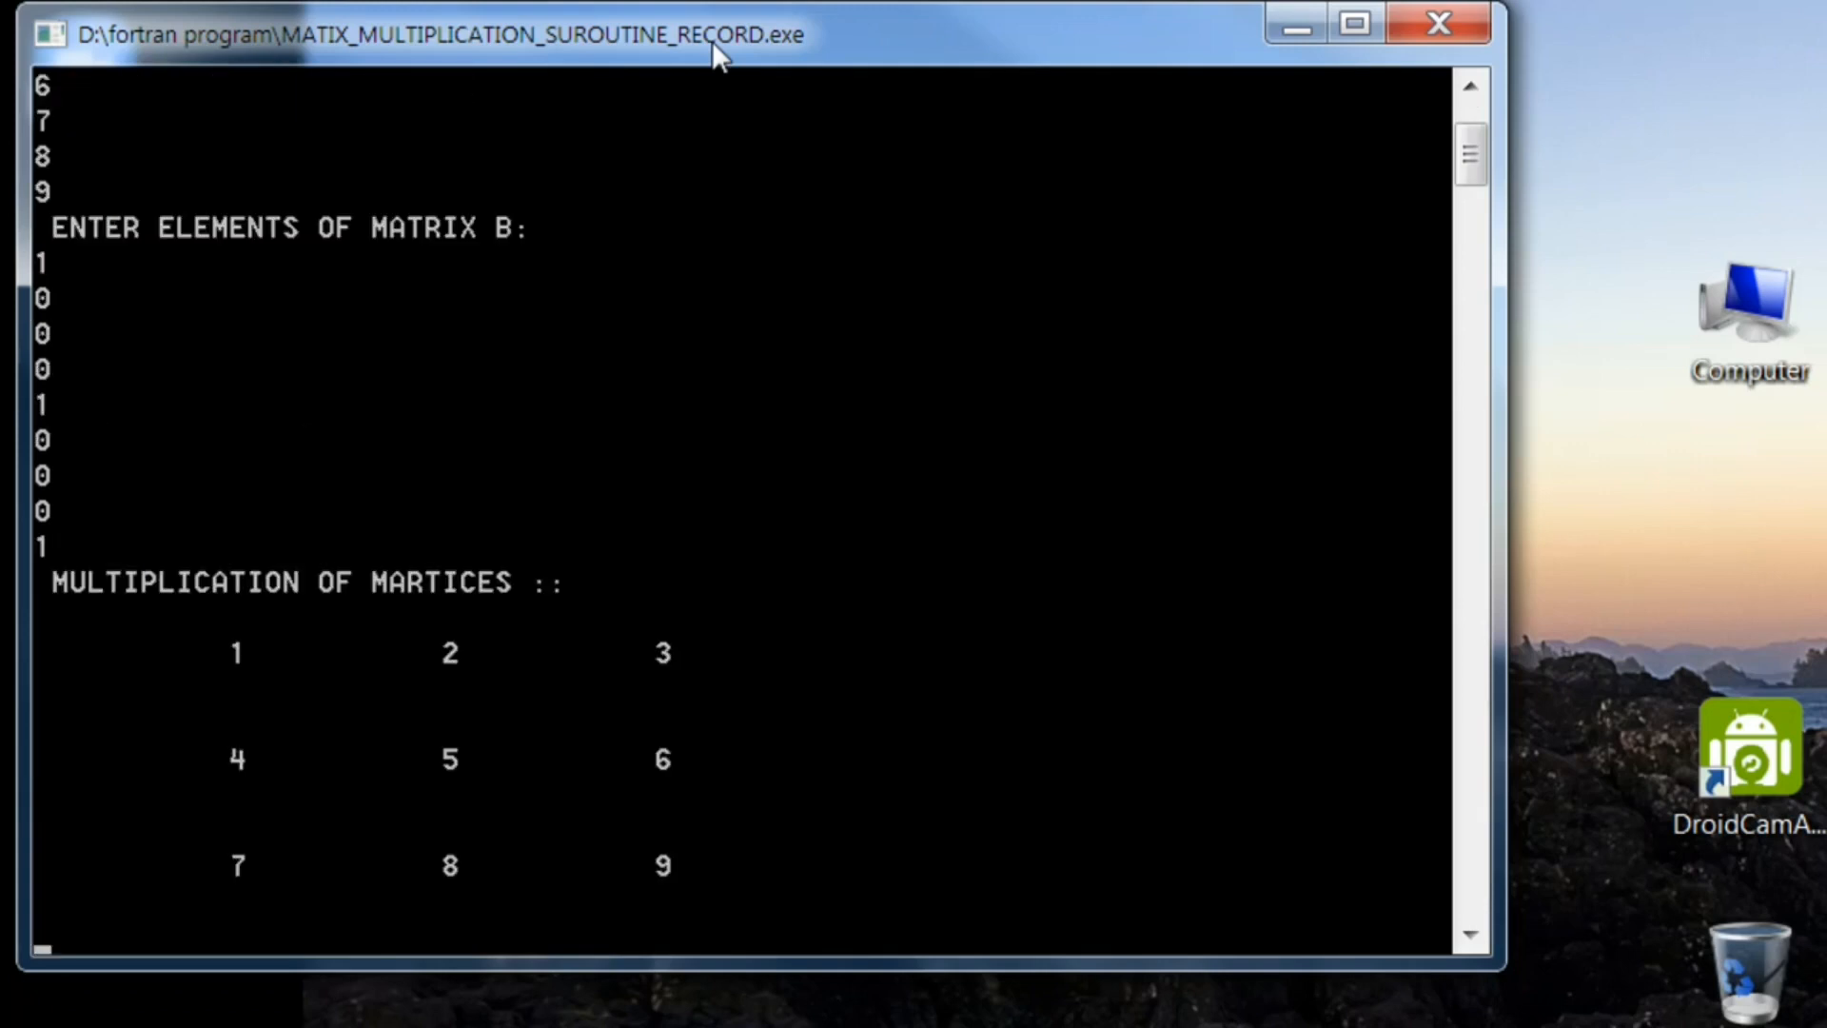
pyautogui.moveTo(1438, 23)
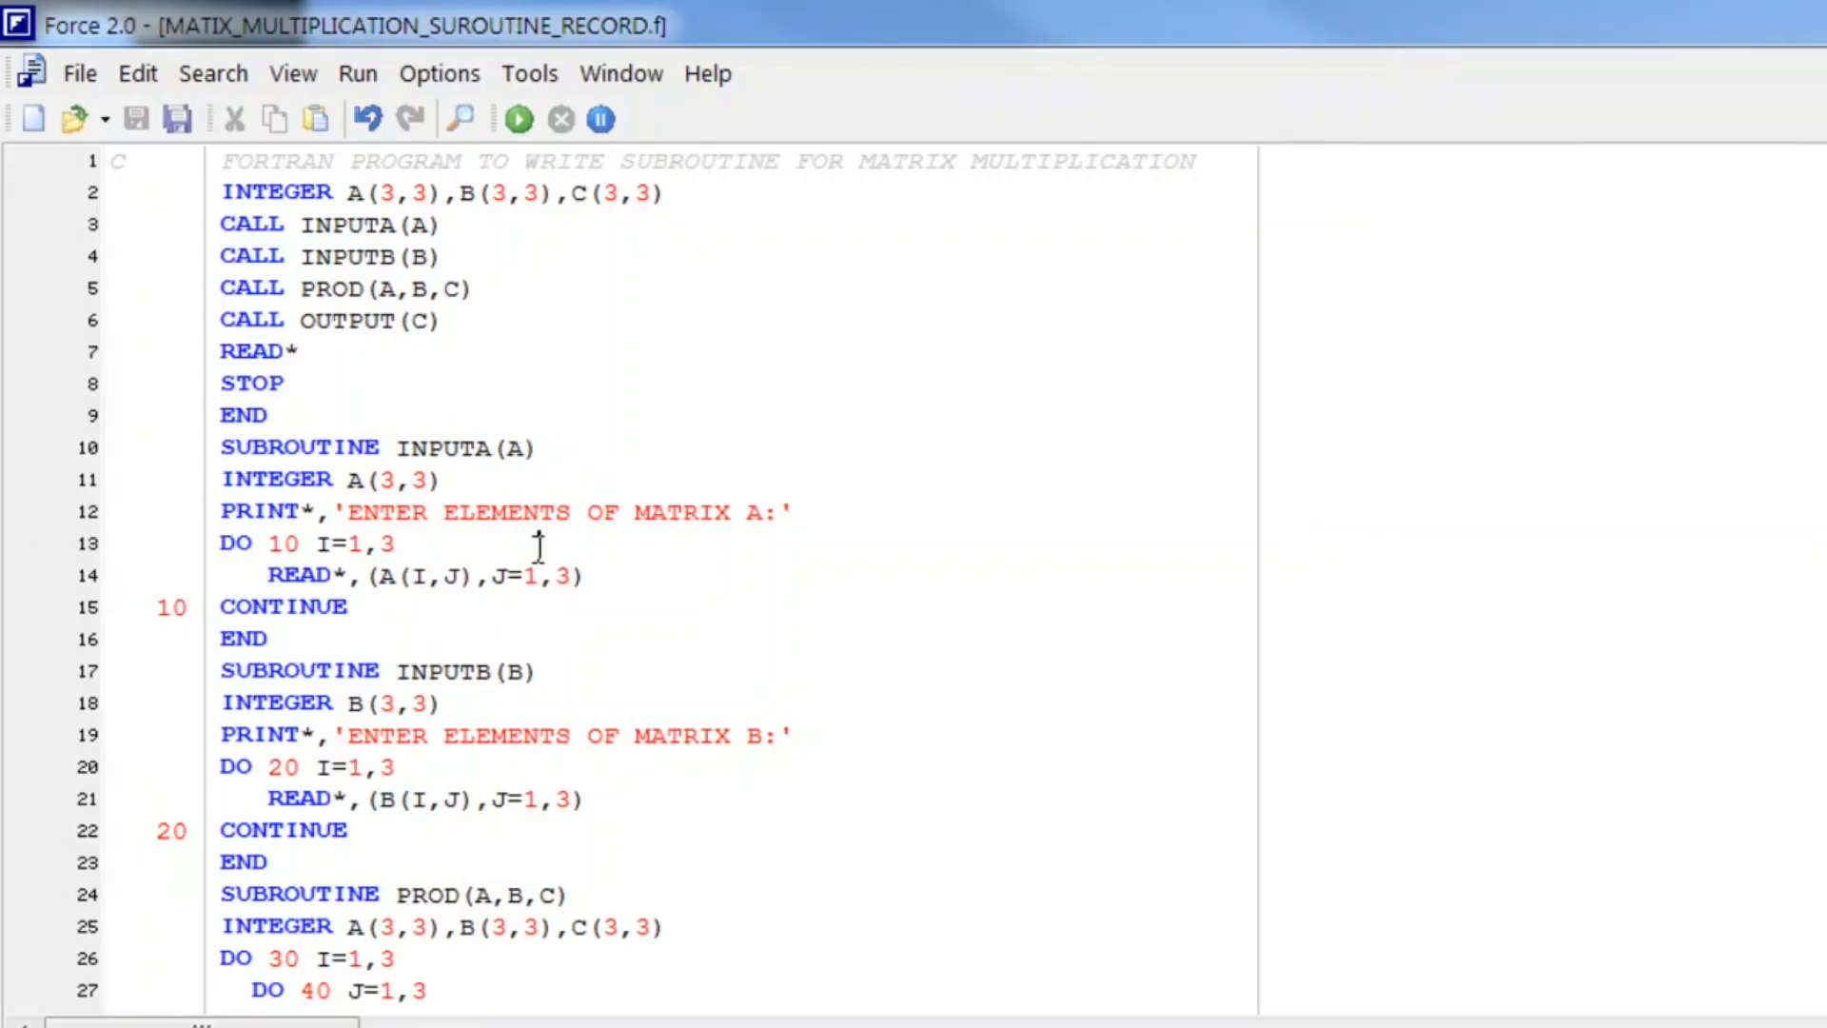
pyautogui.scroll(-3)
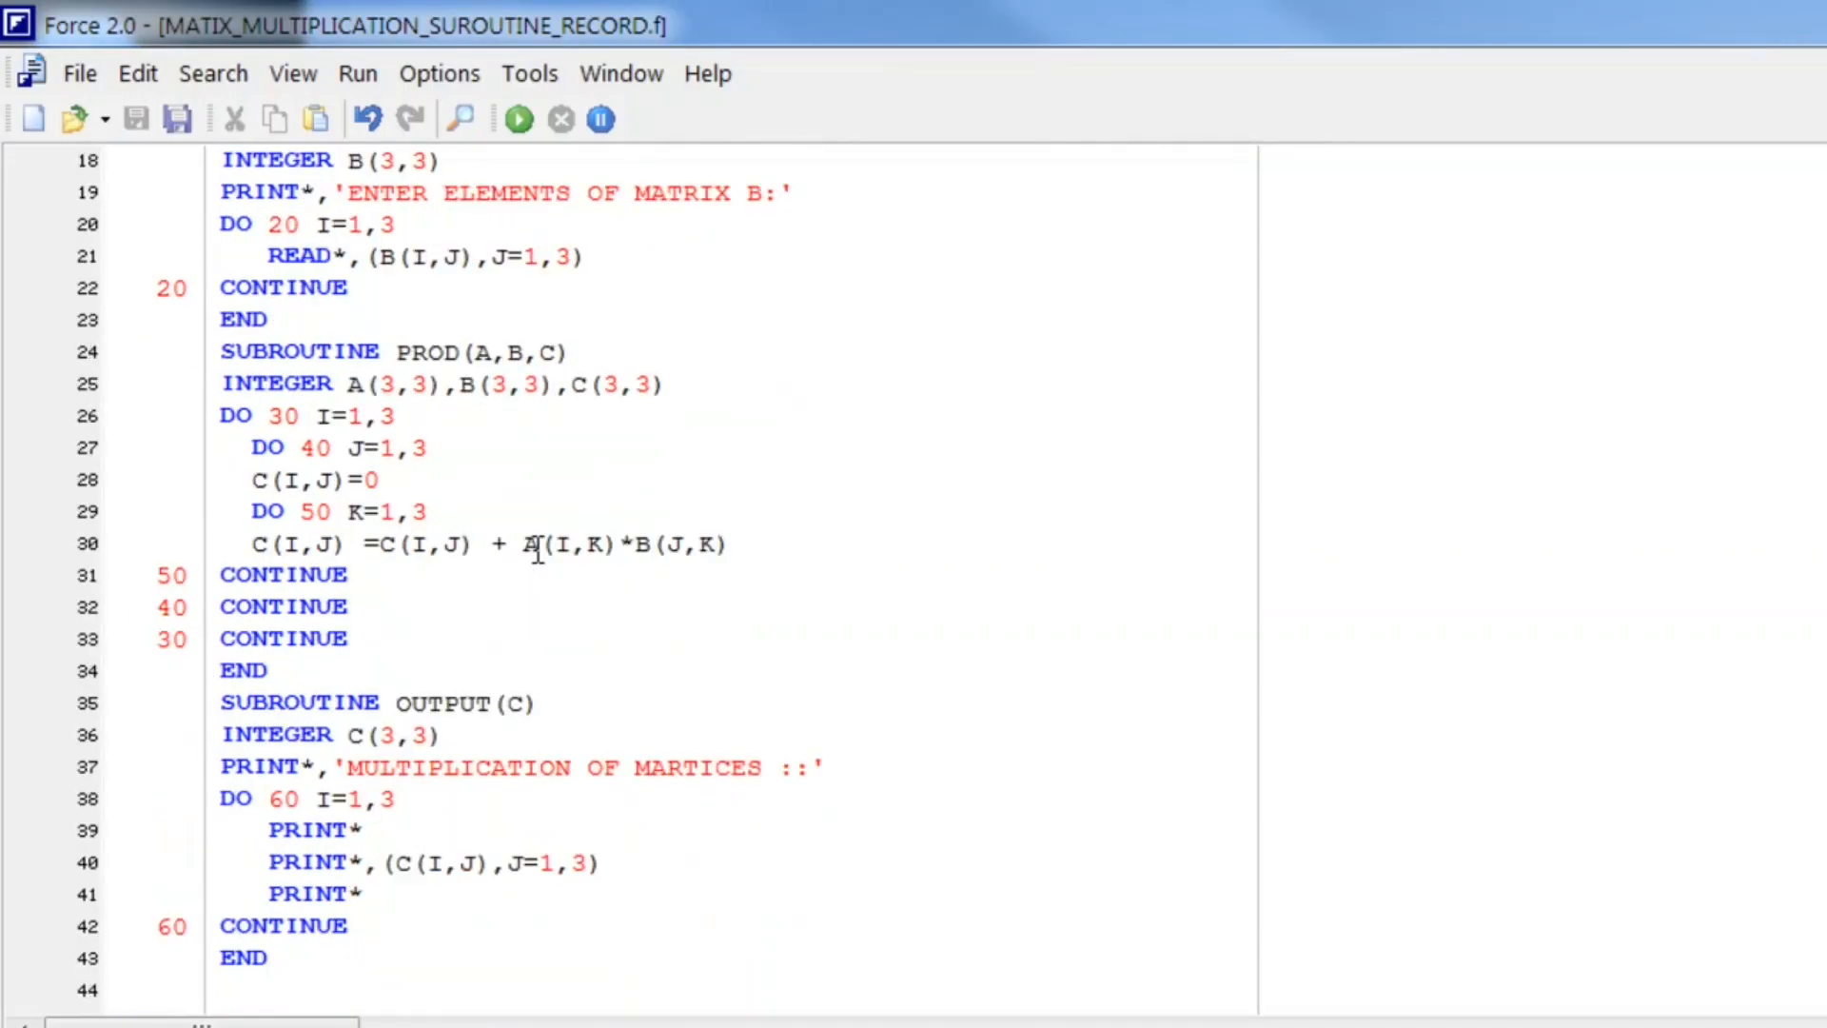
pyautogui.scroll(3)
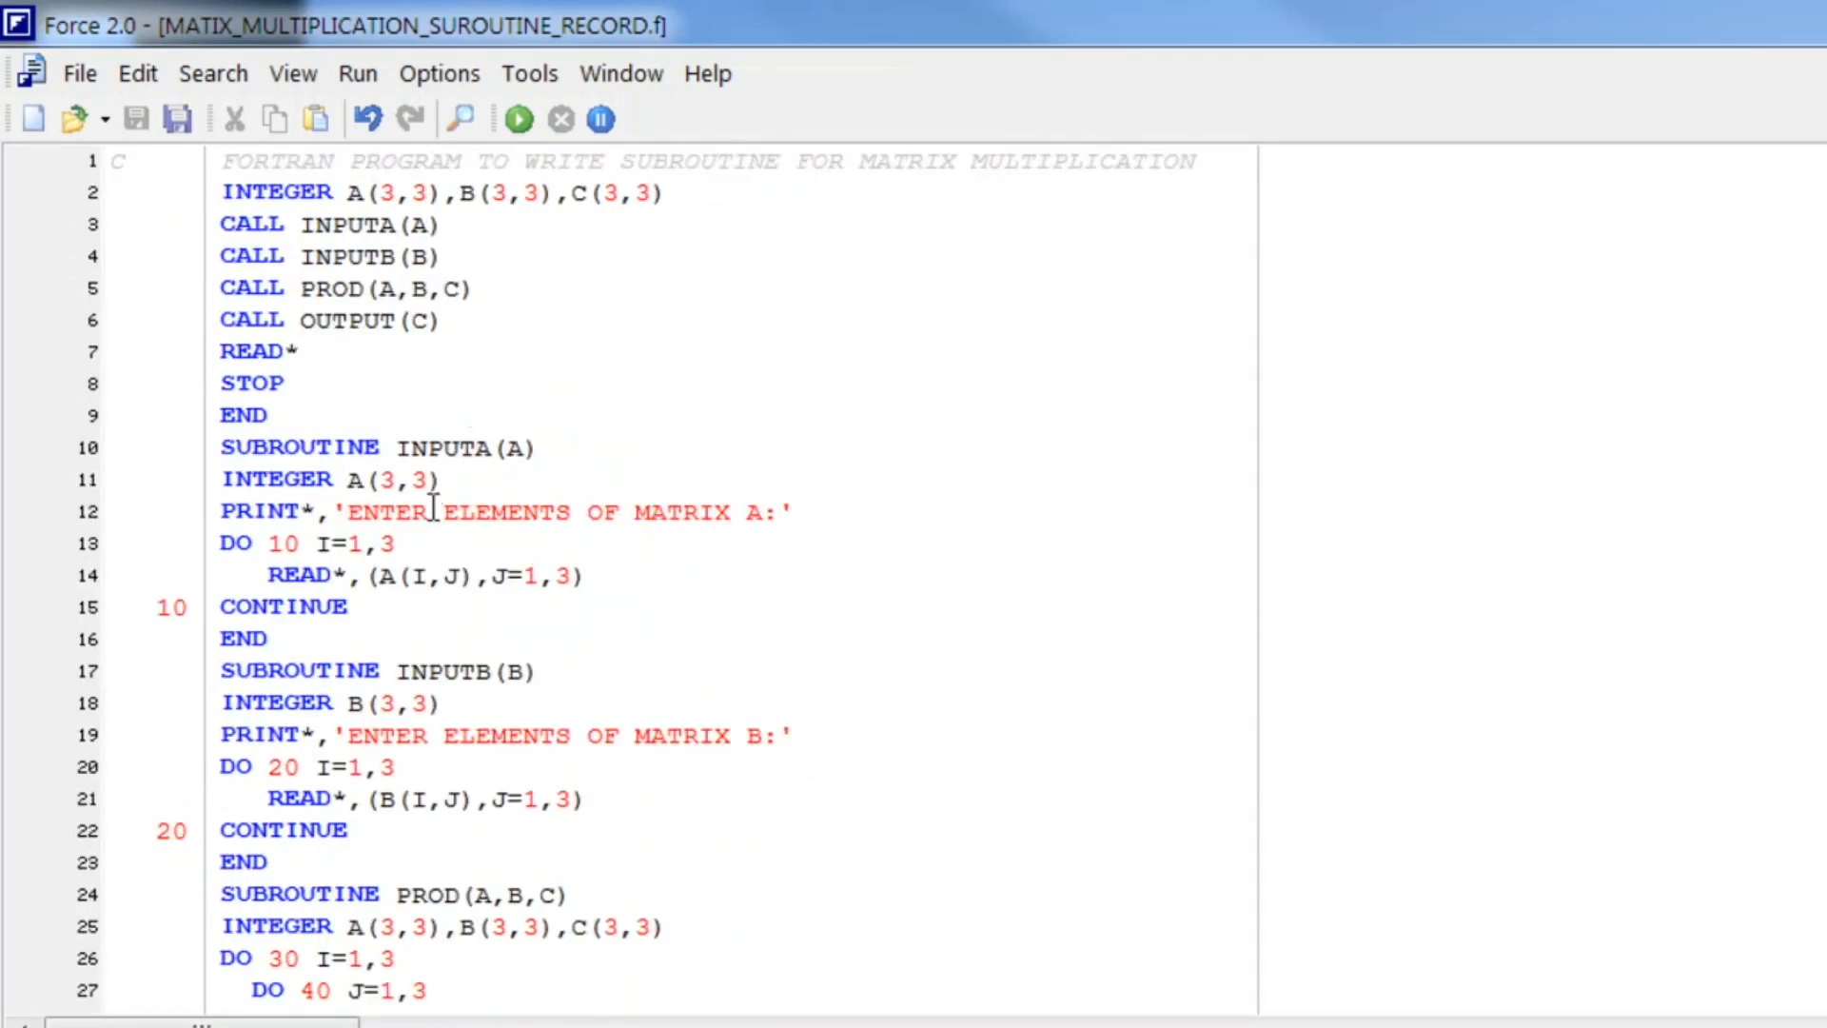
pyautogui.click(408, 320)
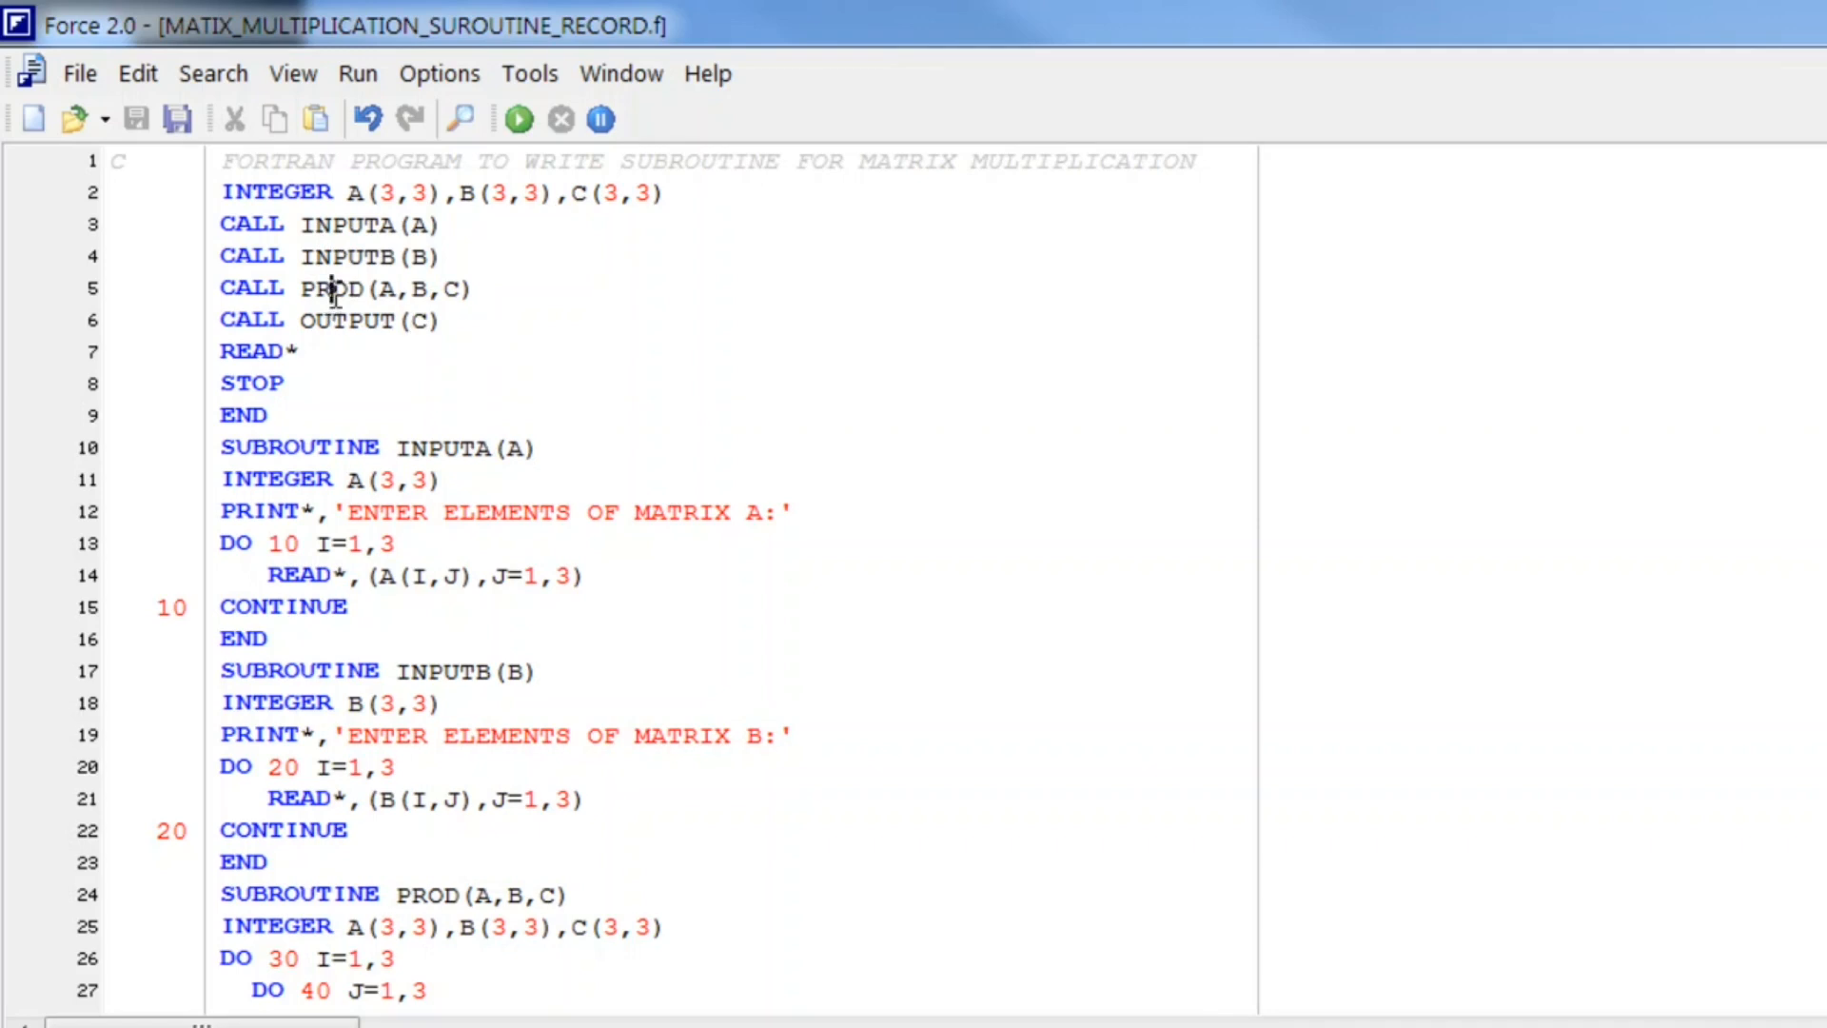
pyautogui.moveTo(1090, 539)
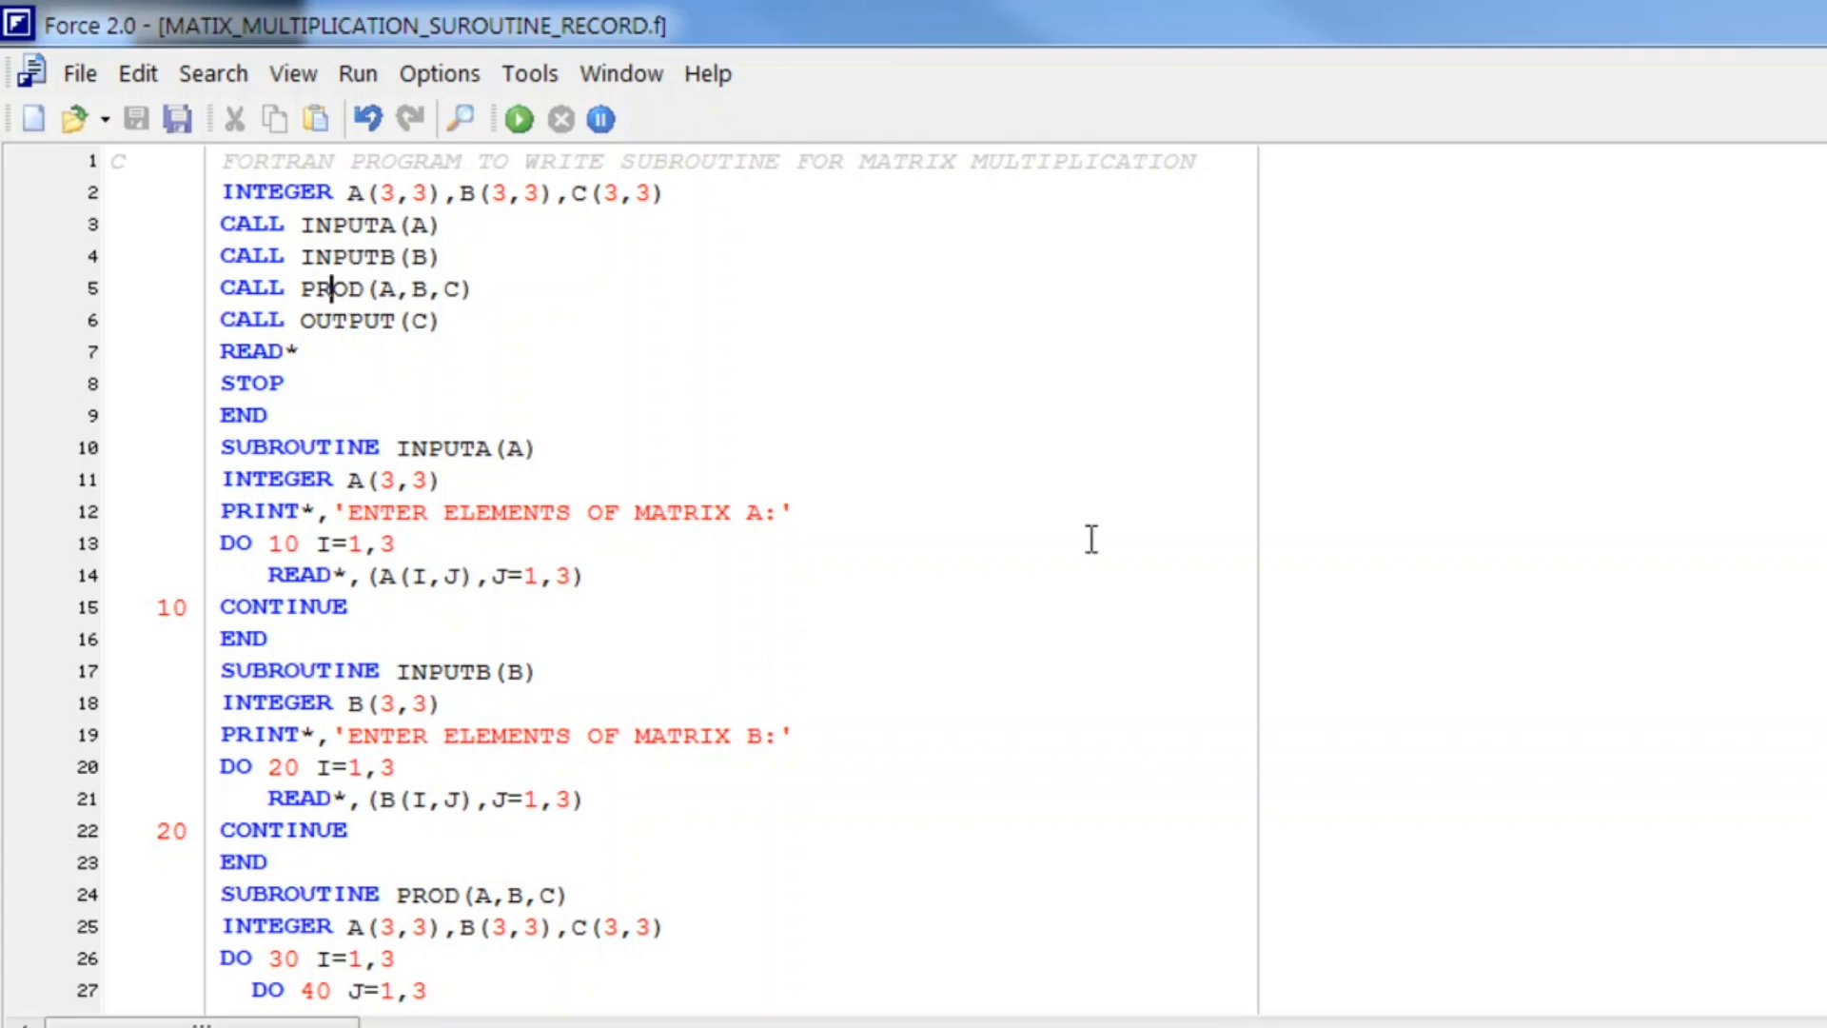